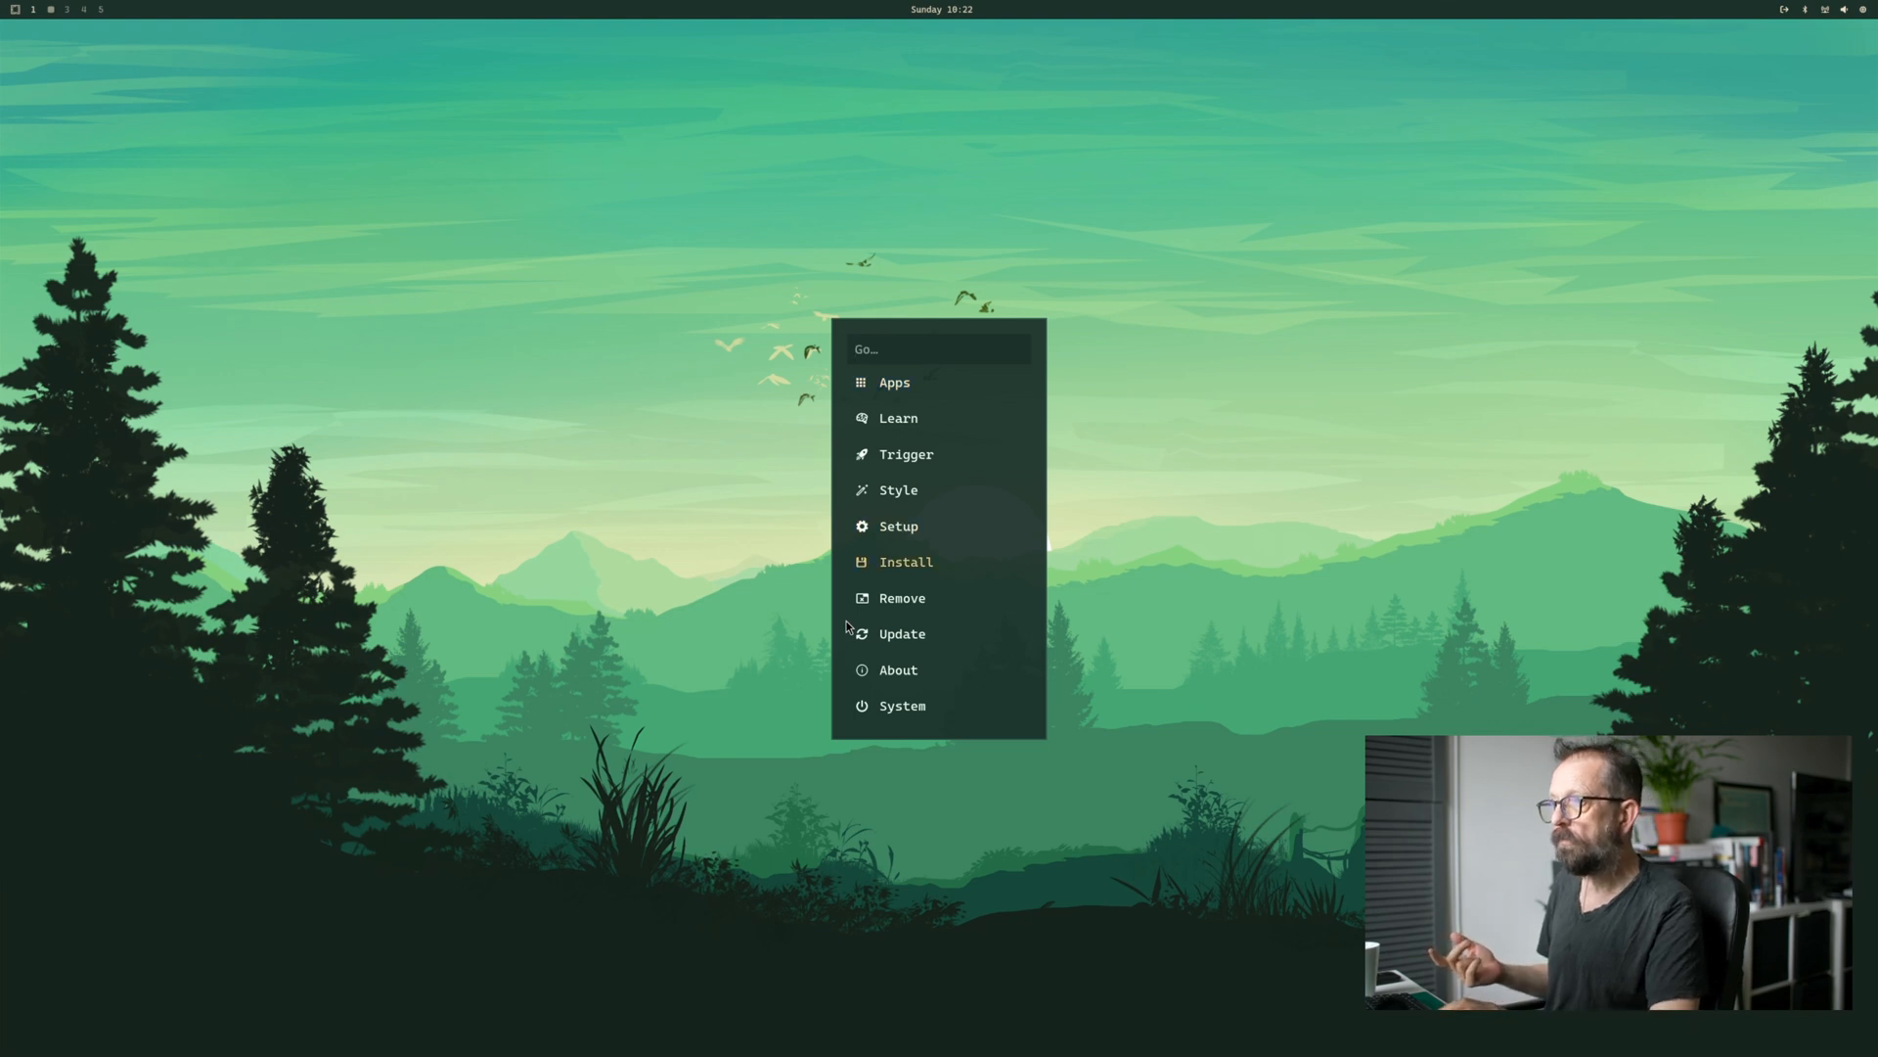
- Search the installable package catalogue for 'gimp' and 'blender'
click(906, 561)
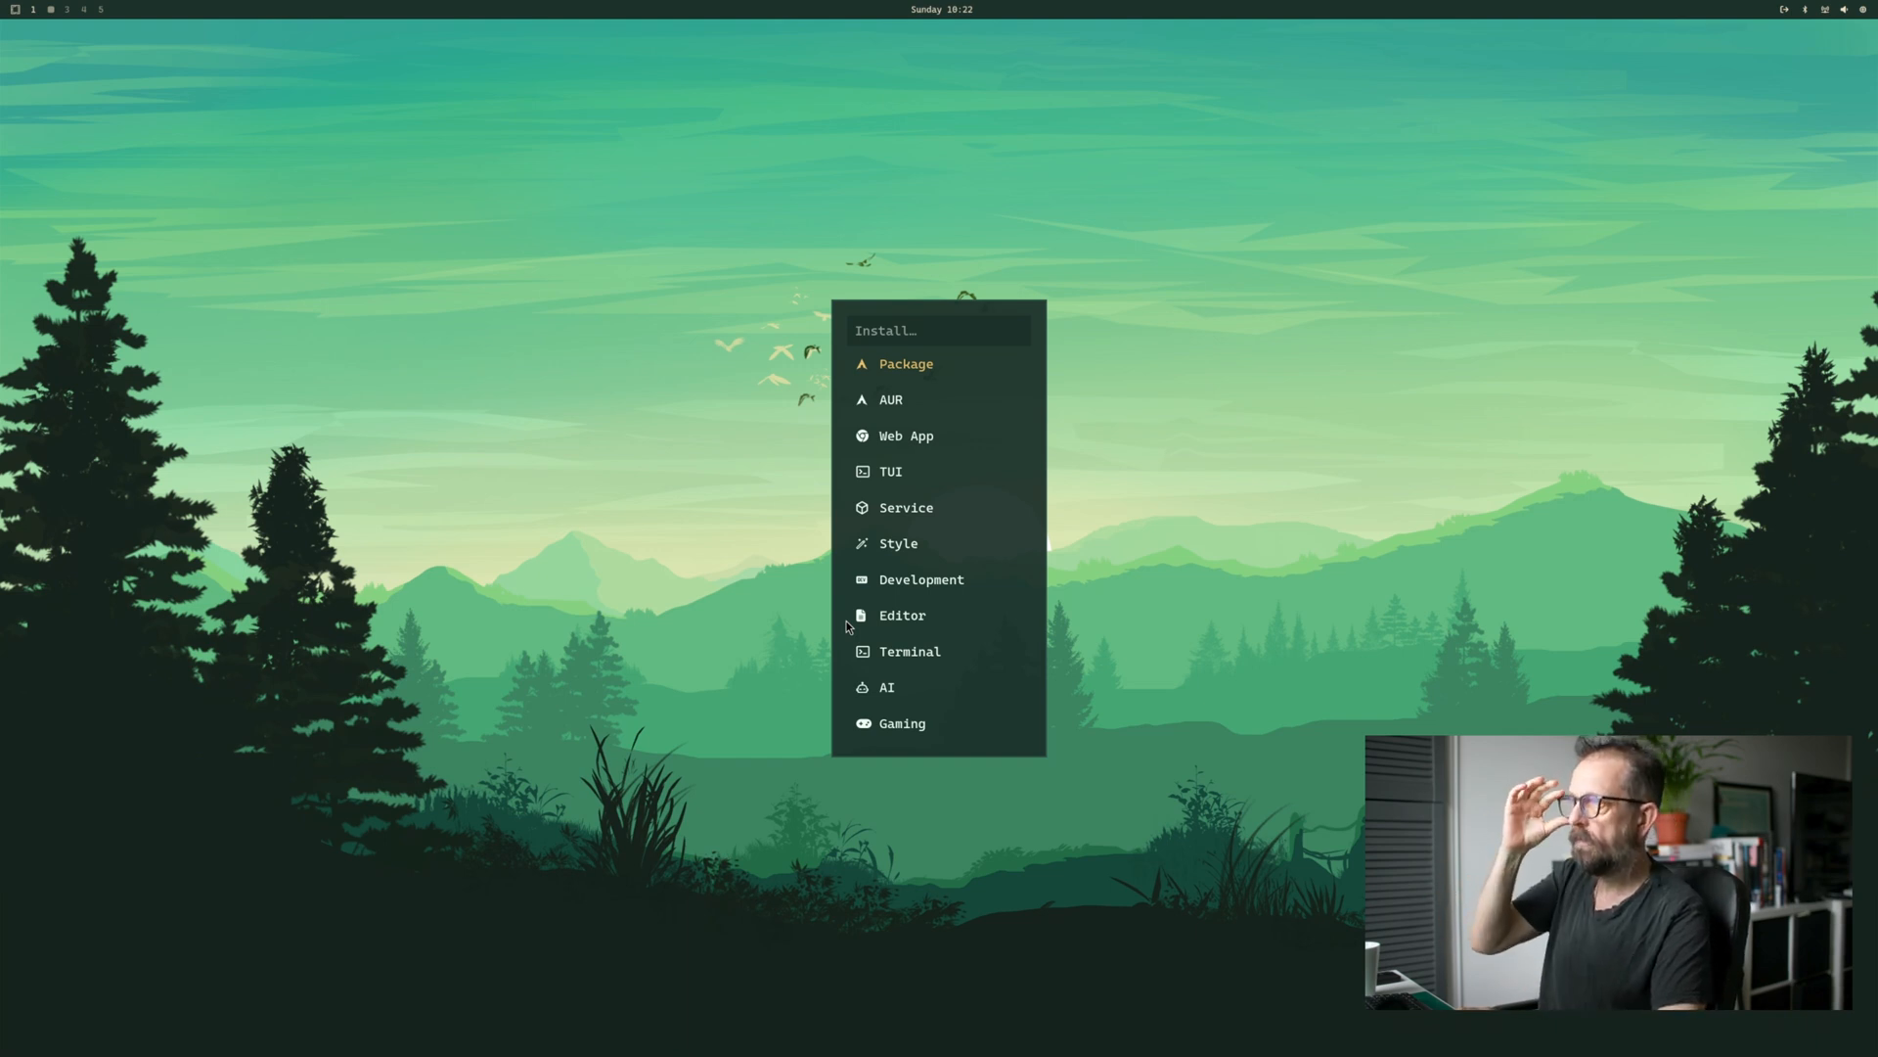
click(906, 364)
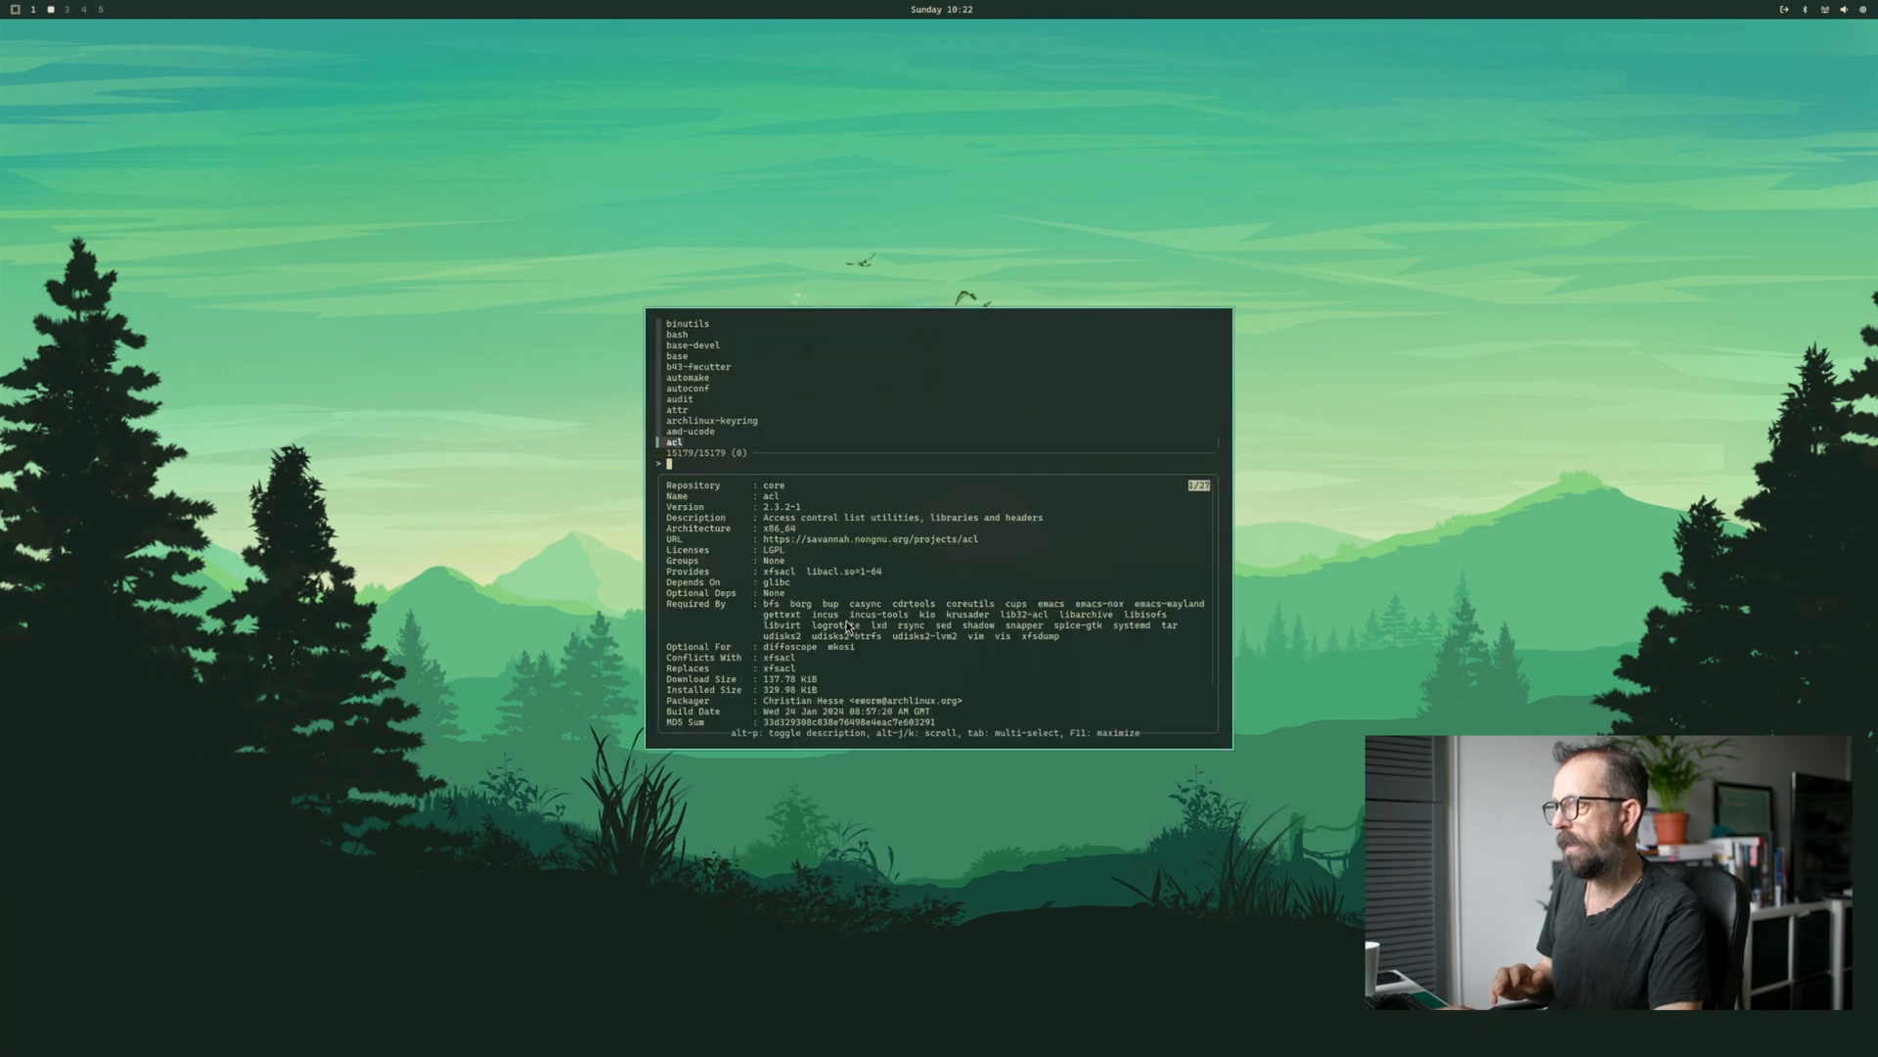
text(gimp)
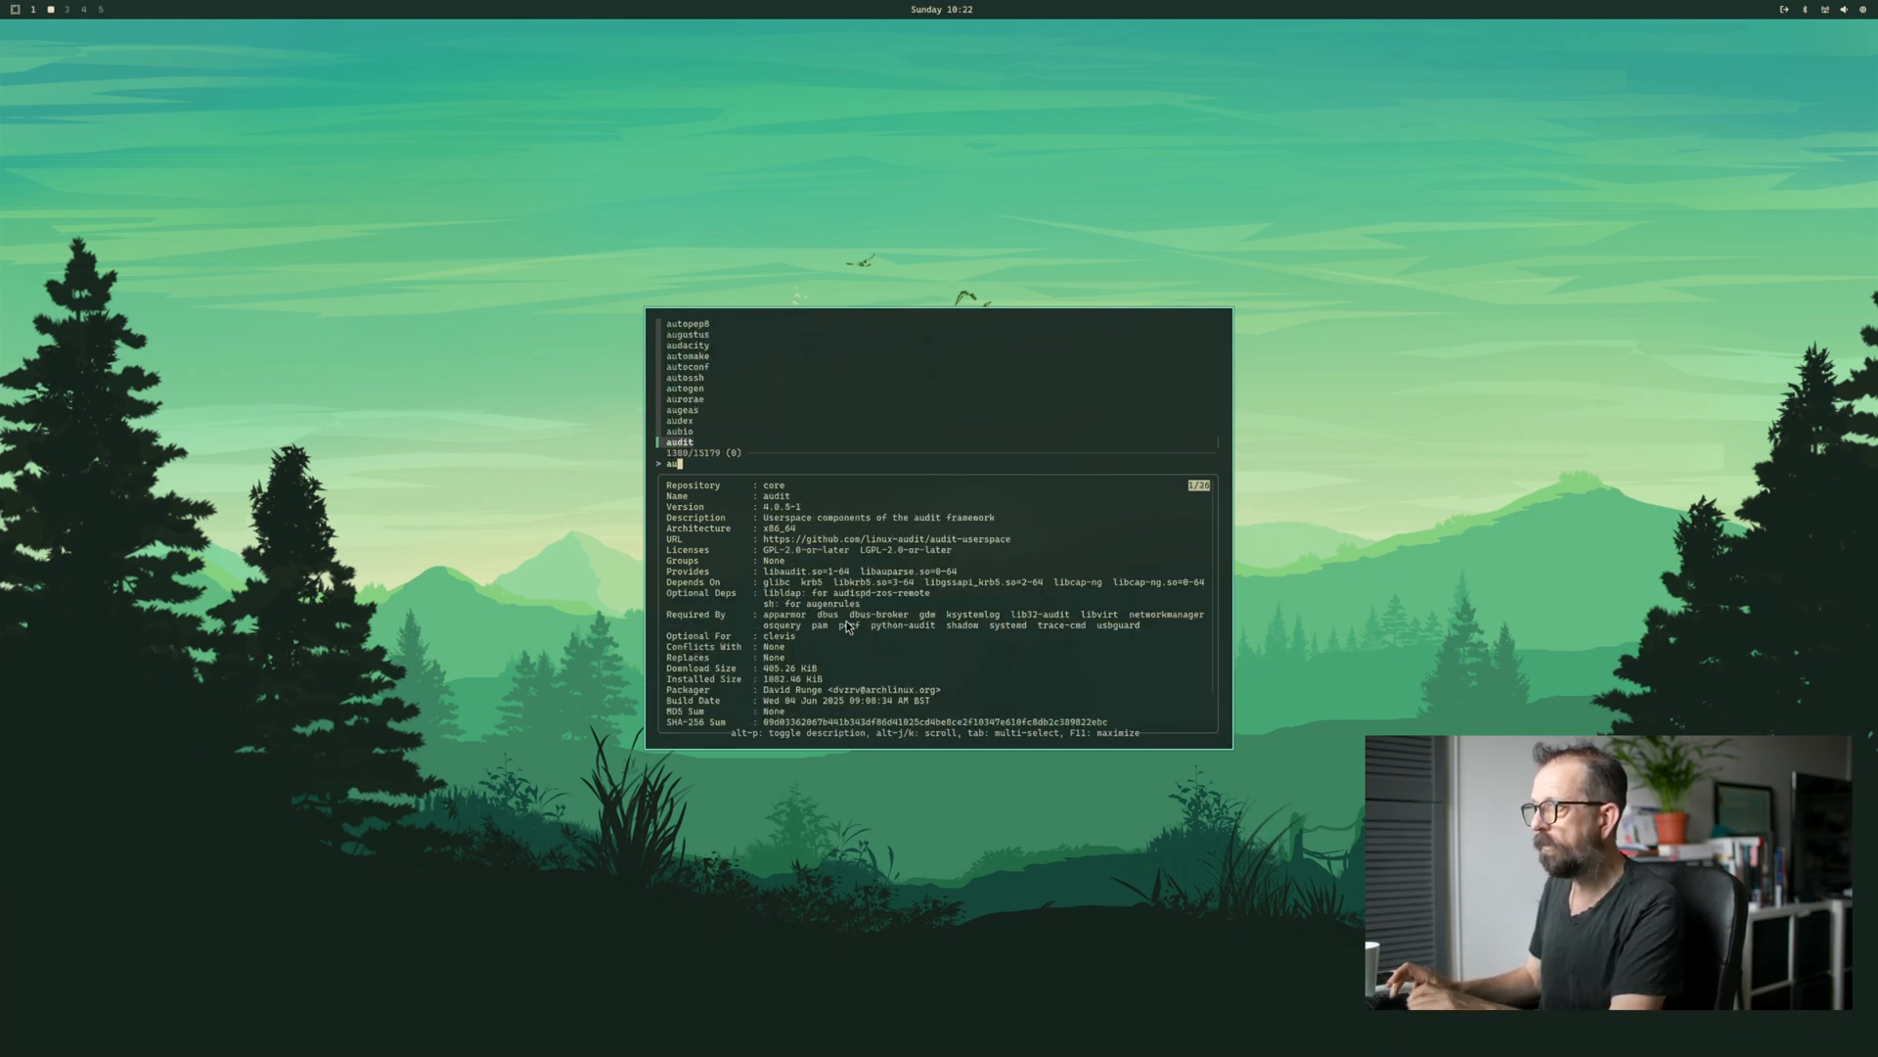
text(u)
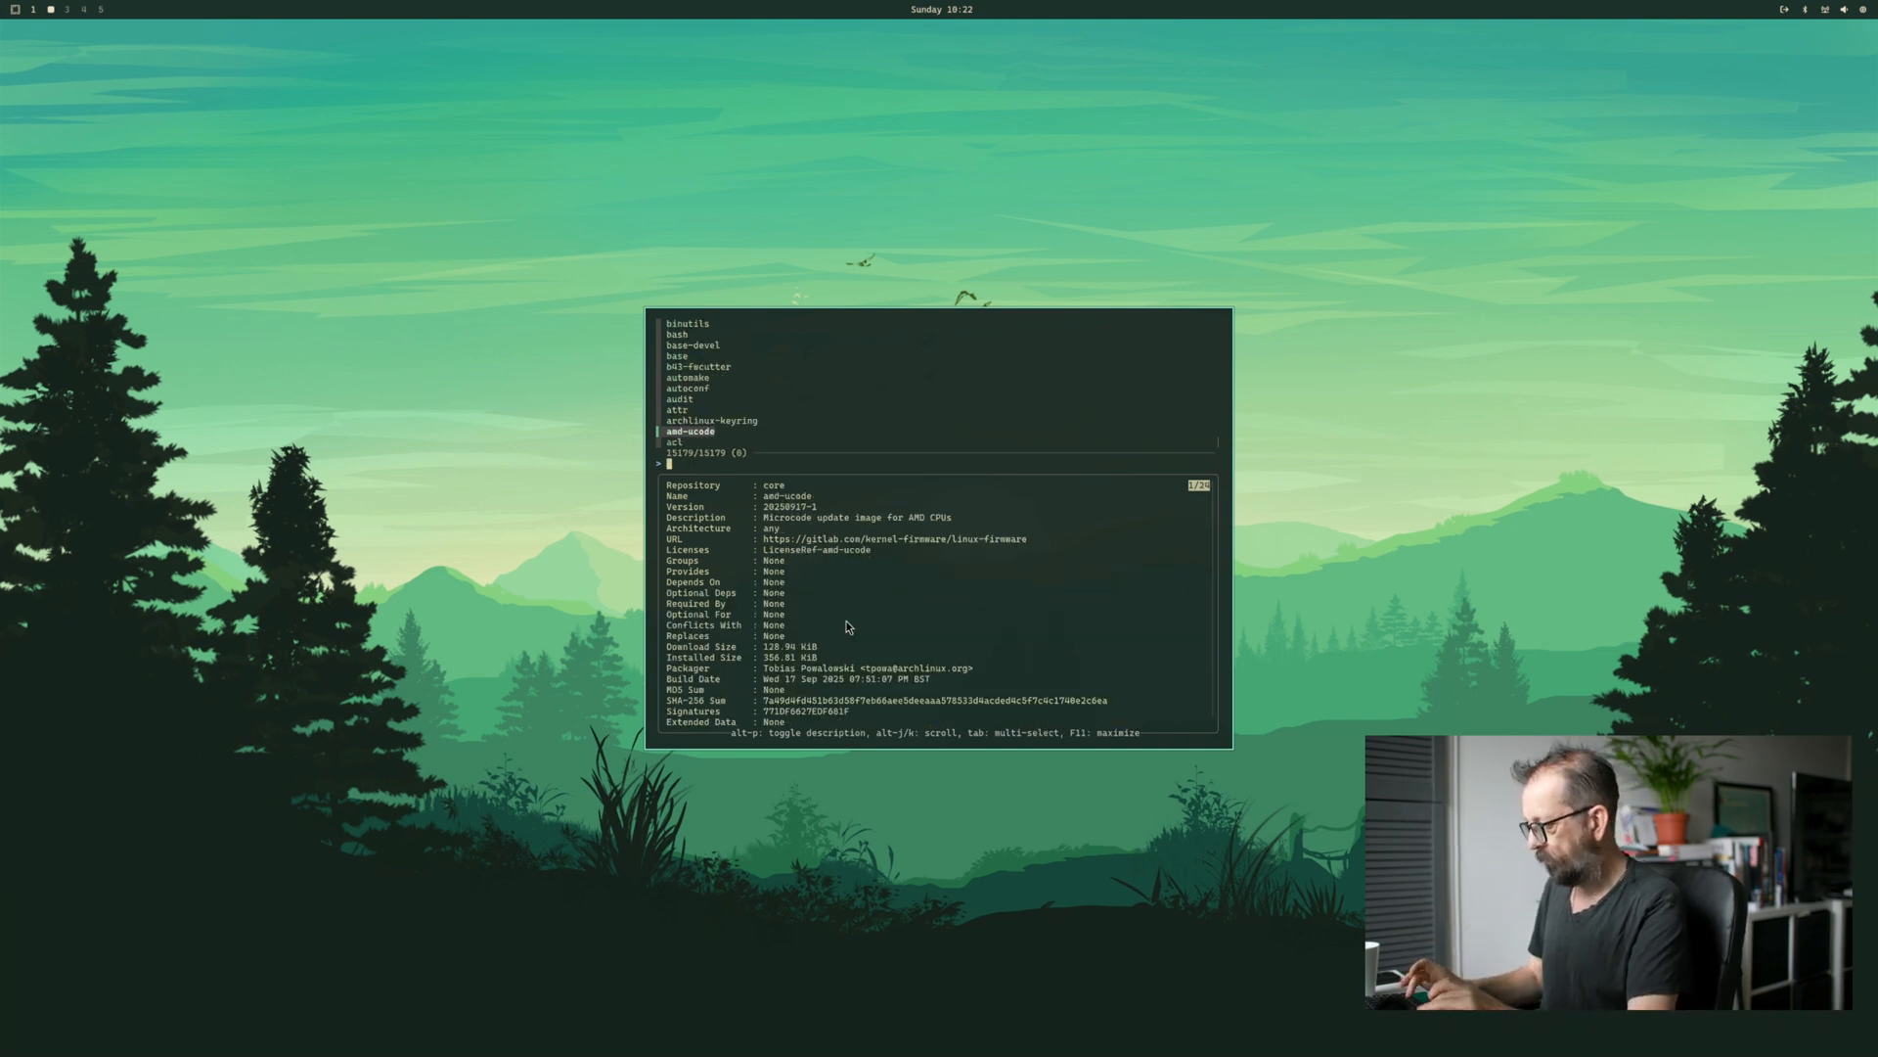
text(blender)
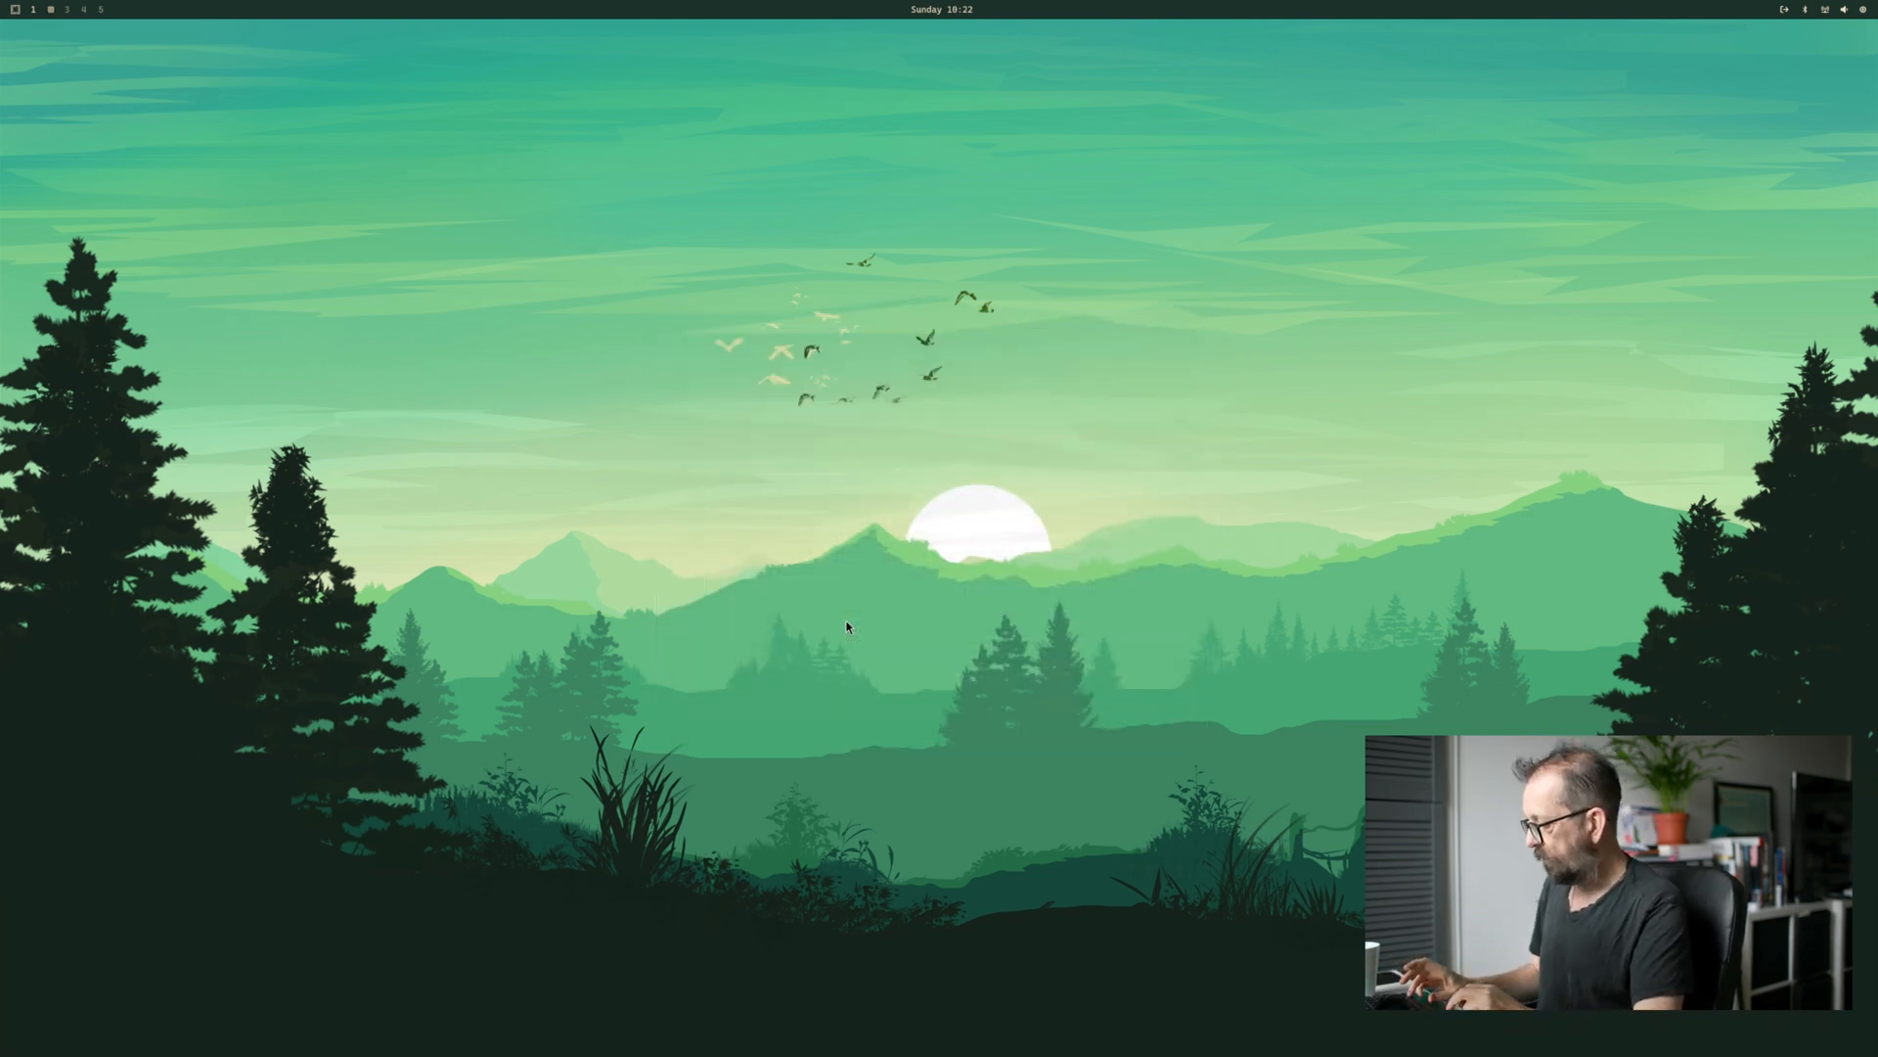
- Launch Audacity from the application list and dismiss its feature survey dialog
click(847, 624)
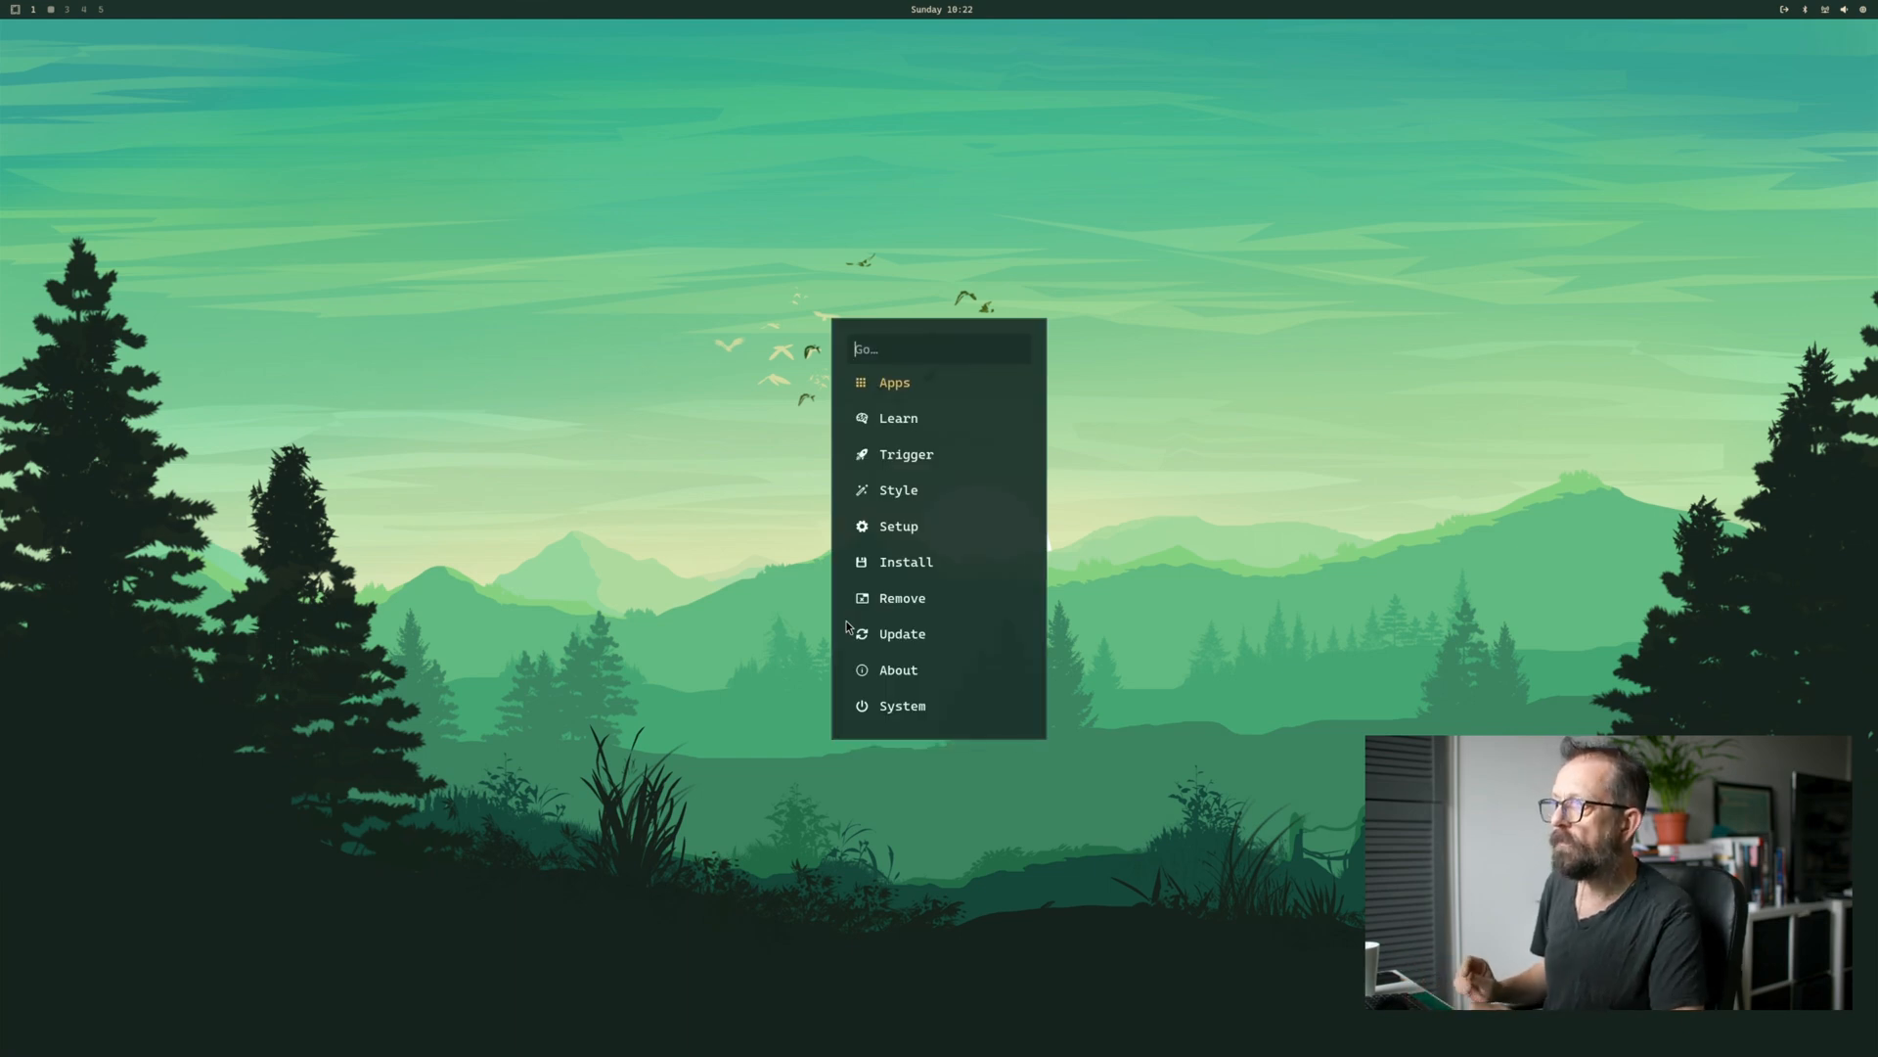
click(894, 382)
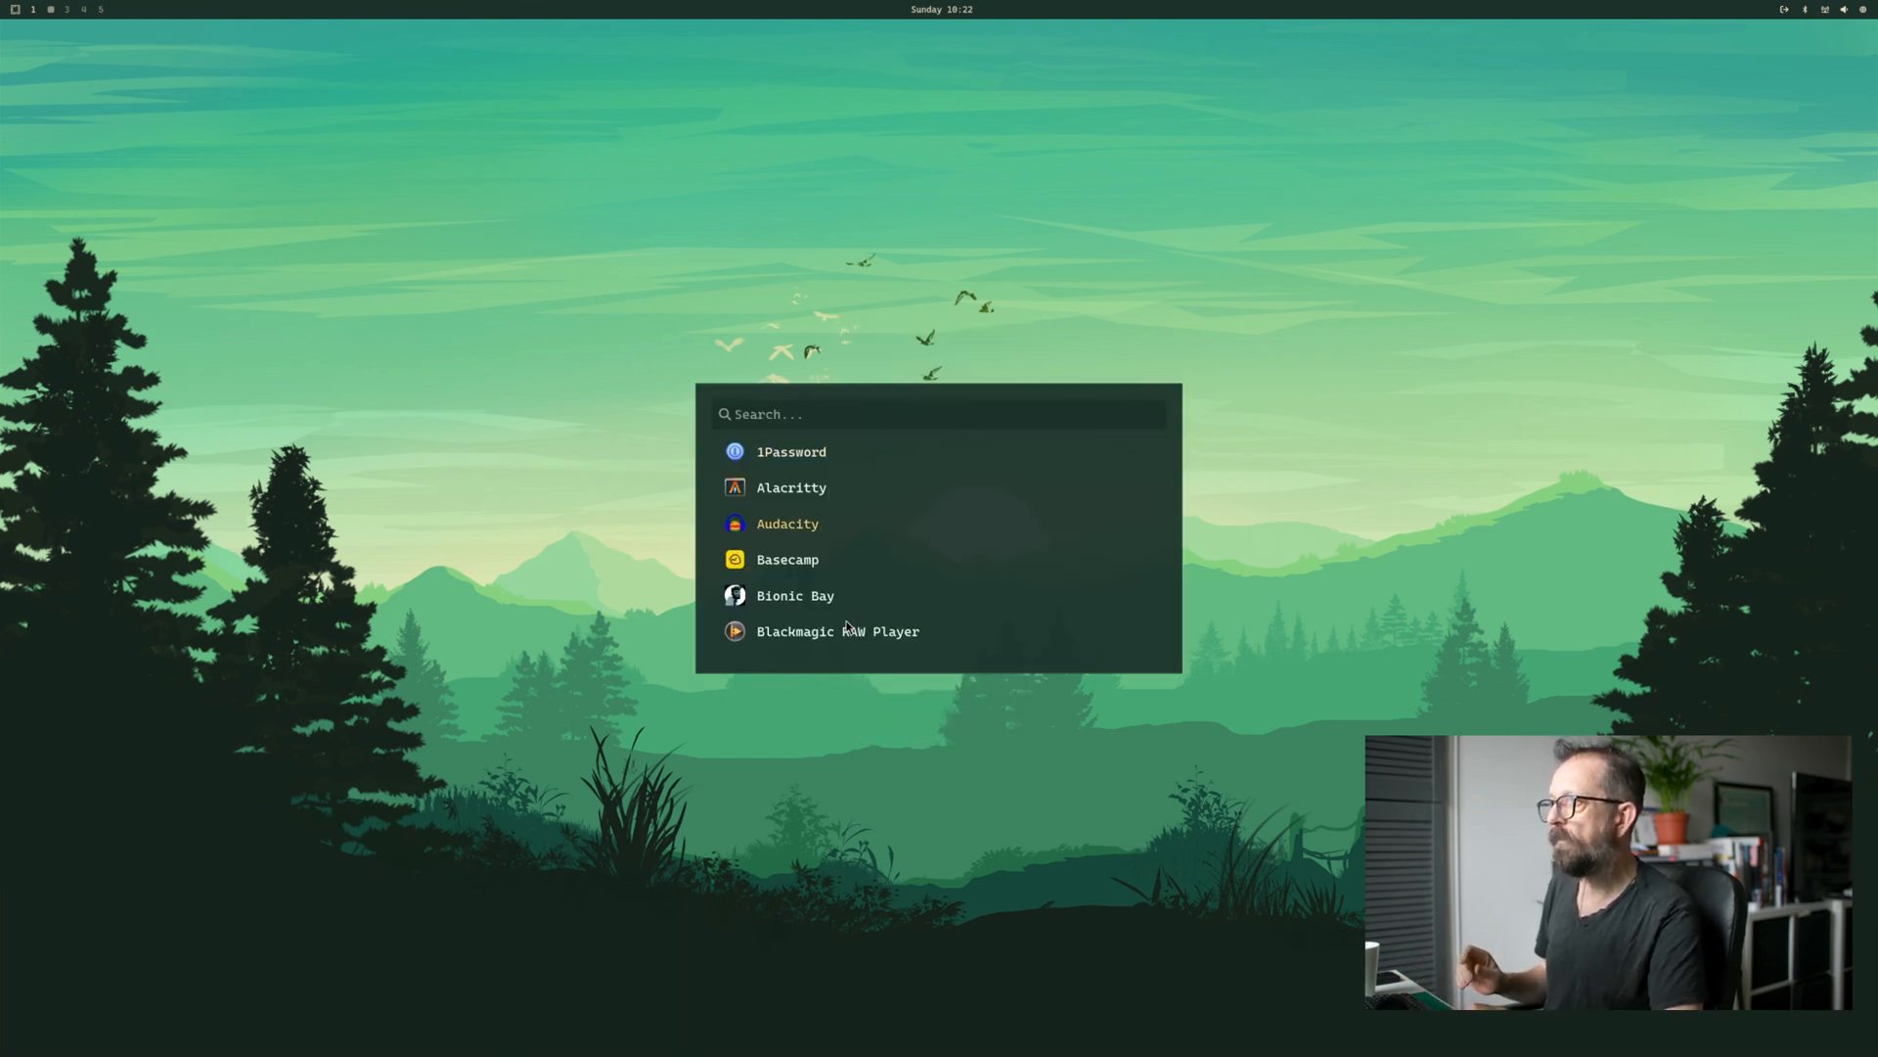
scroll(down, 3)
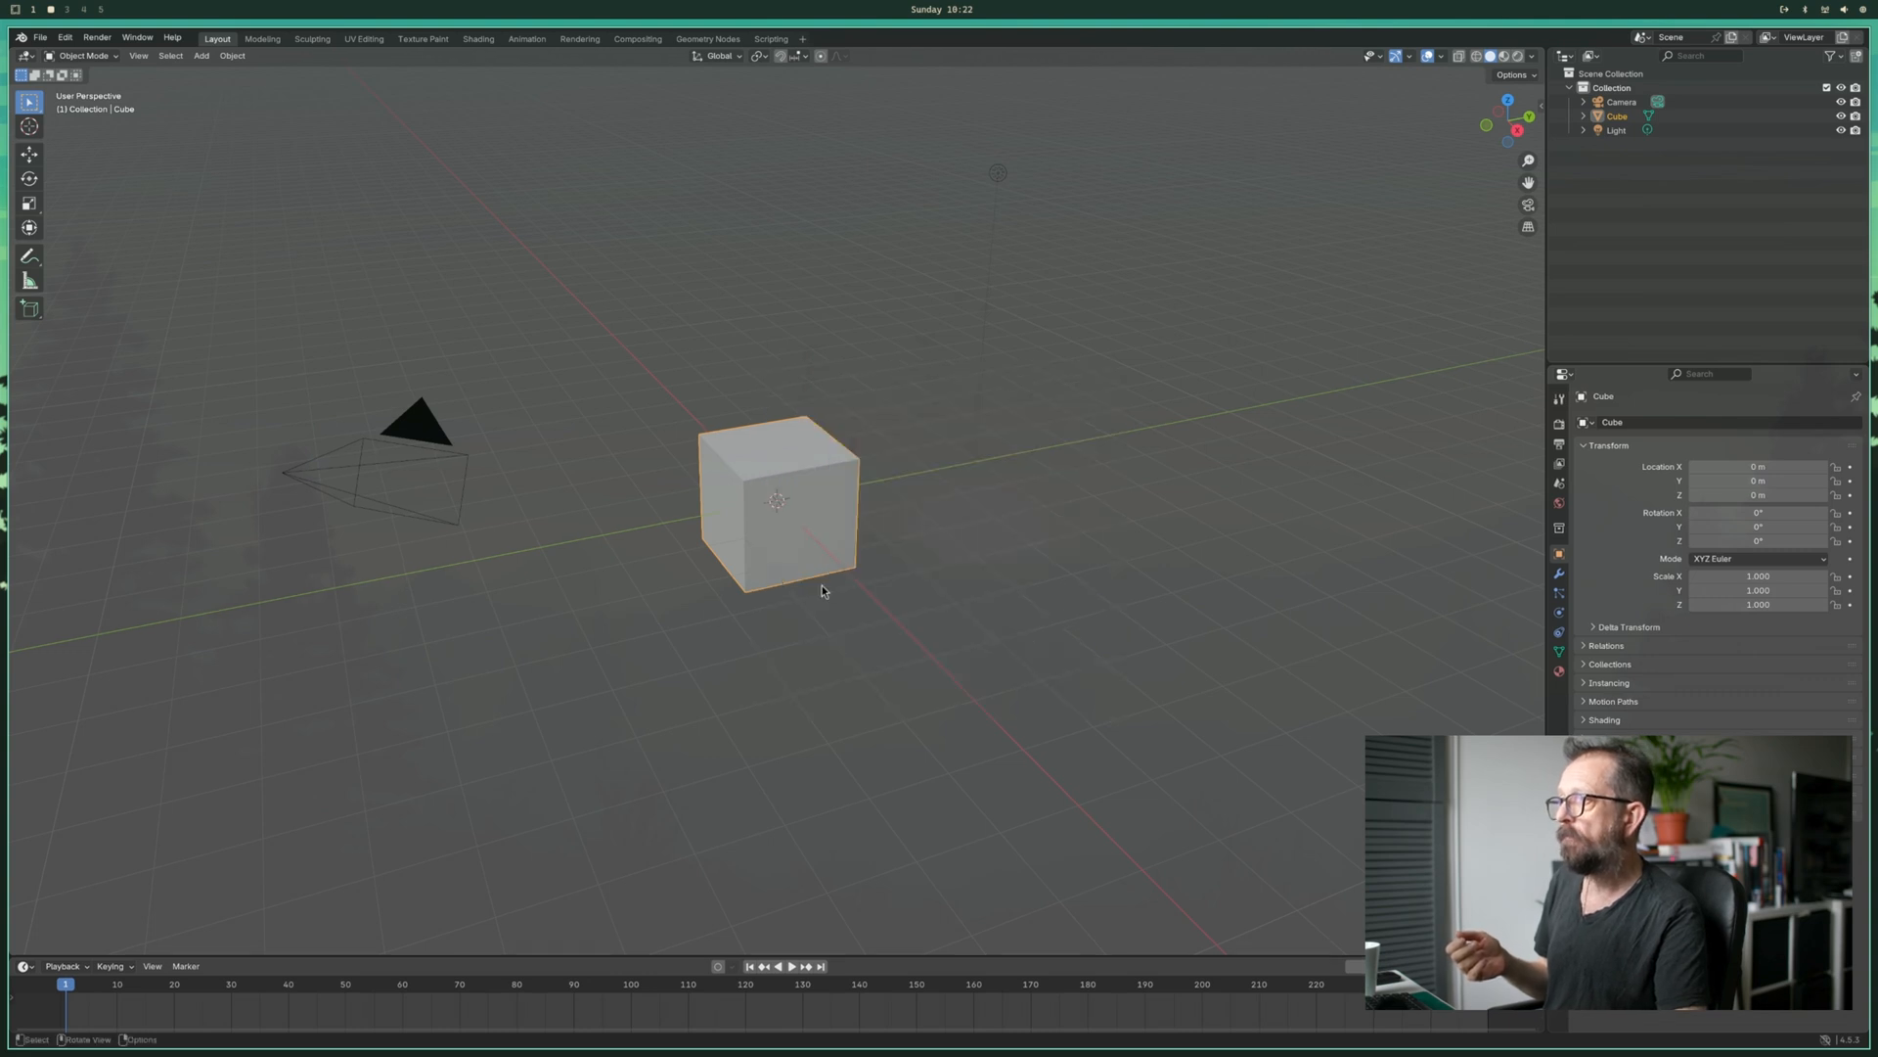
mouse_move(231, 258)
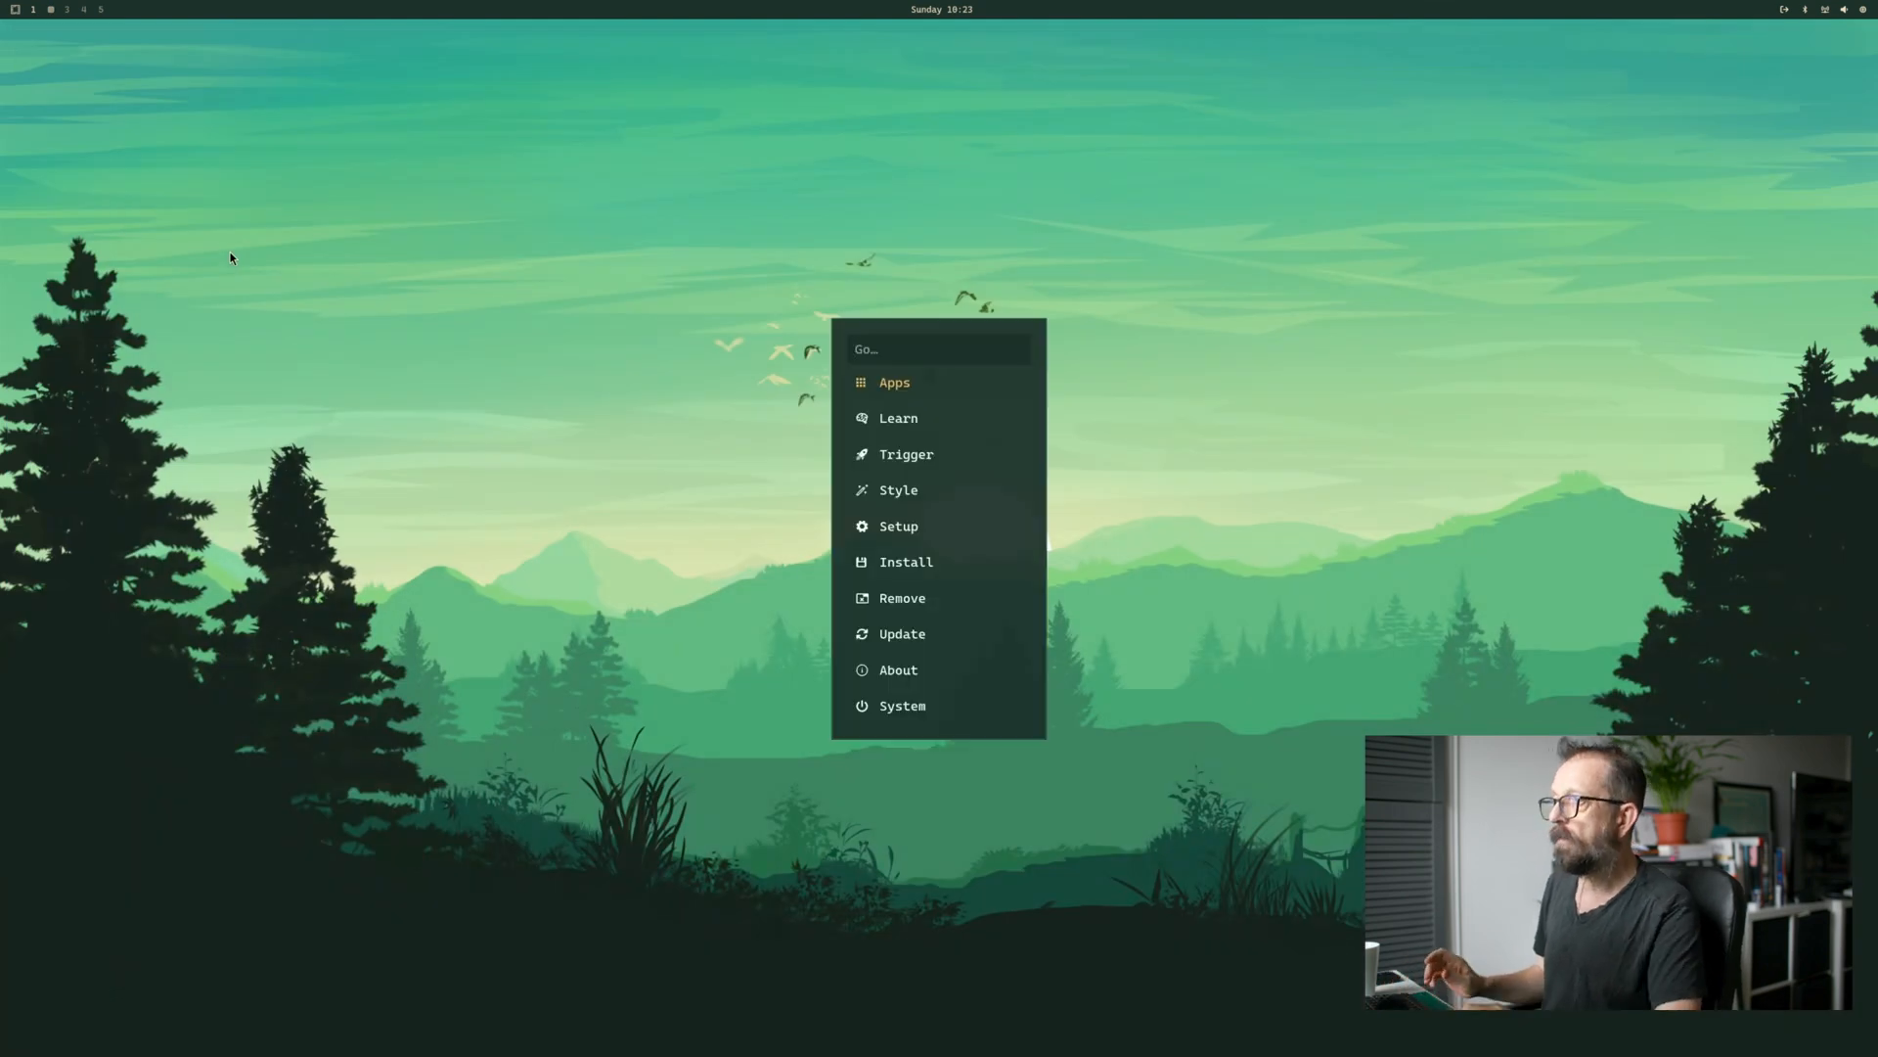
click(894, 382)
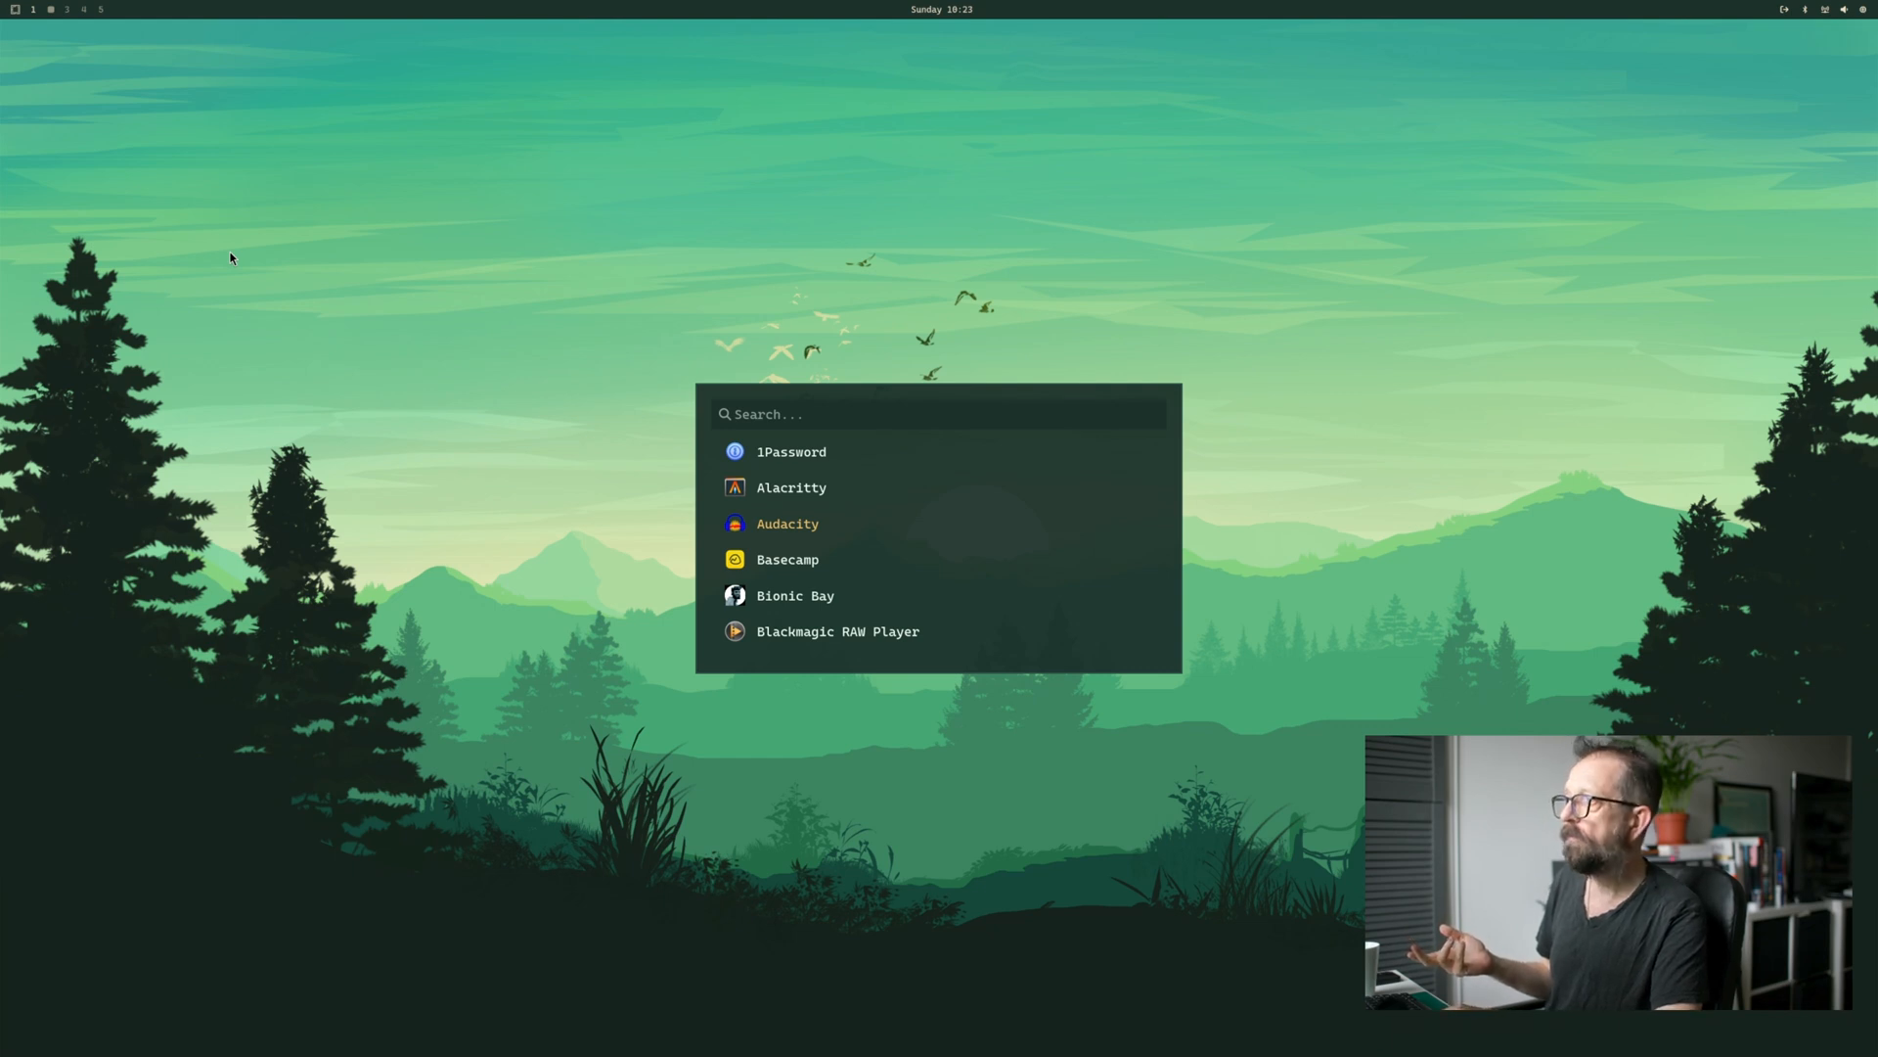
click(786, 524)
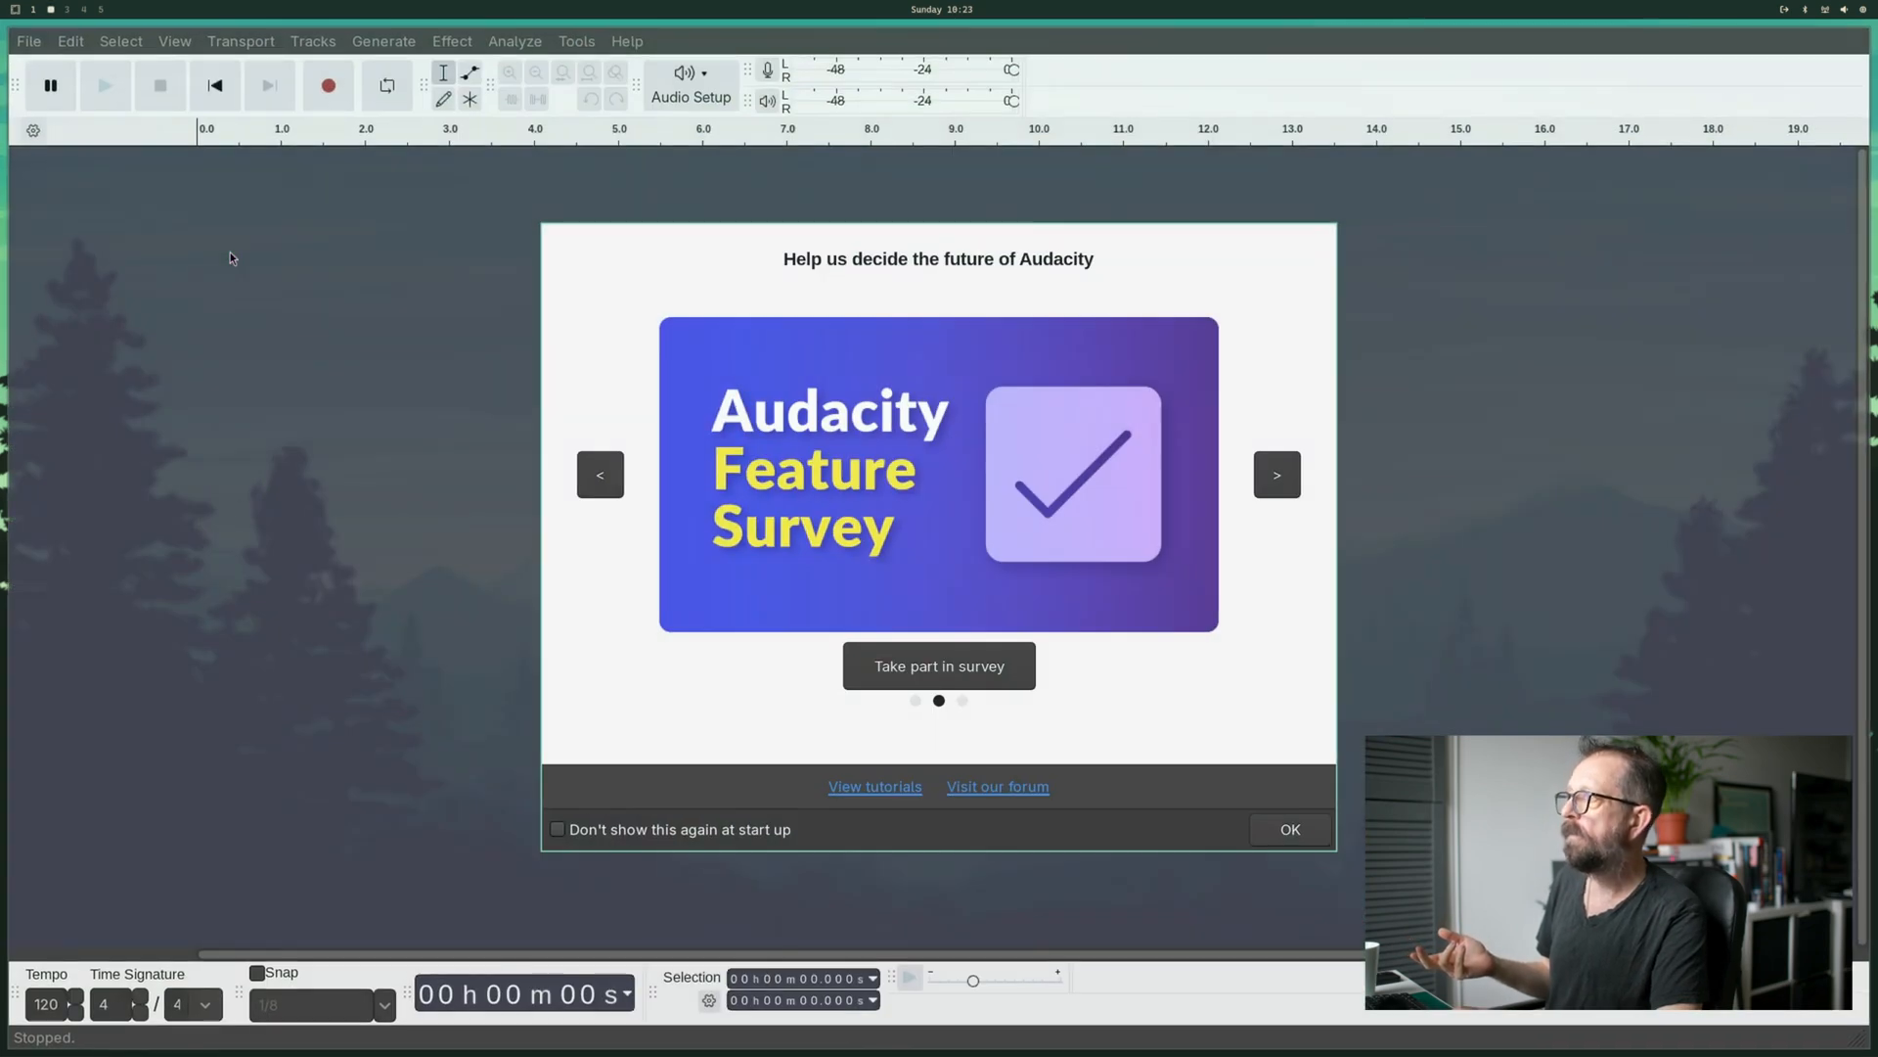
click(1288, 830)
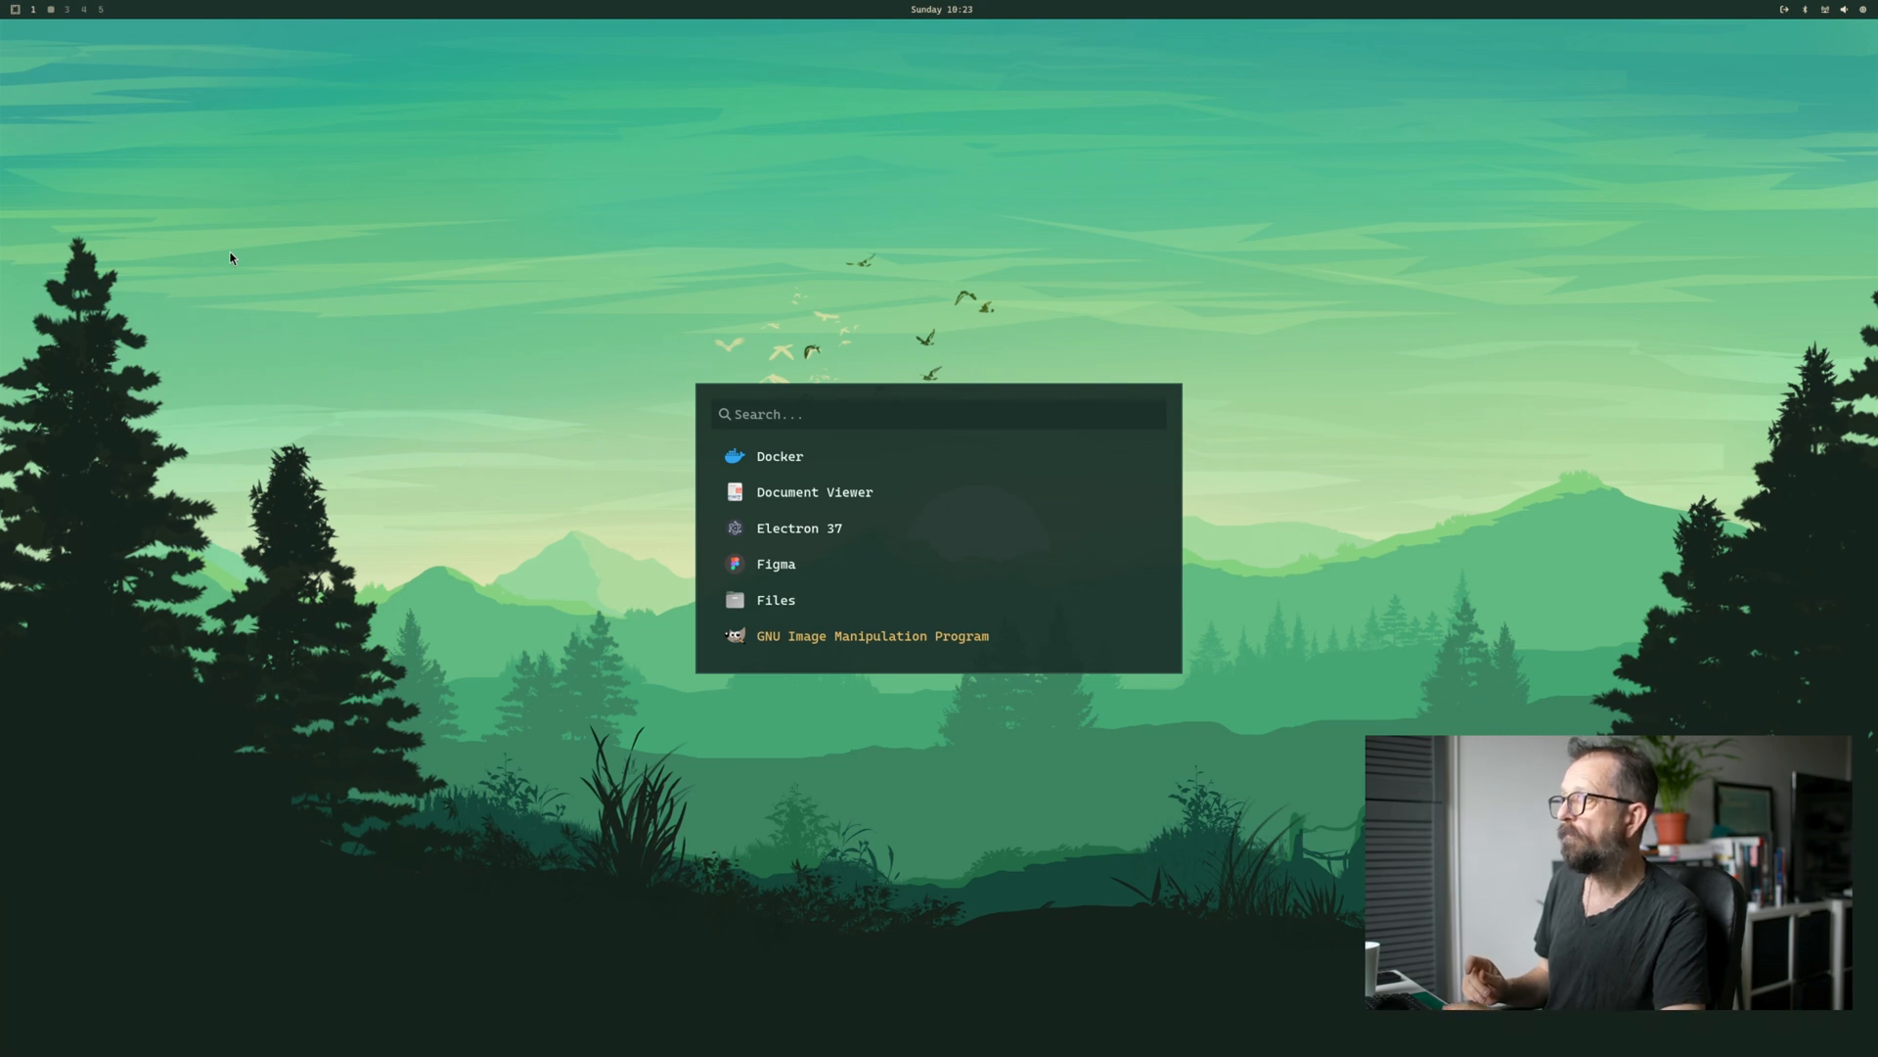
- Launch GIMP 3.0.4 from the app list and close its Welcome dialog
click(872, 636)
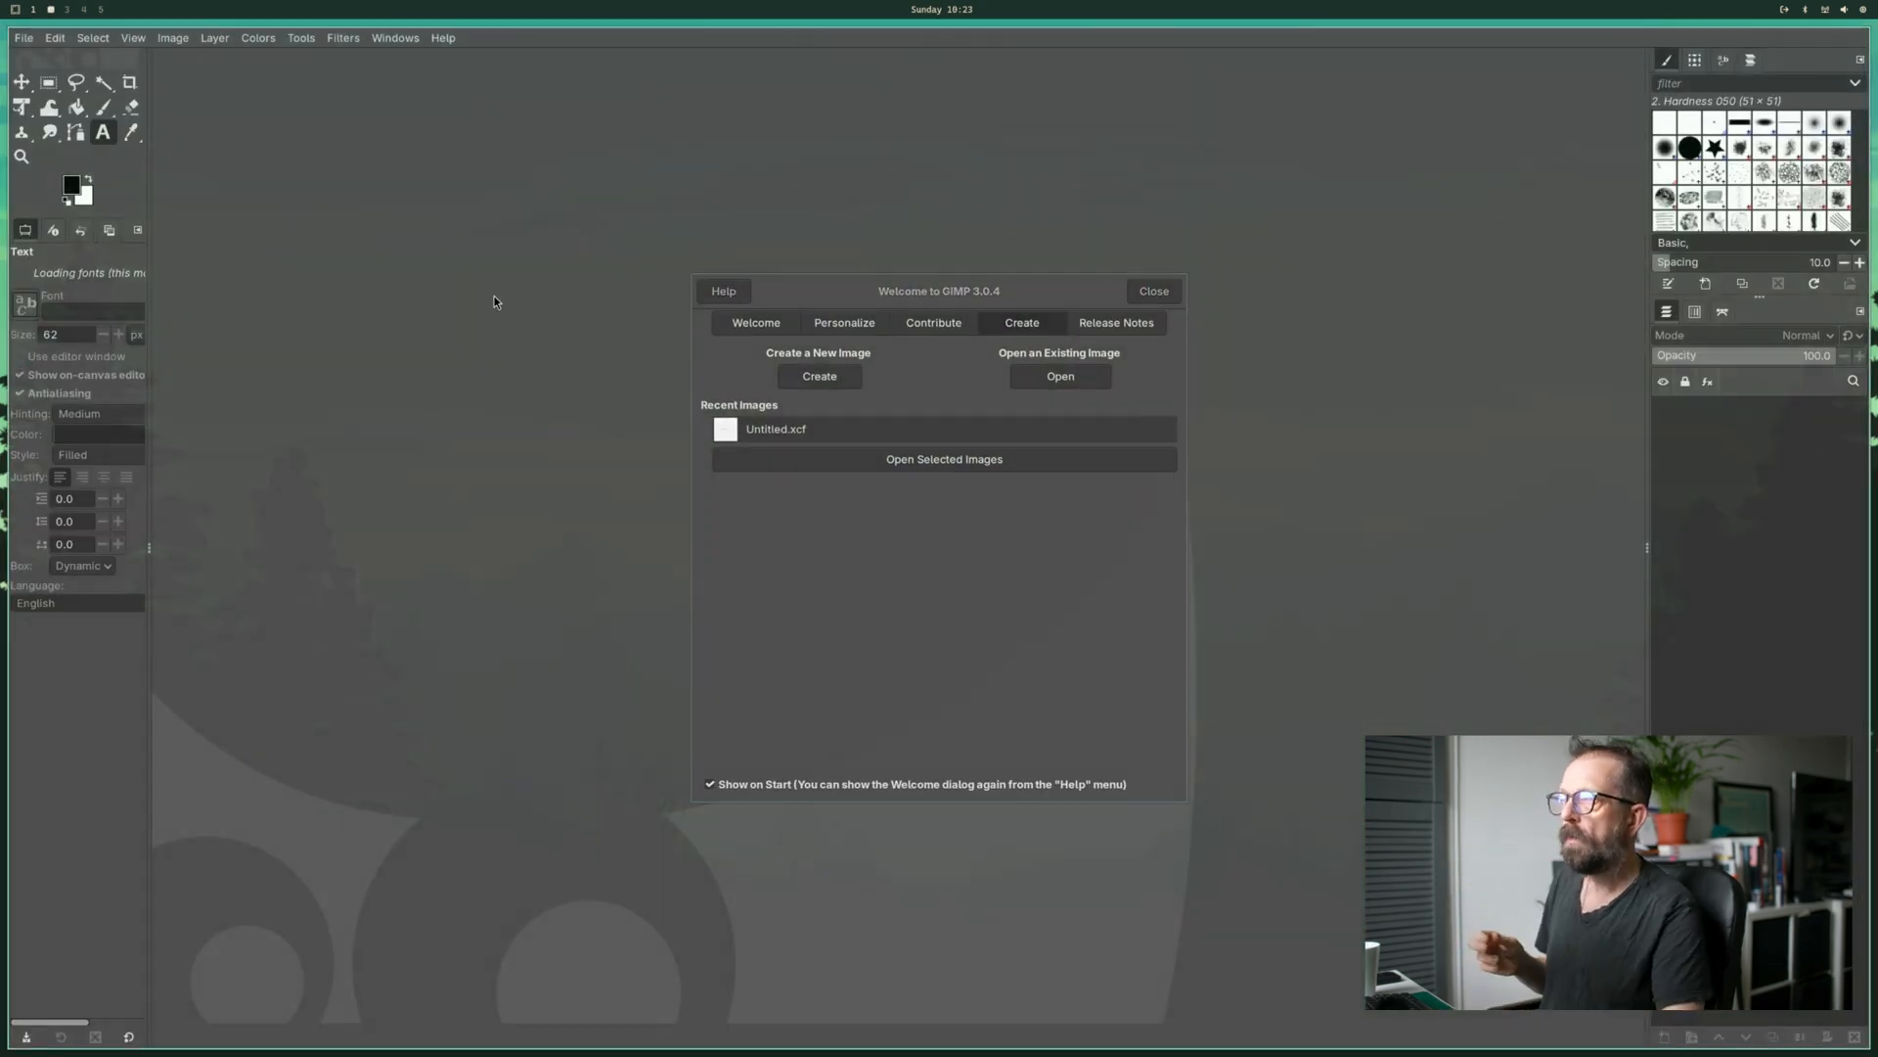
click(1150, 292)
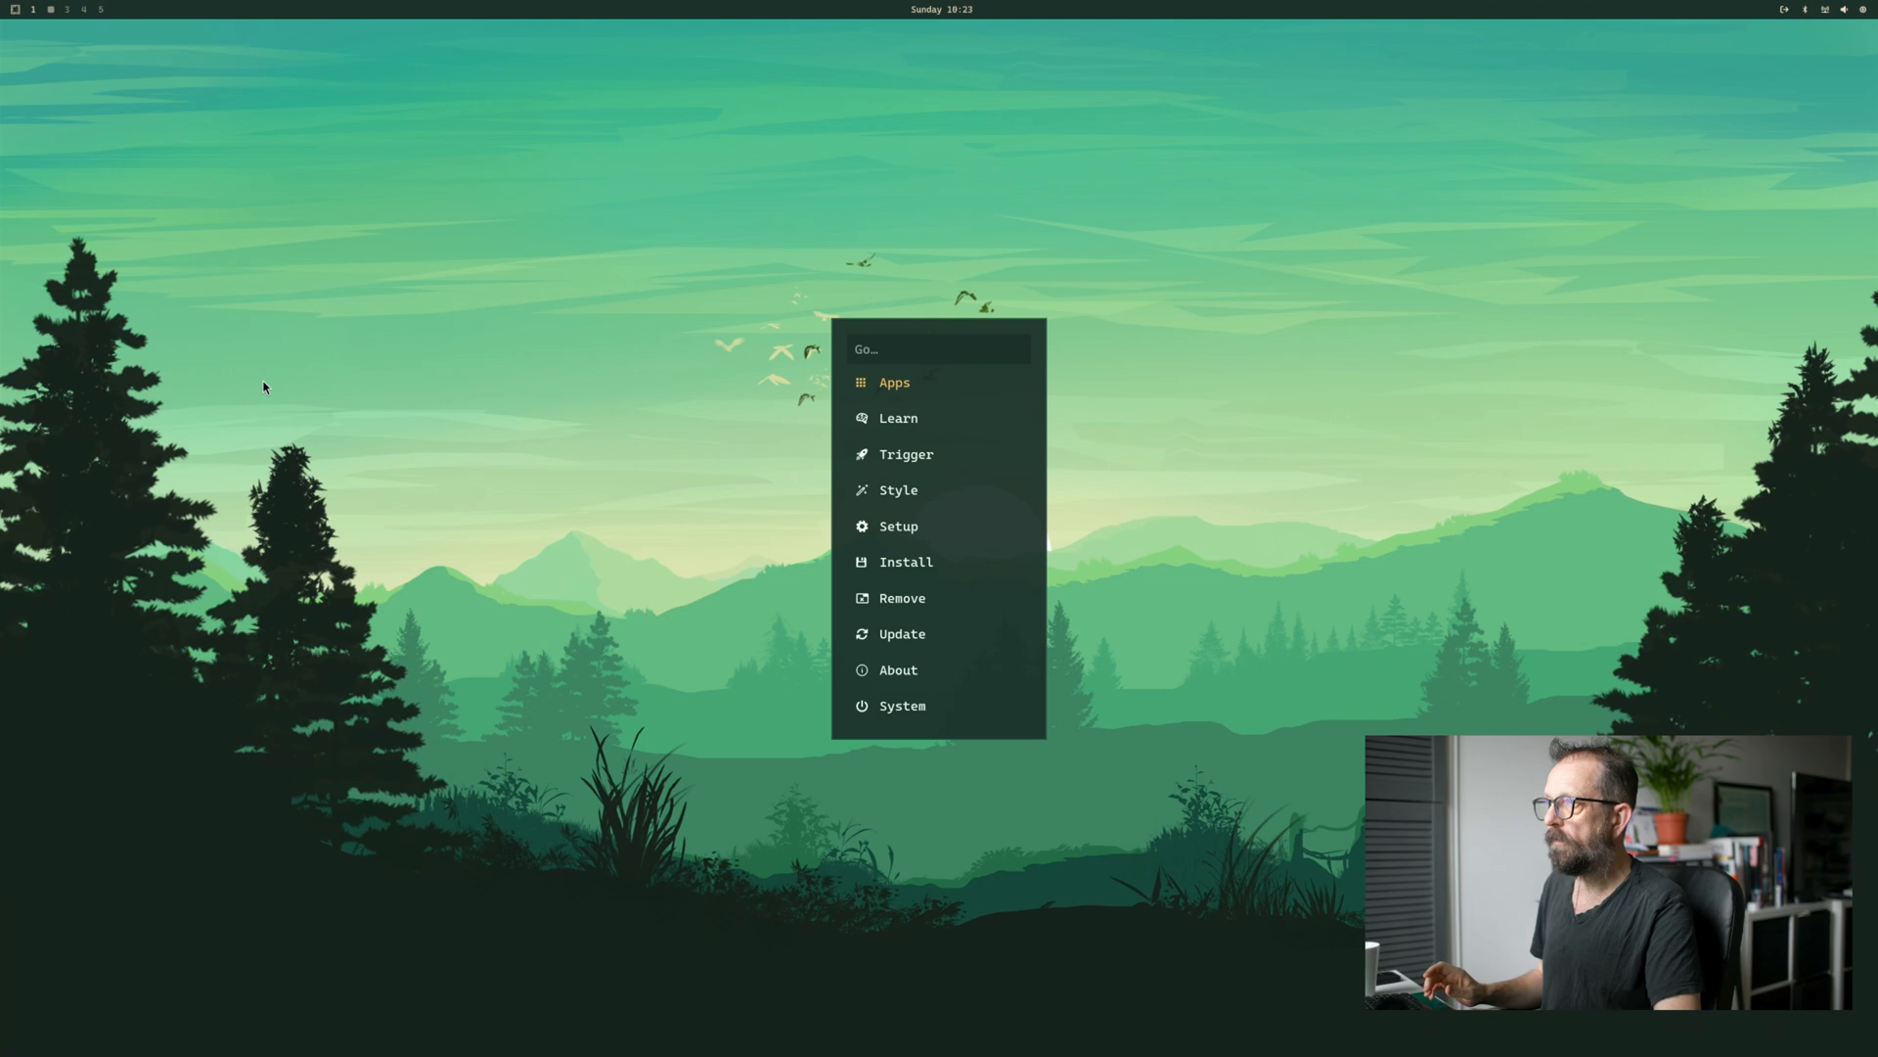
- Search the app launcher for 'ph' (Google Photos, Photopea, GIMP), then dismiss the search
click(894, 382)
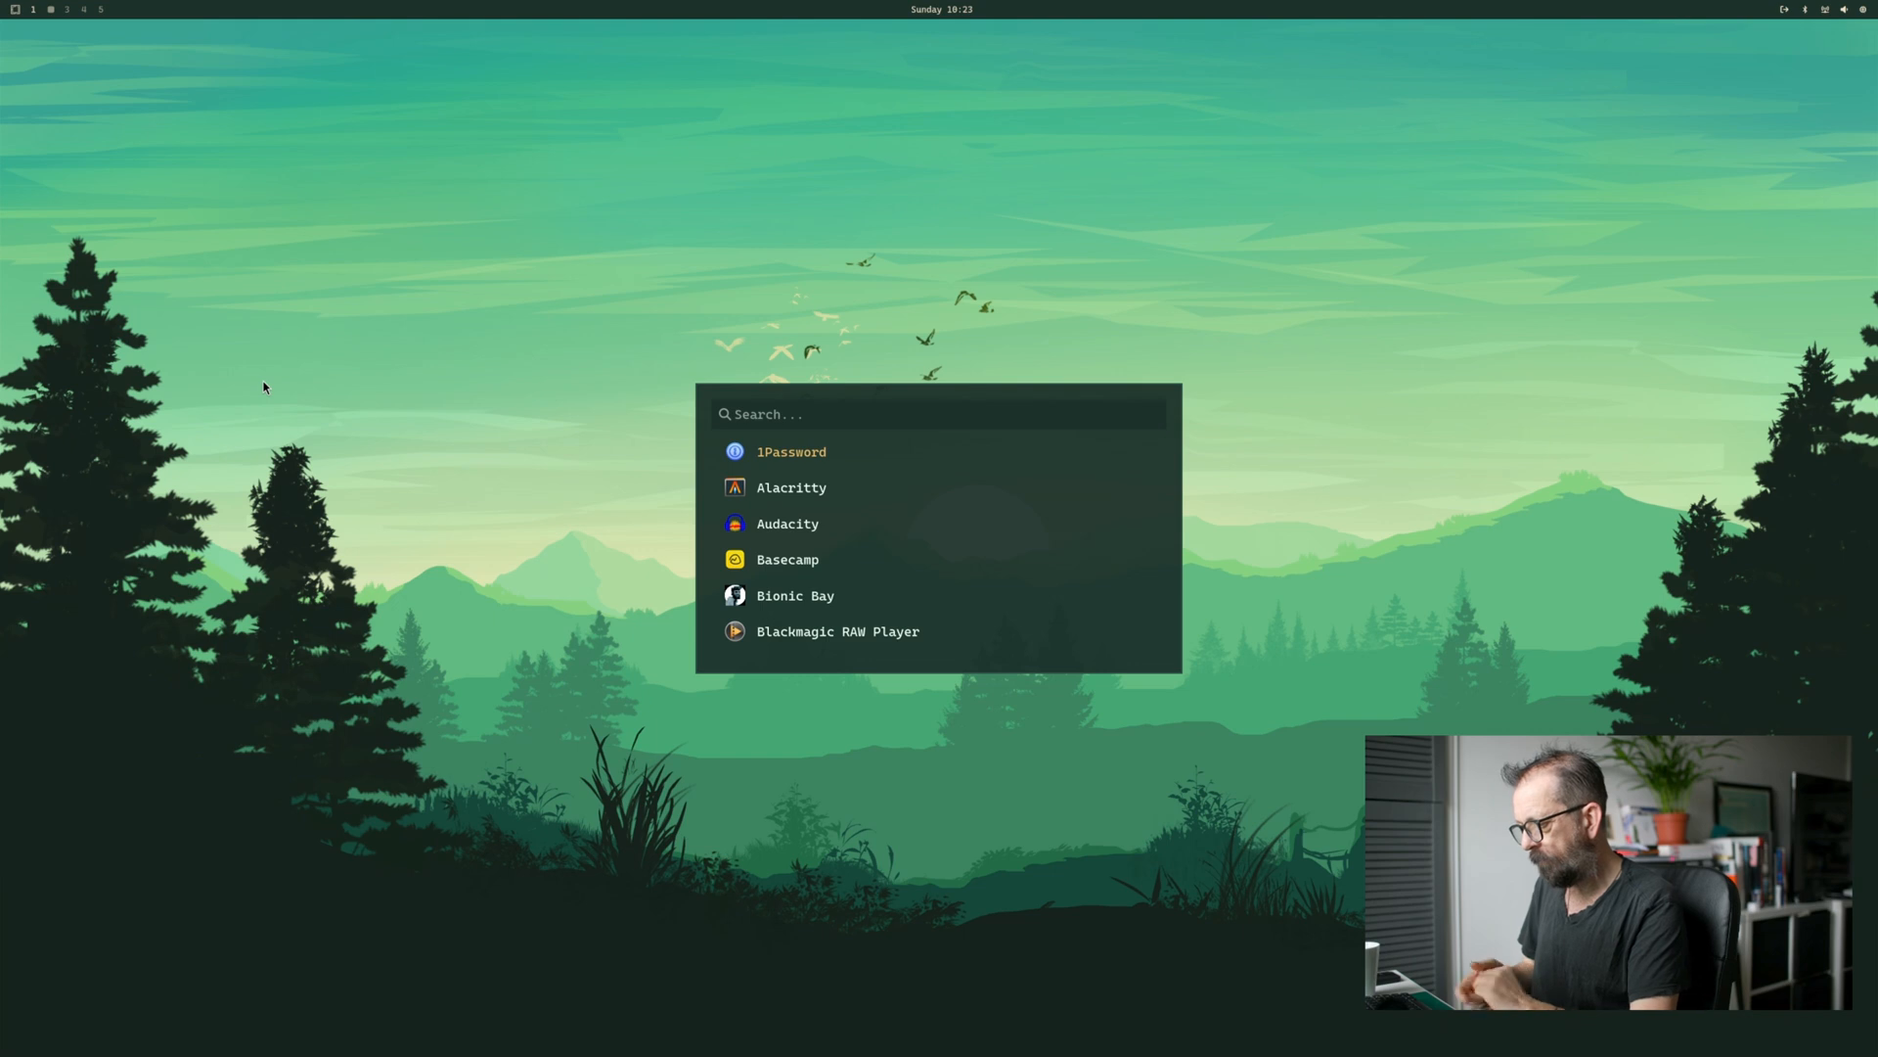
text(ph)
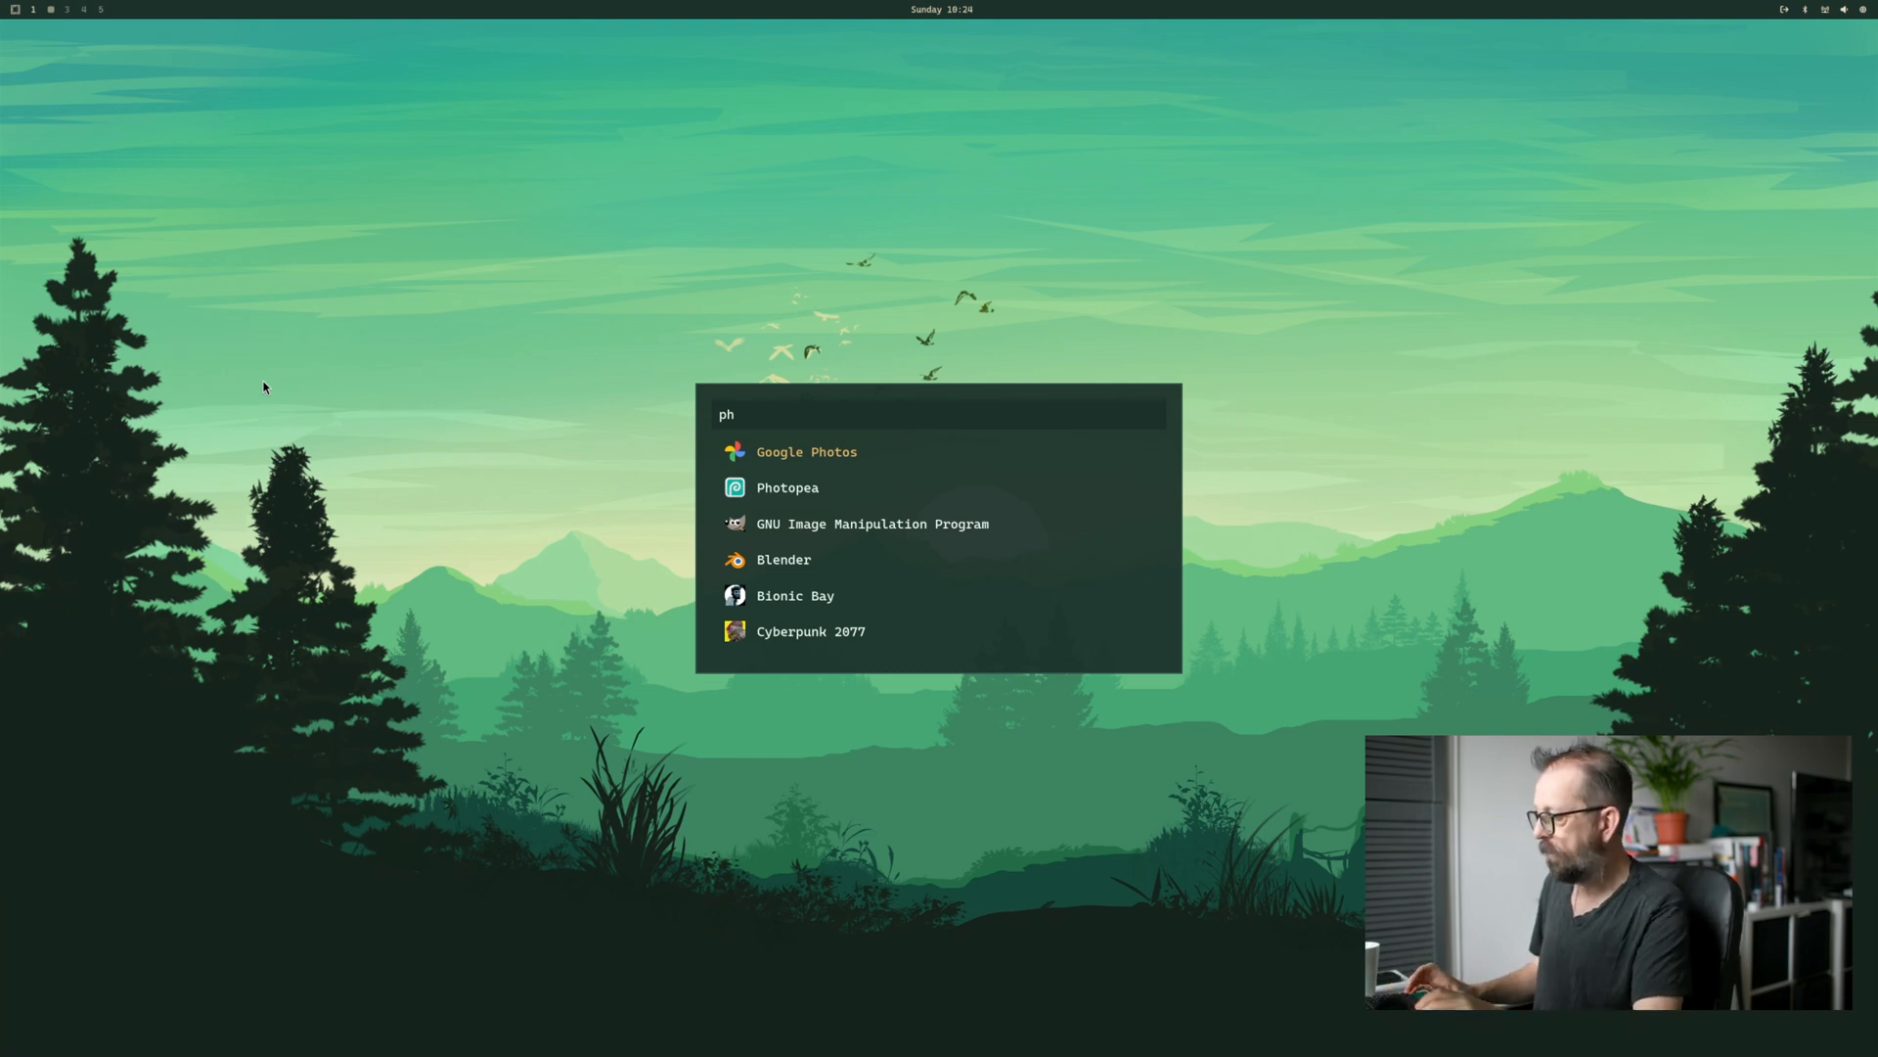
key(Escape)
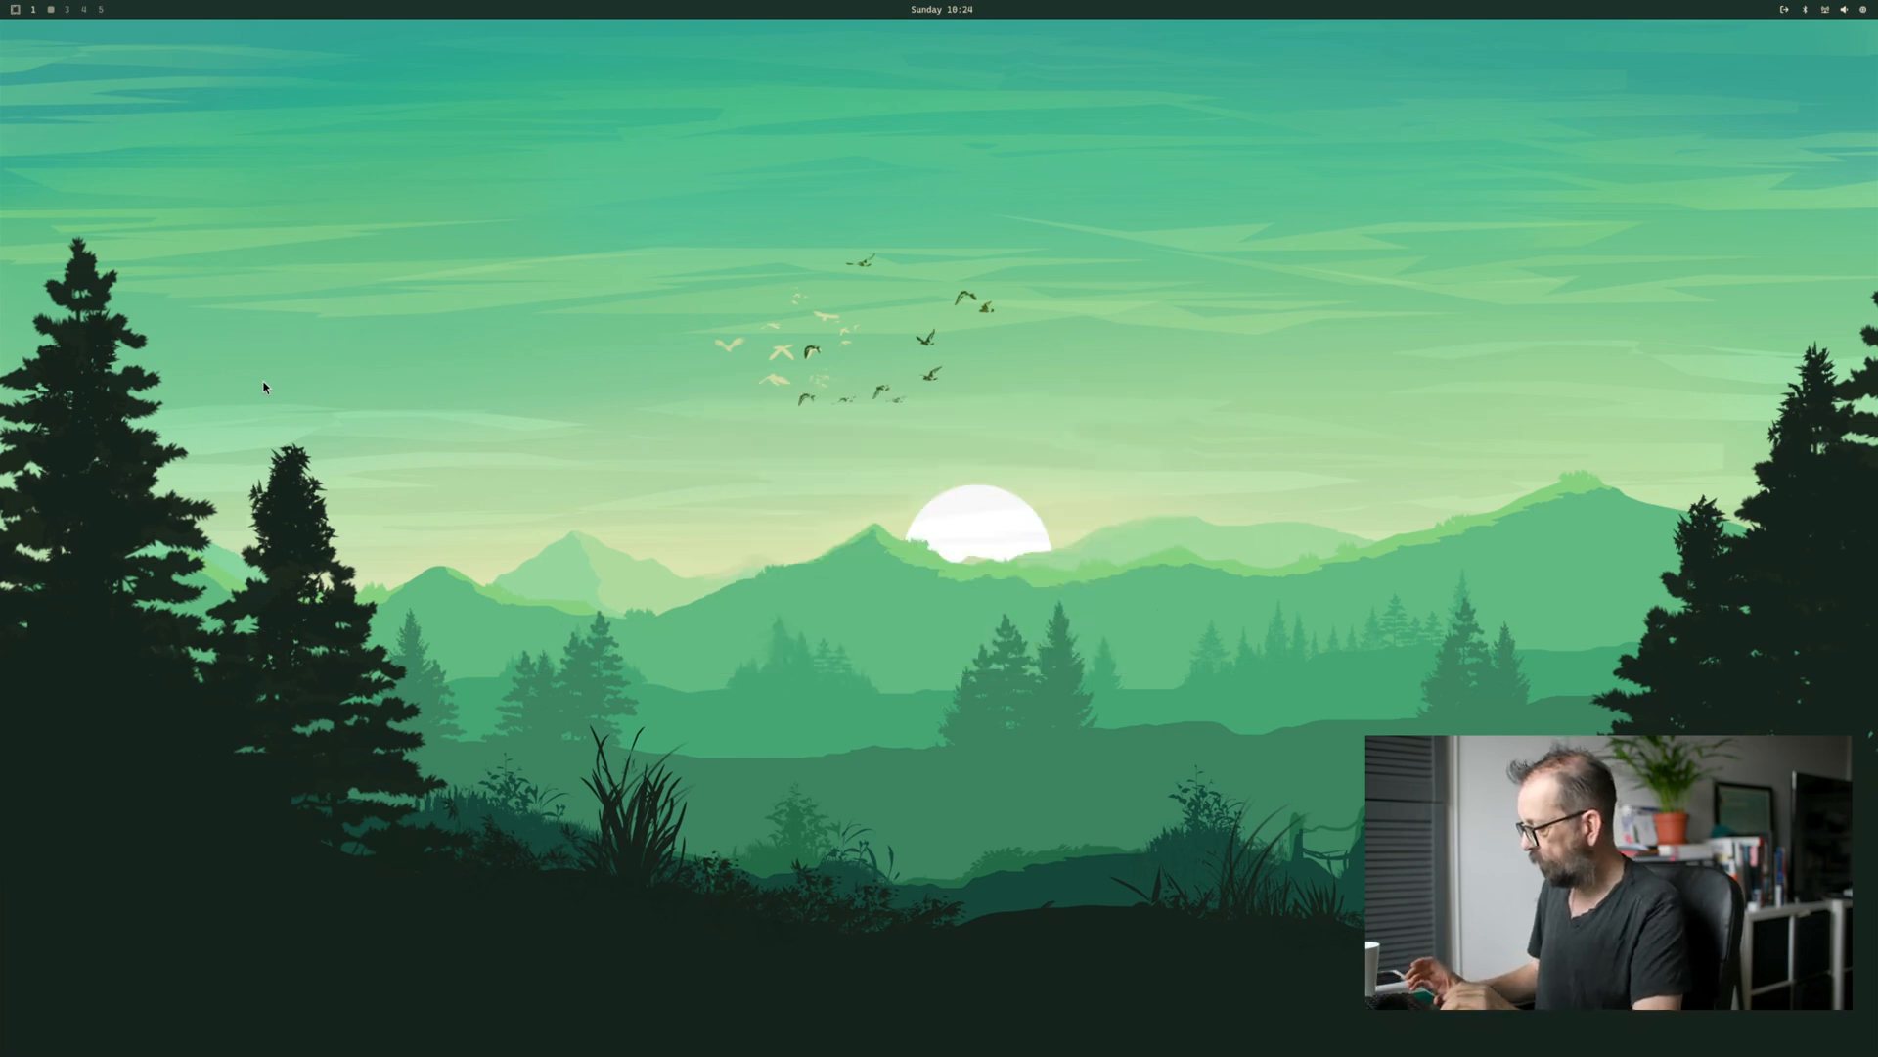
- Launch Chromium to a New Tab page showing Google search with a Photopea shortcut
click(51, 10)
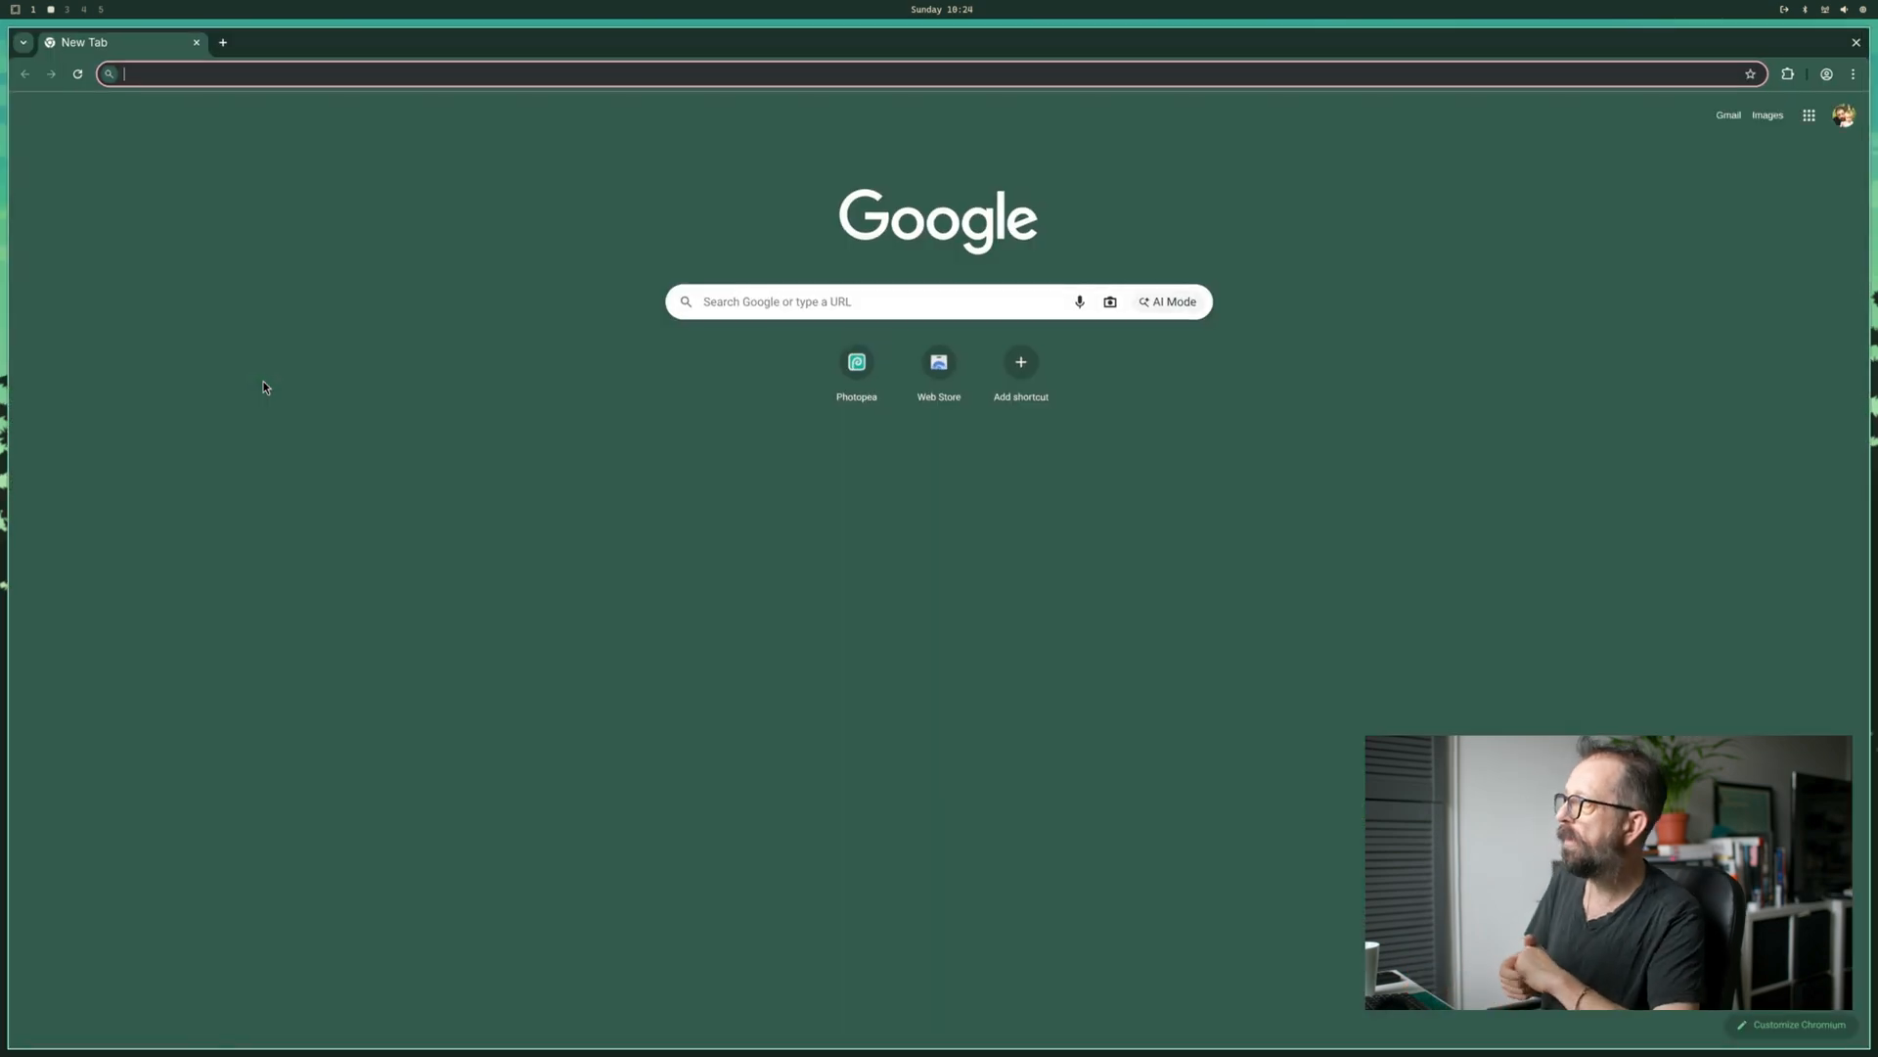
mouse_move(753, 426)
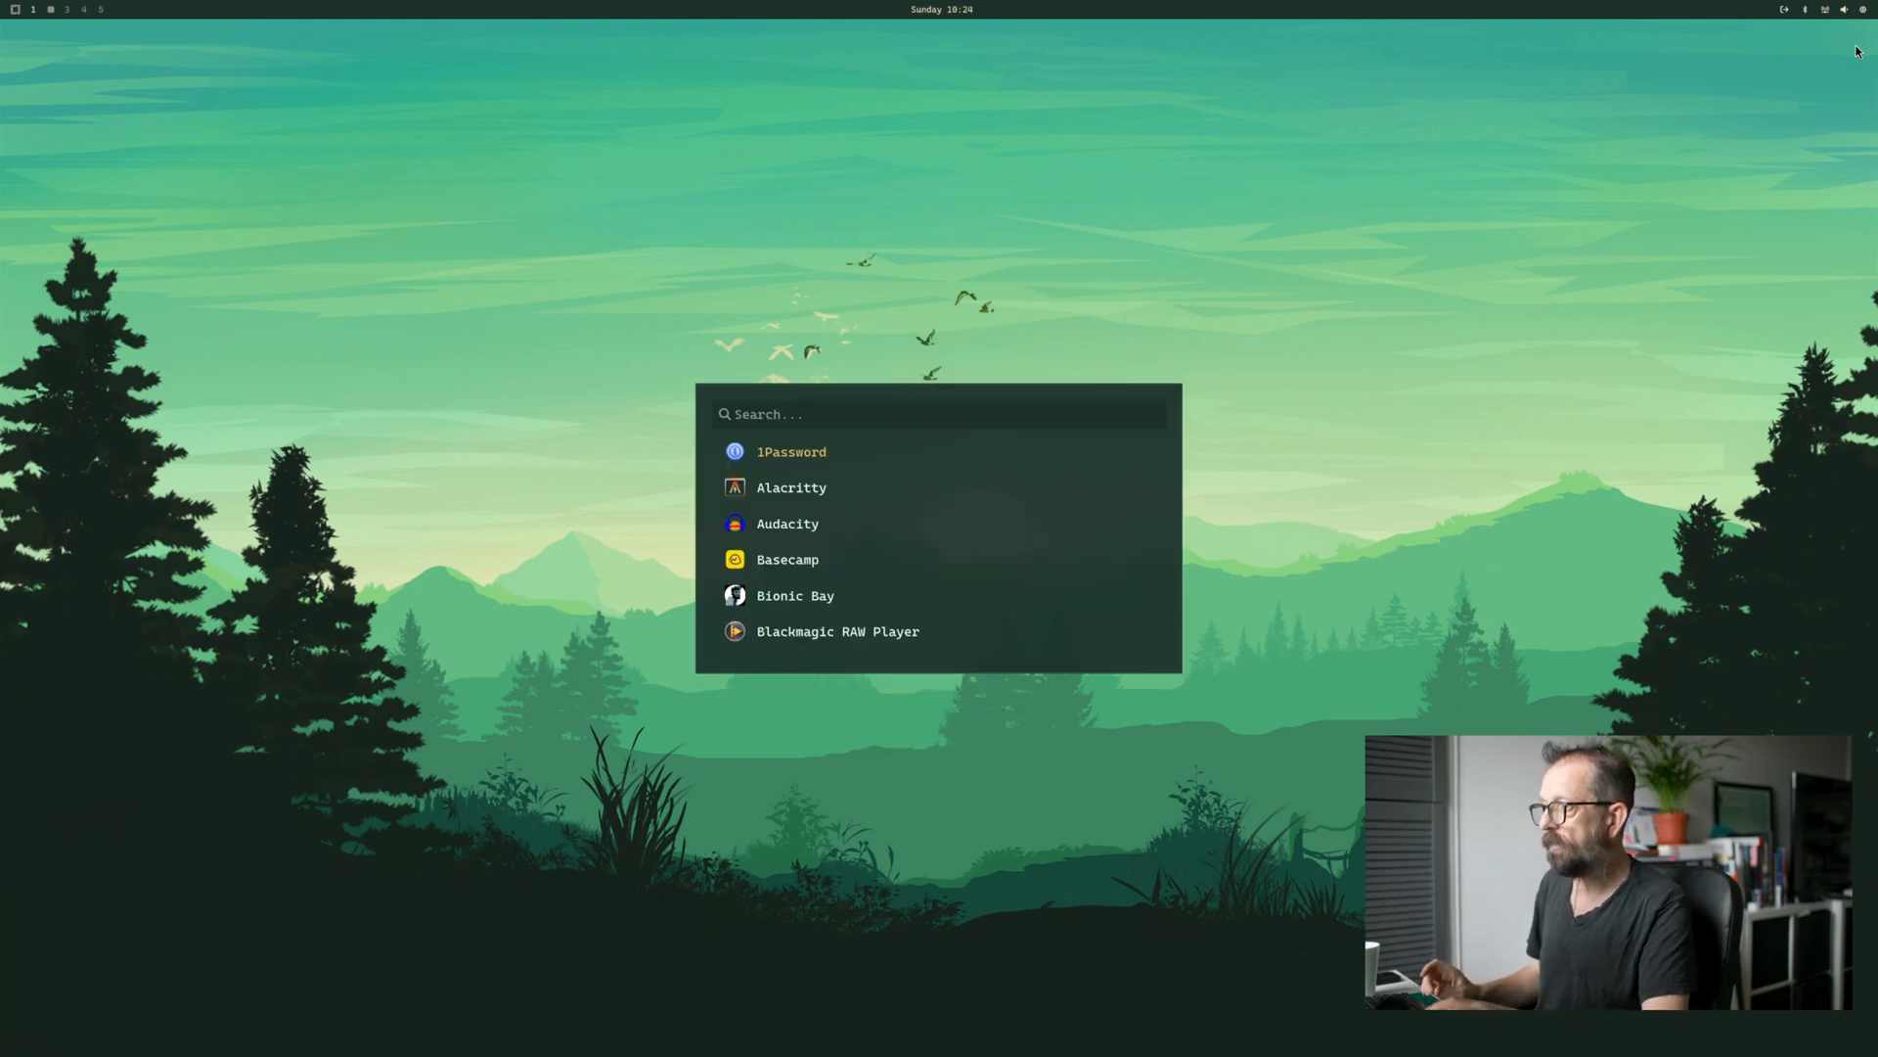
- Launch Photopea from a 'ph' search and create a new project using the Insta Story preset
text(ph)
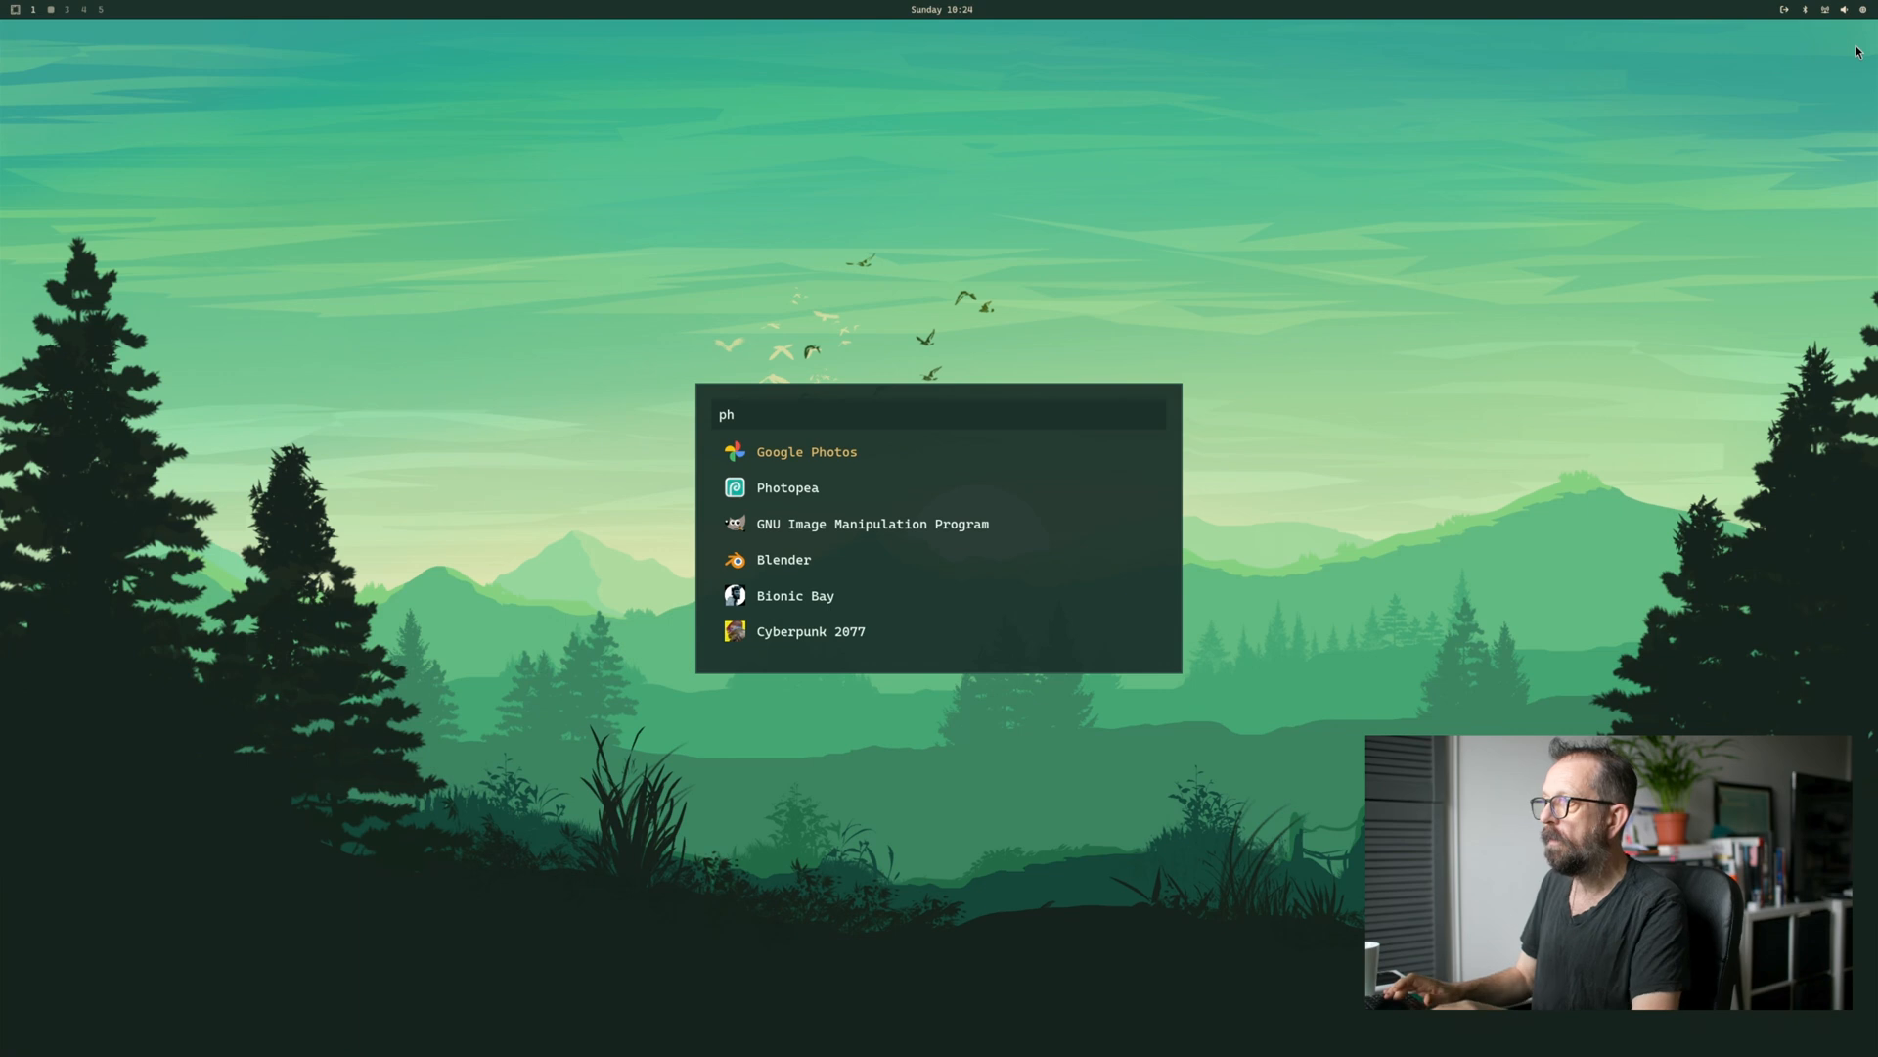
click(787, 488)
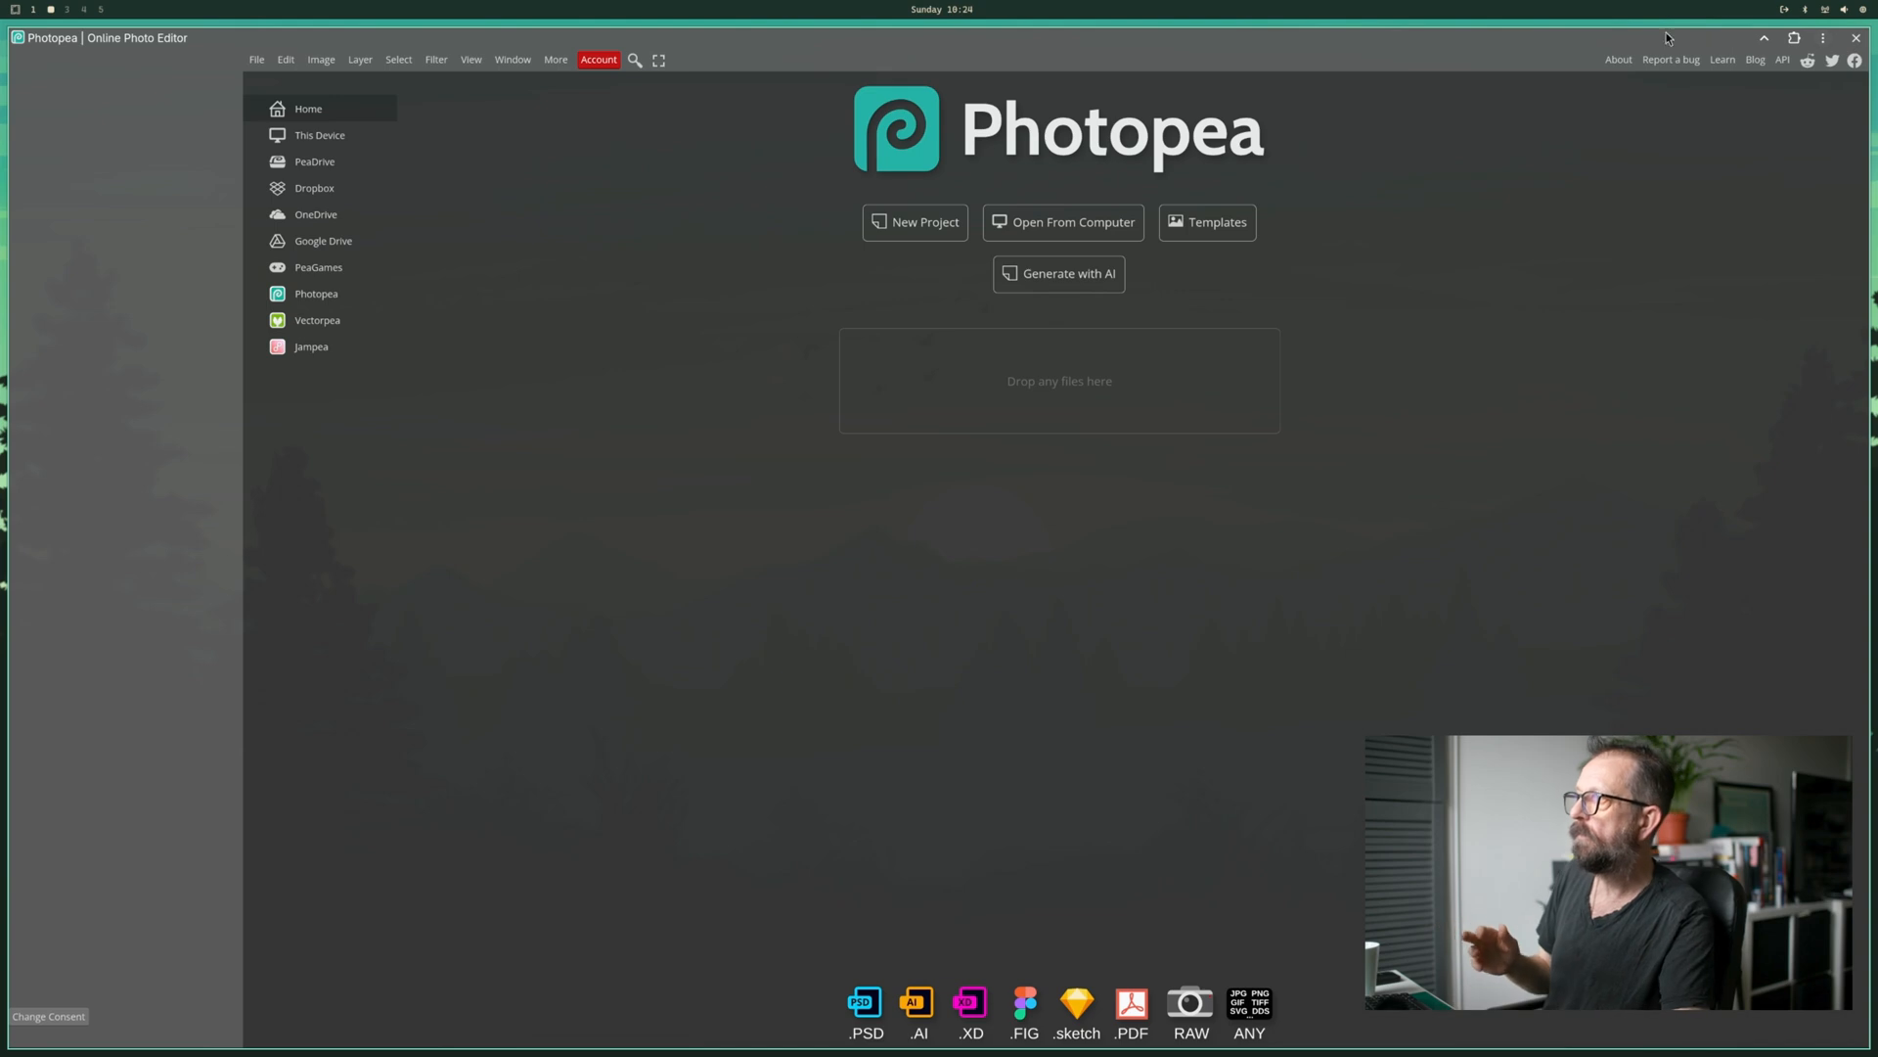
click(913, 221)
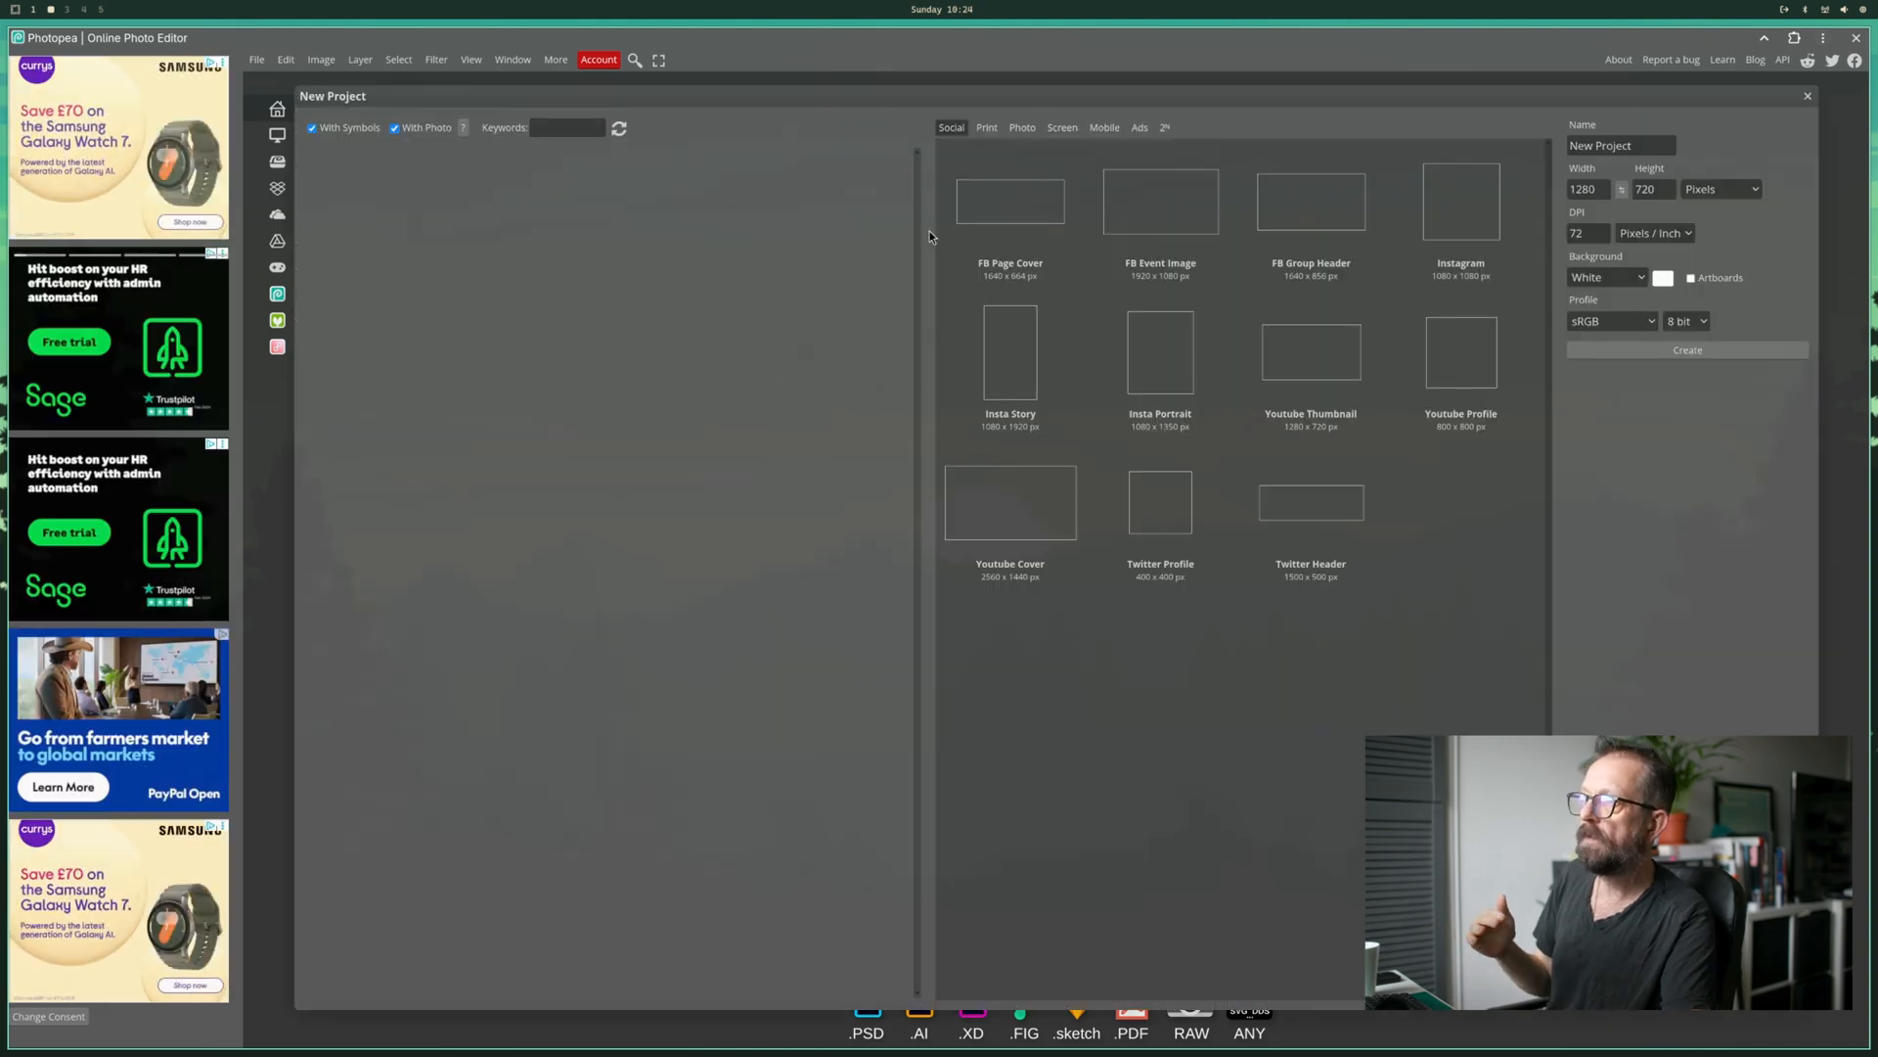
mouse_move(913, 270)
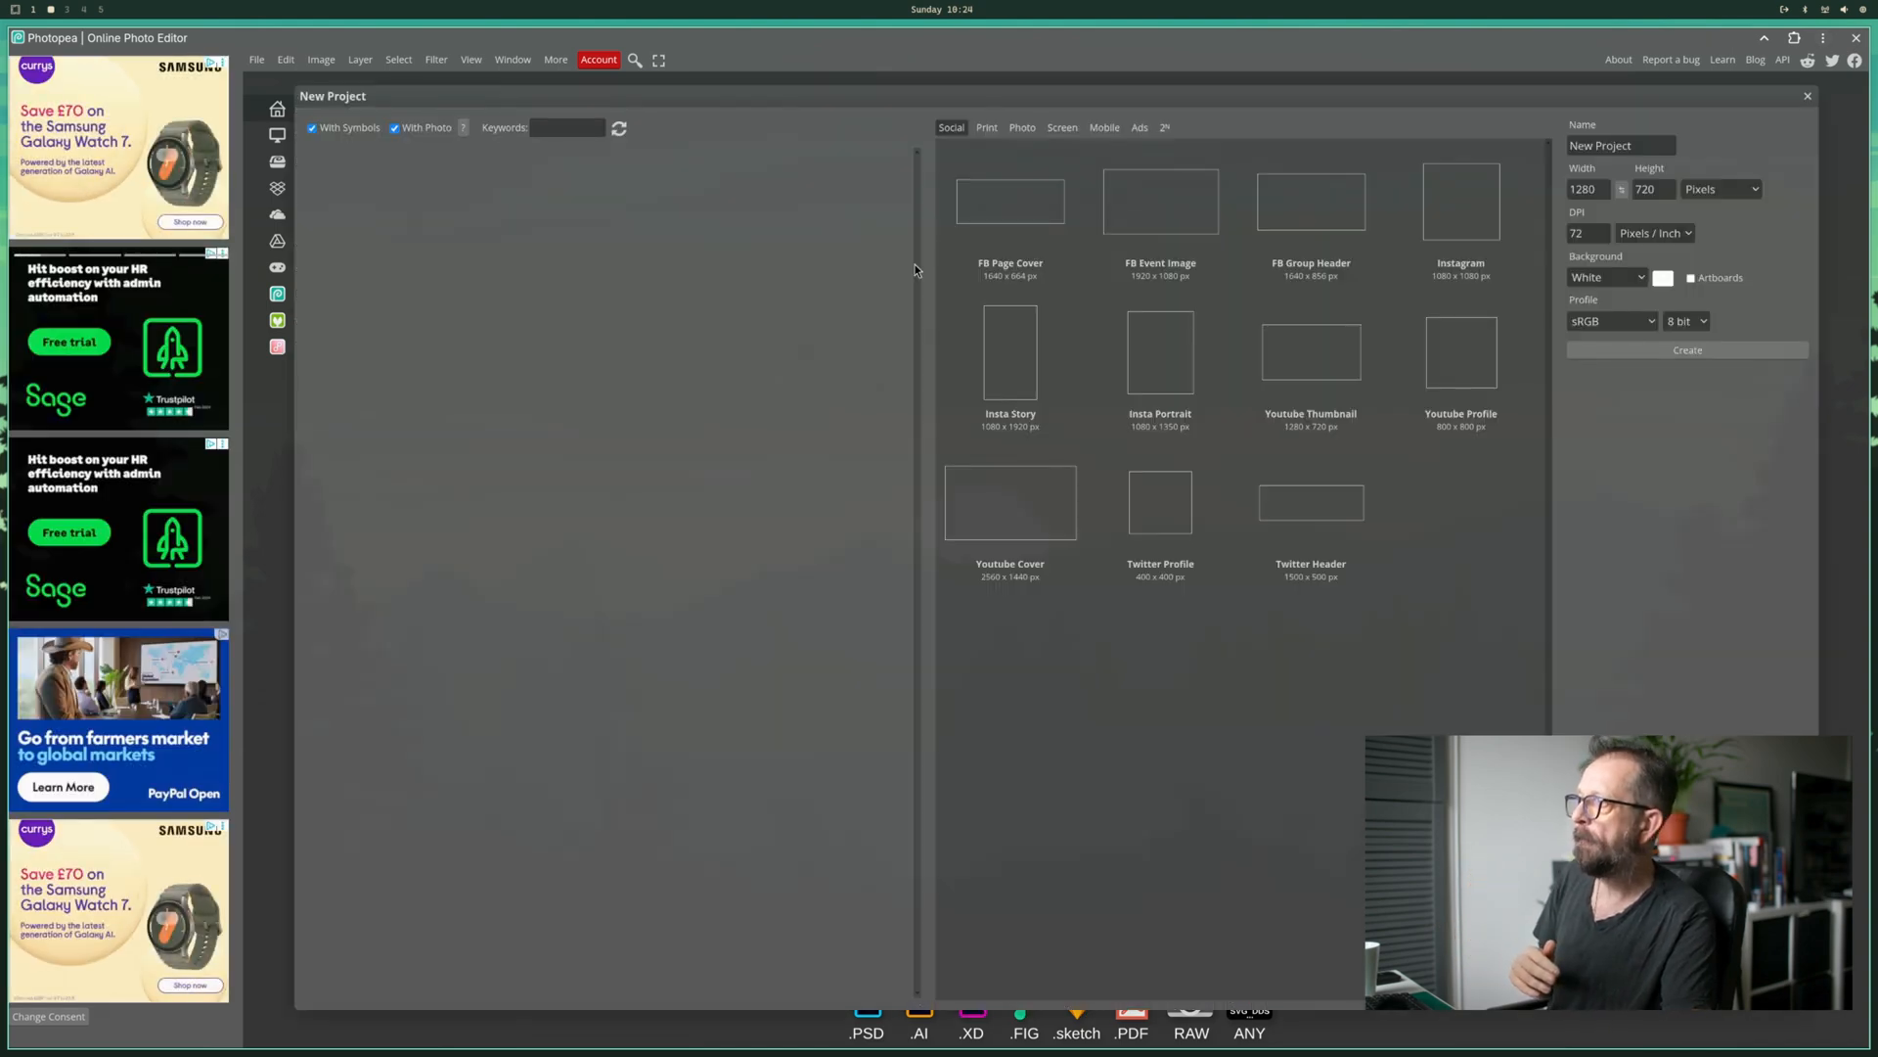
click(1010, 364)
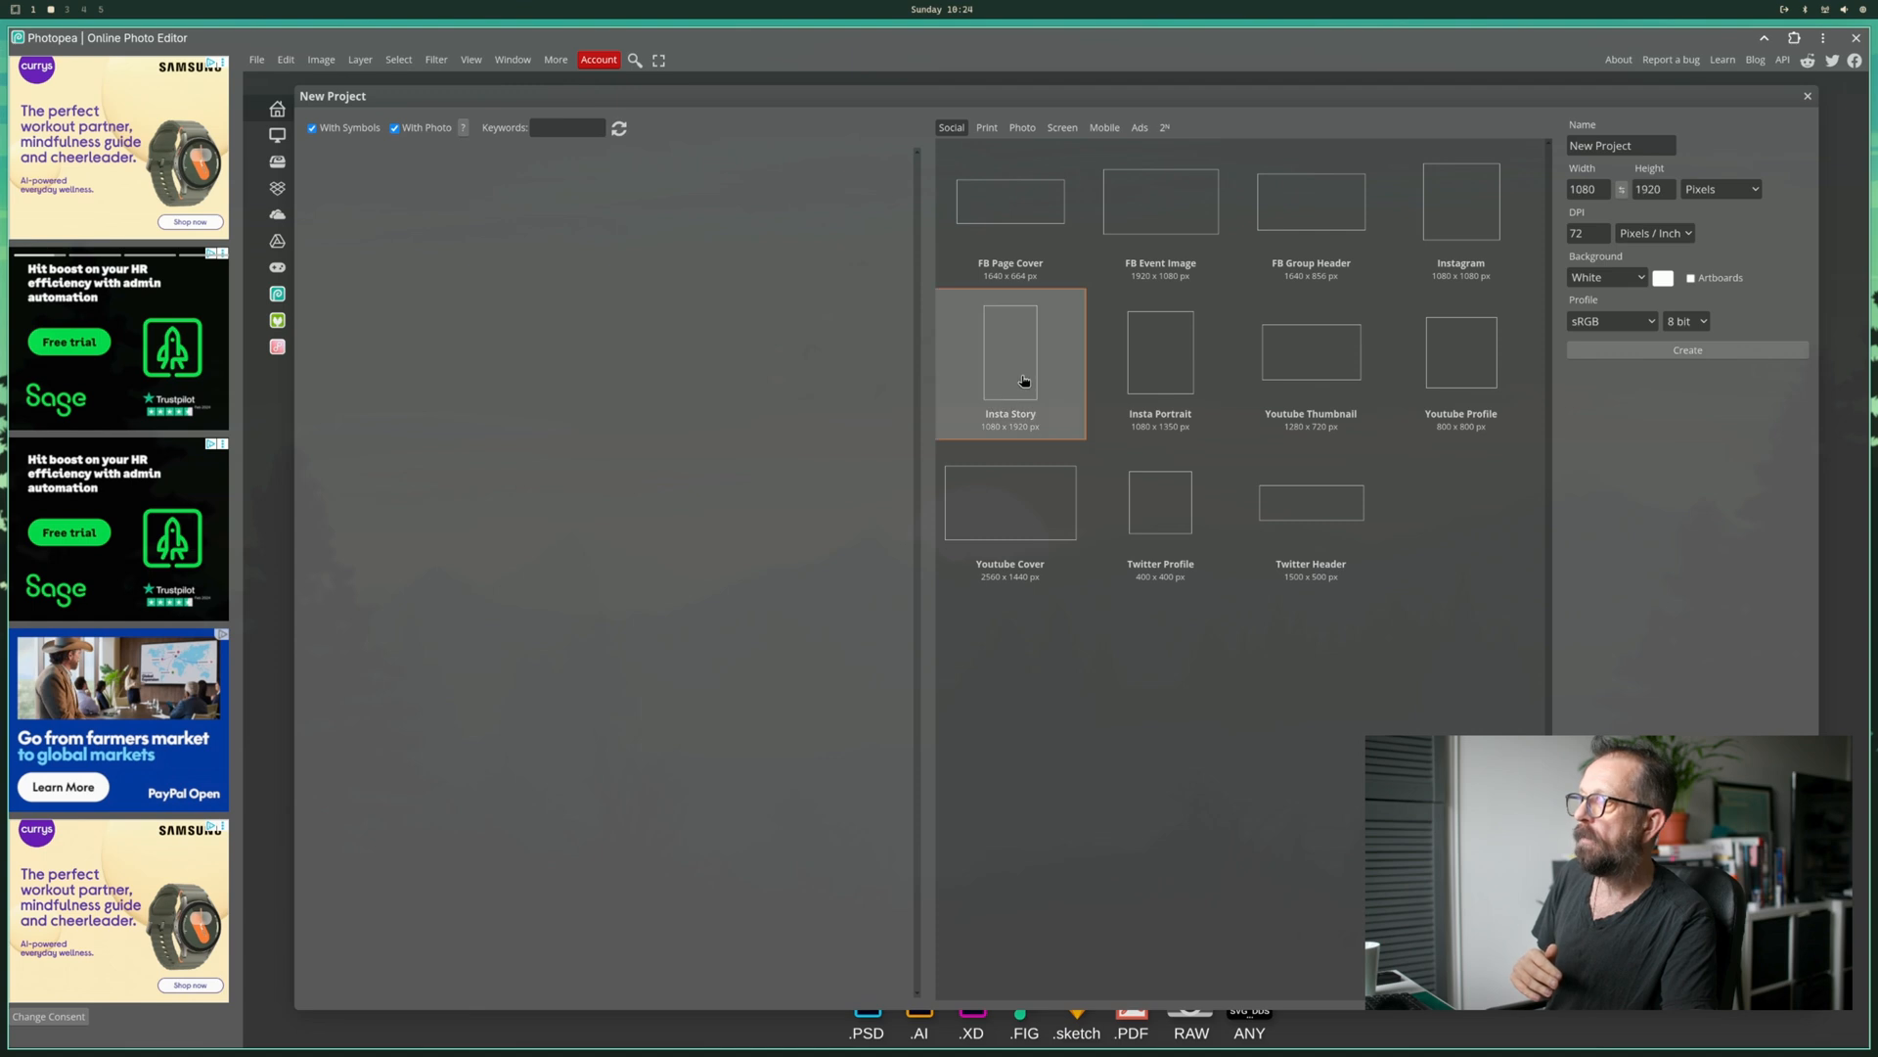
click(1687, 348)
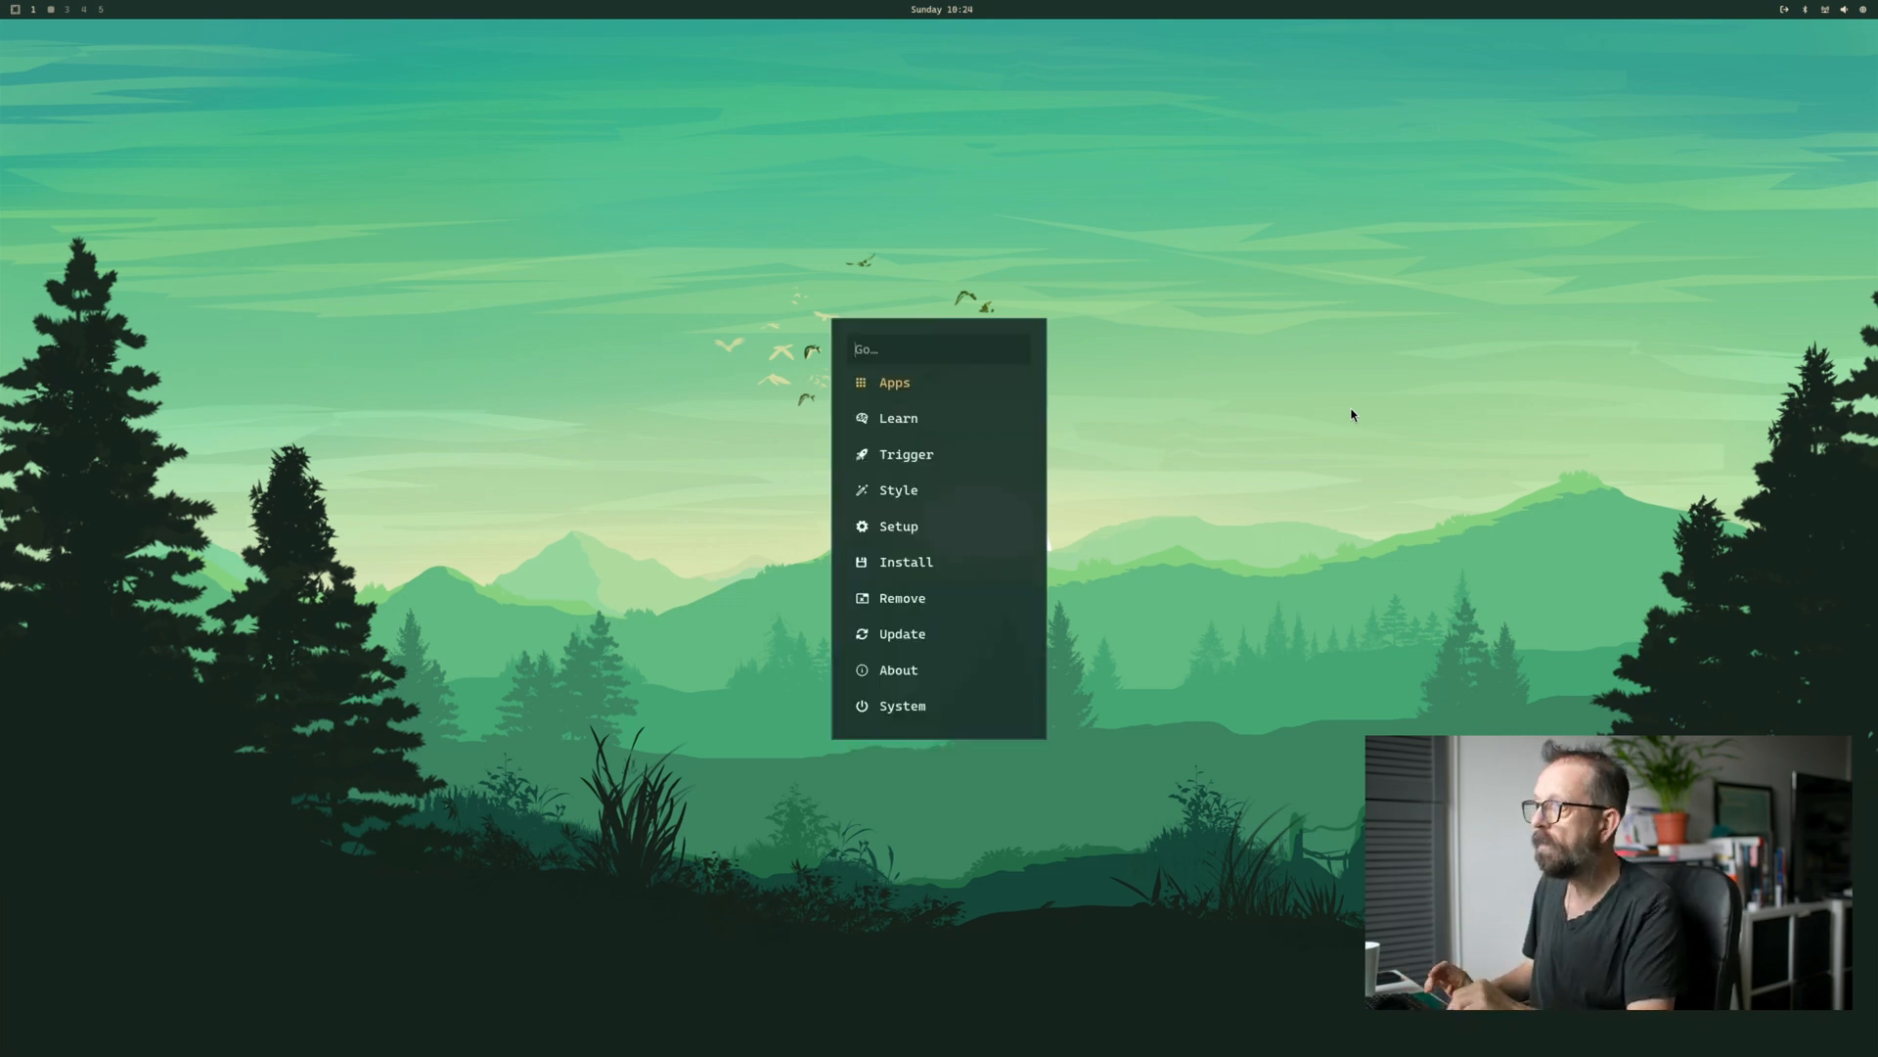
- Install the darktable package from the official repository via a 'dark' search
click(906, 561)
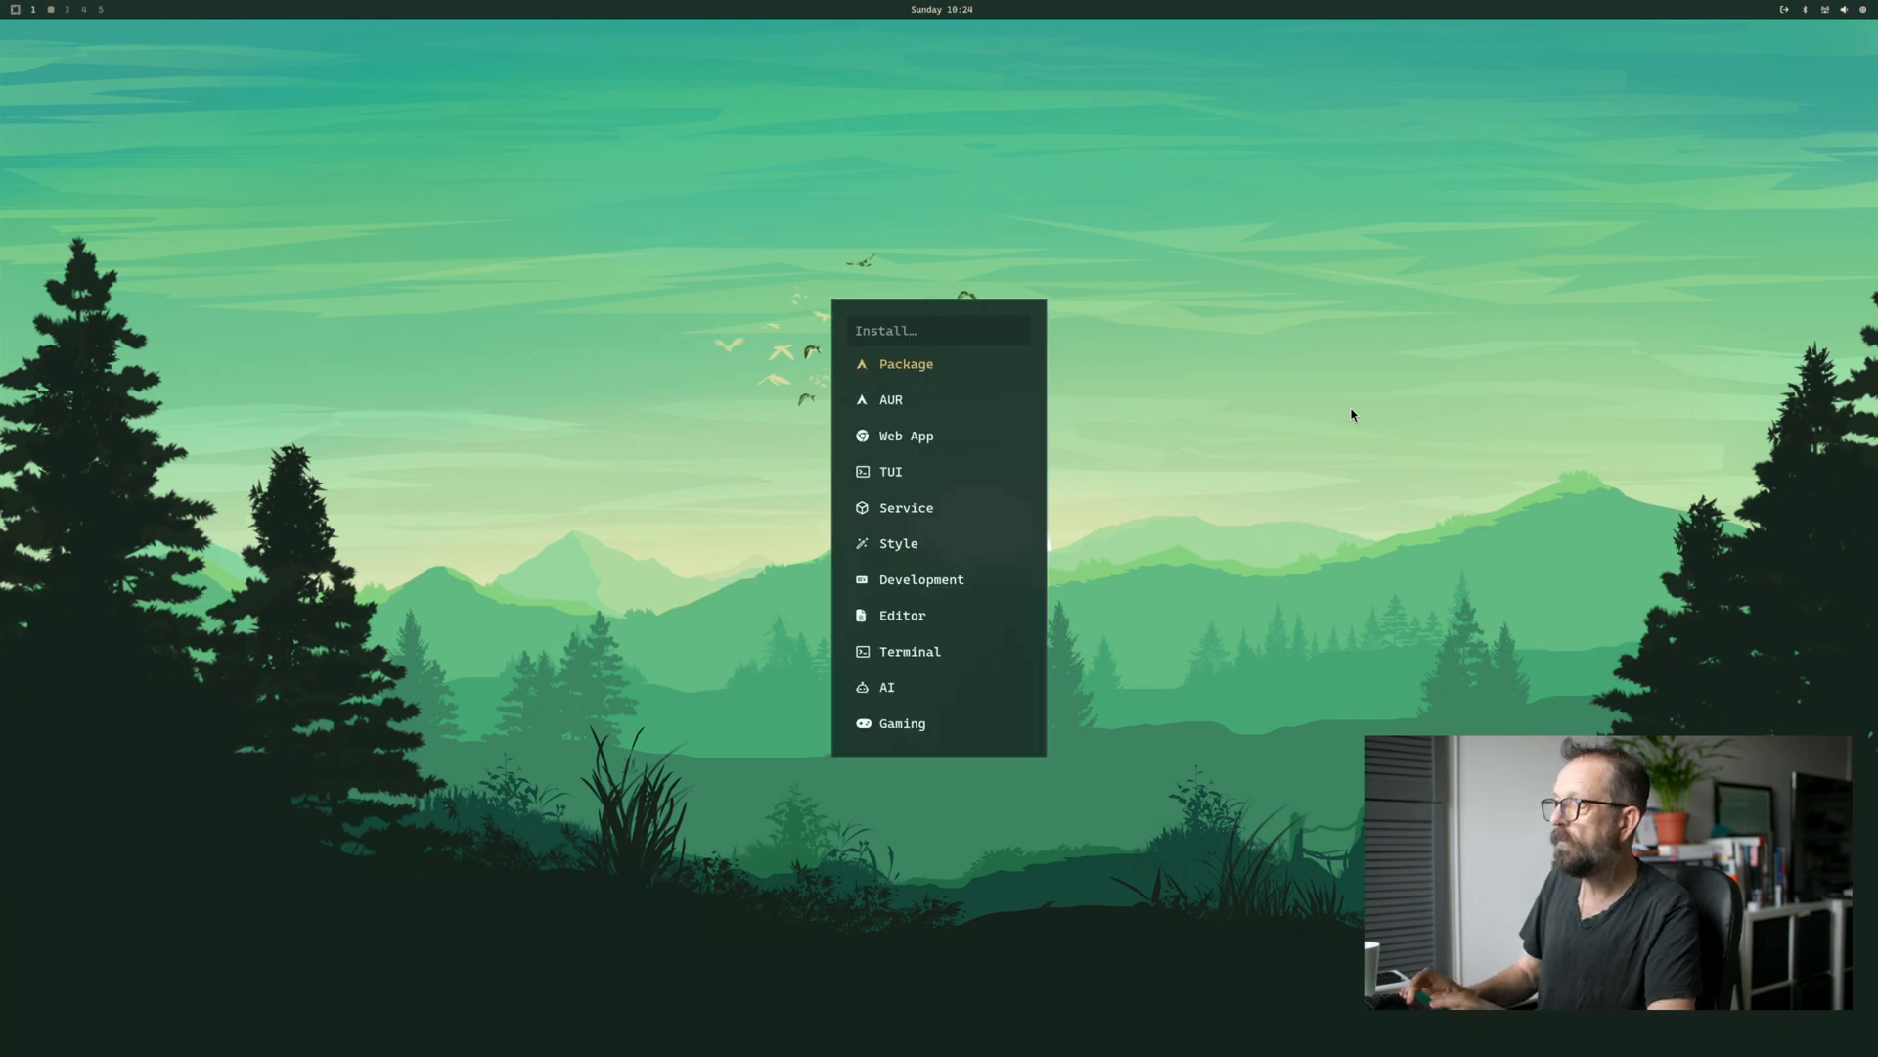
click(904, 364)
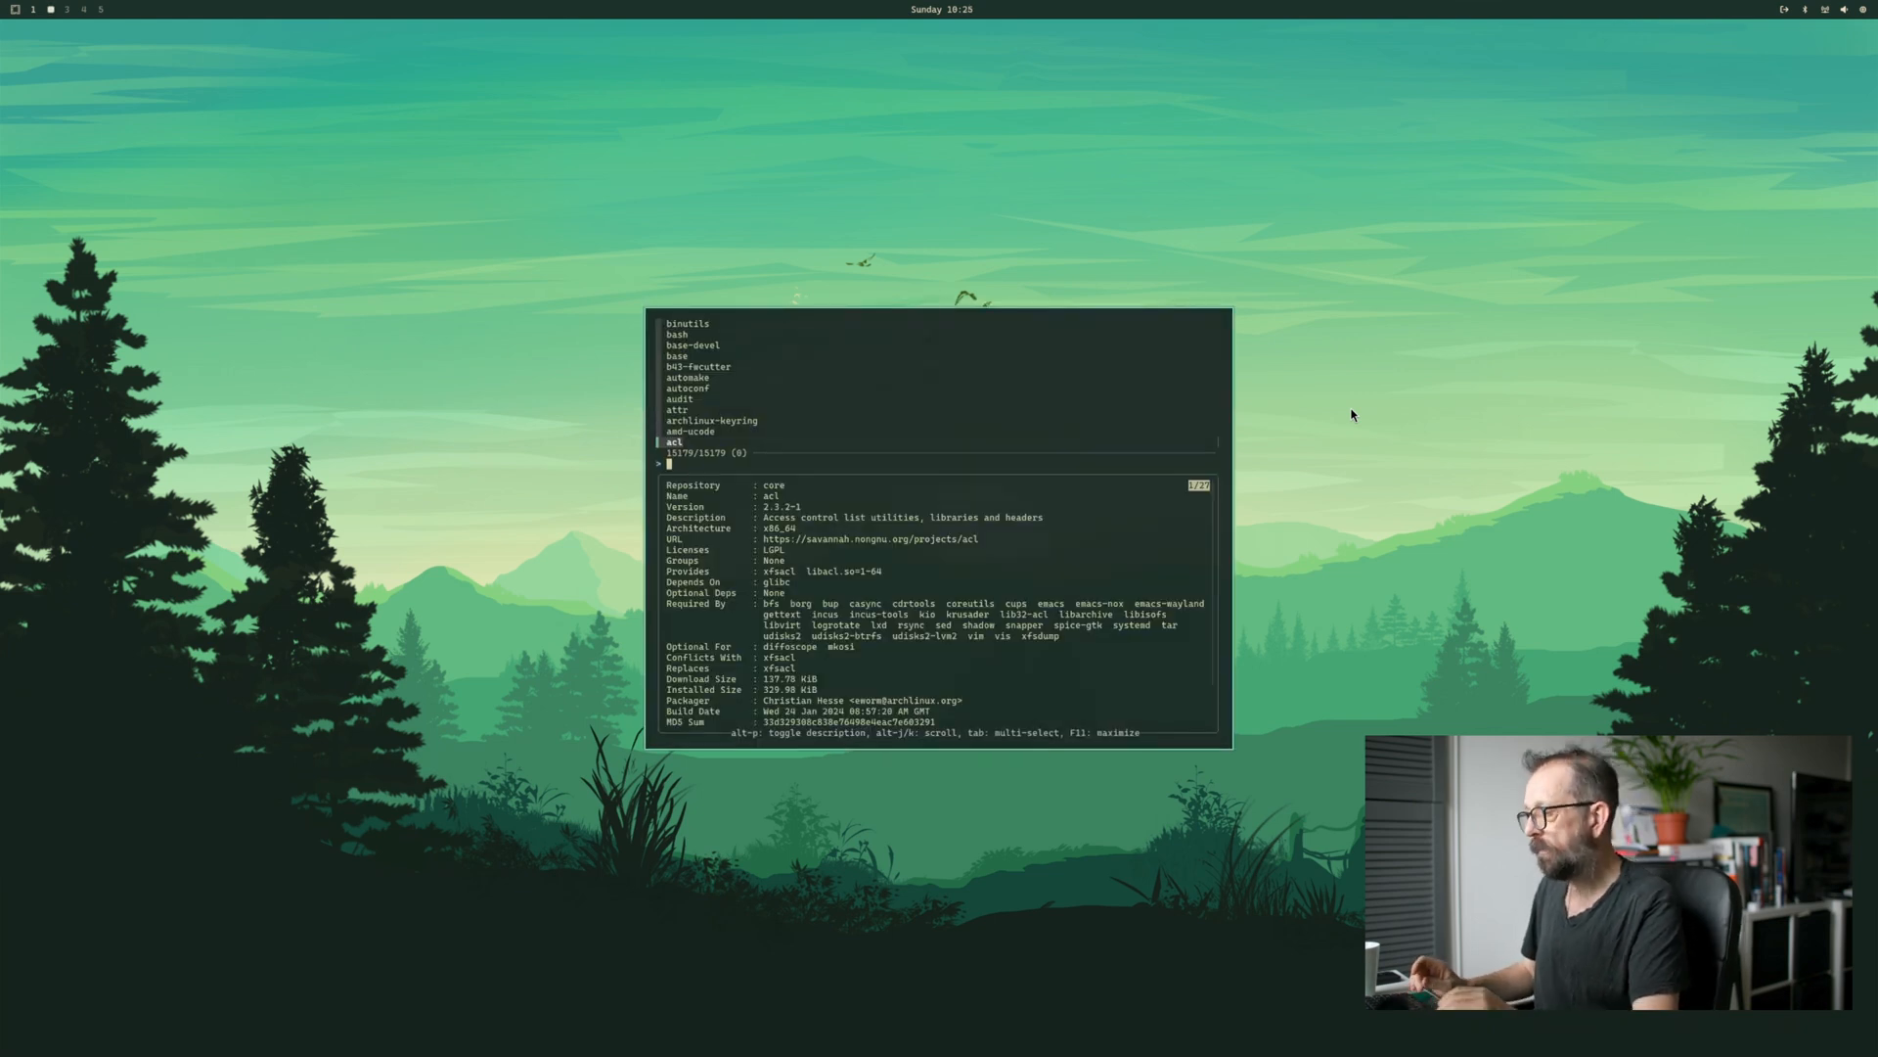
text(dark)
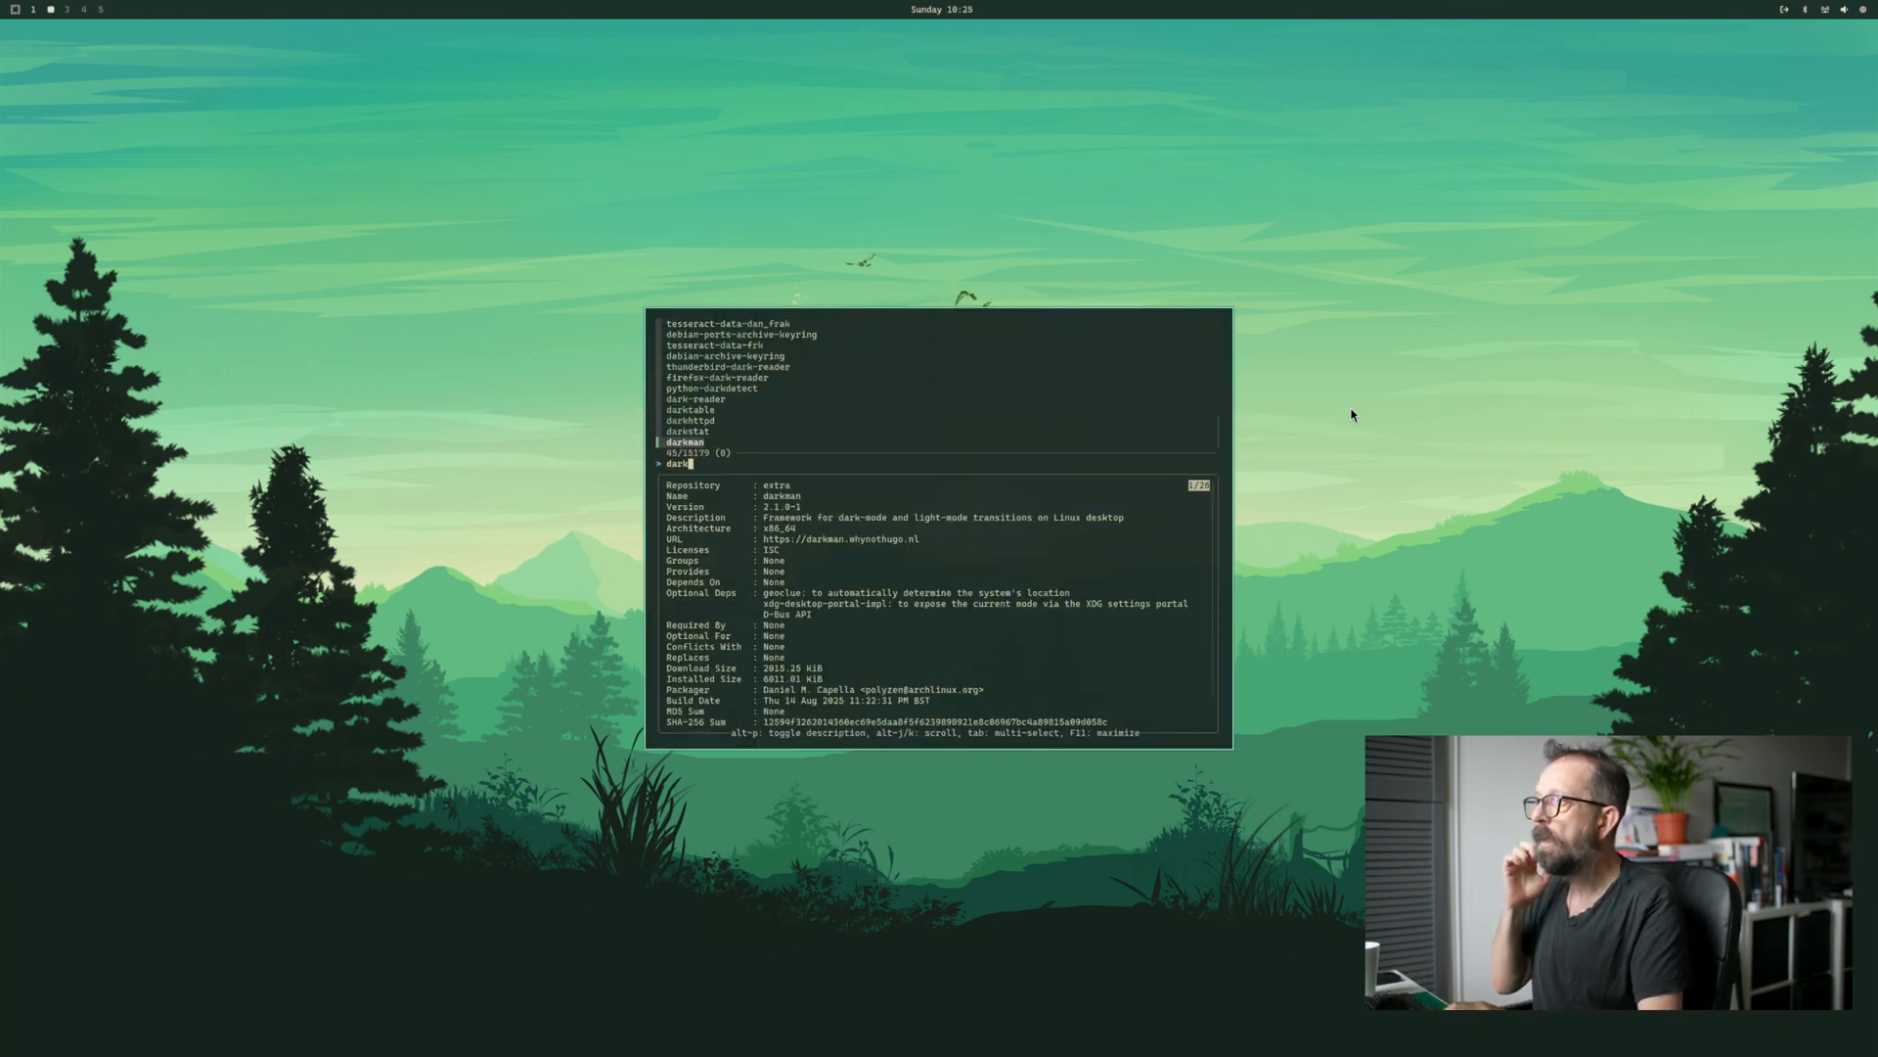
key(Up)
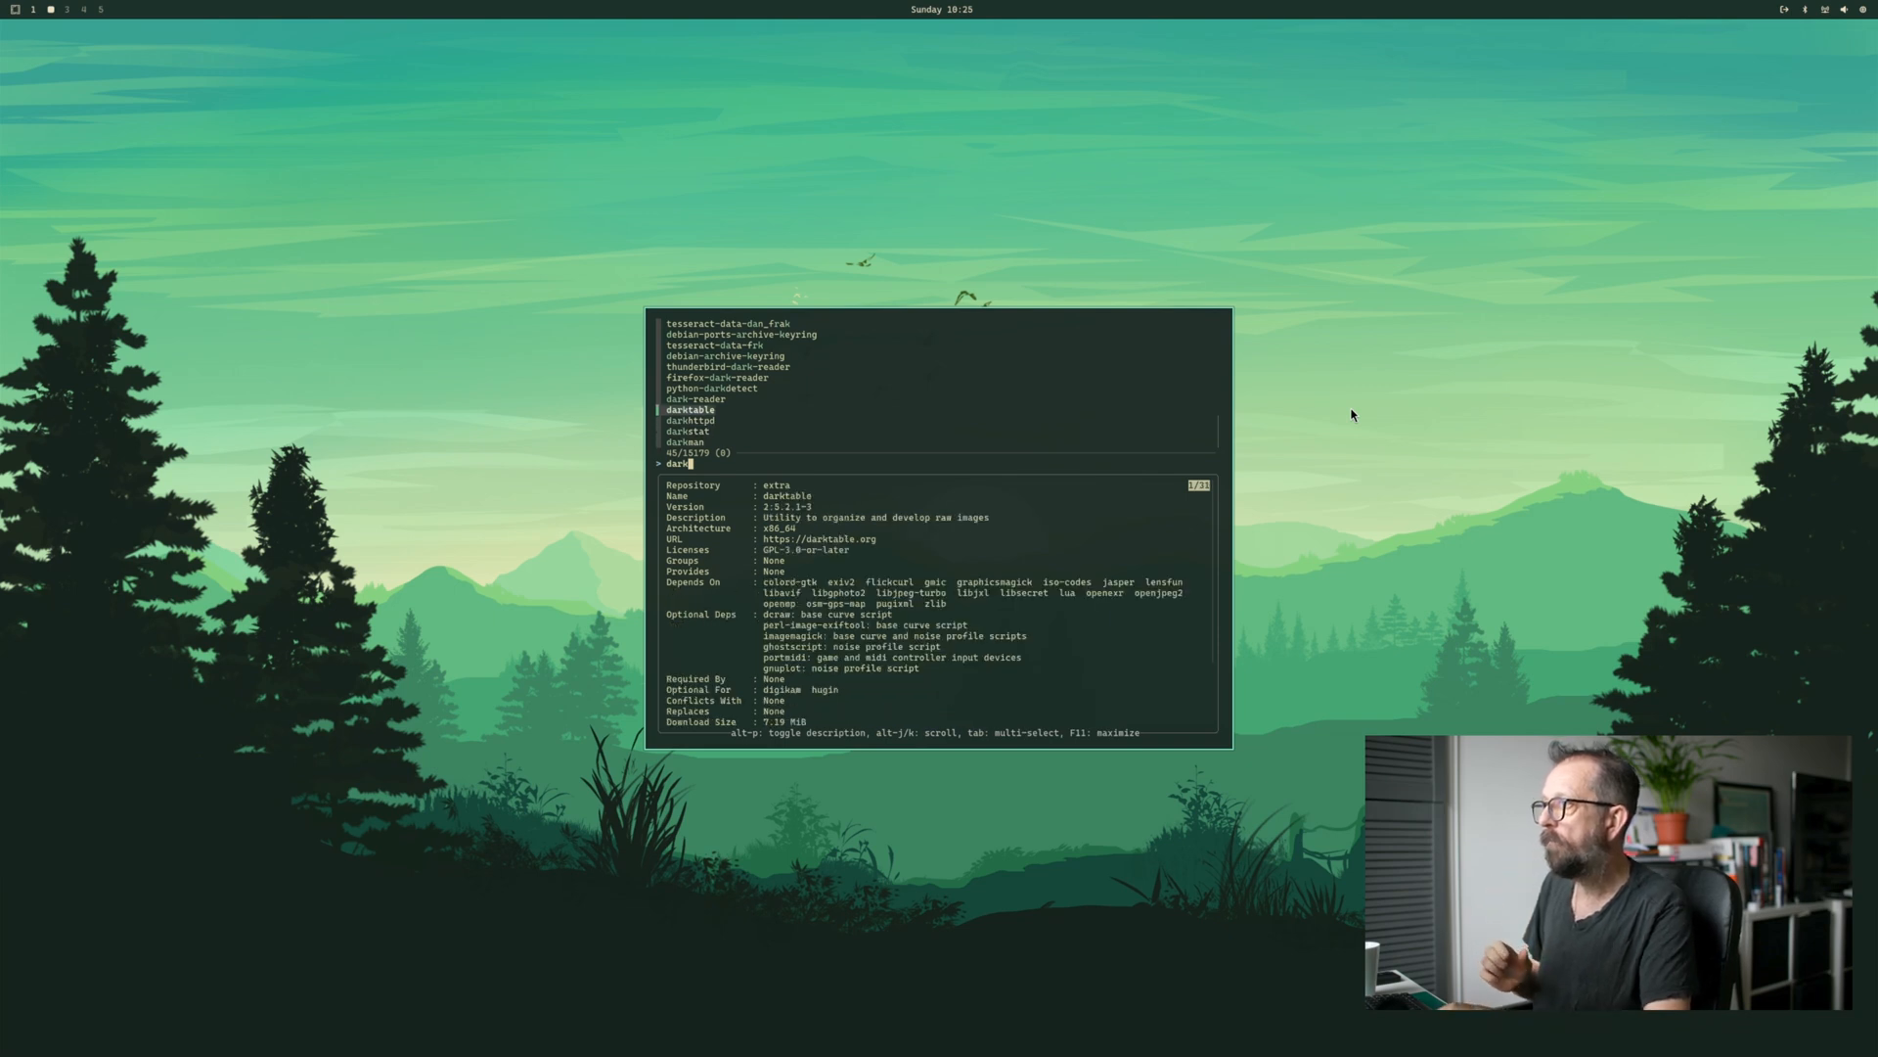
key(Enter)
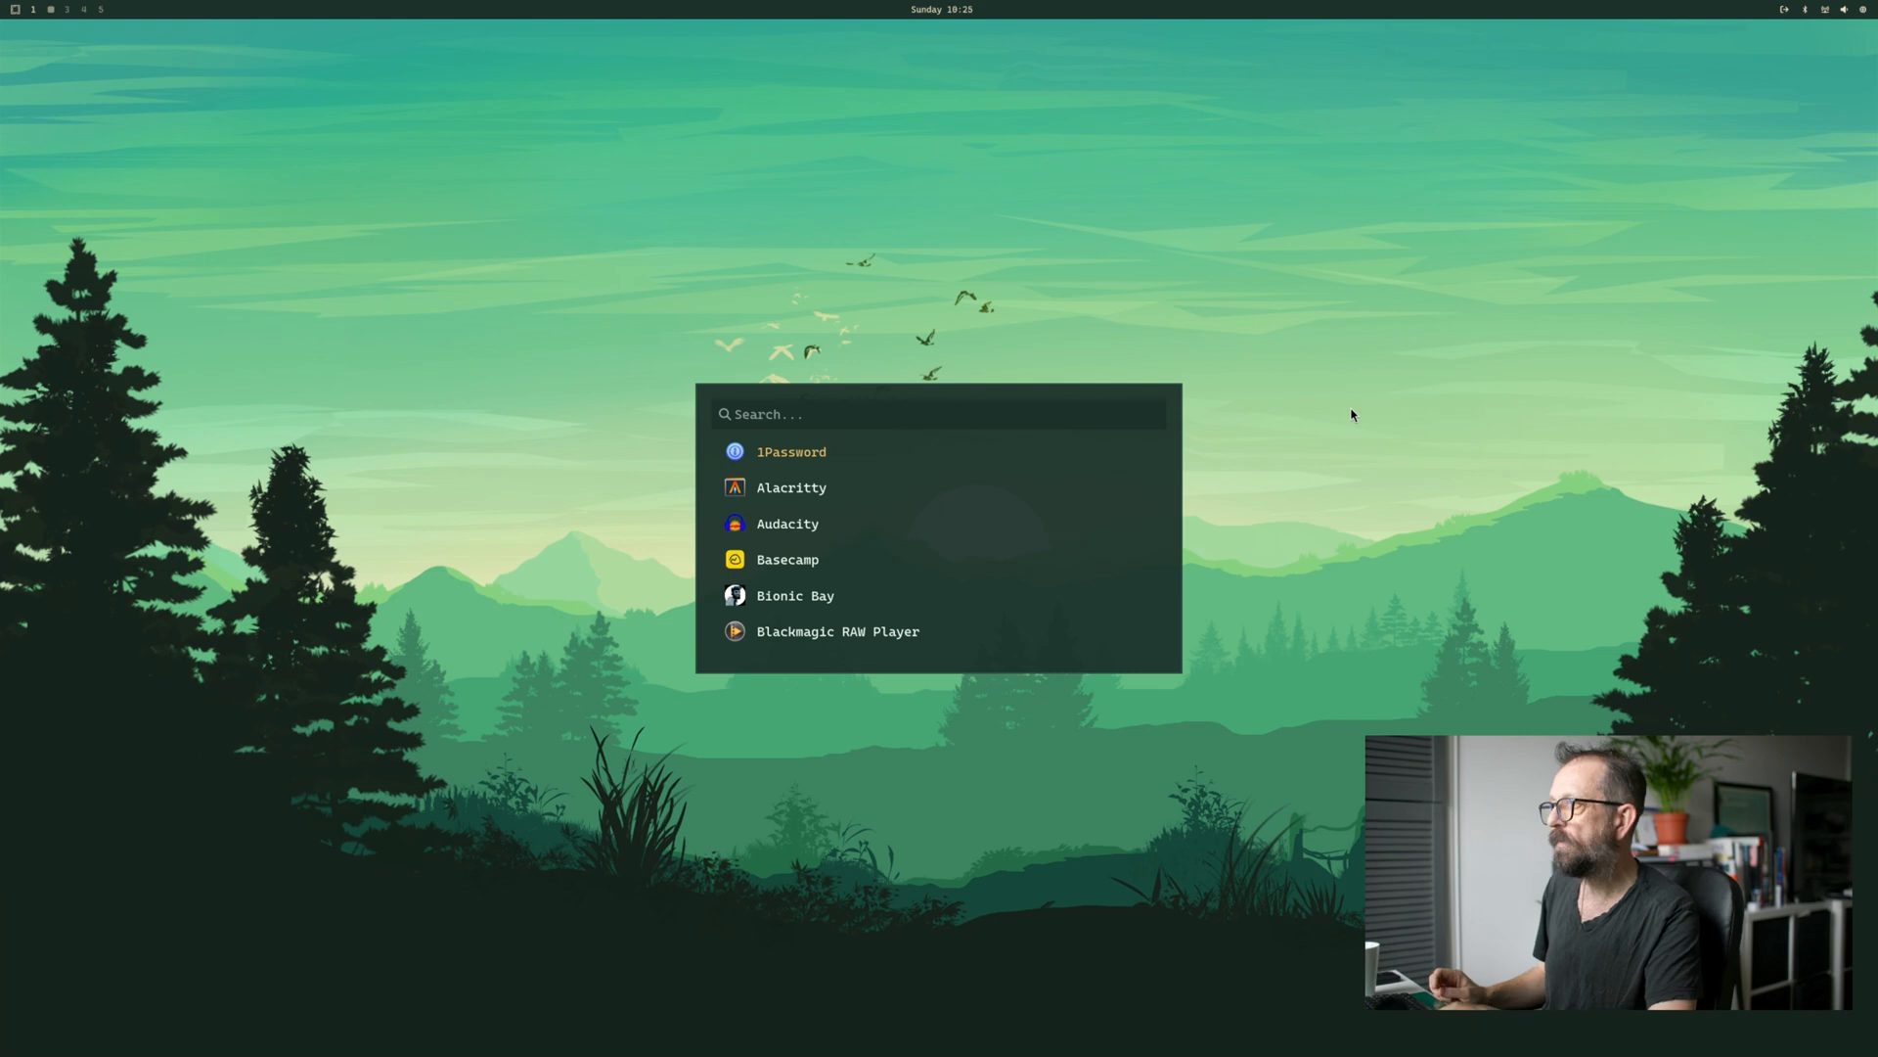
- Launch darktable from a 'da' search and choose Wait on the not-responding dialog
text(da)
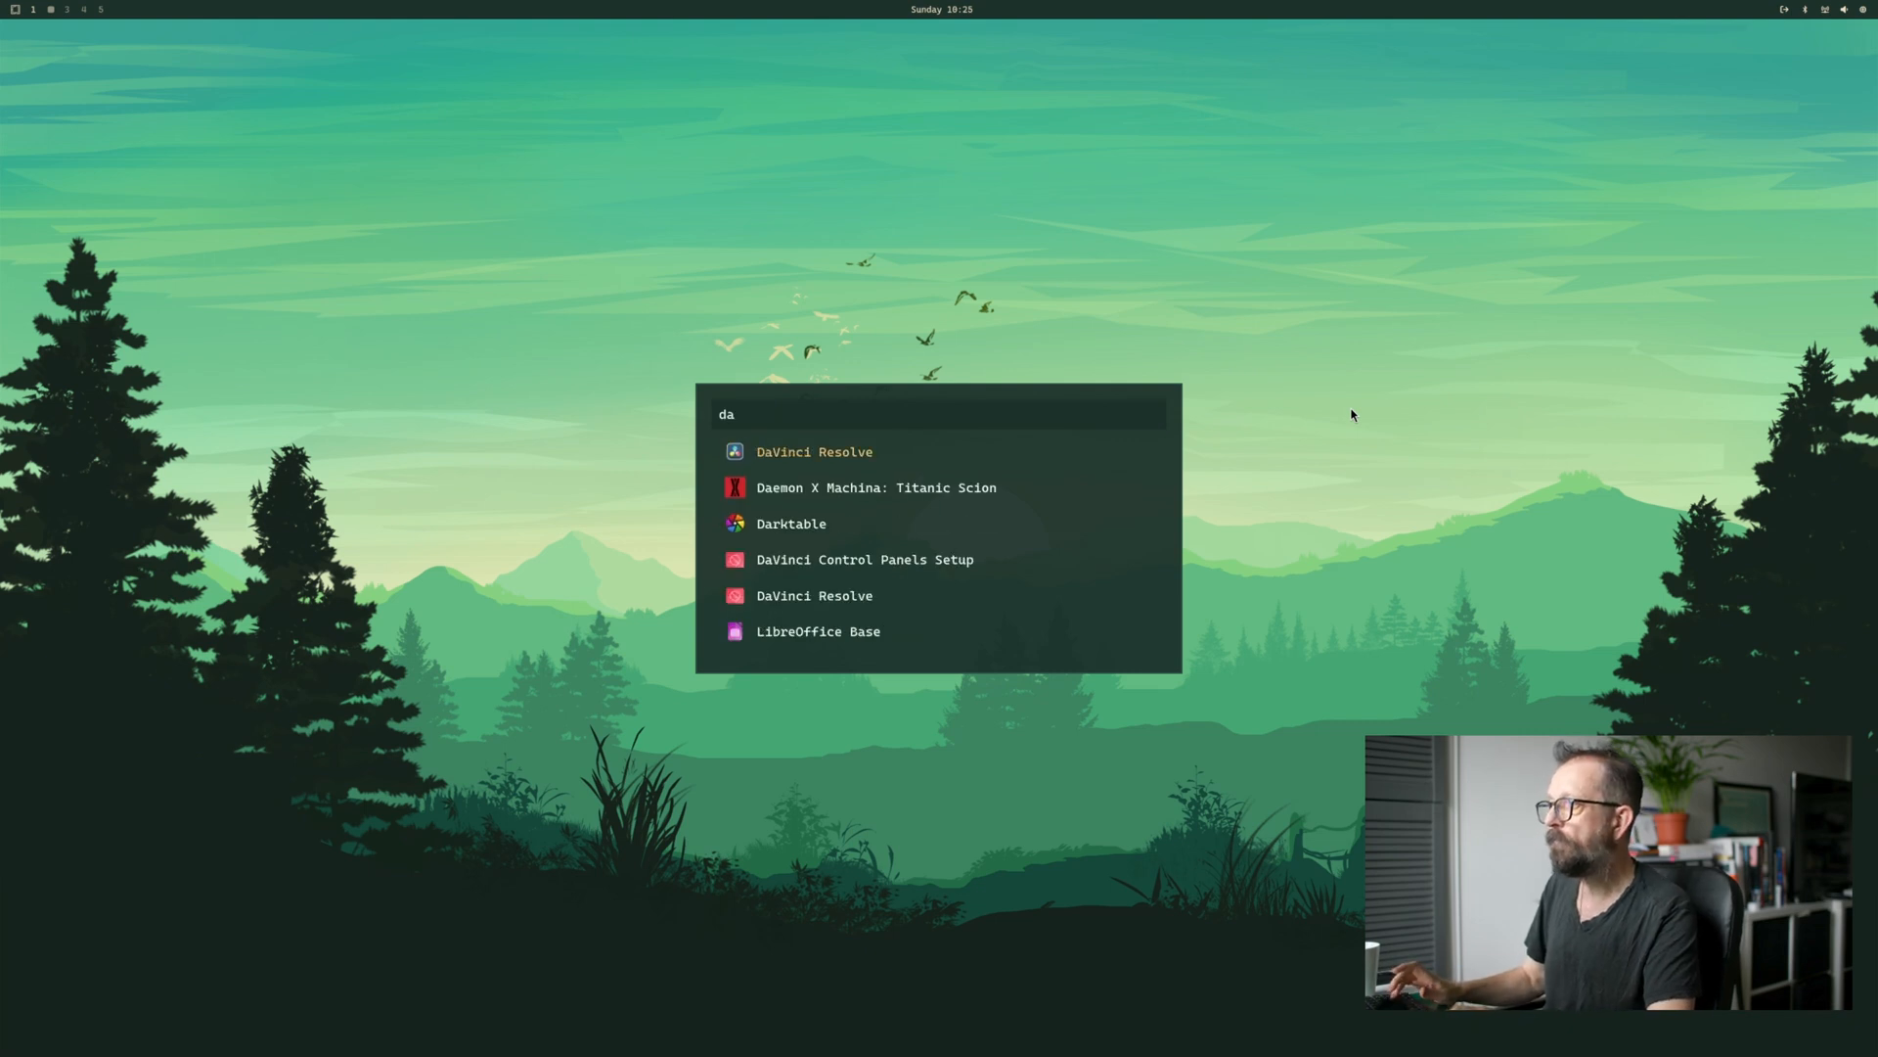
click(790, 525)
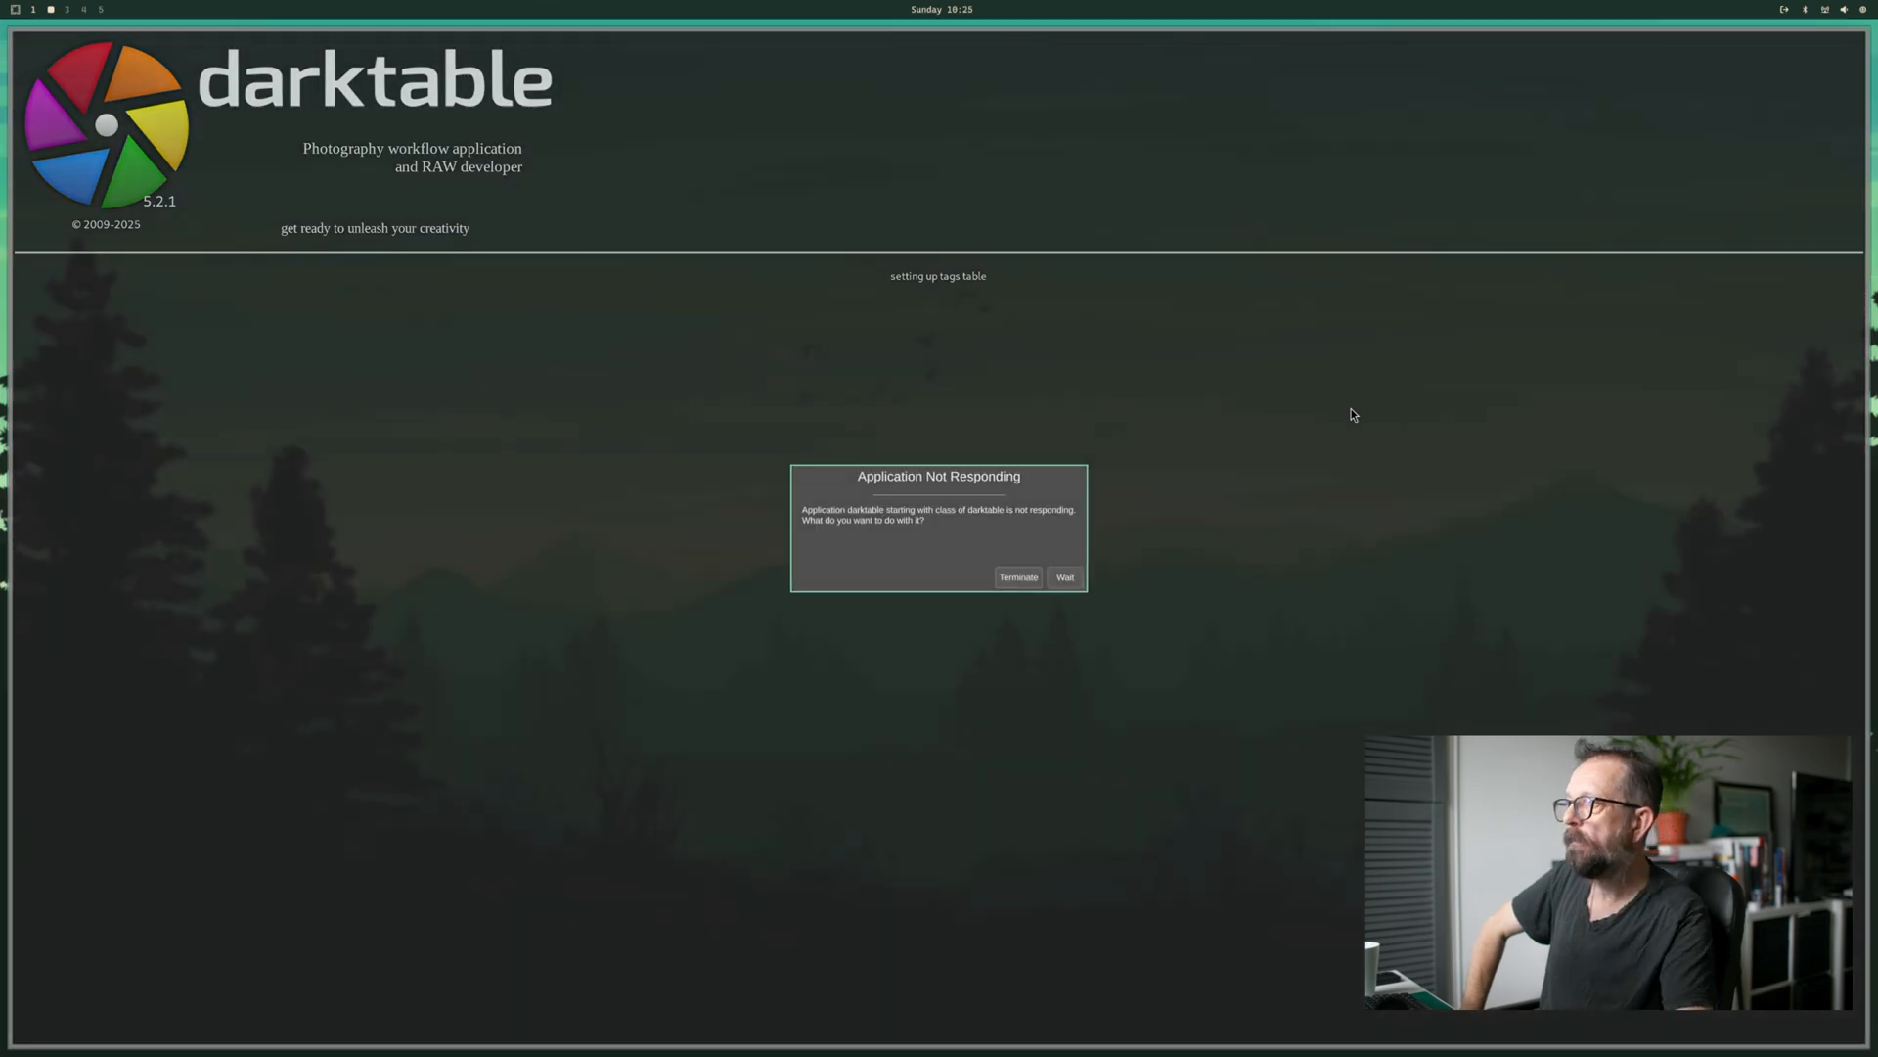
click(1062, 575)
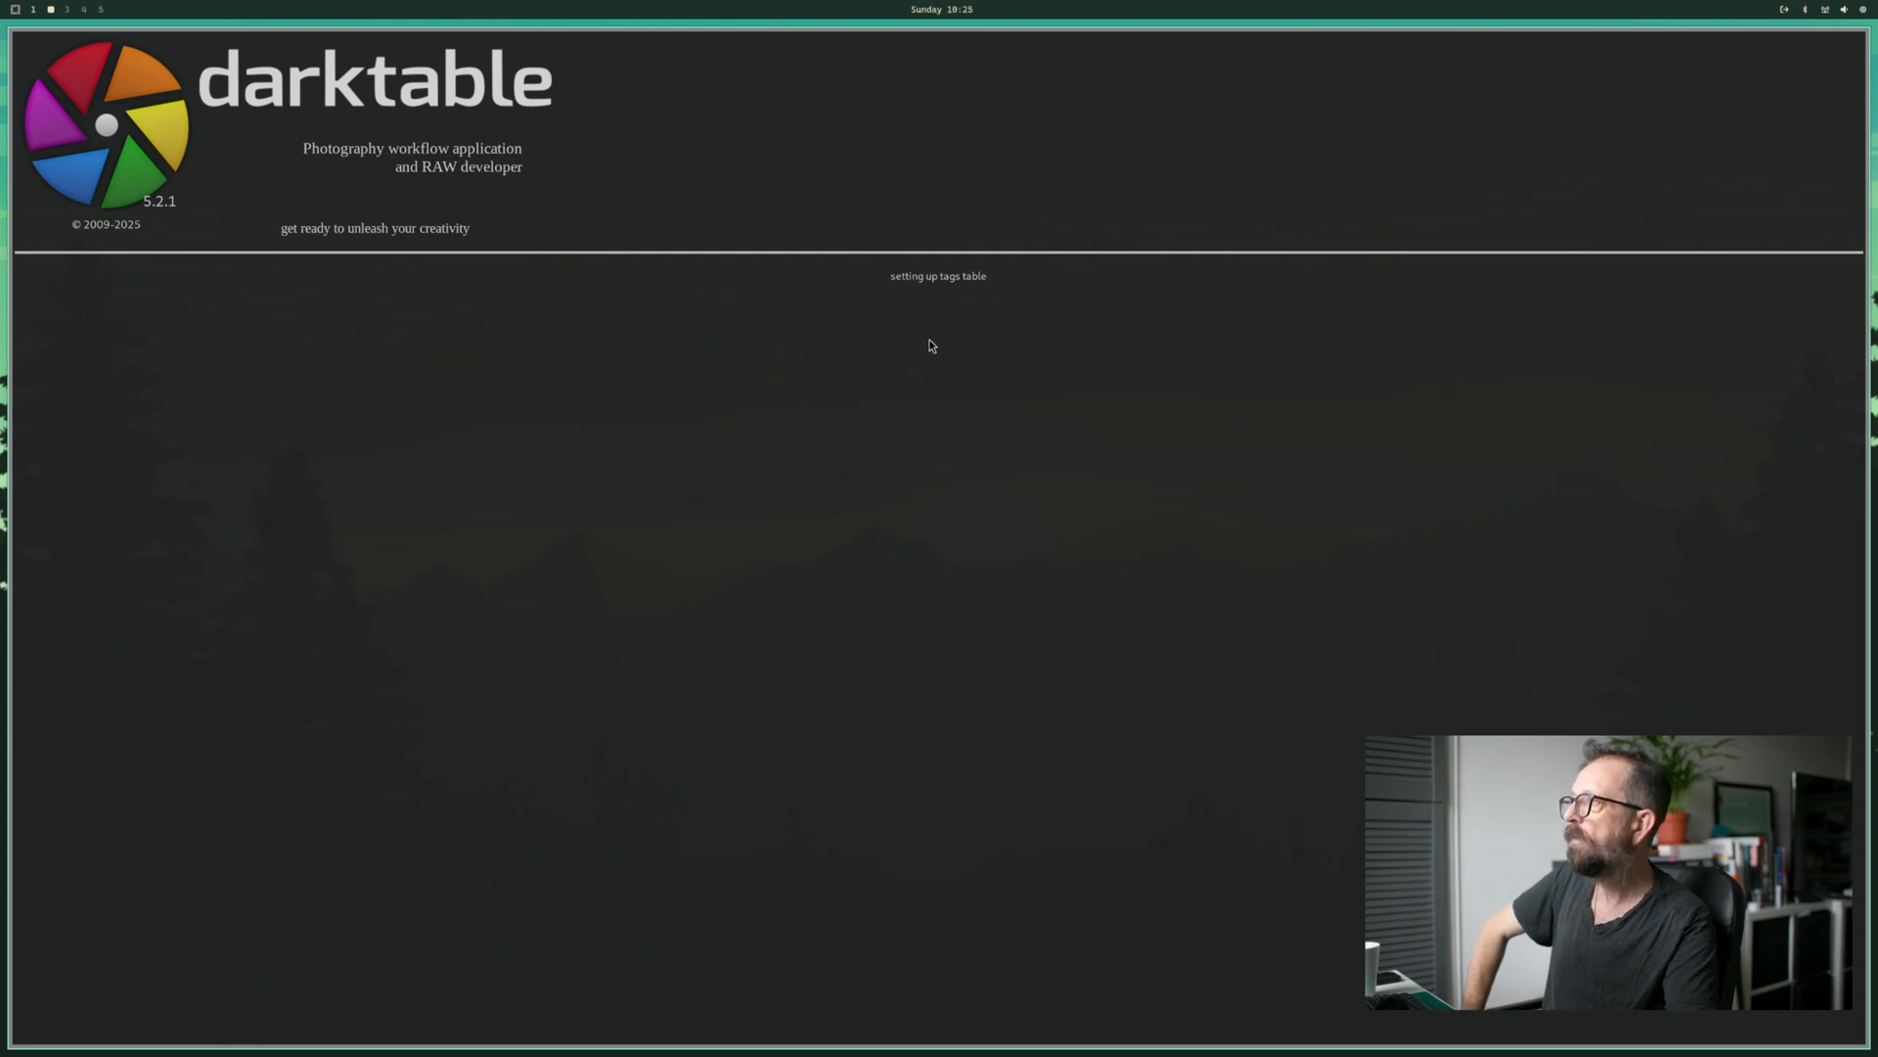
mouse_move(959, 499)
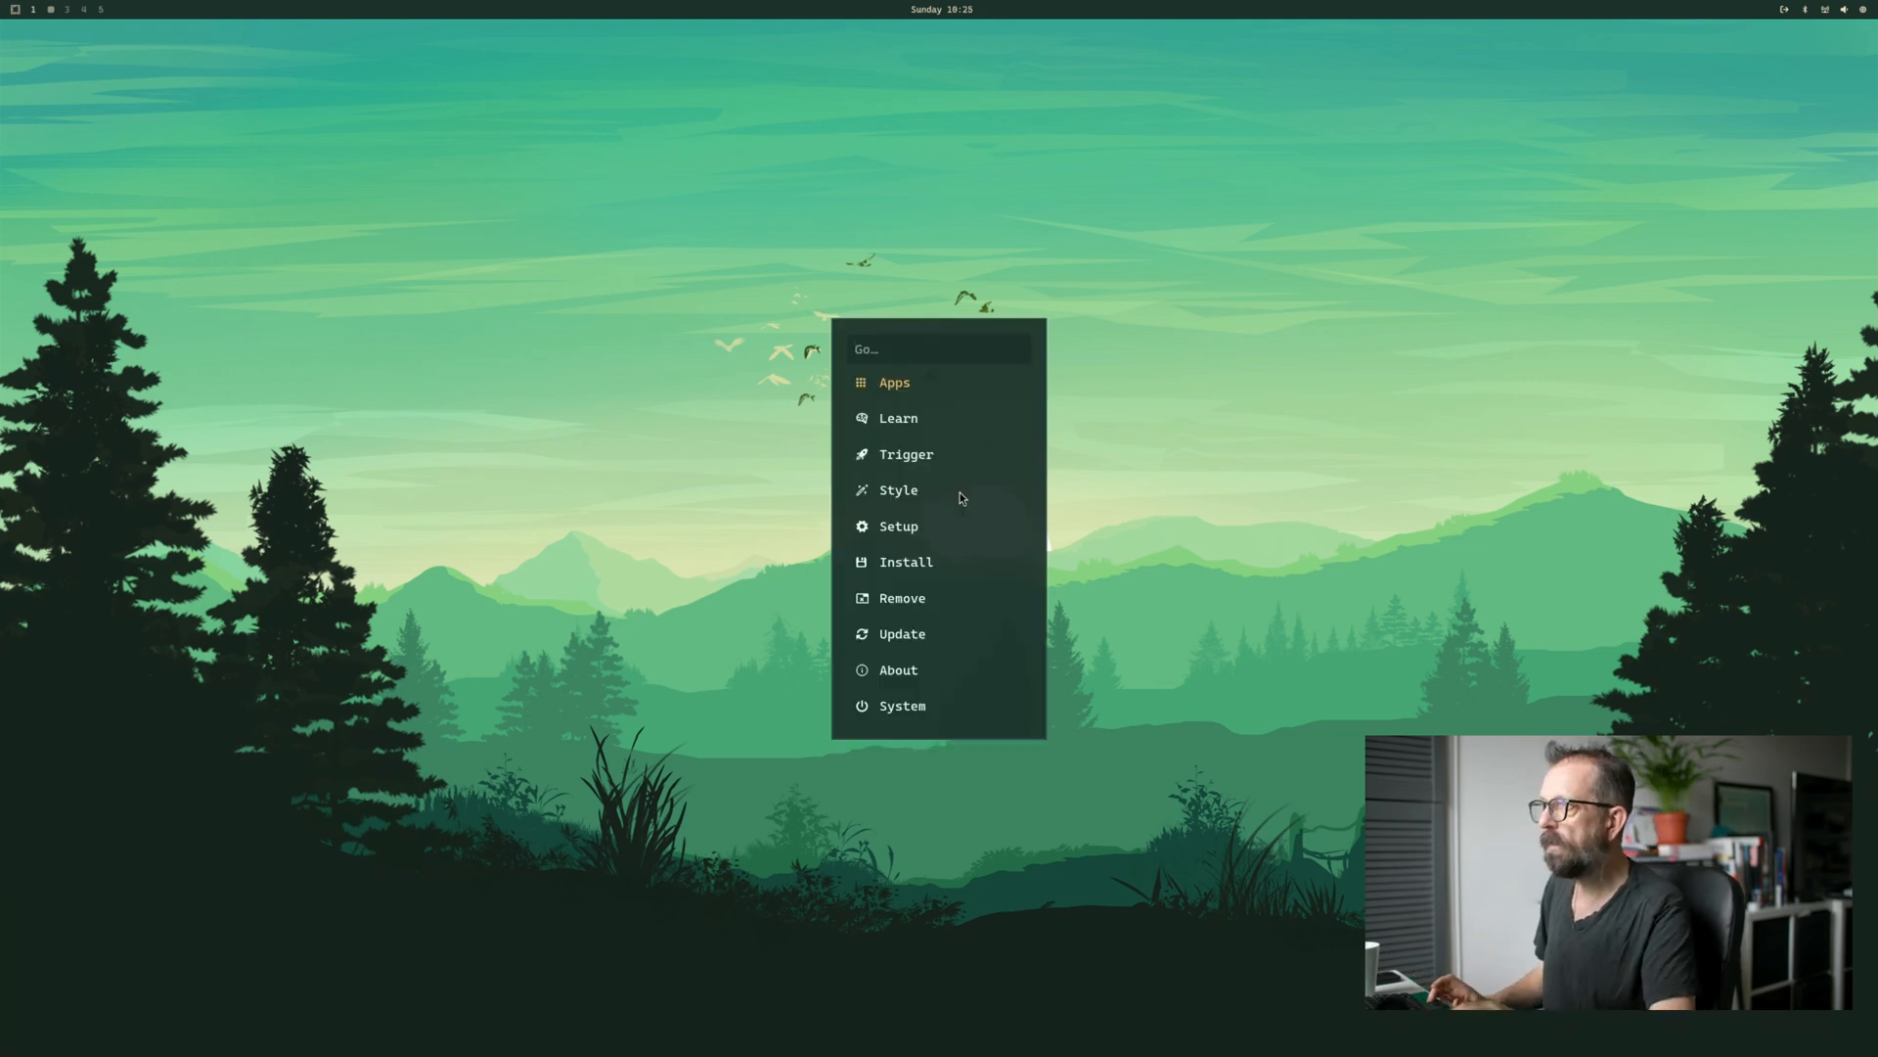
- Relaunch darktable from the app list and keep waiting until its empty lighttable loads
click(894, 382)
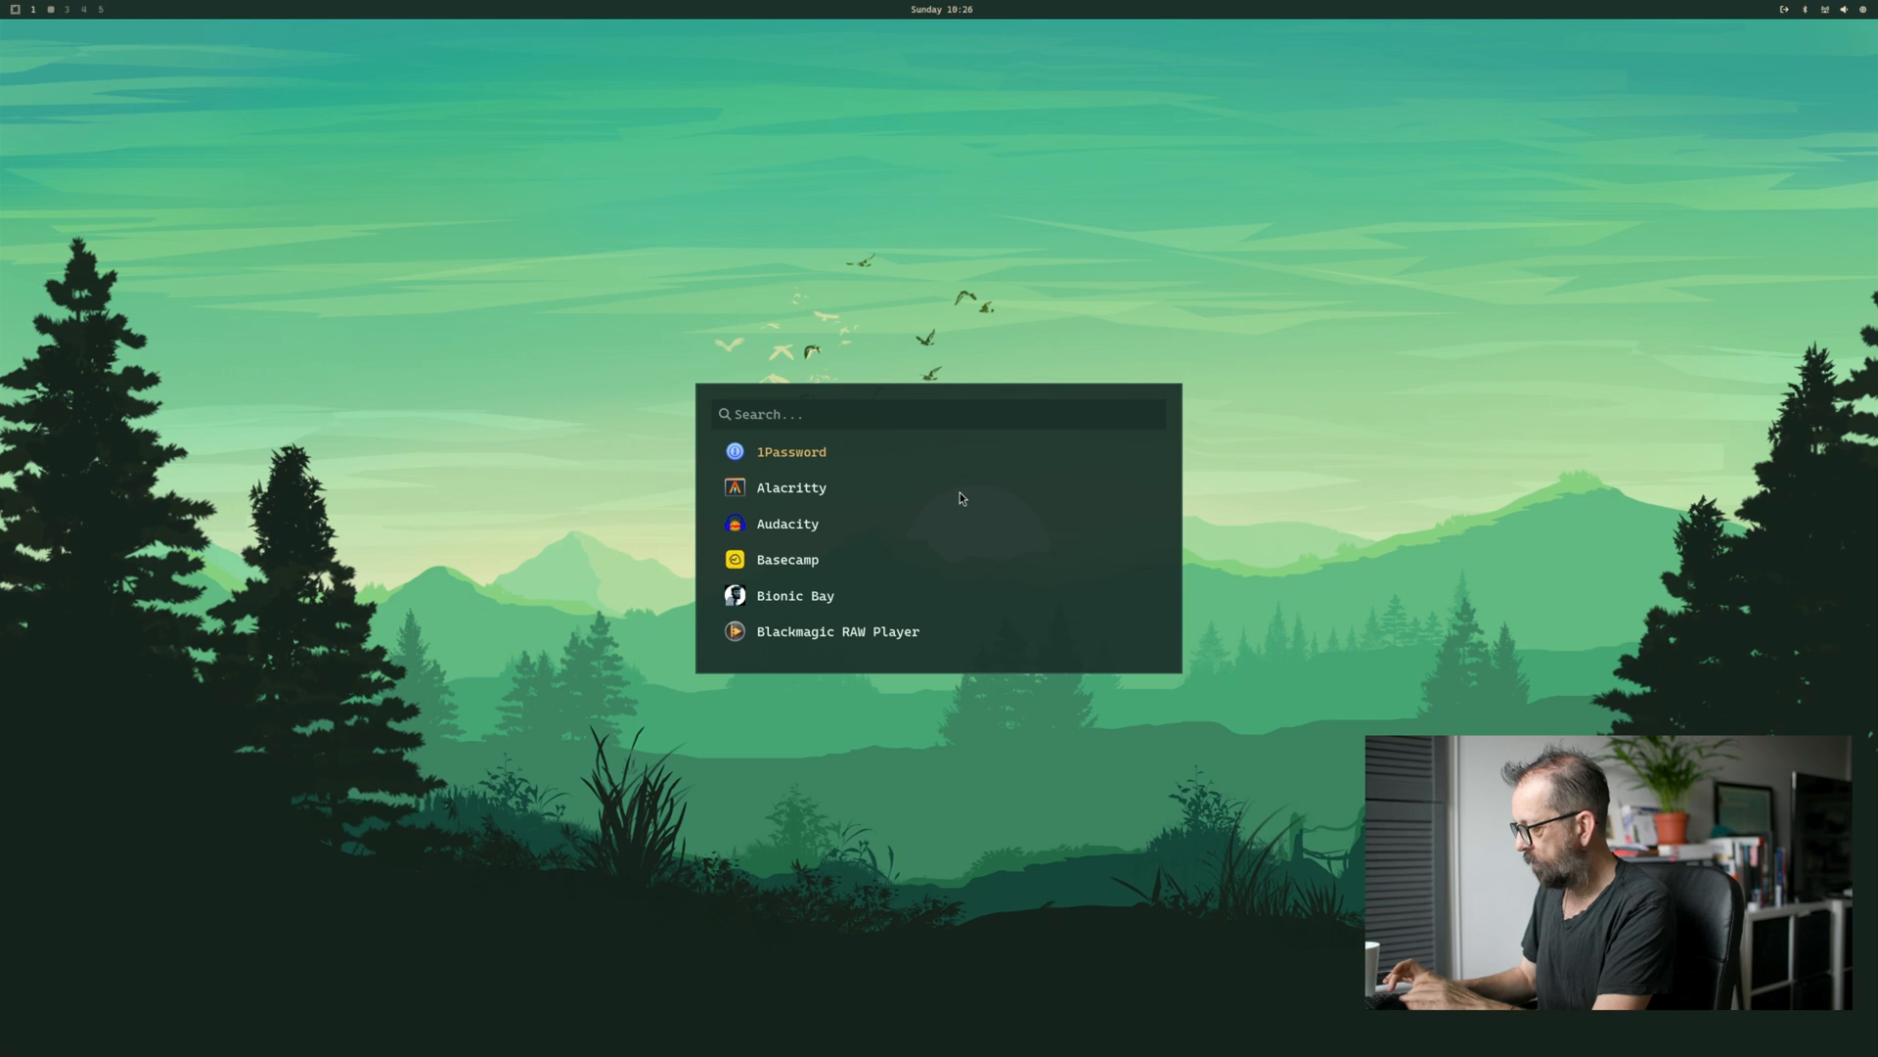
text(da)
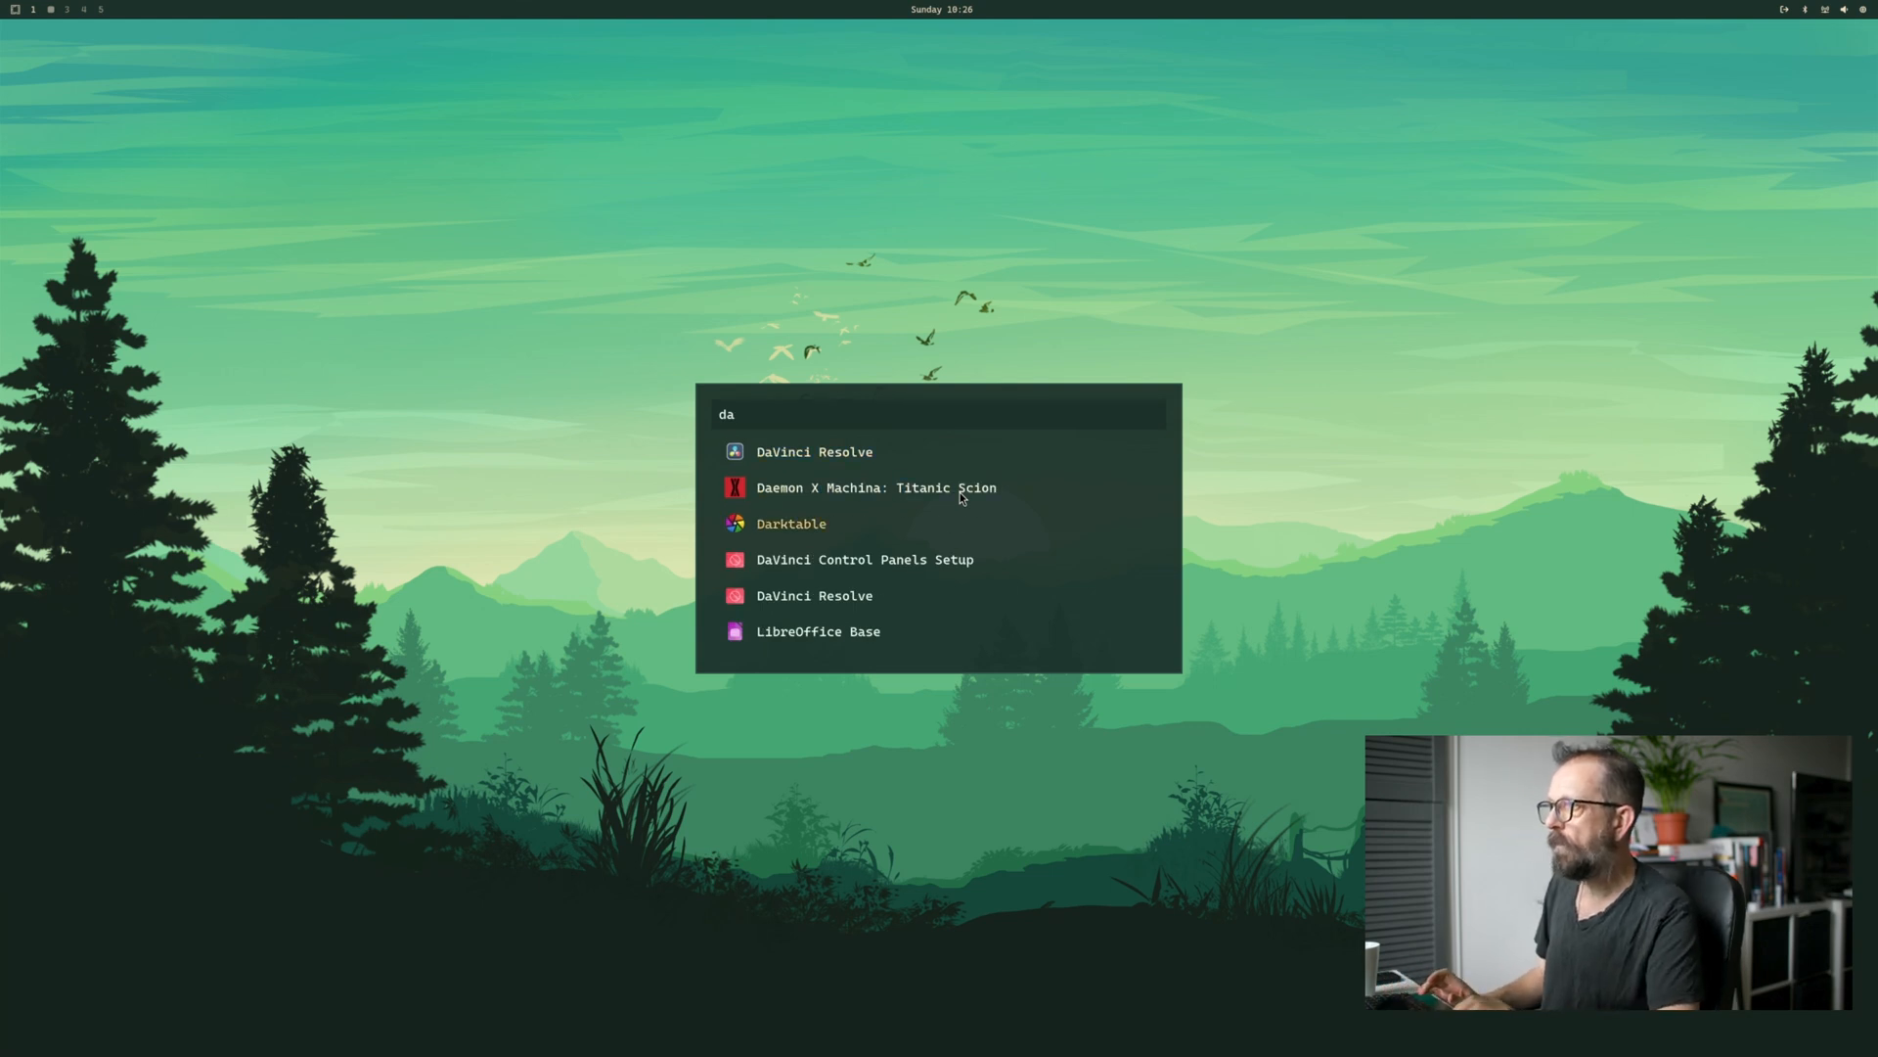
click(791, 524)
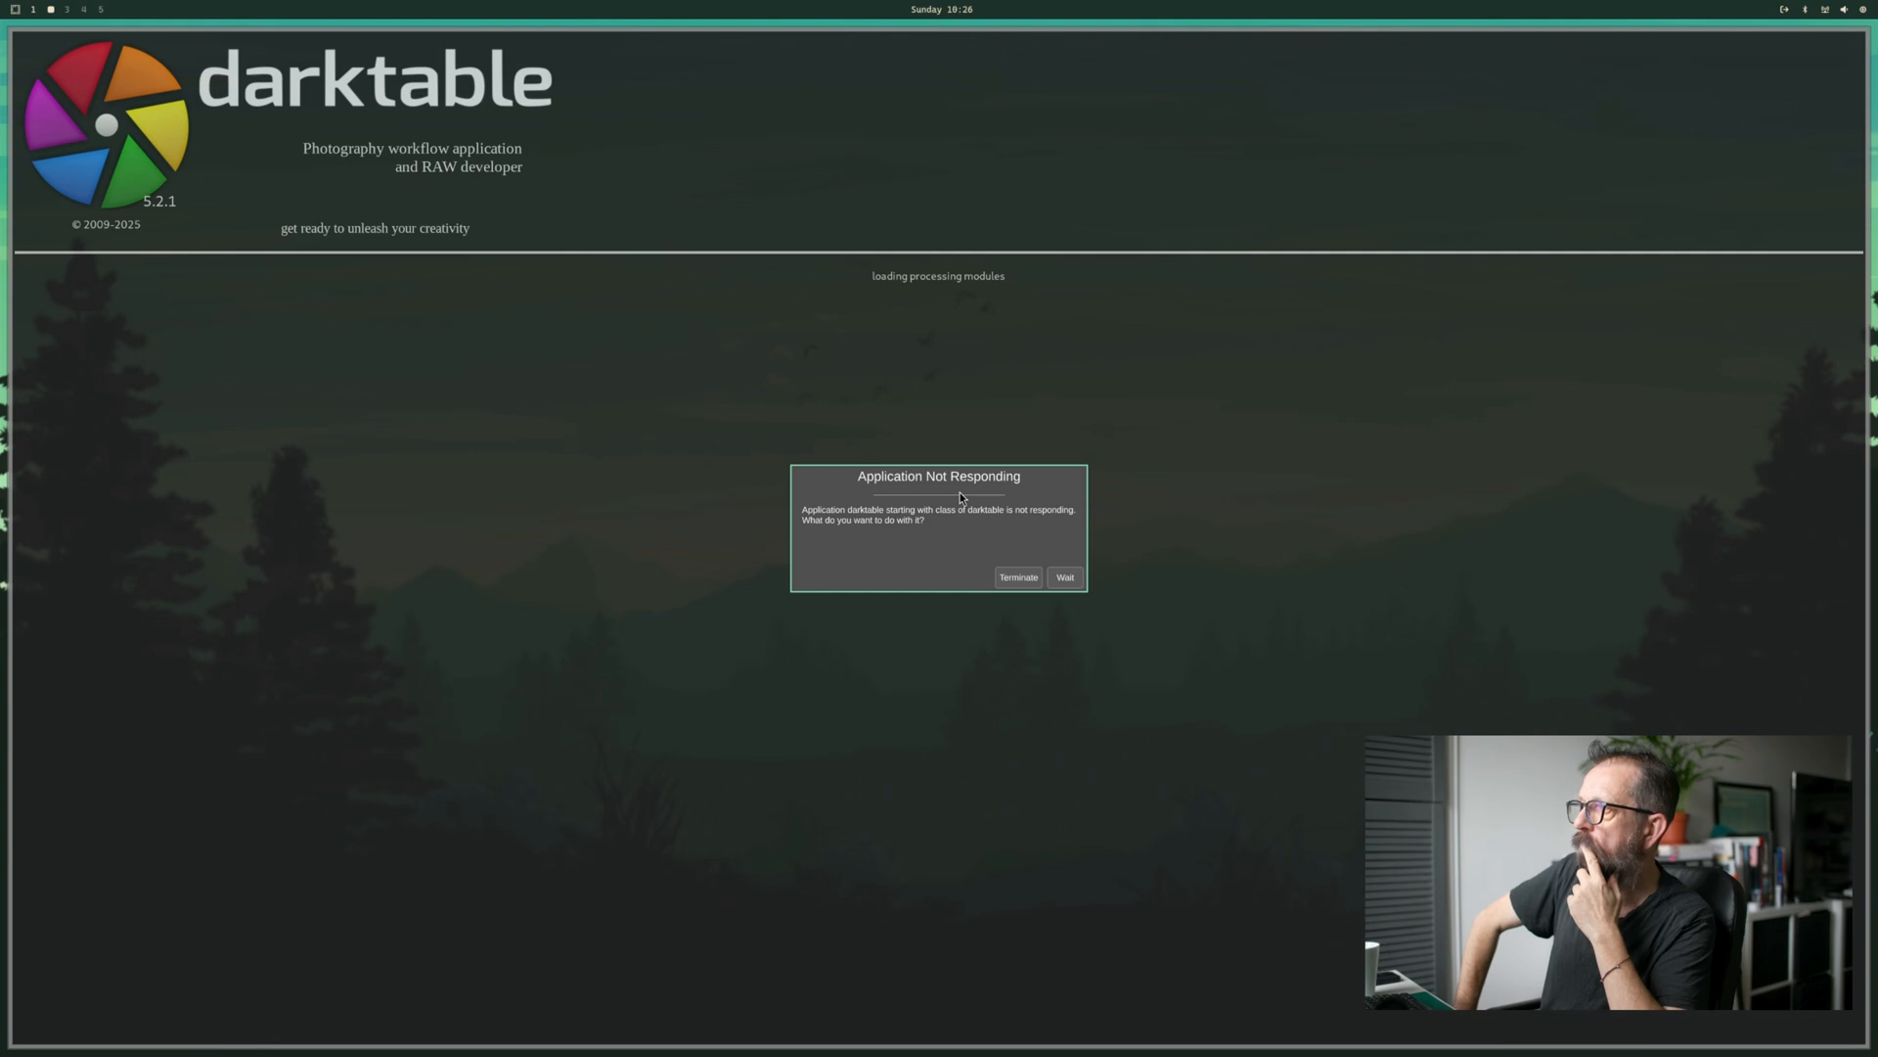
click(1063, 575)
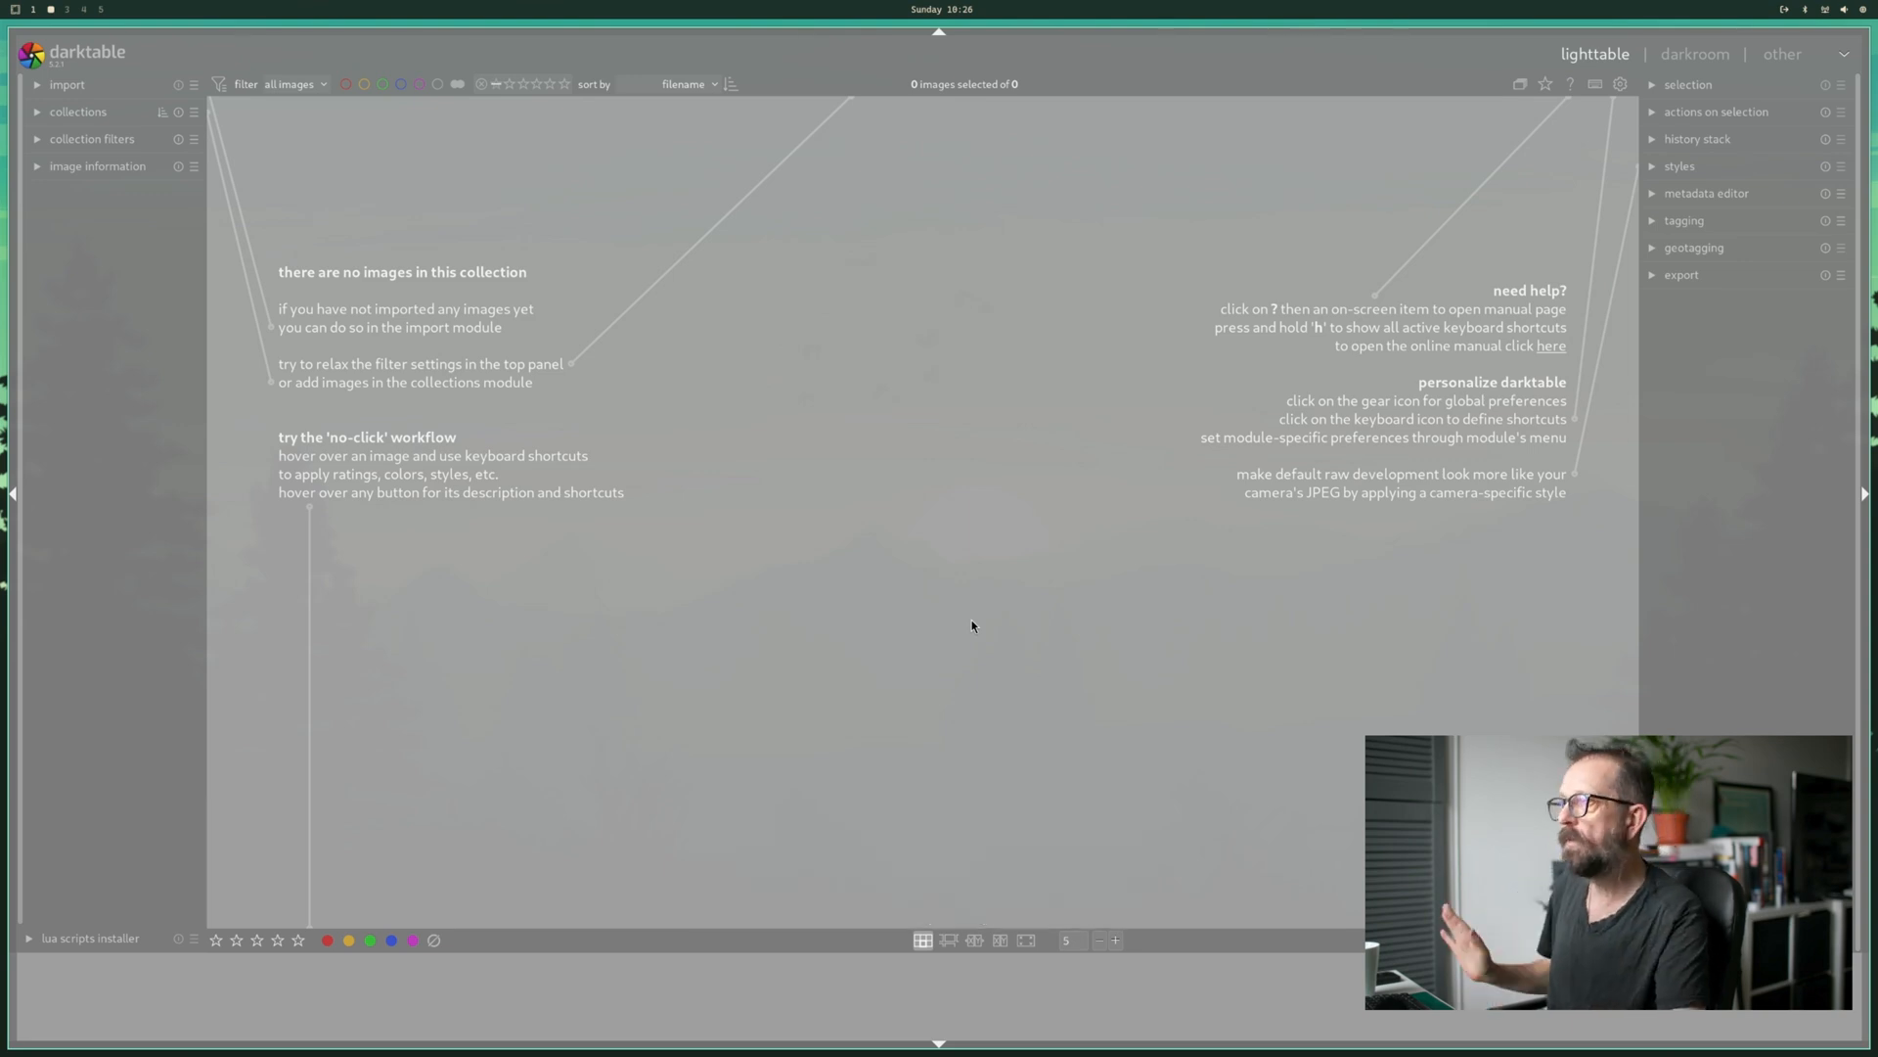
mouse_move(1070, 204)
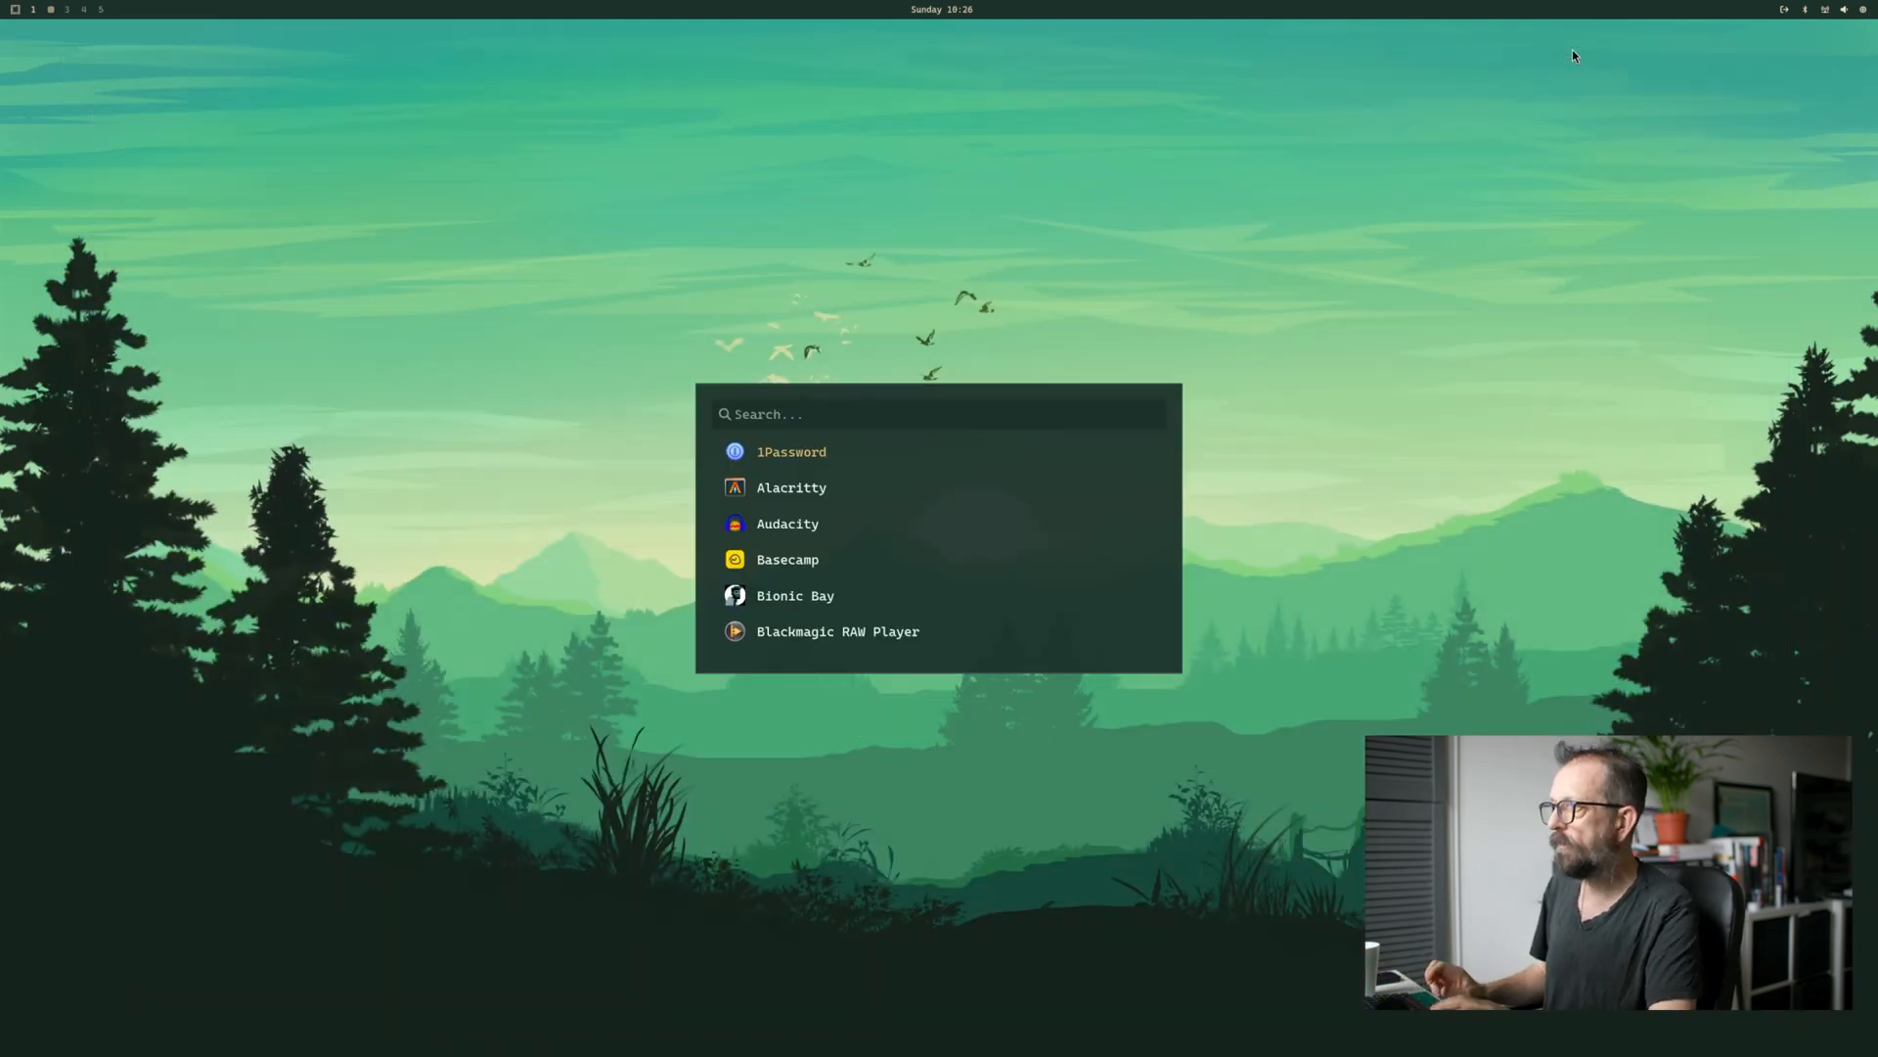
- Start darktable once more and choose Wait when it stalls on the splash screen
key(Escape)
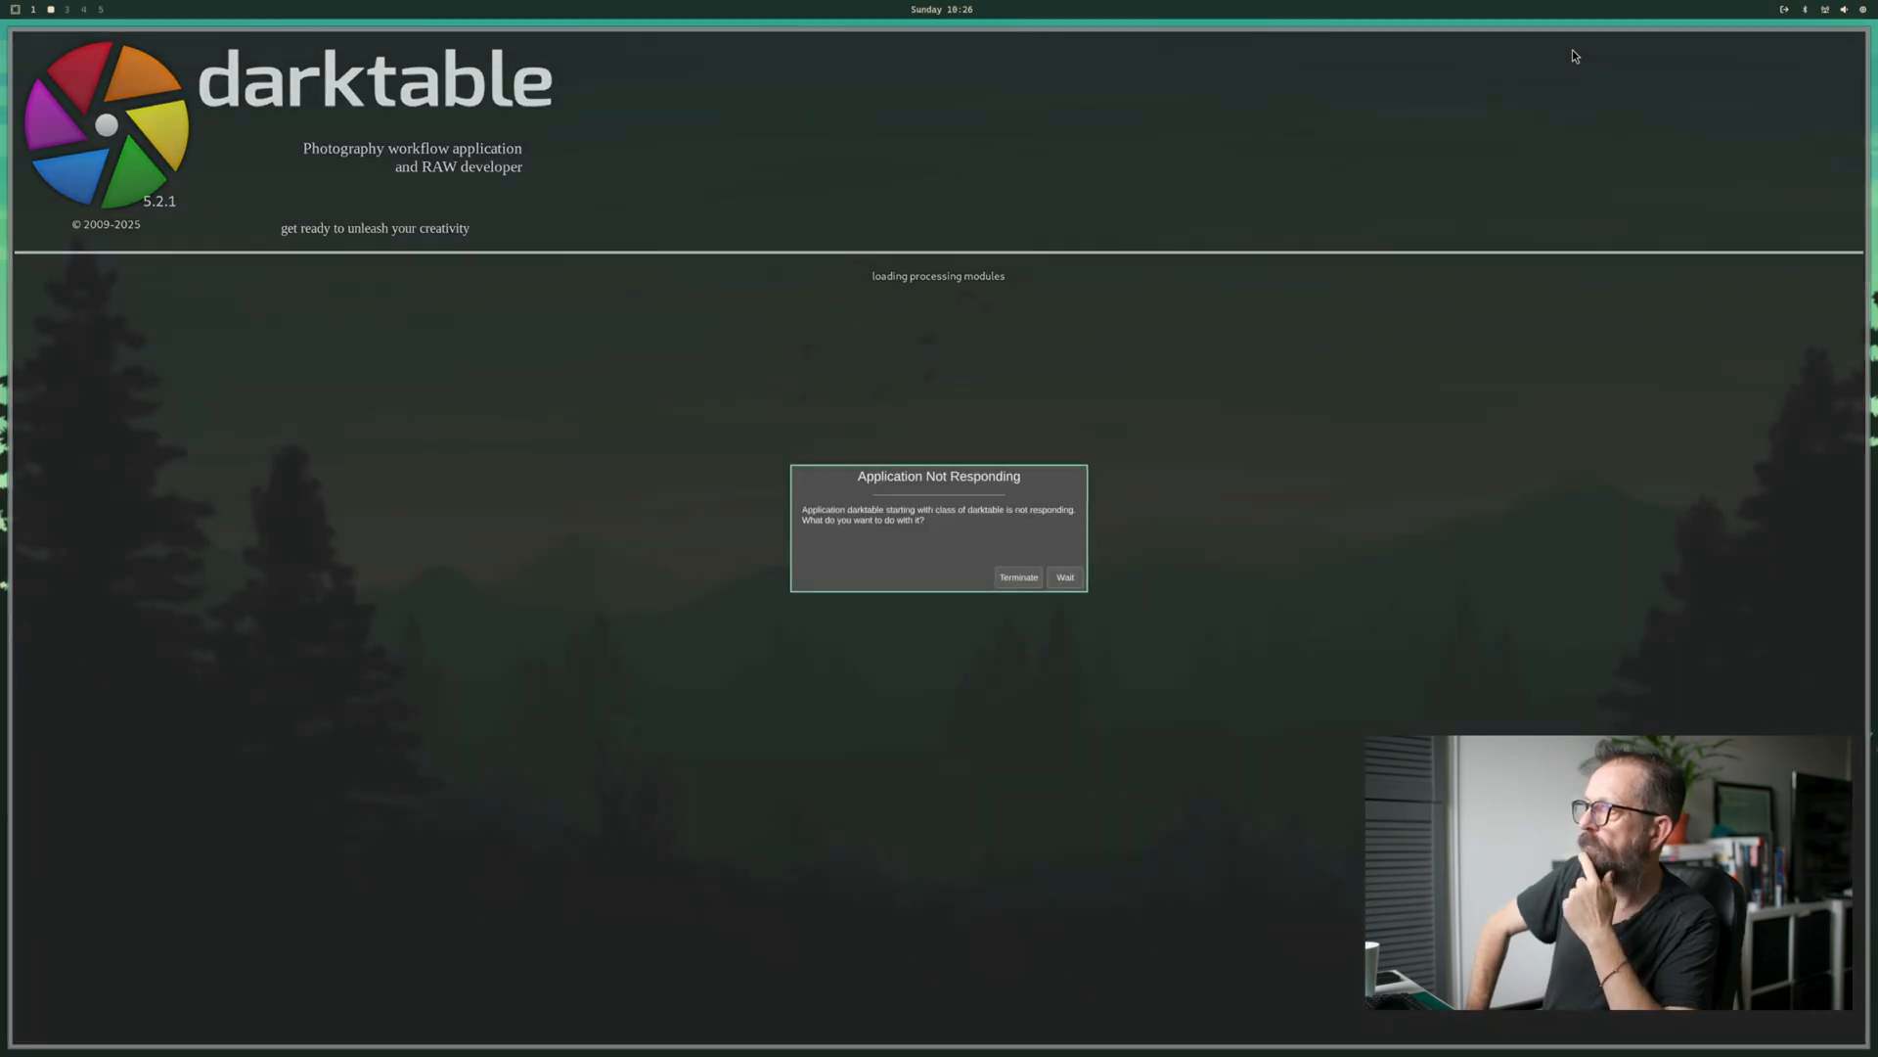
click(1063, 576)
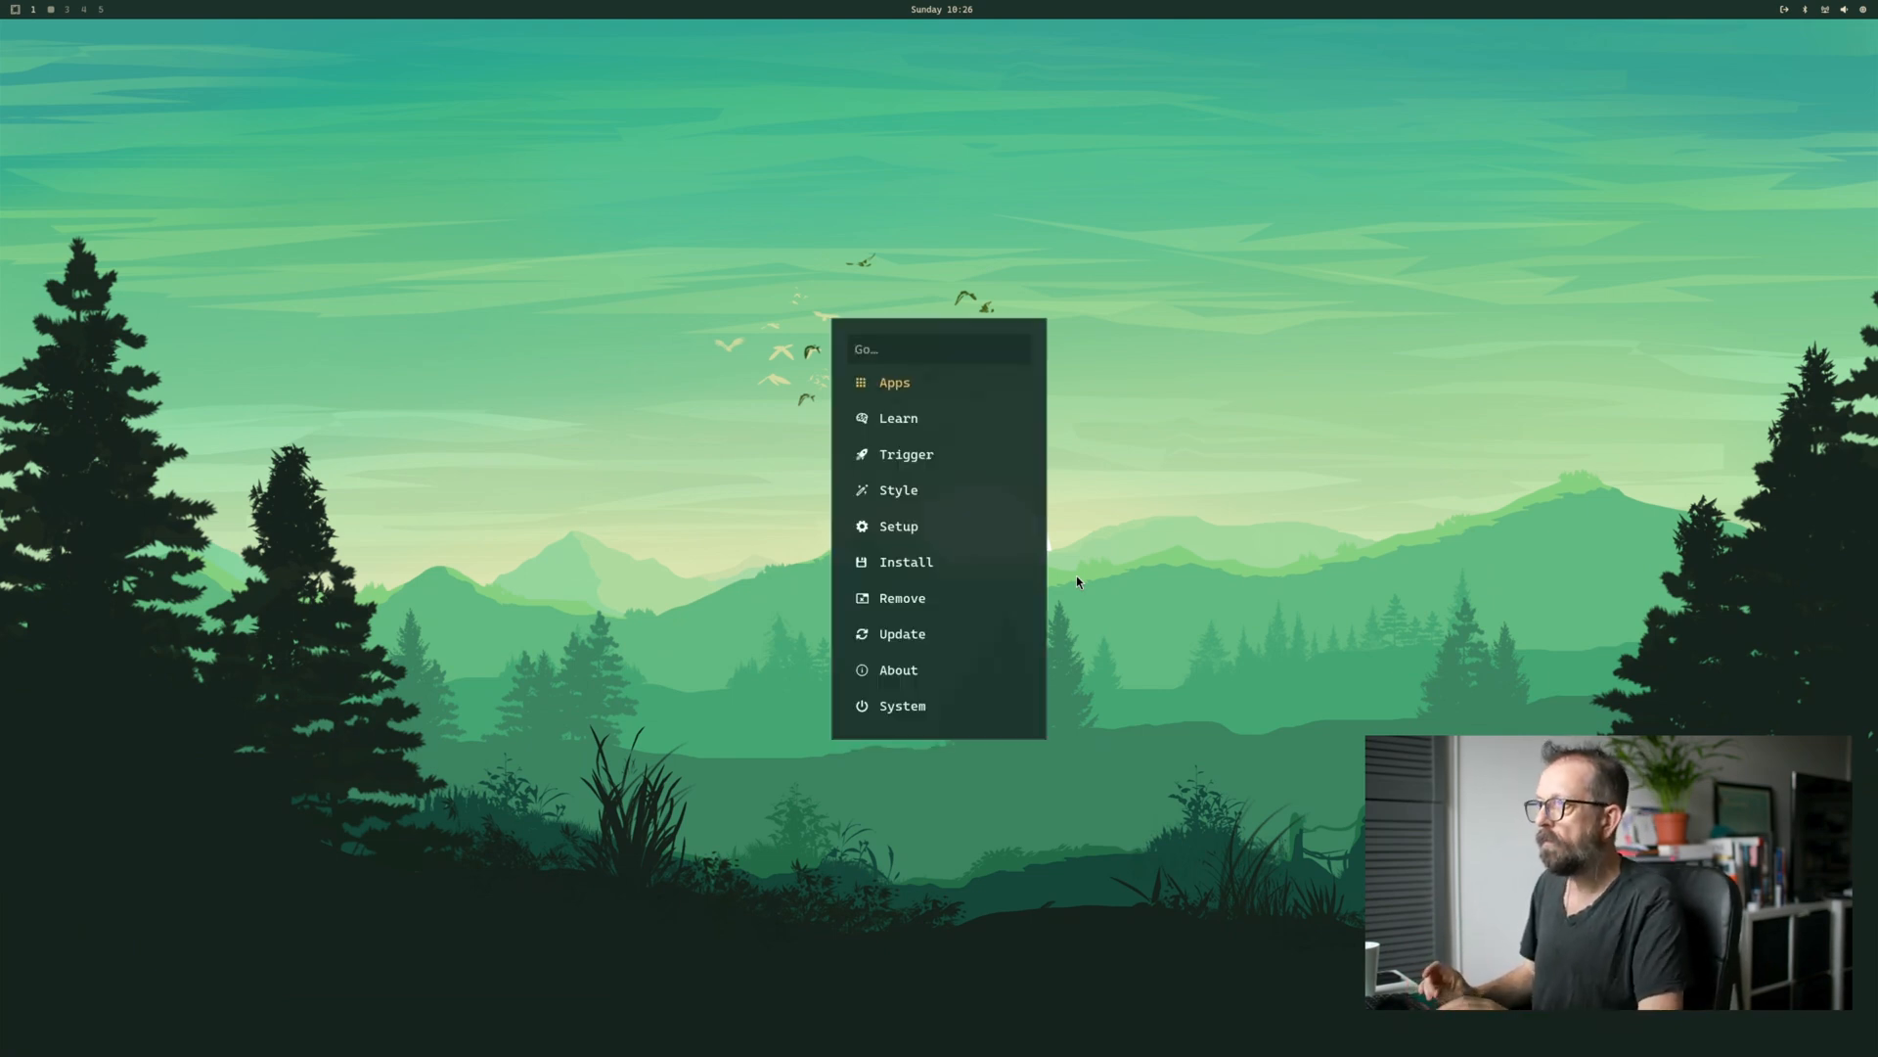
- Search packages for 'raw', then launch RawTherapee 5.12 from the app search and dismiss its release notes
click(906, 561)
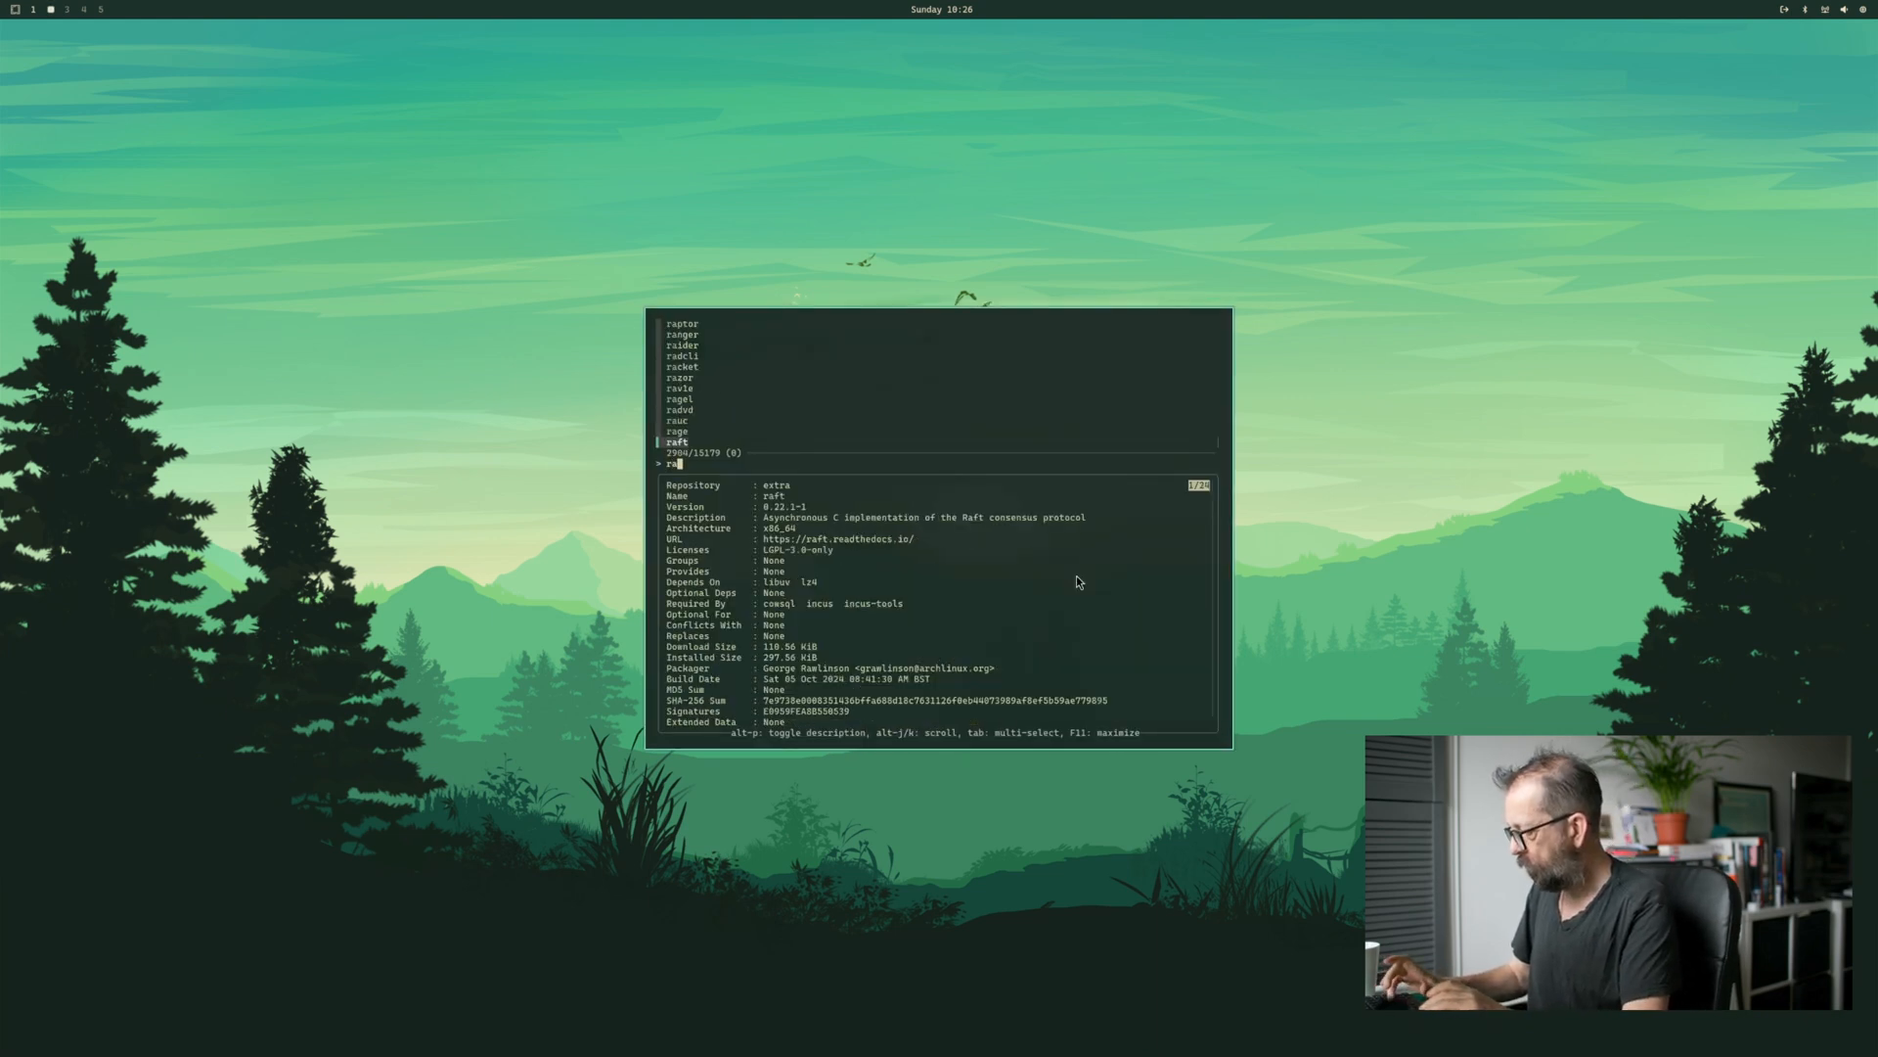
text(raw)
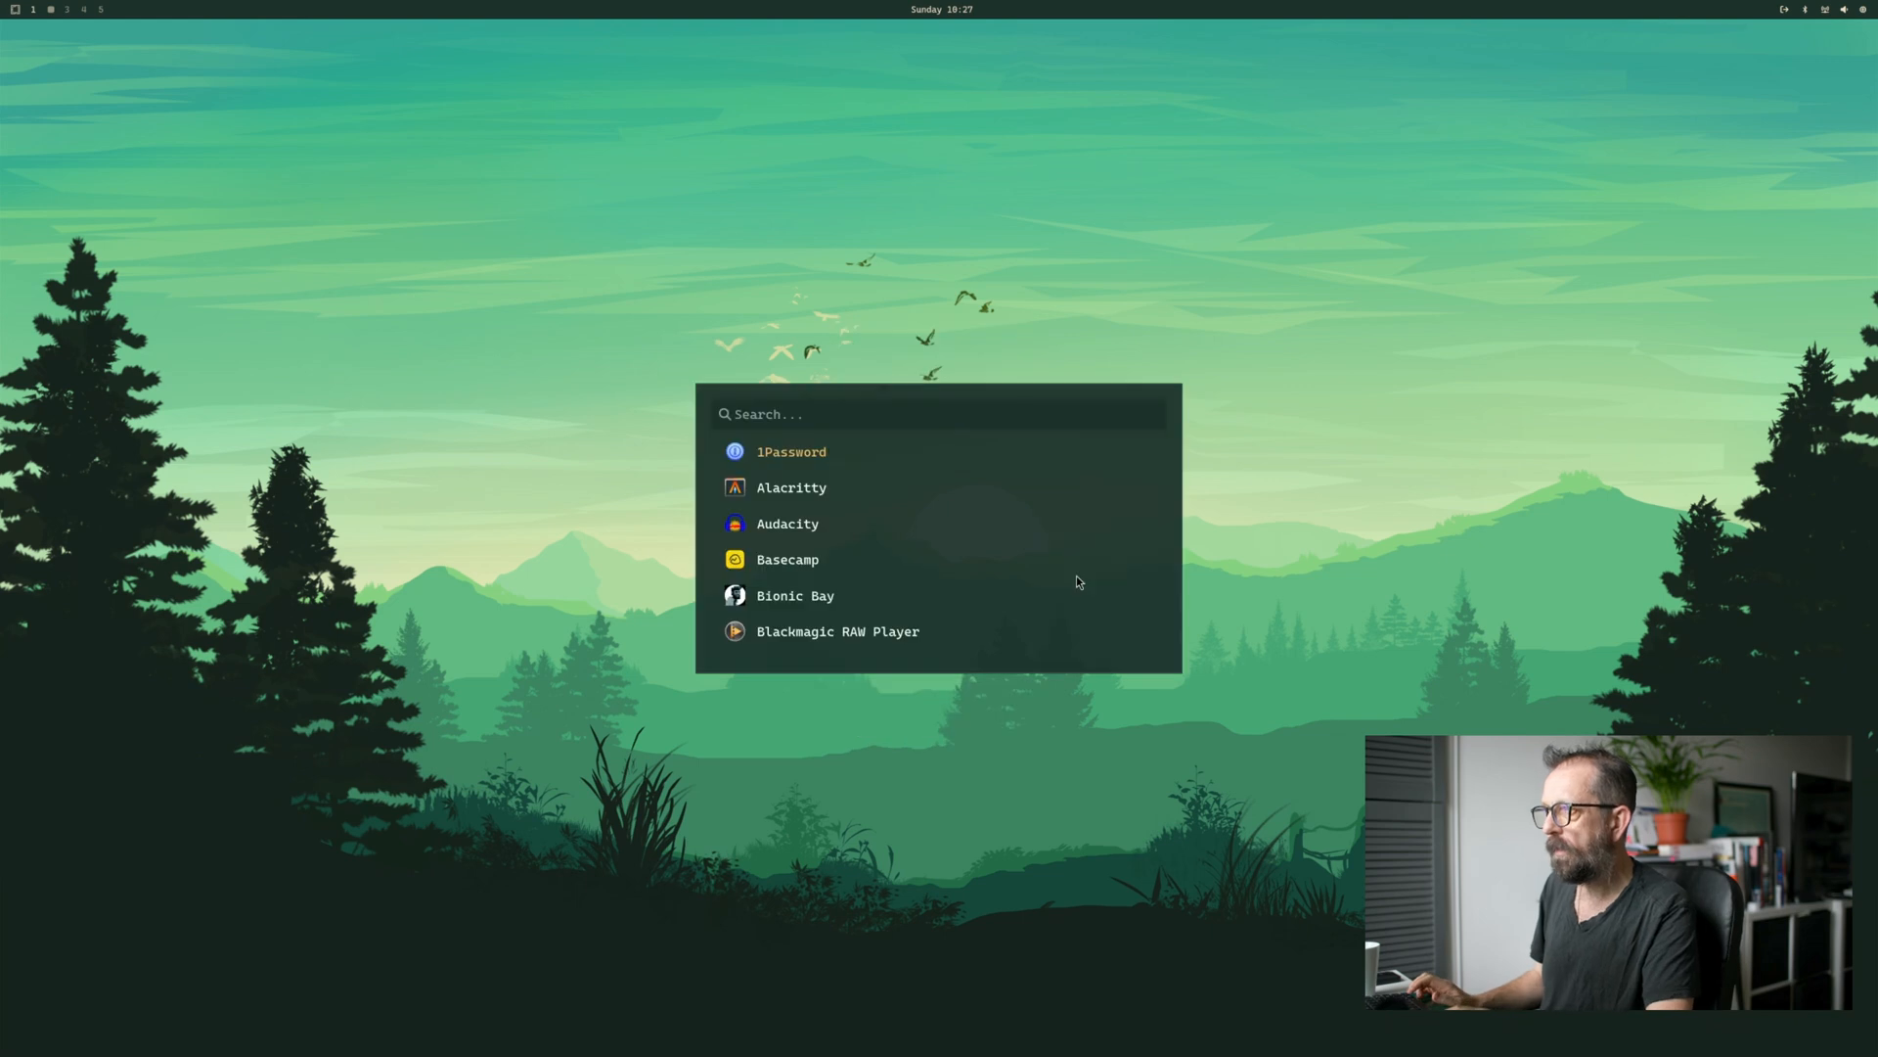
text(raw)
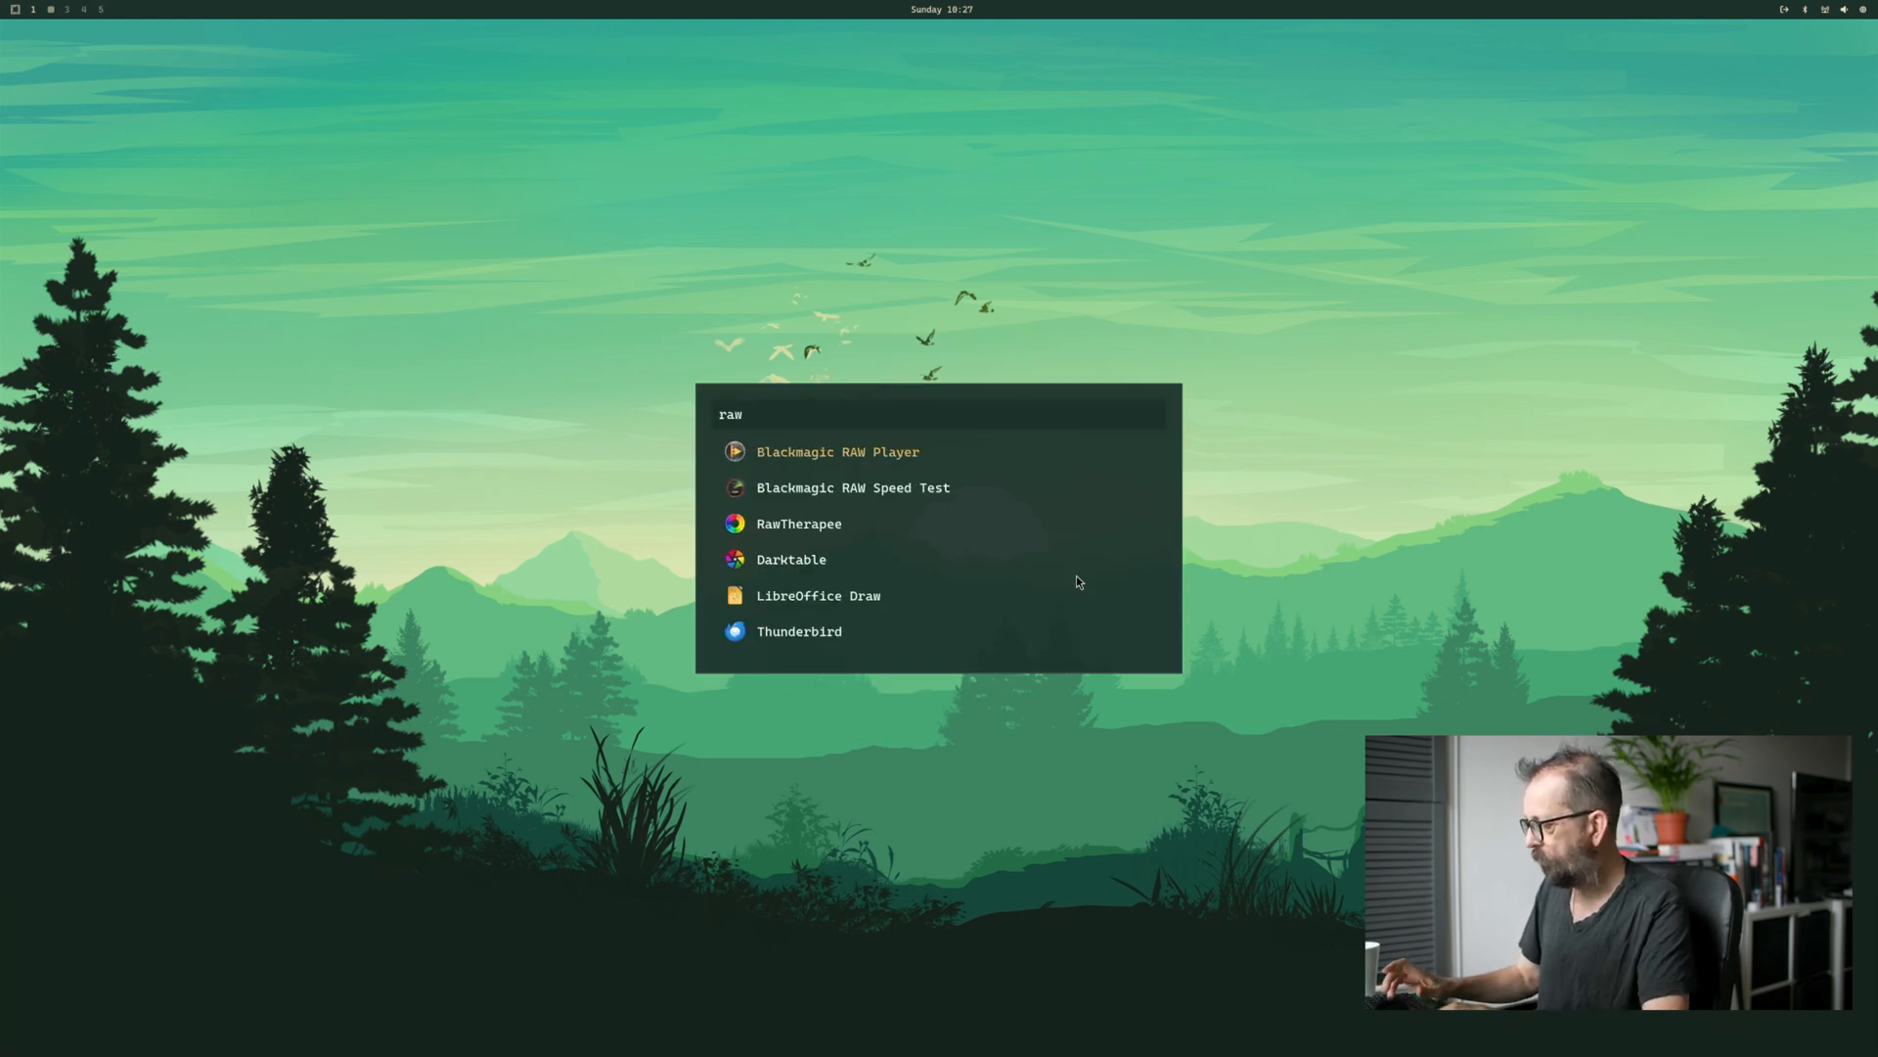
key(Down)
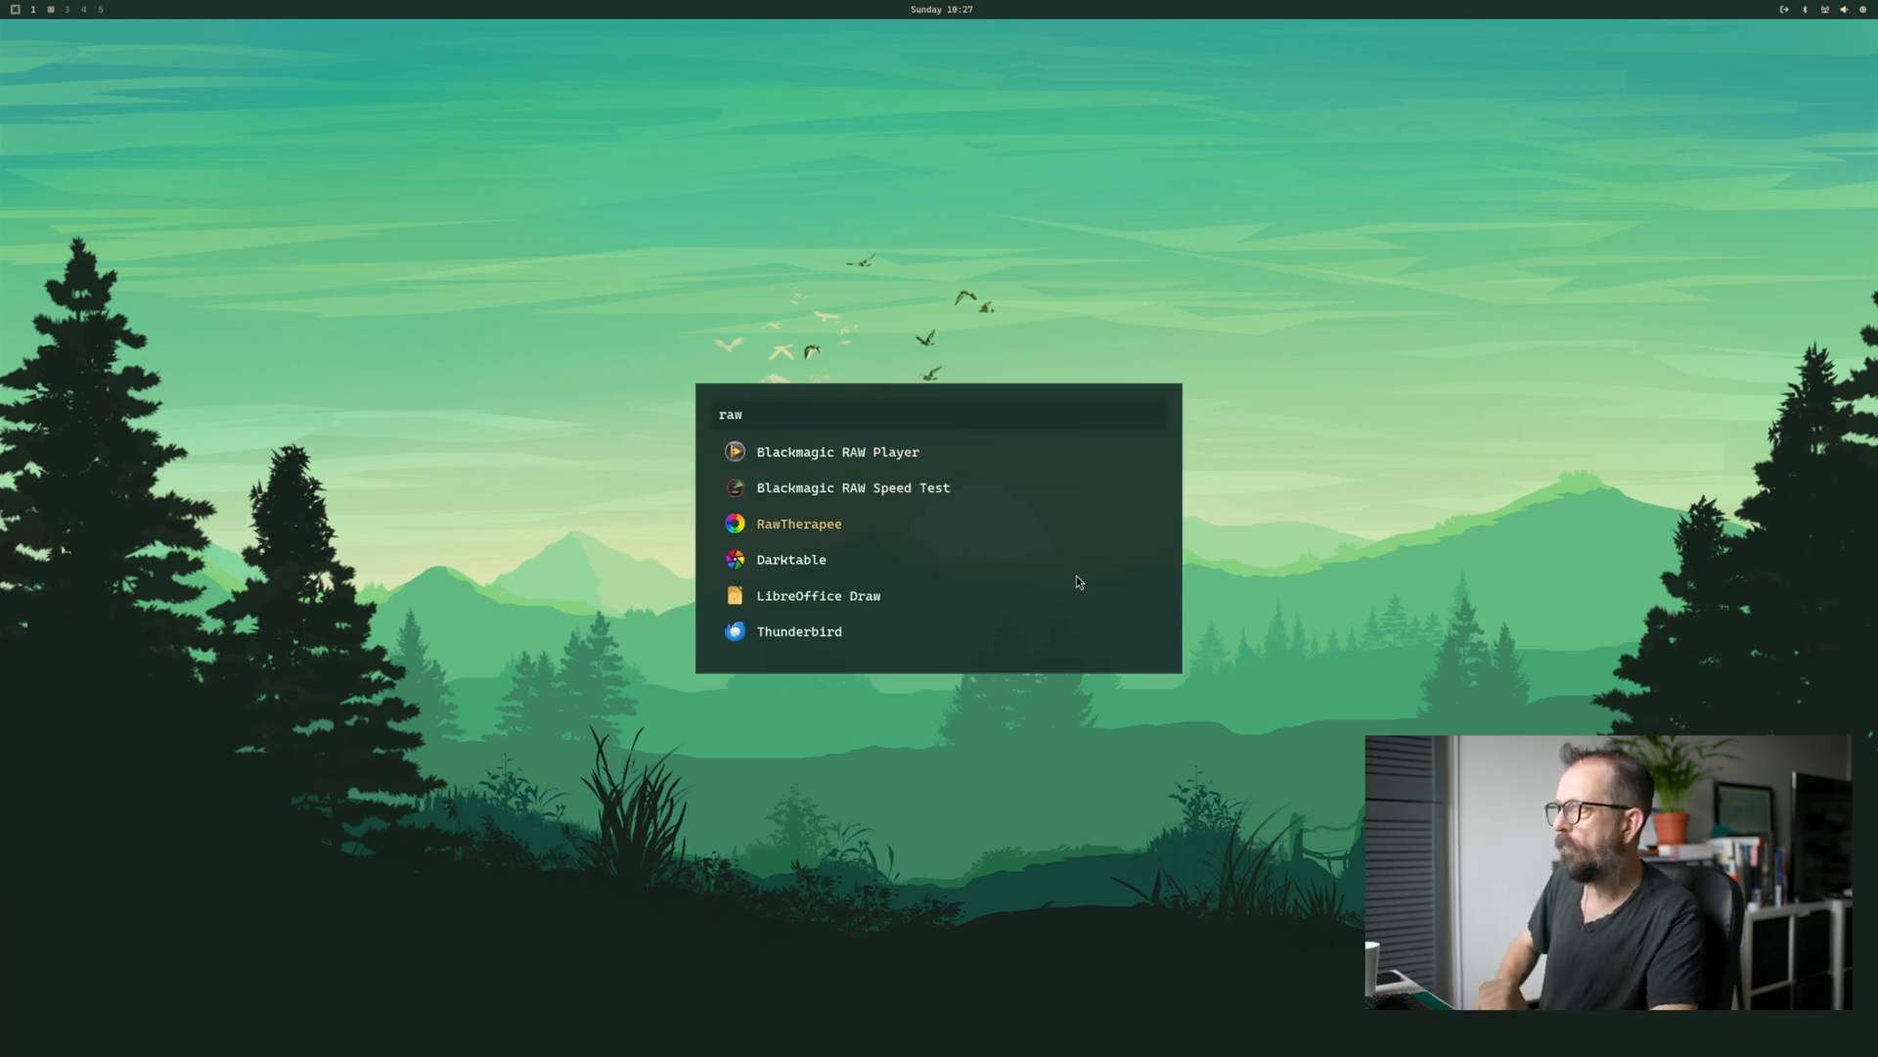
click(798, 525)
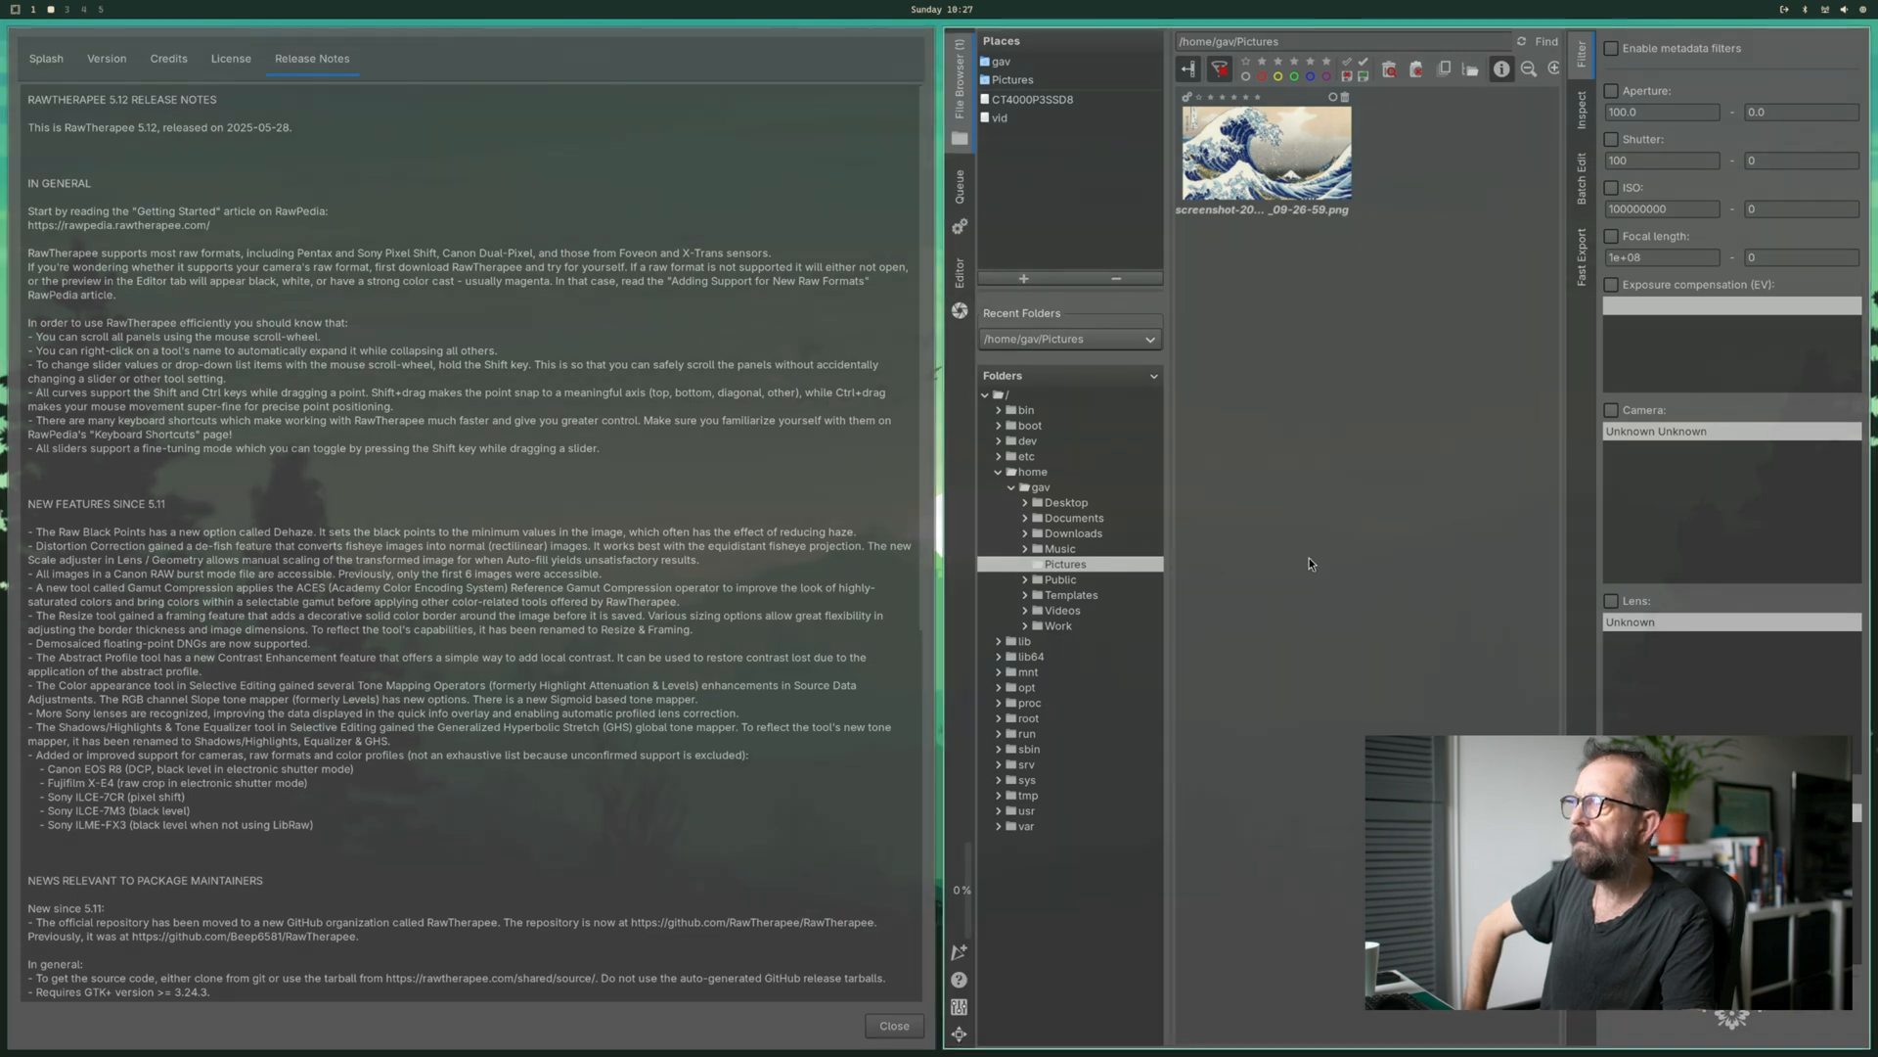
click(893, 1023)
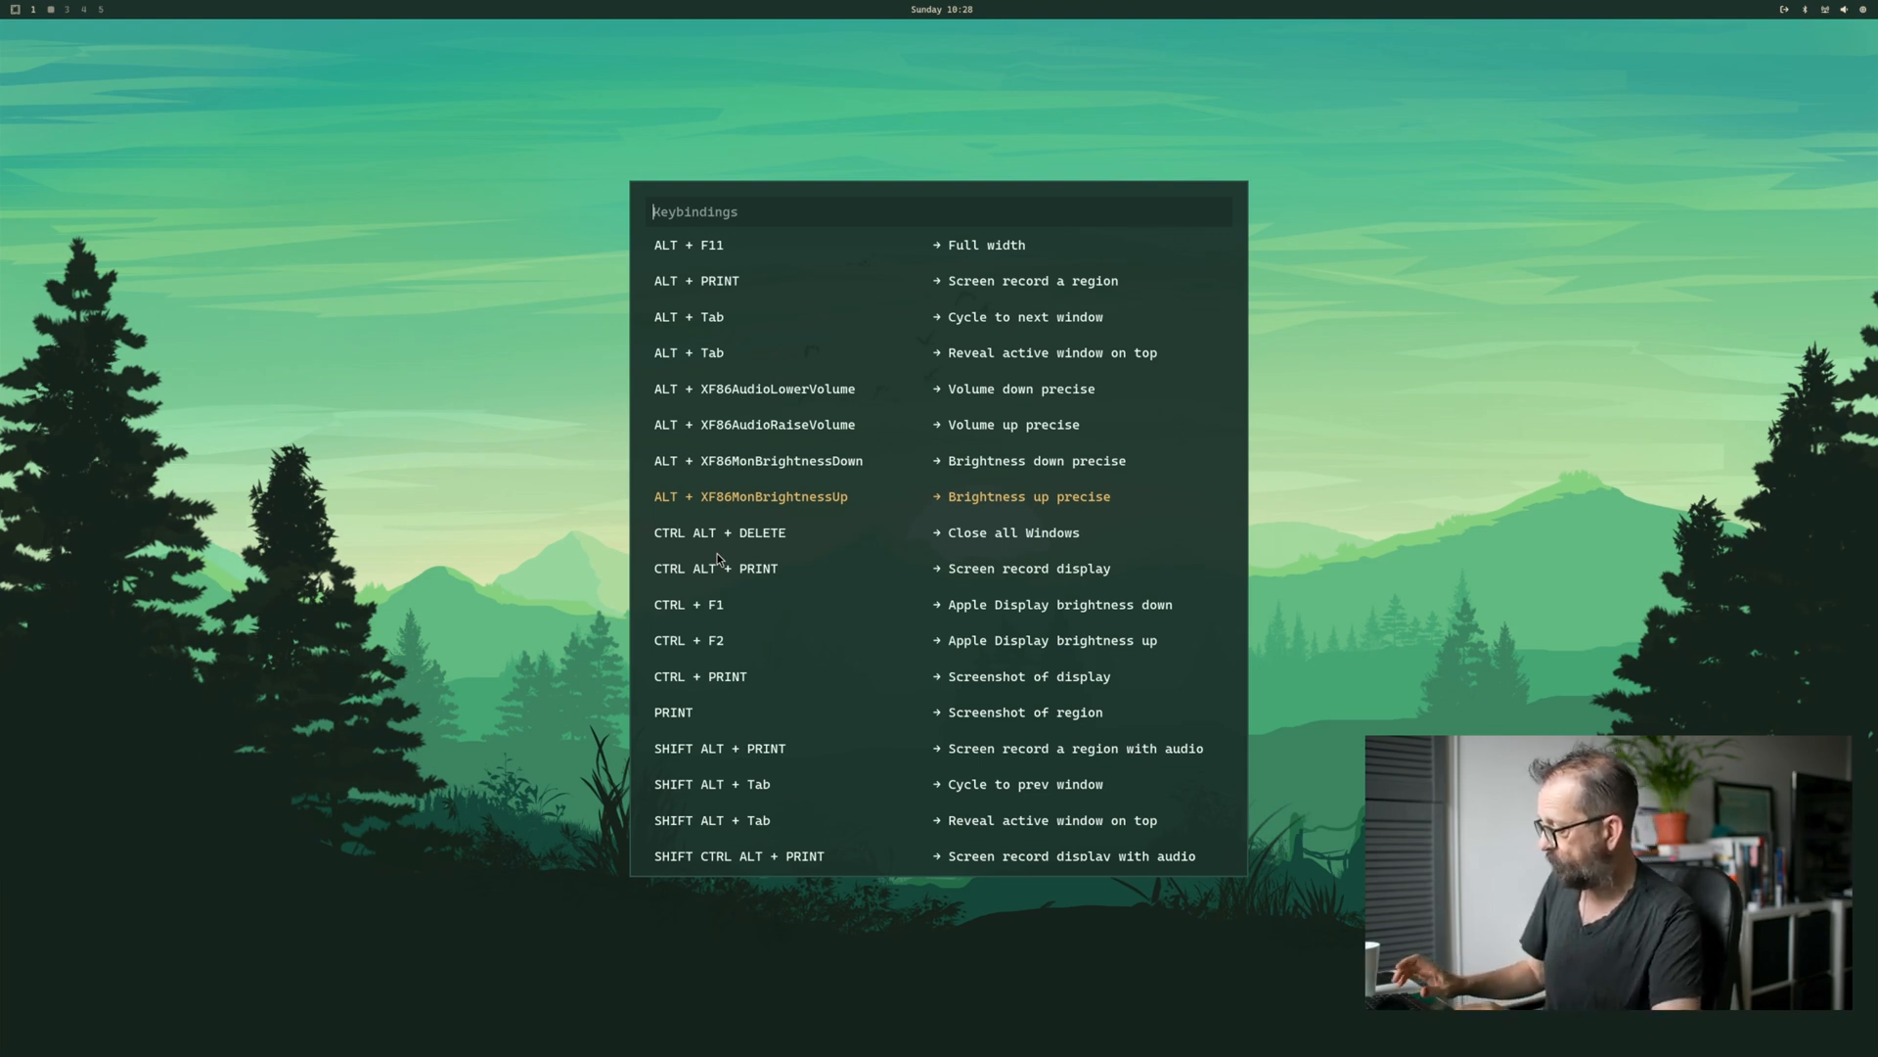
- Dismiss the Omarchy keybindings reference overlay
key(Escape)
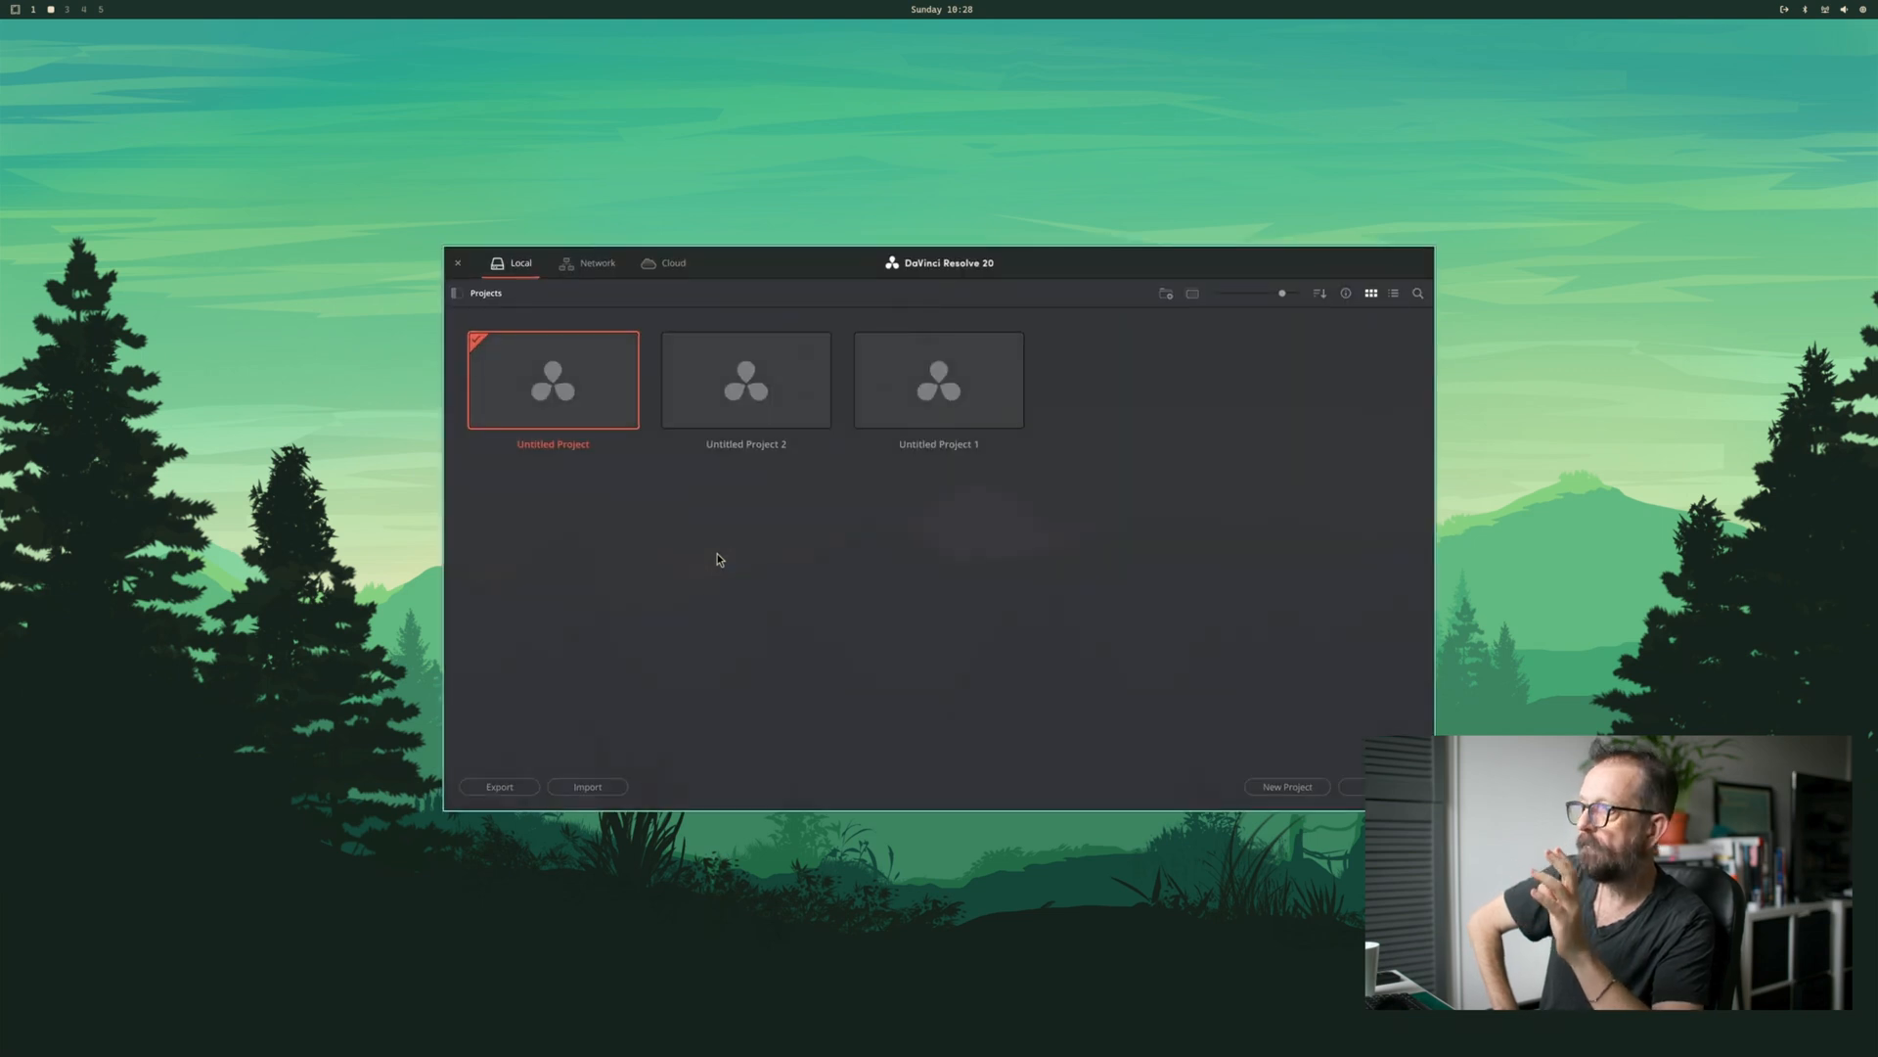
- Load Untitled Project 2 from the Project Manager and launch the Files app
double_click(746, 380)
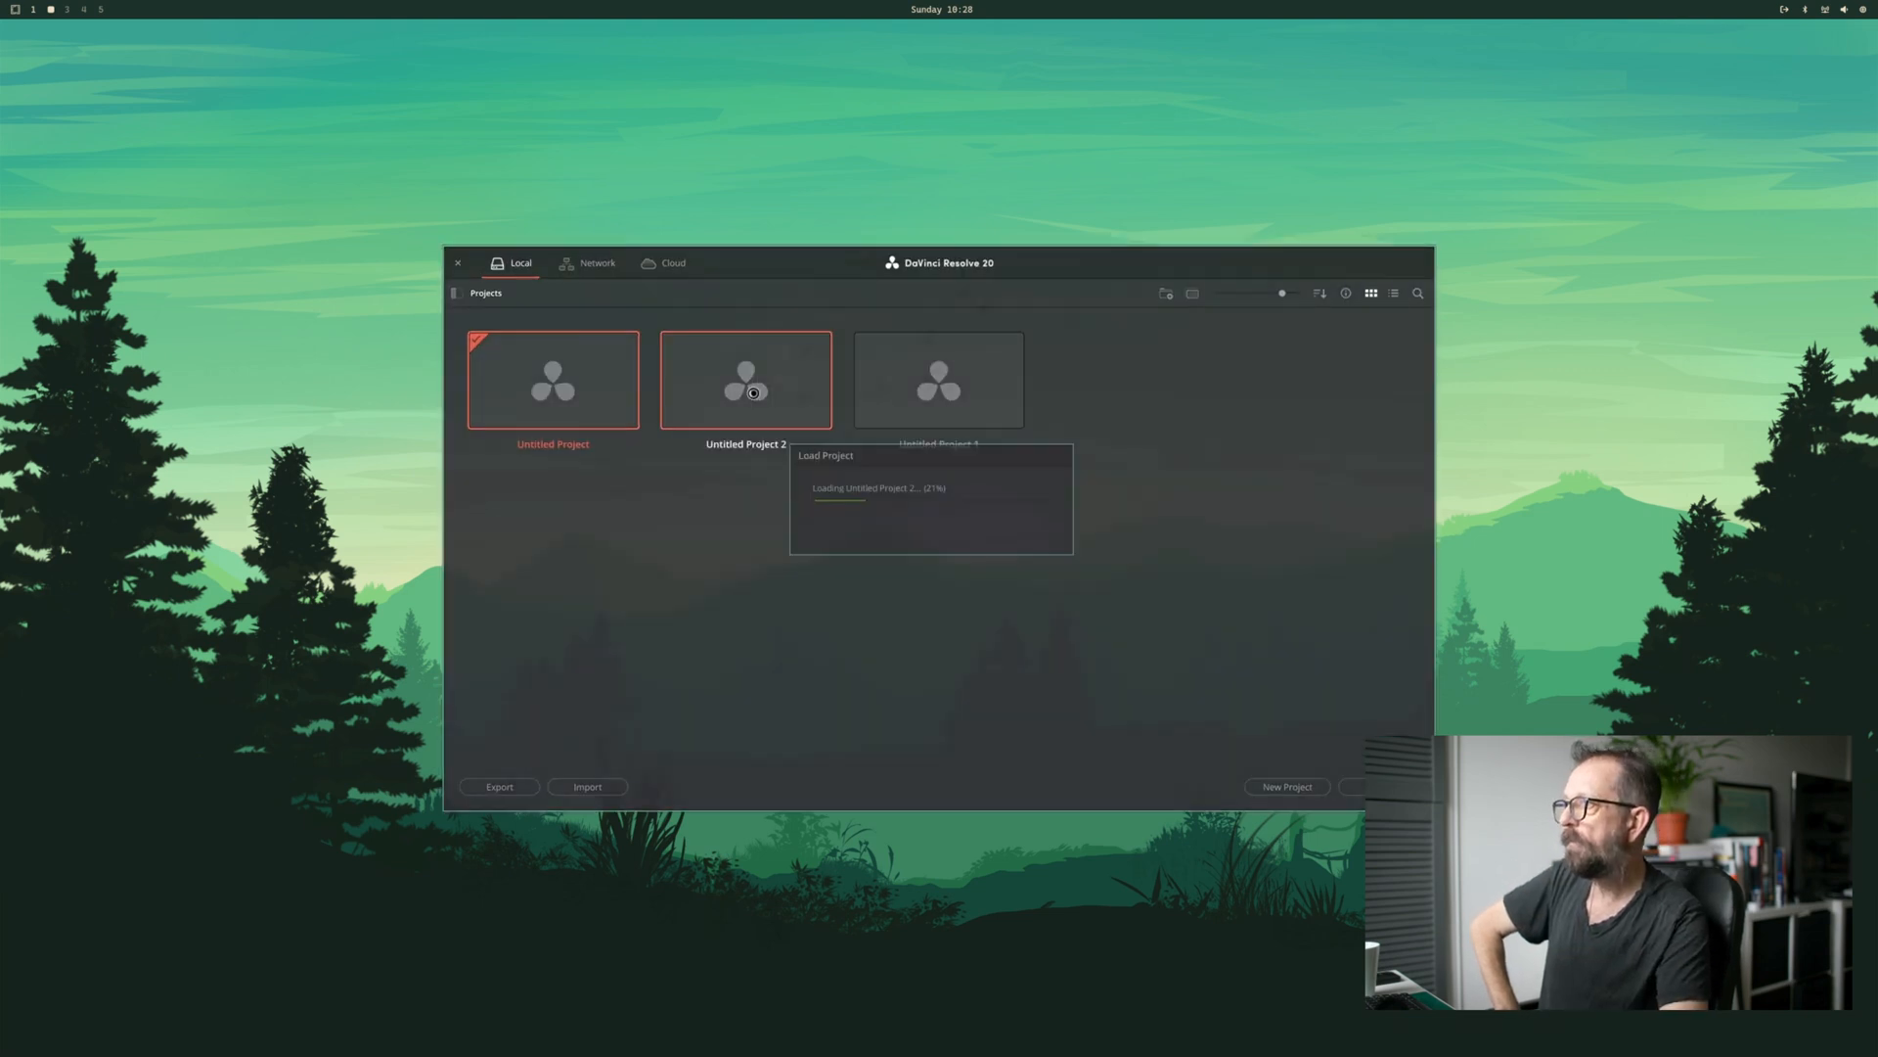
double_click(744, 379)
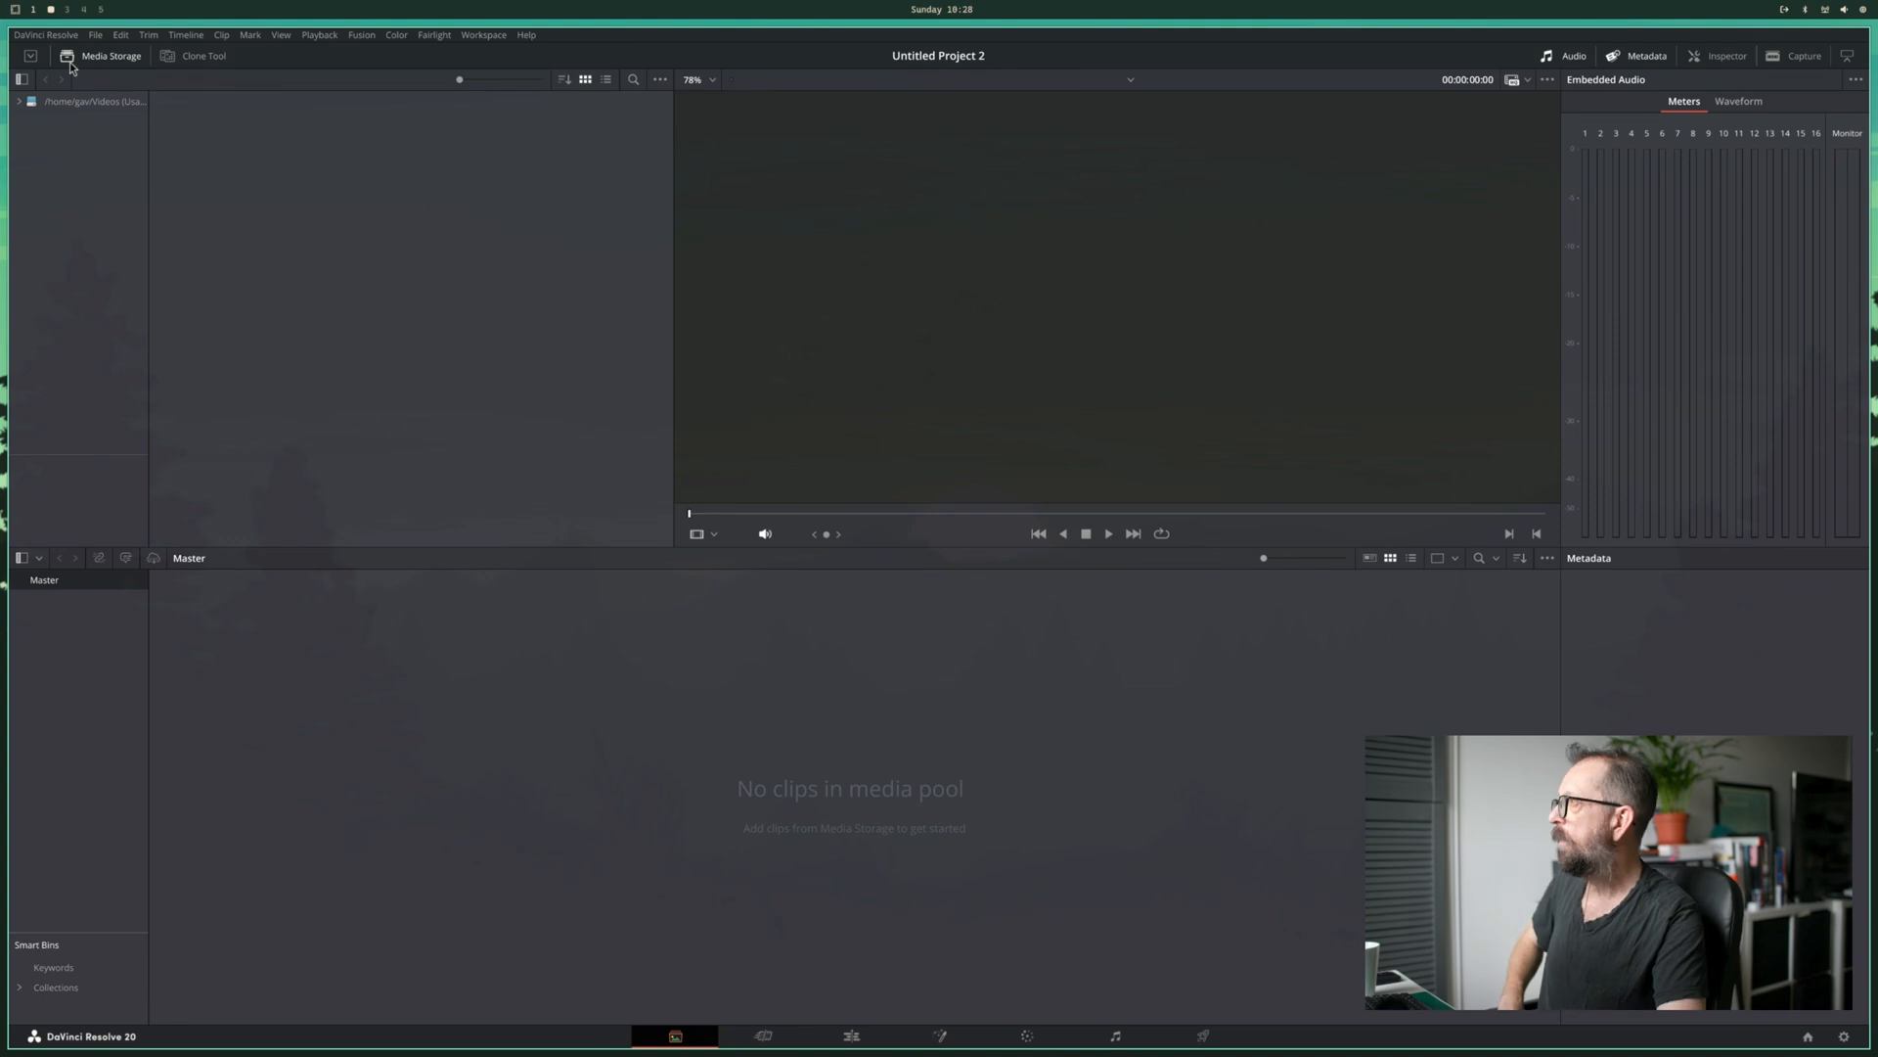
click(45, 33)
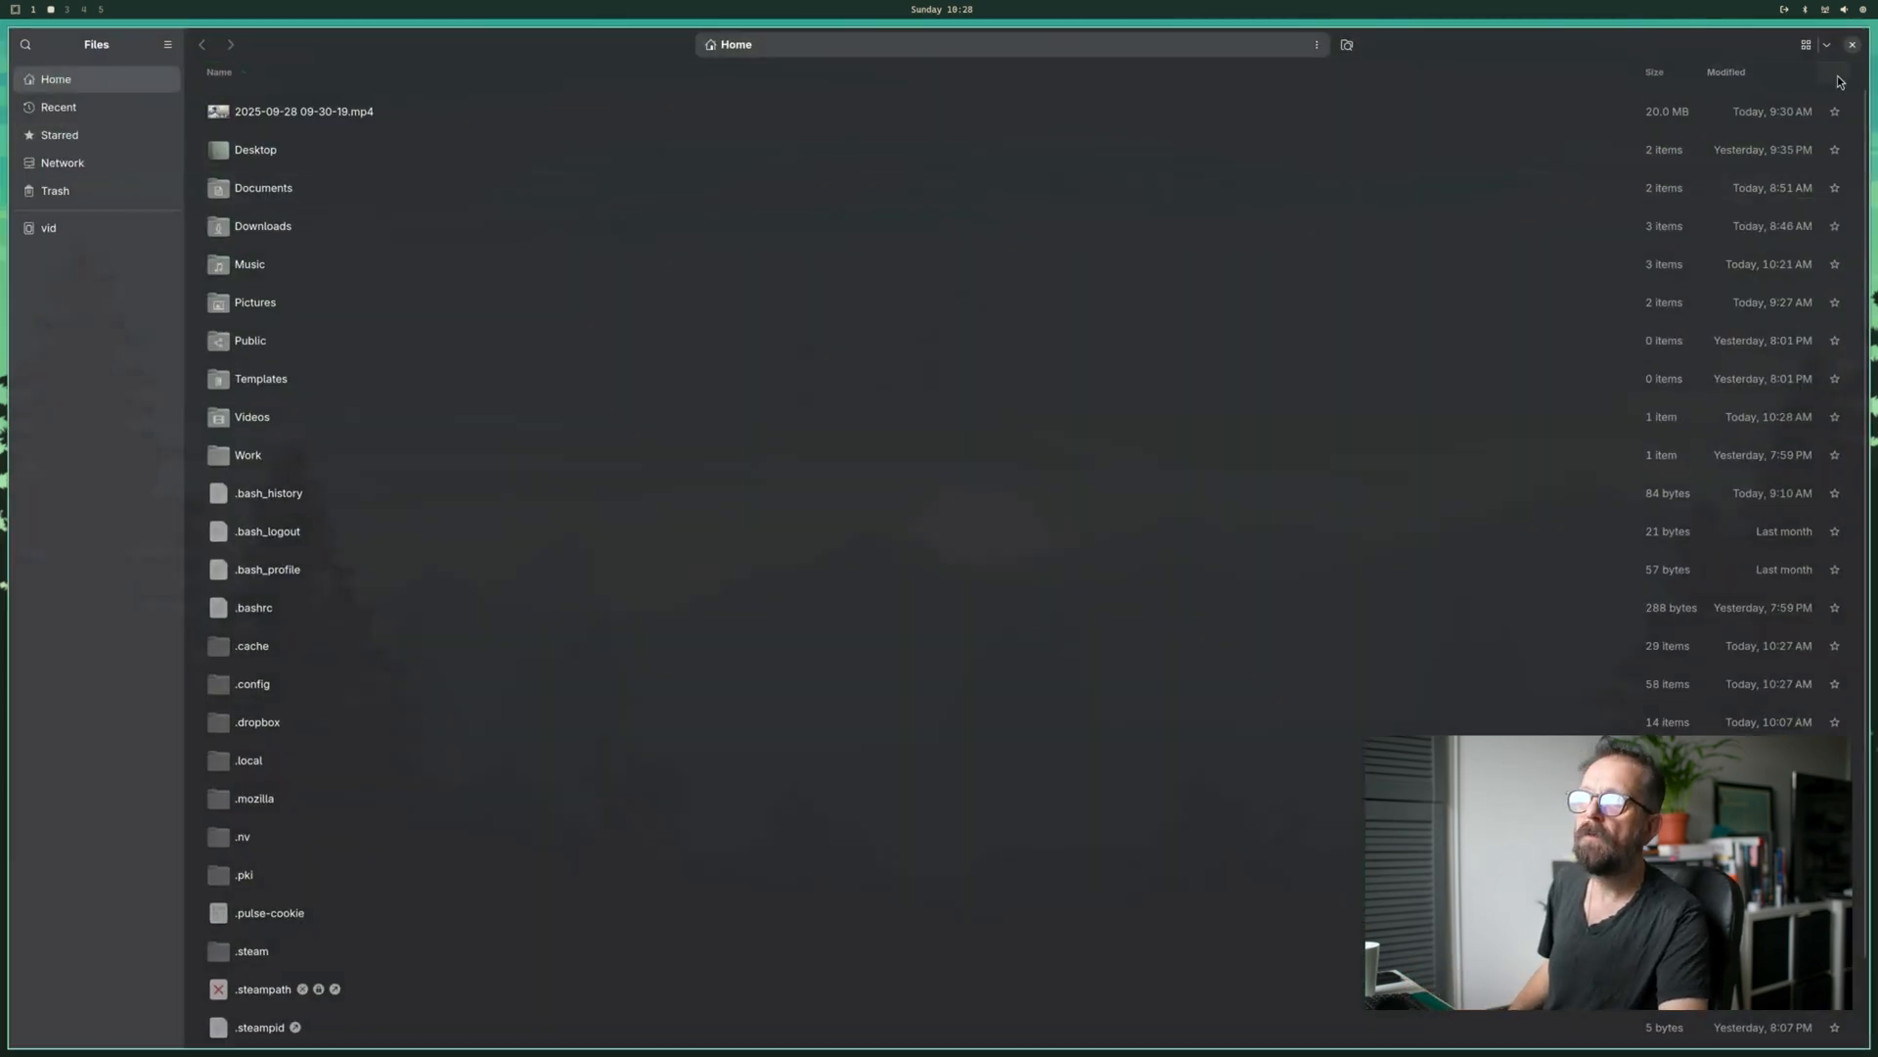
- Show the home folder as an icon grid with hidden files visible
click(1806, 45)
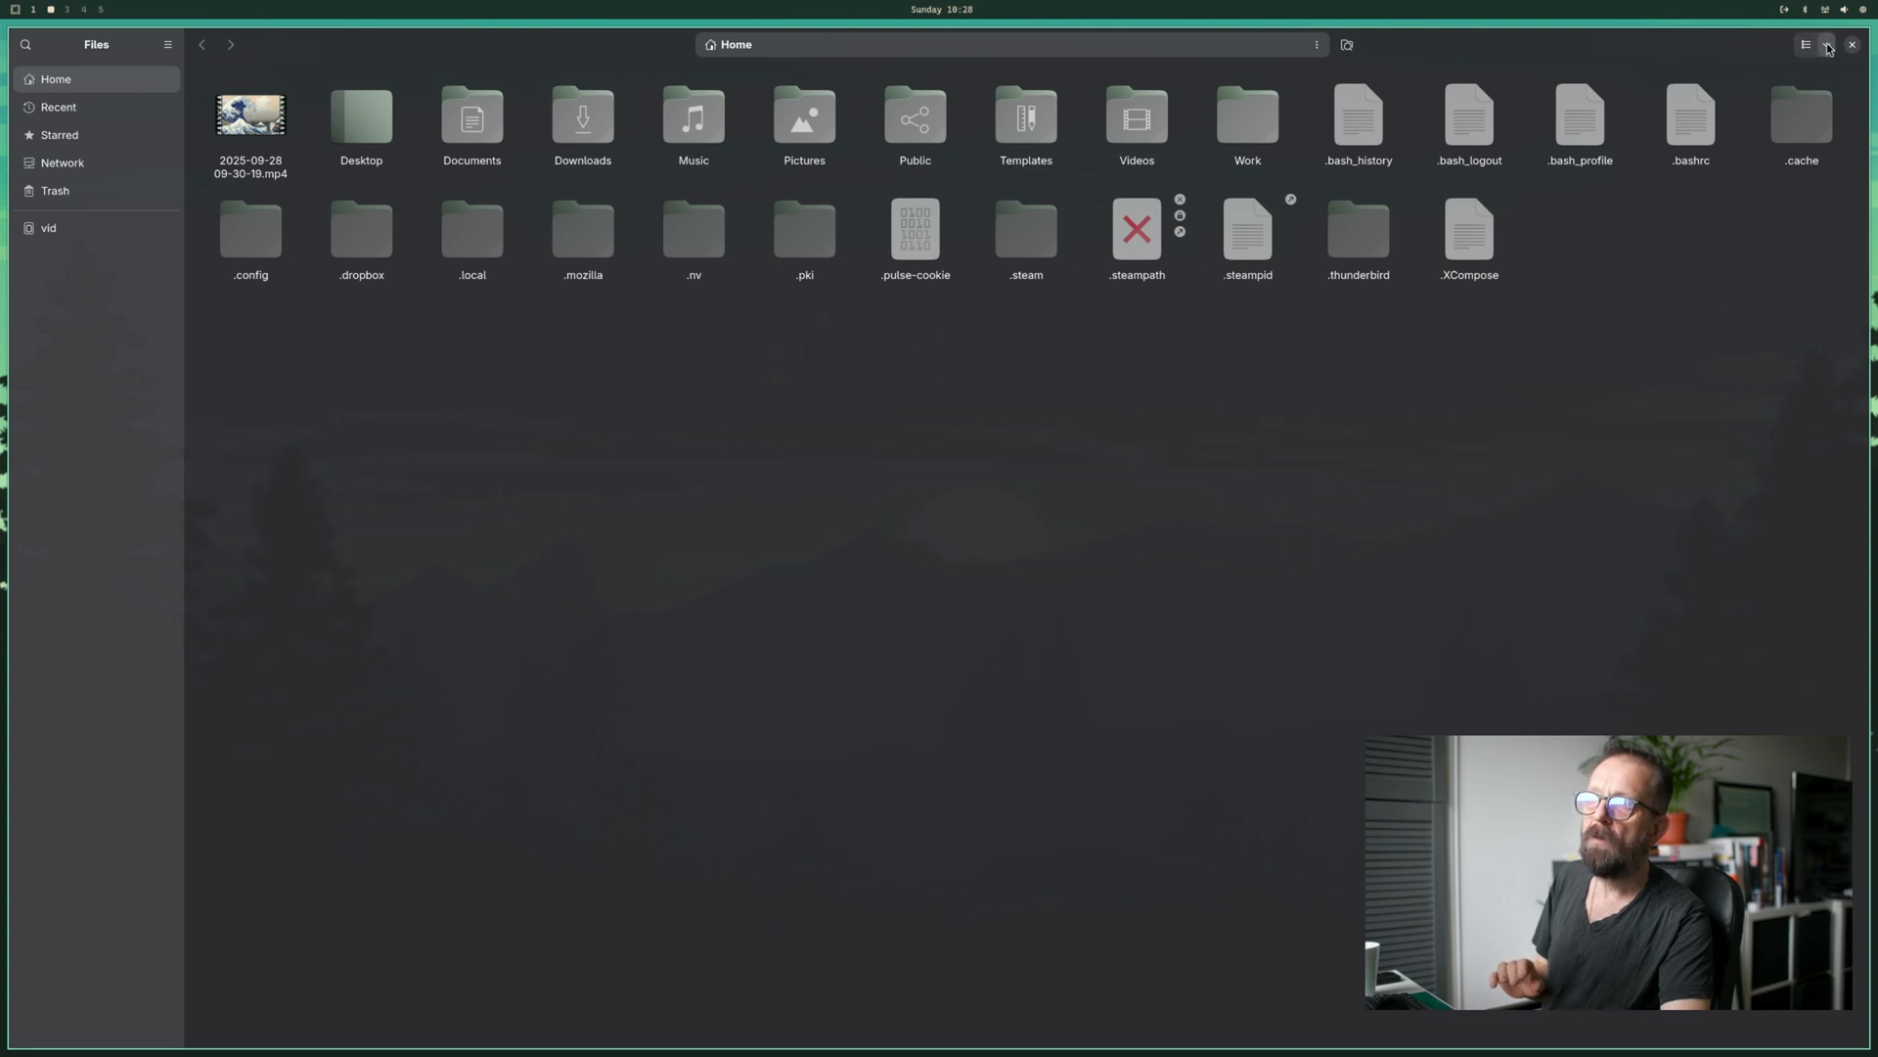
click(1826, 45)
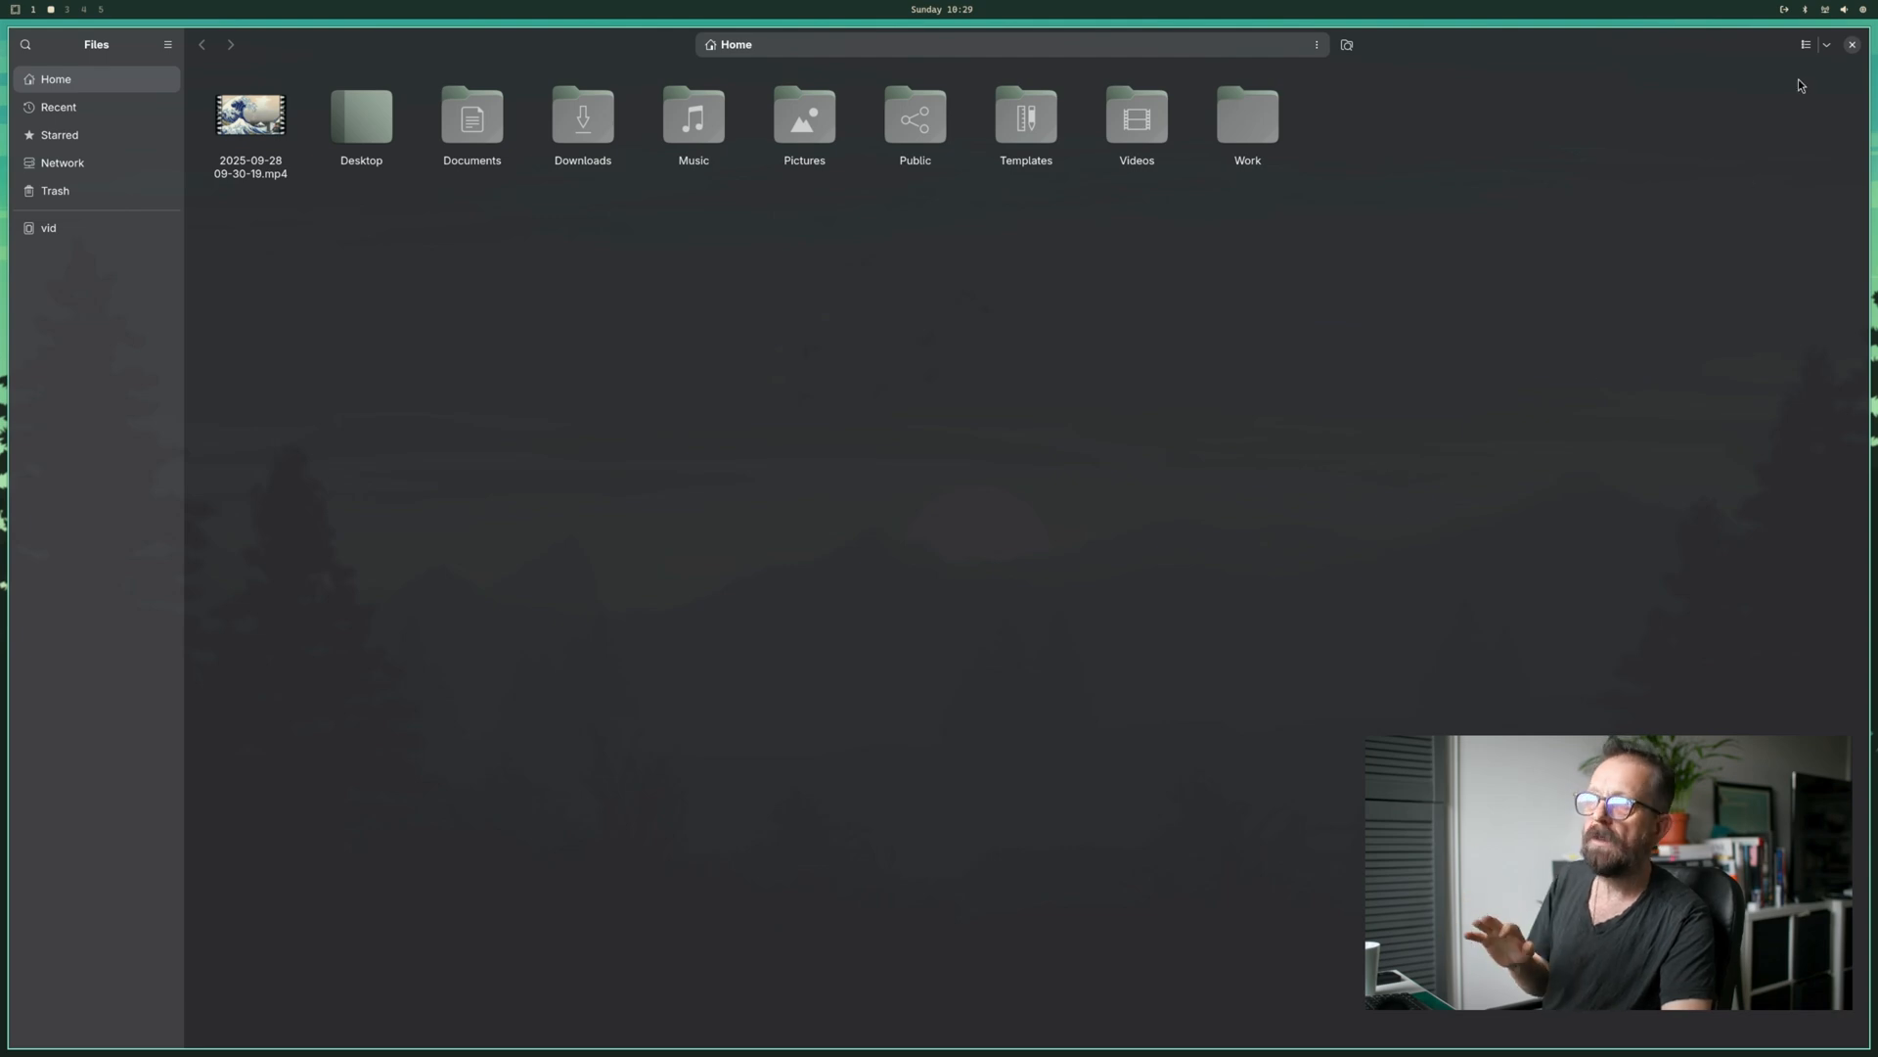
click(1826, 45)
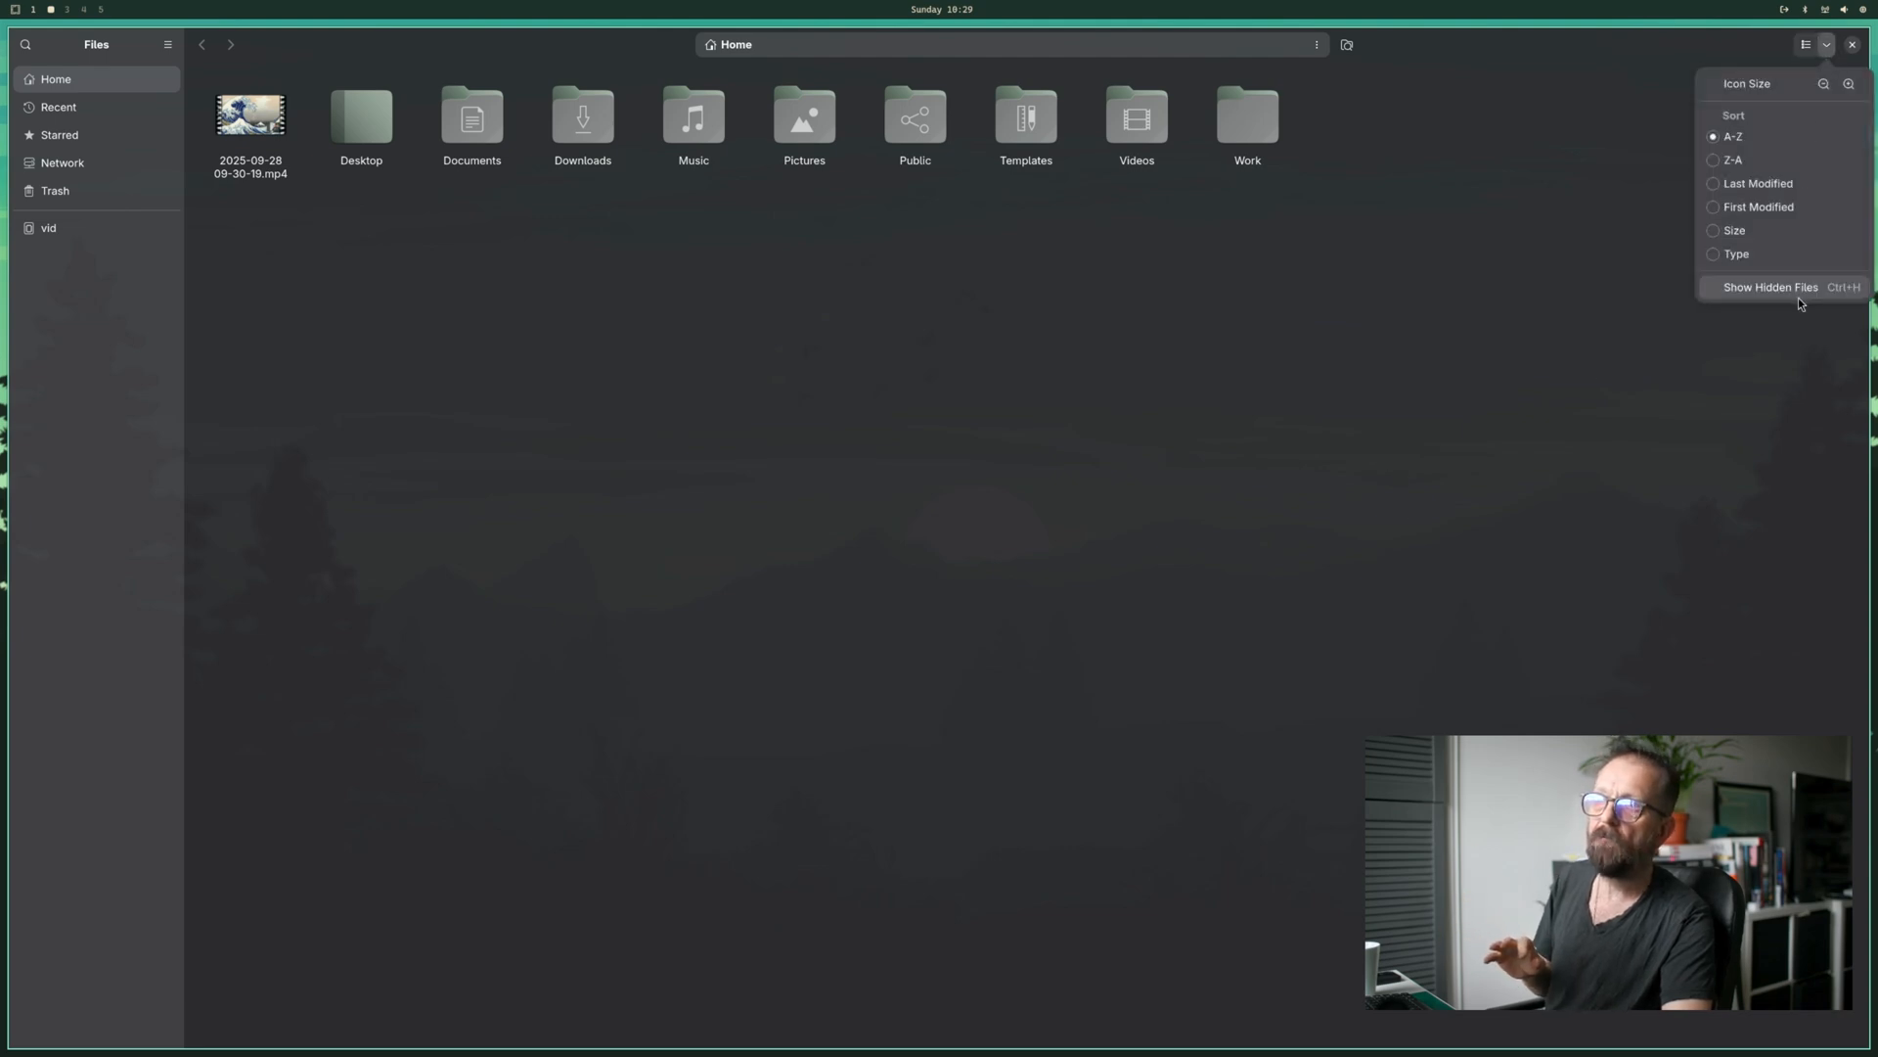
click(1772, 286)
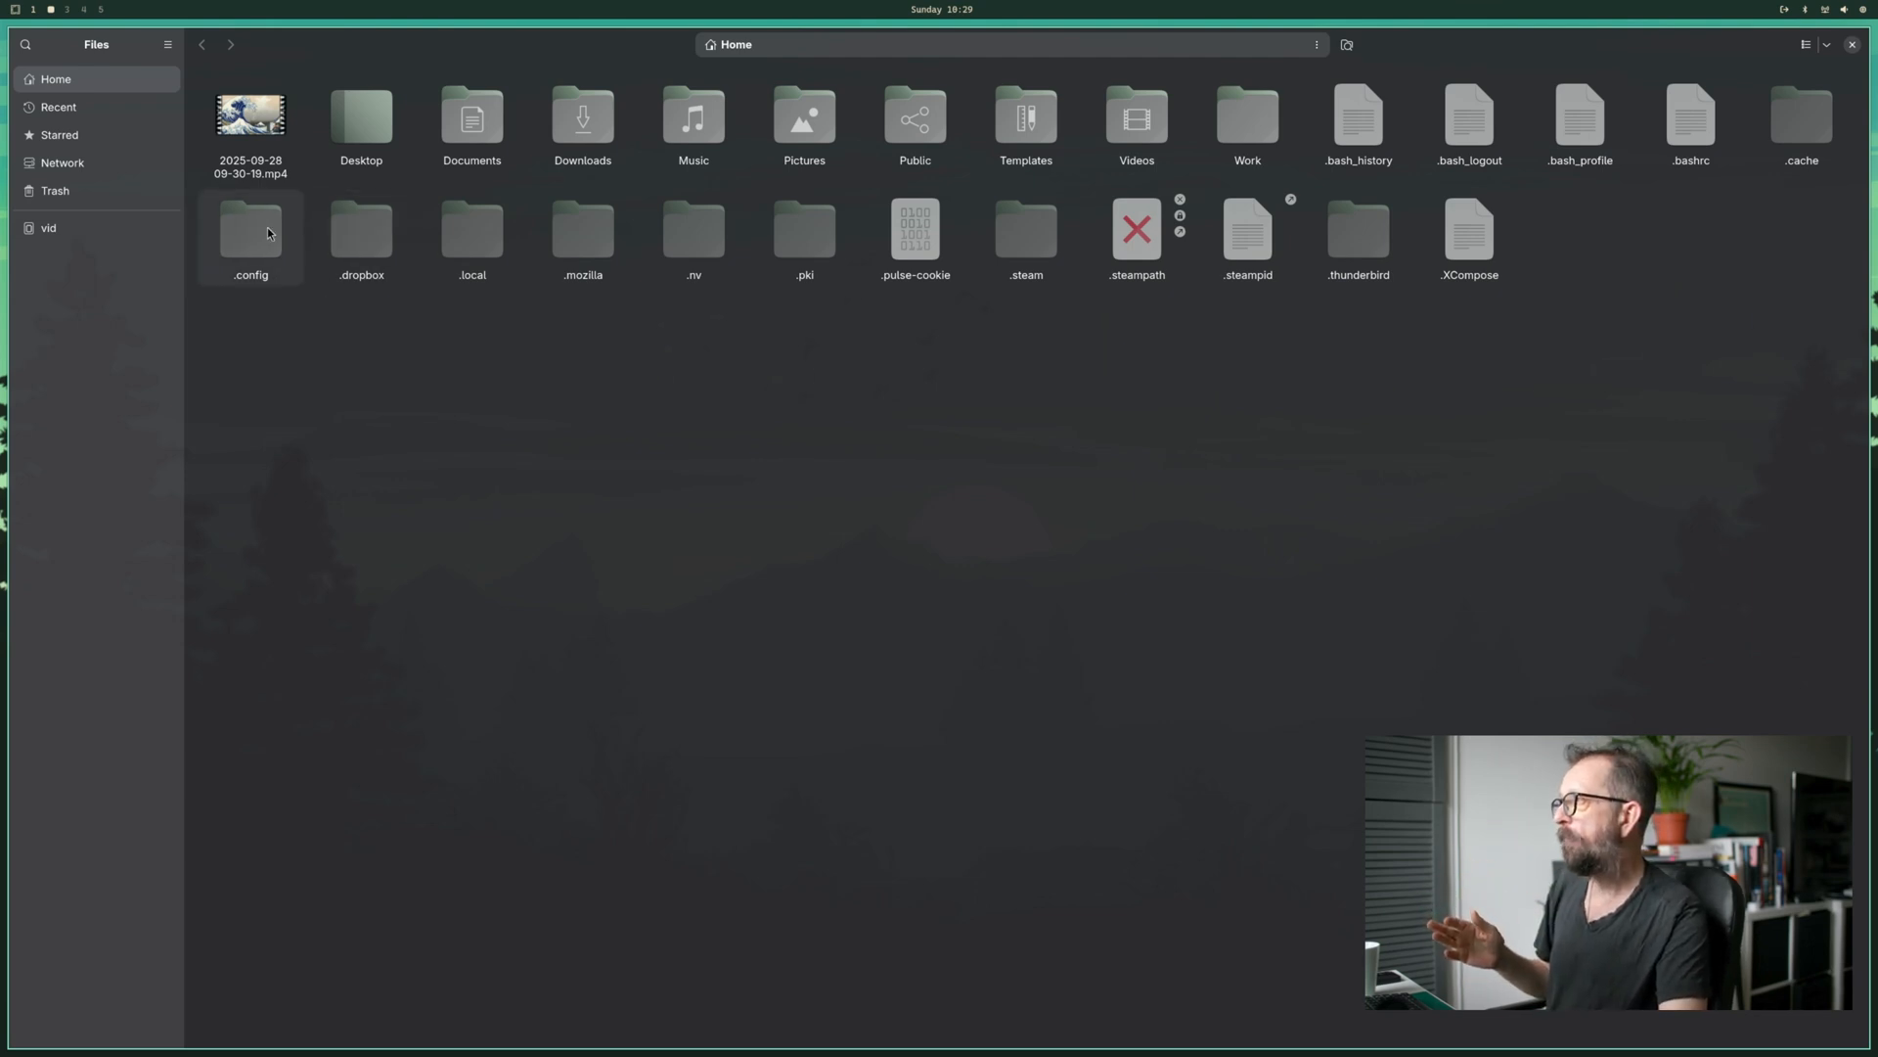
- Go into .config/hypr and bring up the actions menu for bindings.conf
double_click(250, 227)
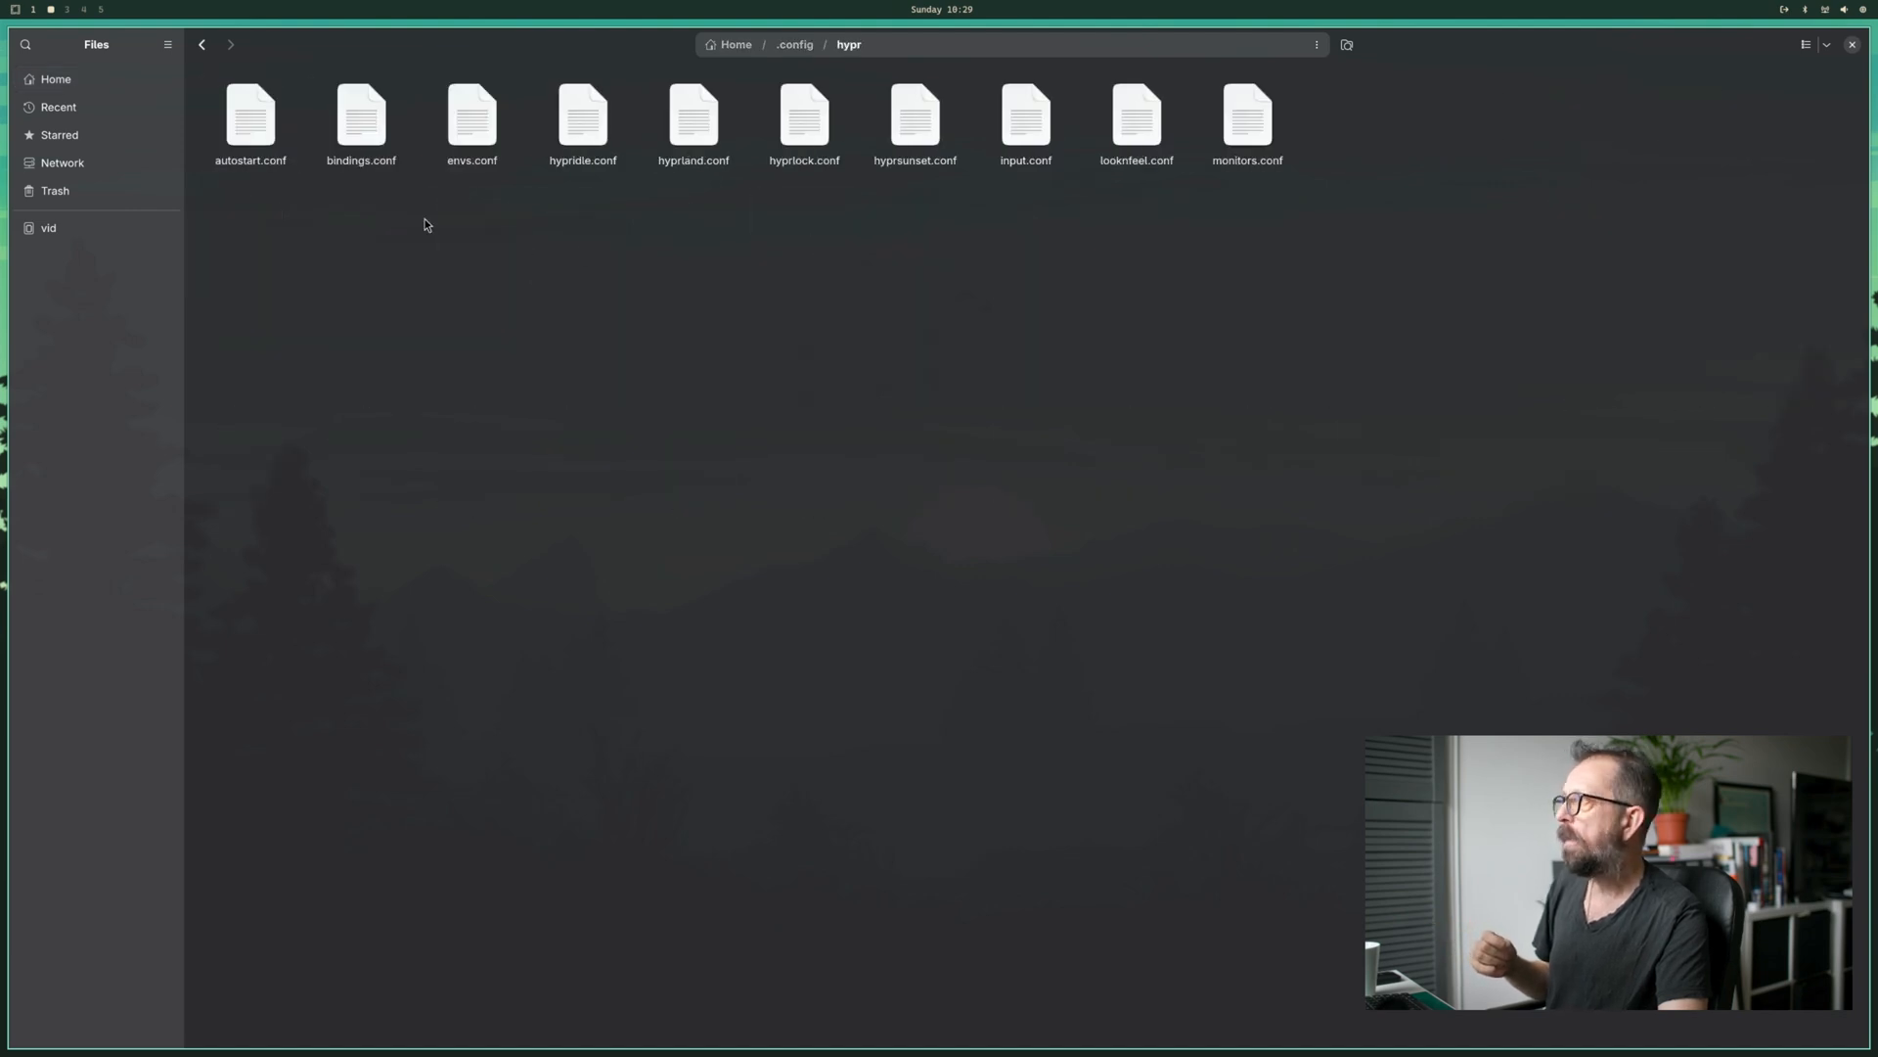
click(360, 116)
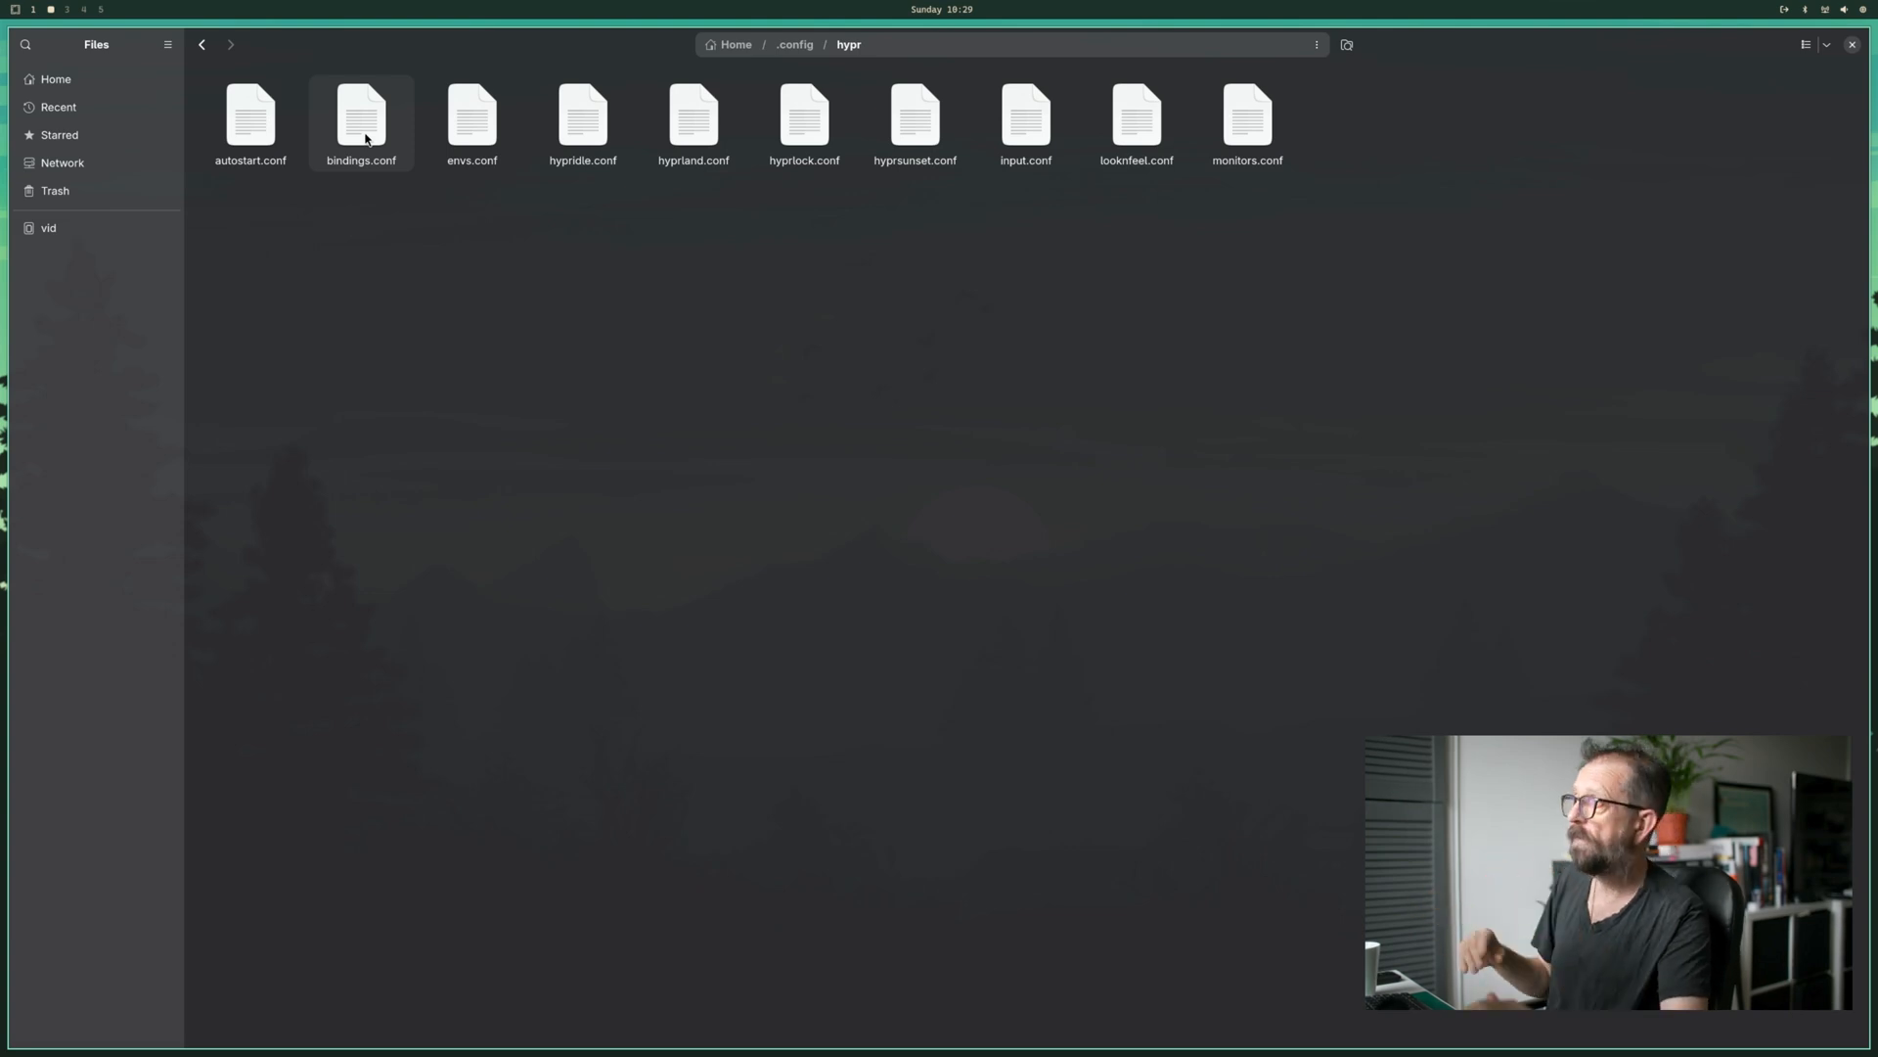
right_click(360, 120)
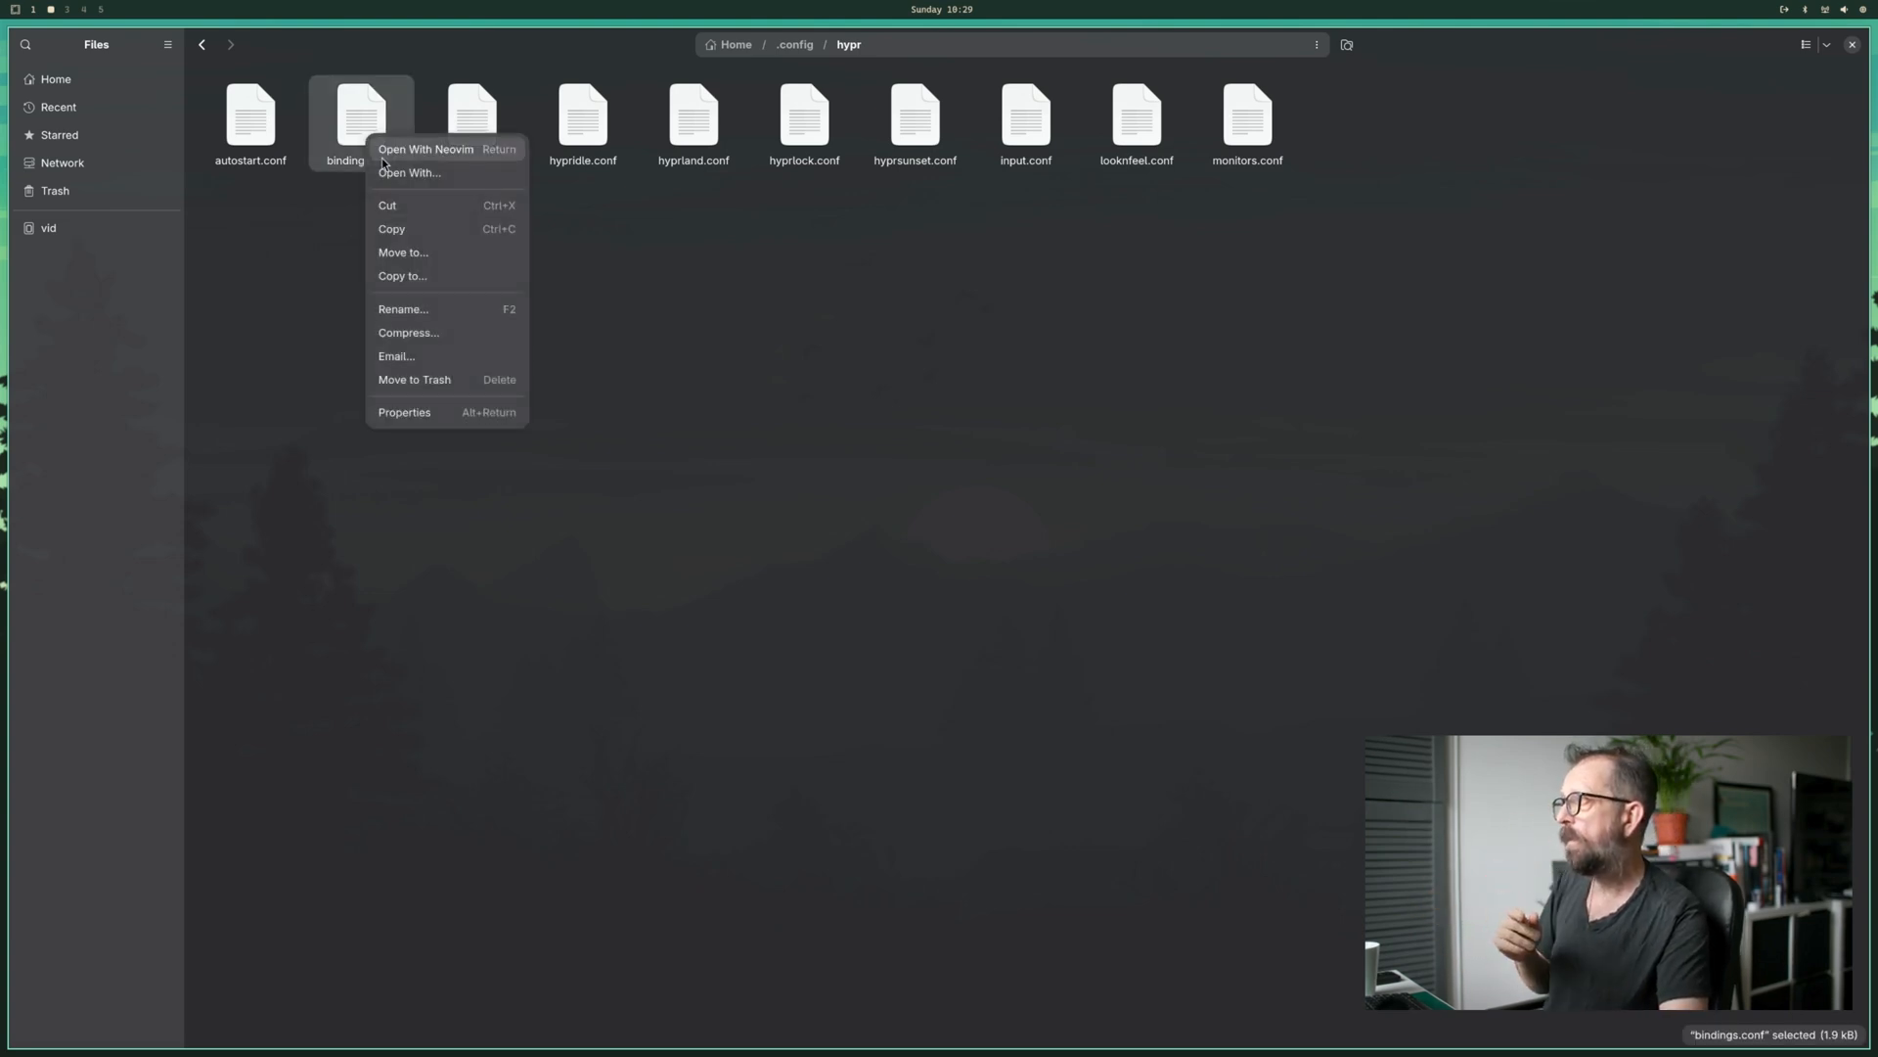
- Open bindings.conf with Kate via Open With
click(409, 172)
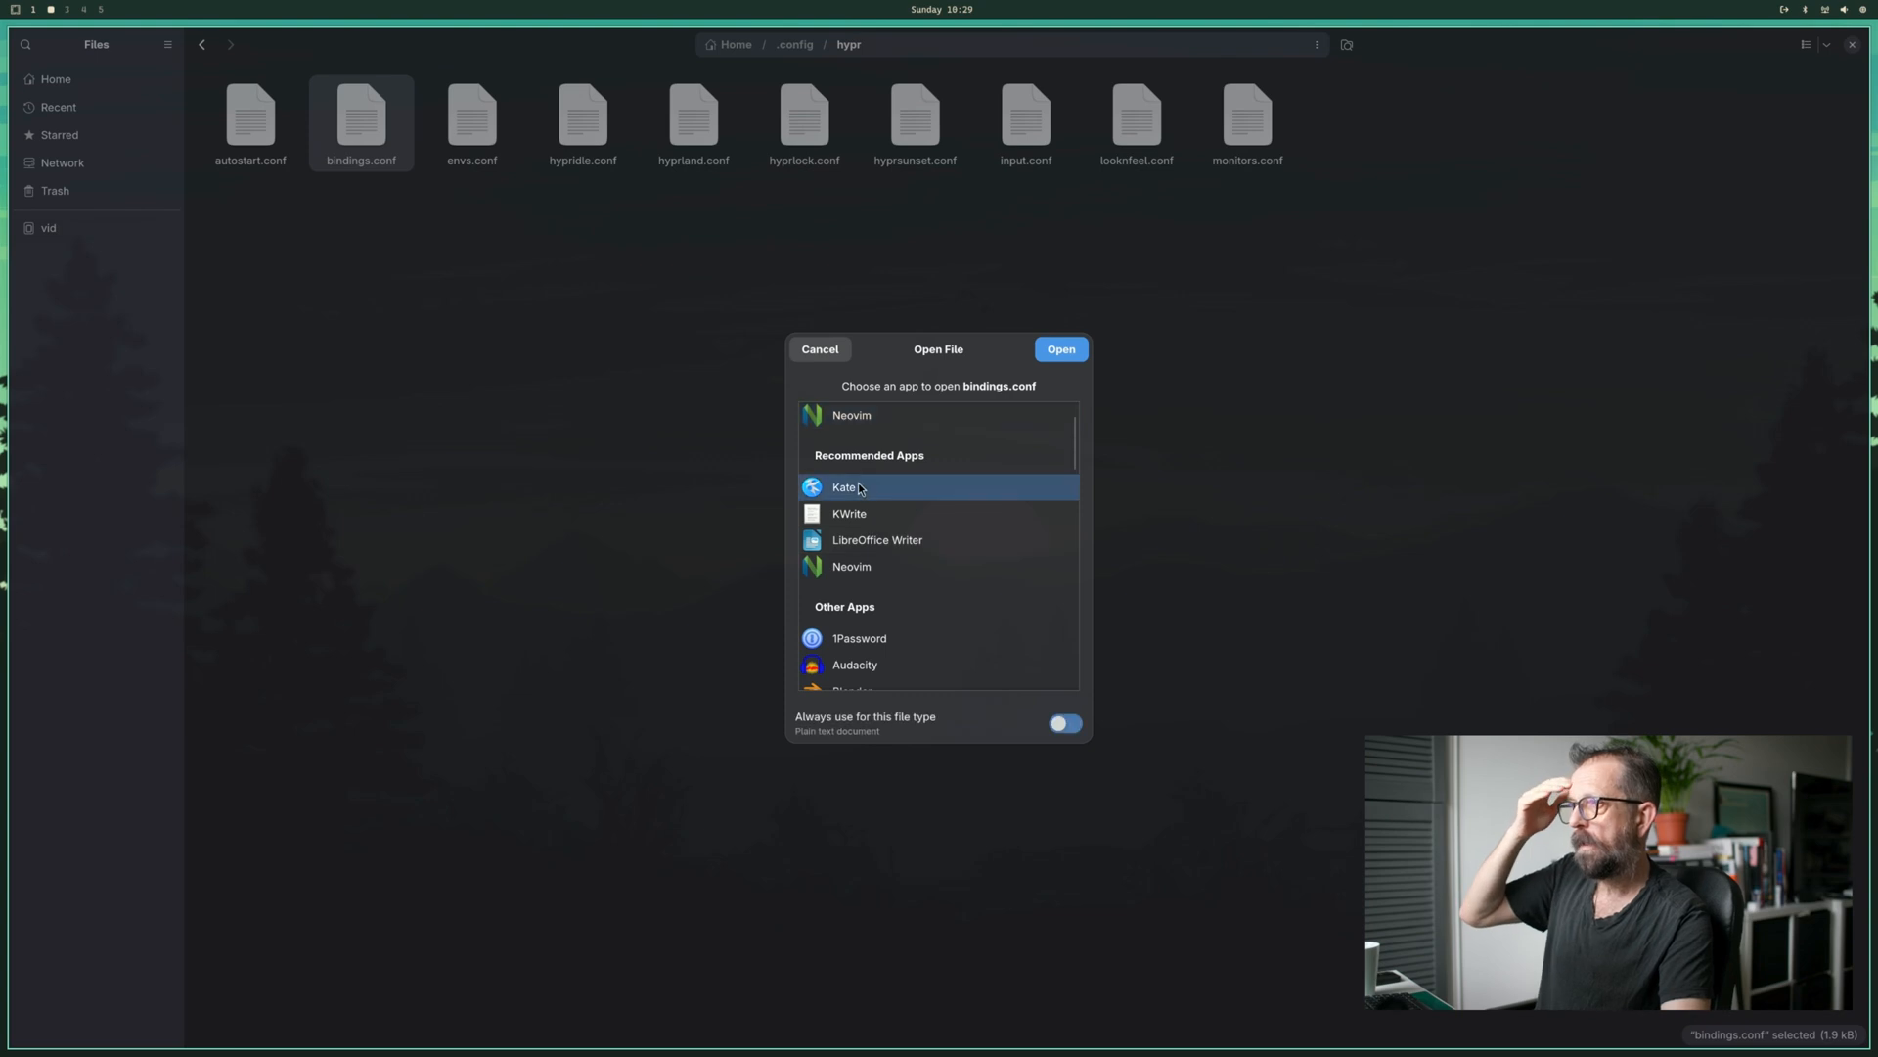
click(1061, 722)
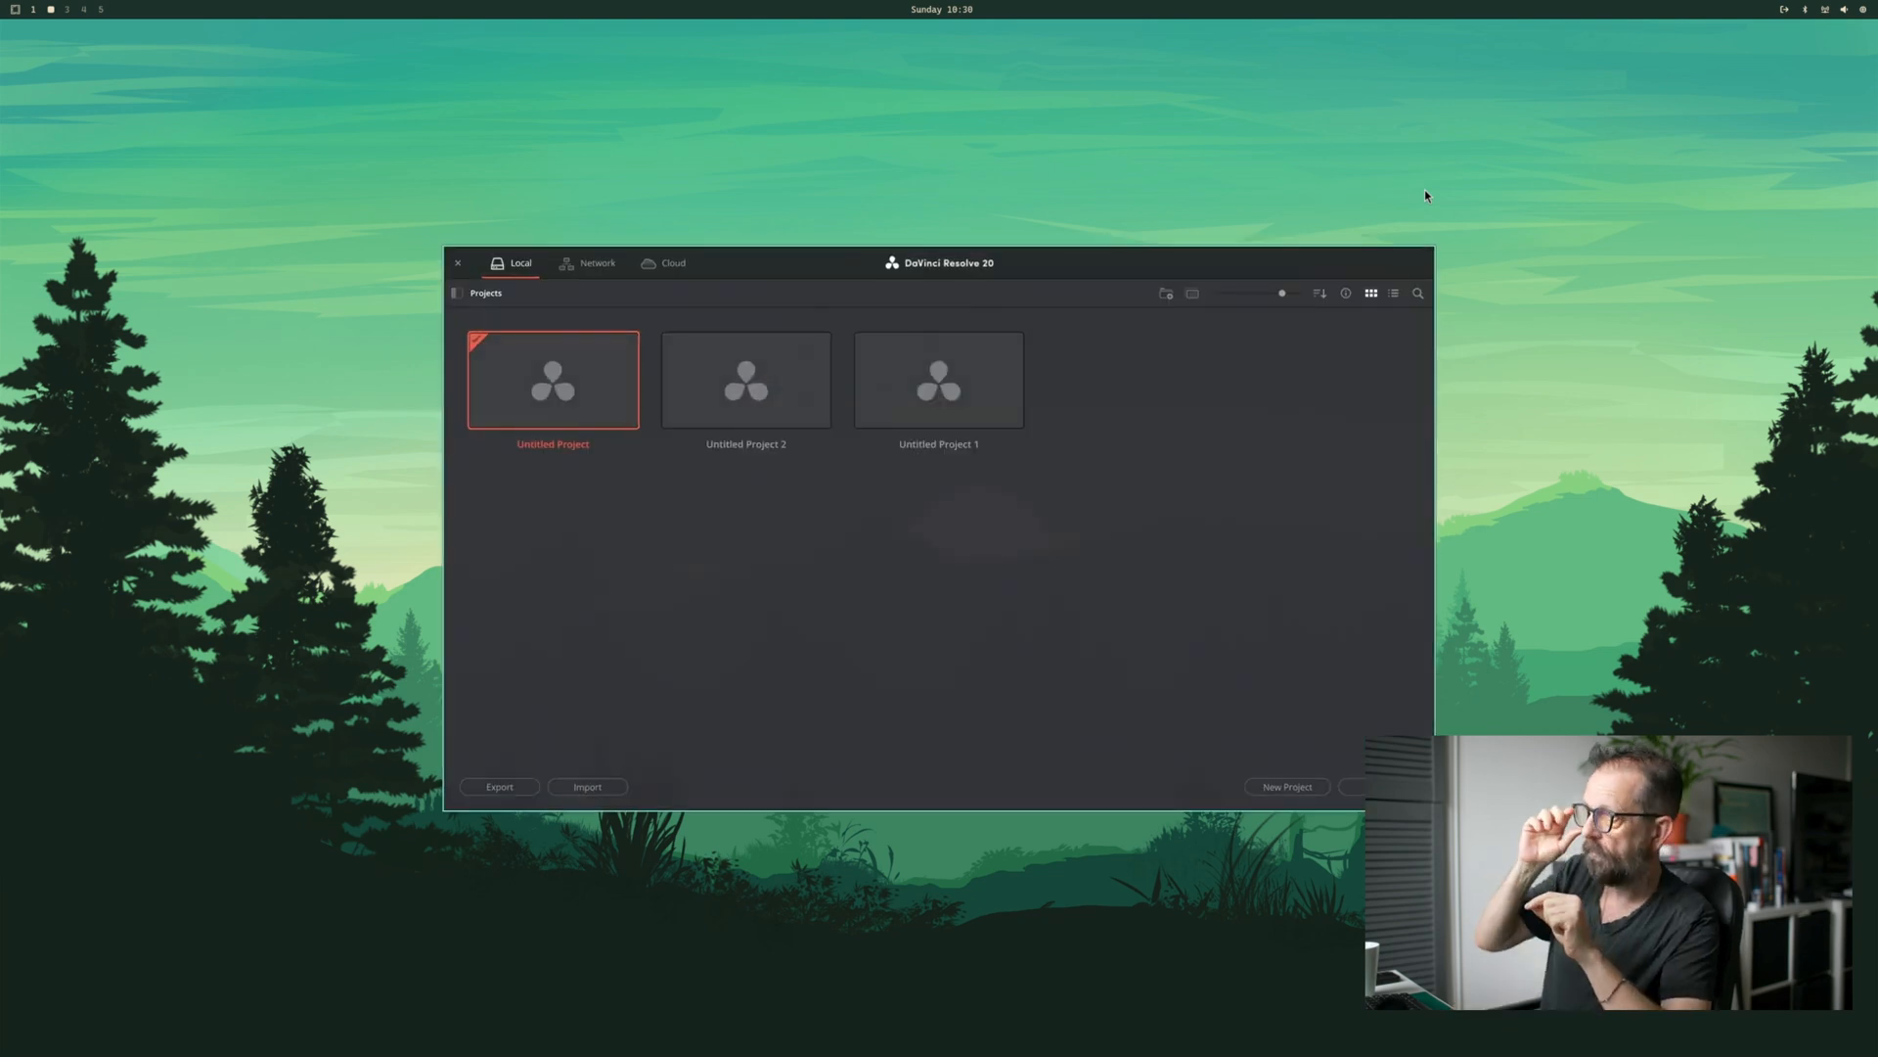
- Select and open Untitled Project 2 in Resolve's Project Manager
click(745, 380)
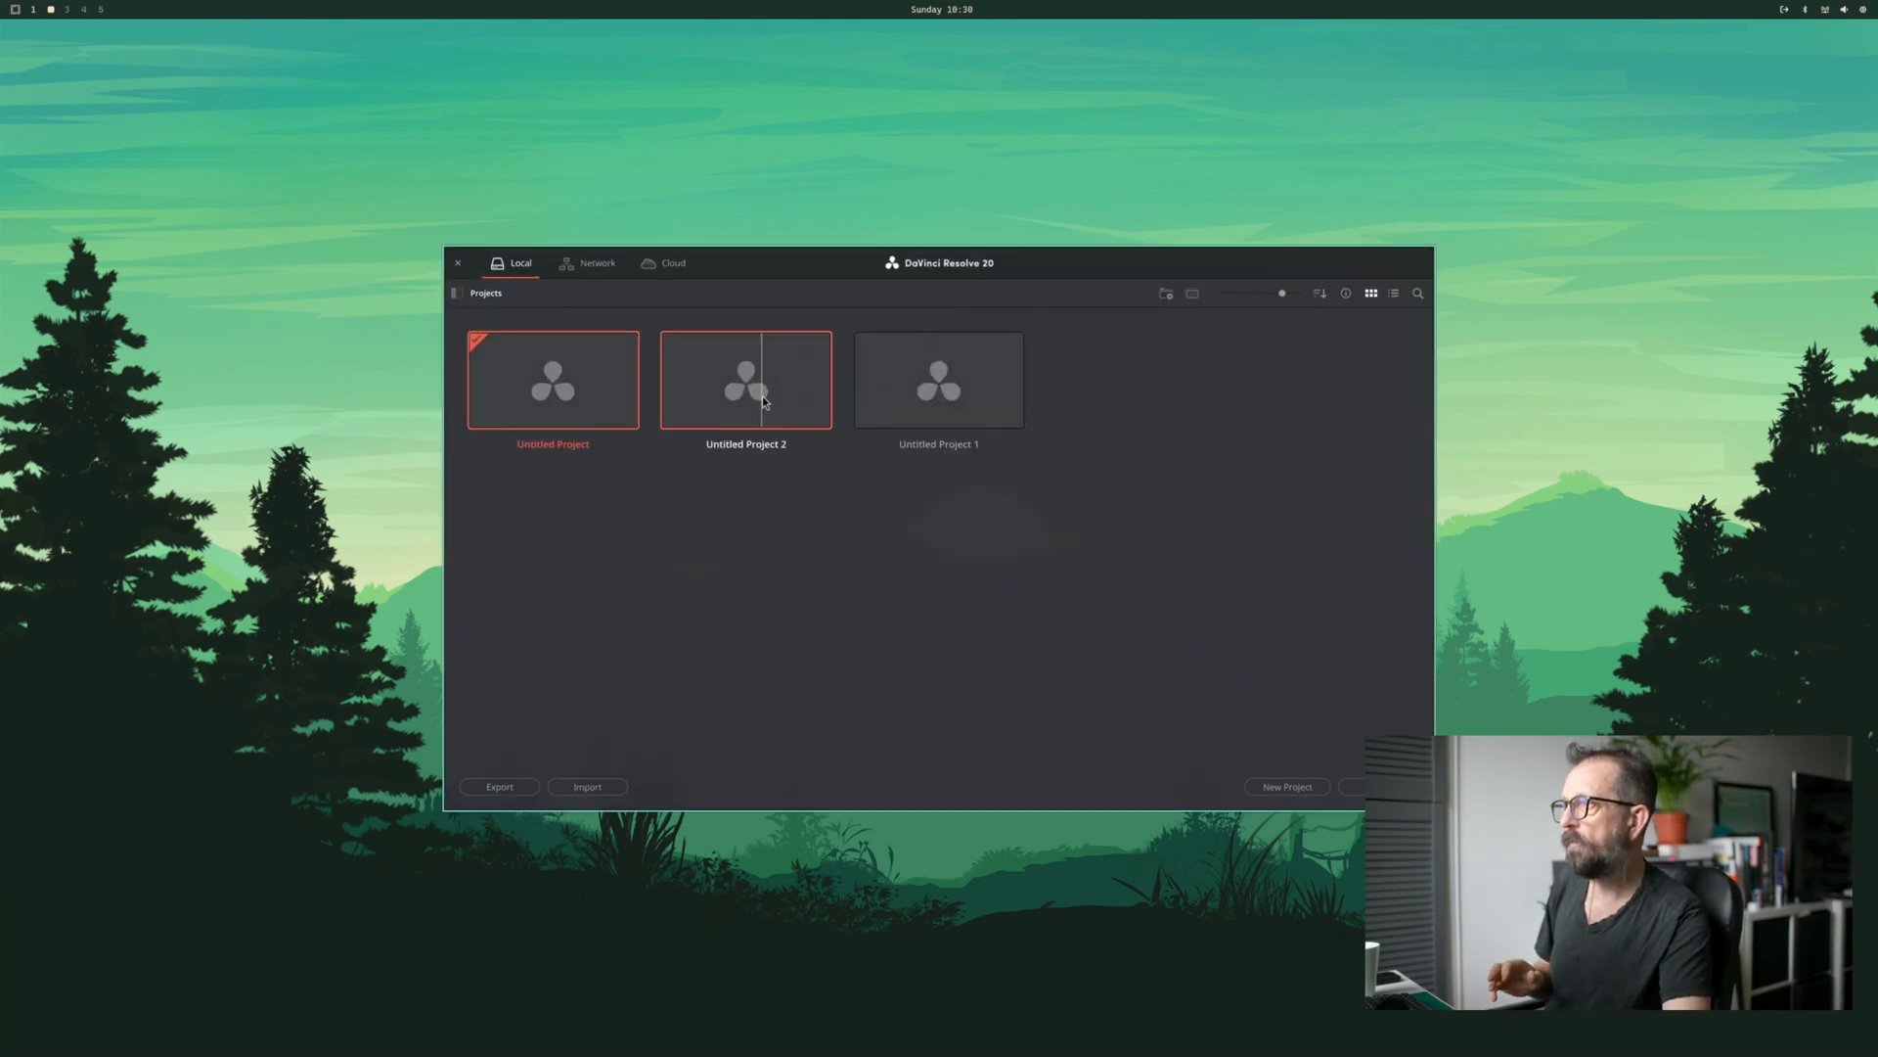
double_click(746, 379)
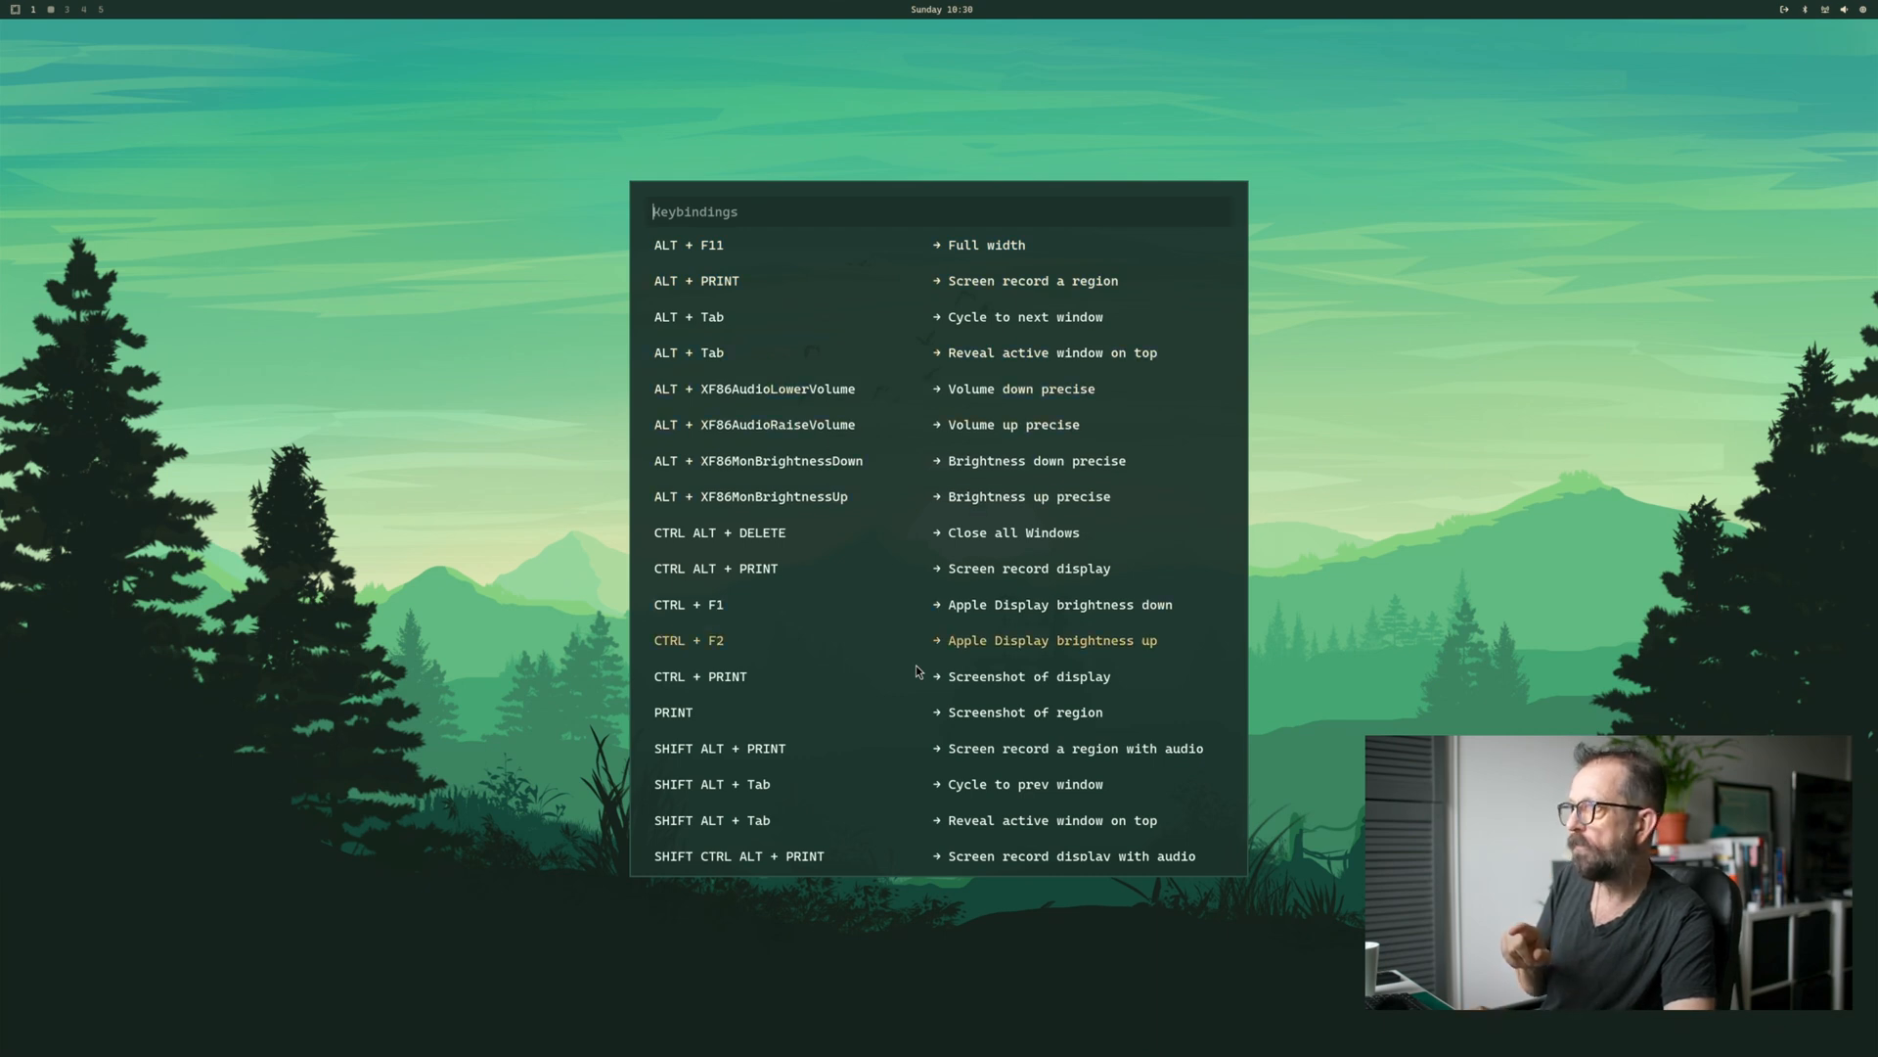
- Search the keybindings for 'd', clear it, and scroll through the workspace bindings
text(d)
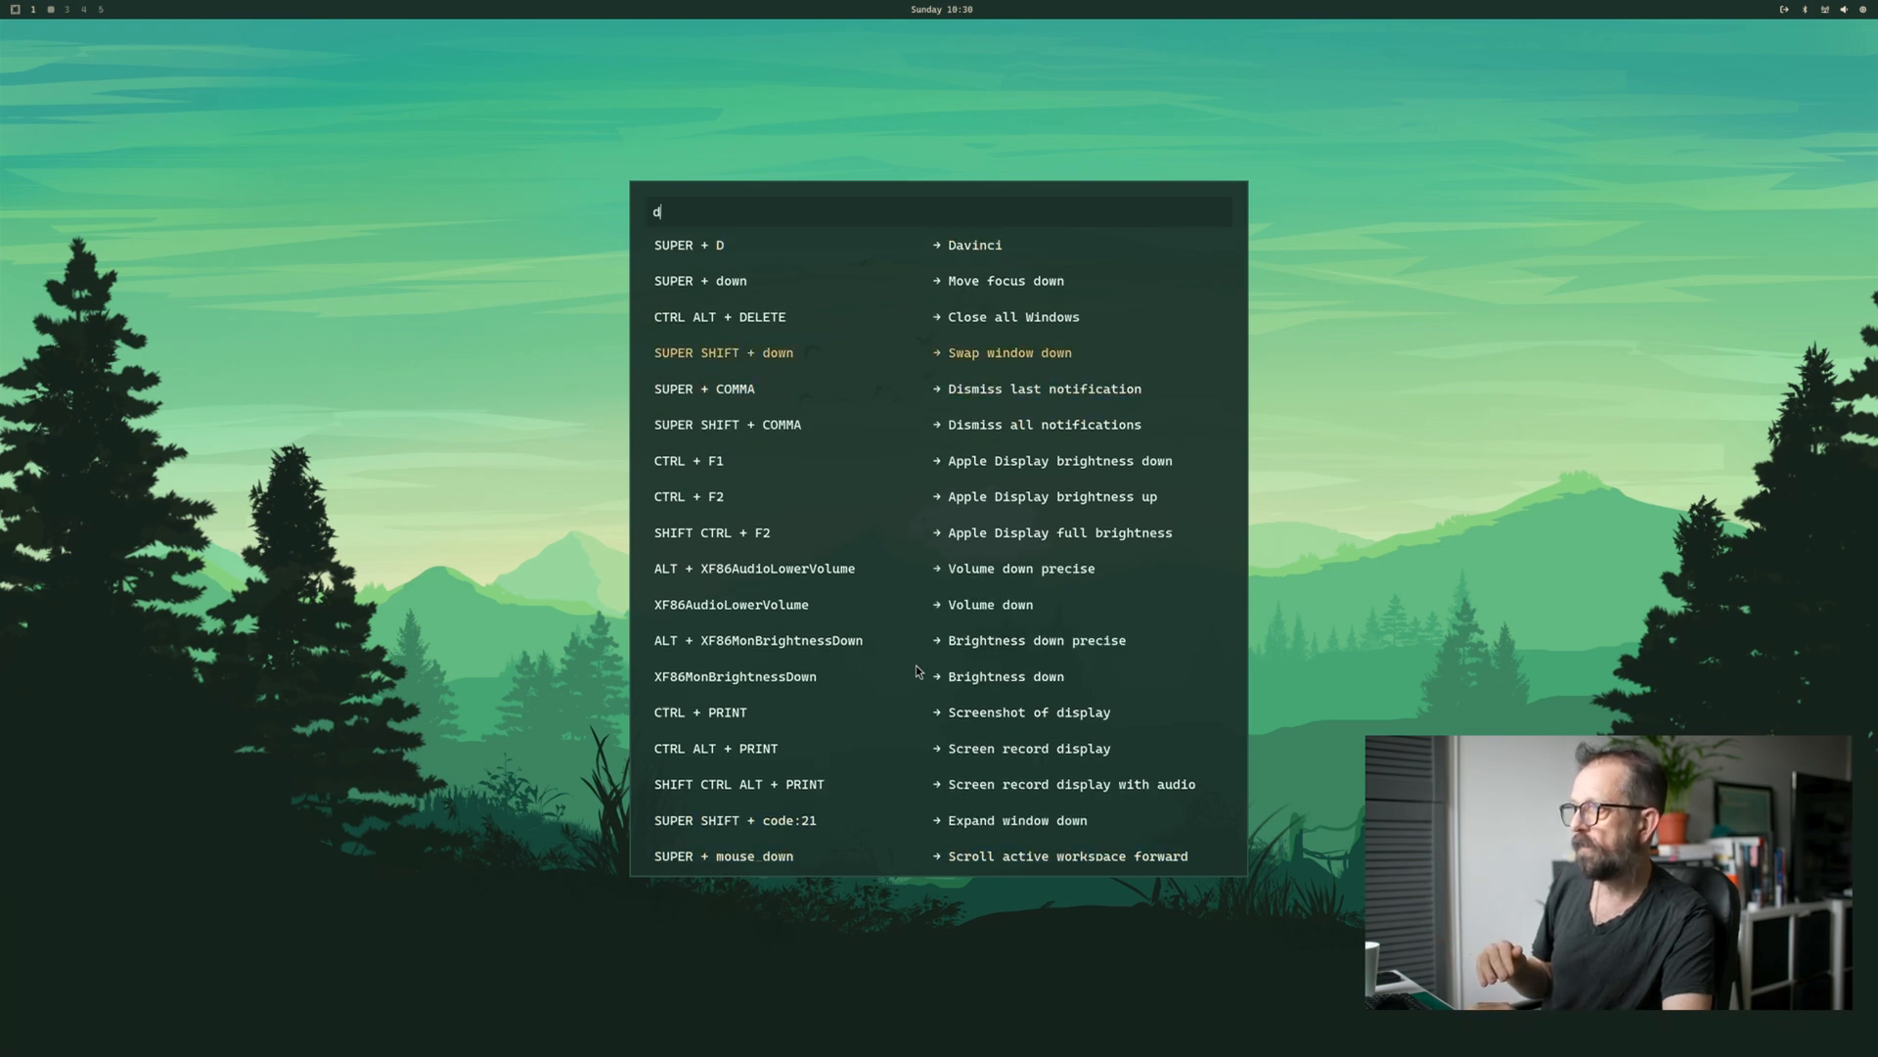
key(BackSpace)
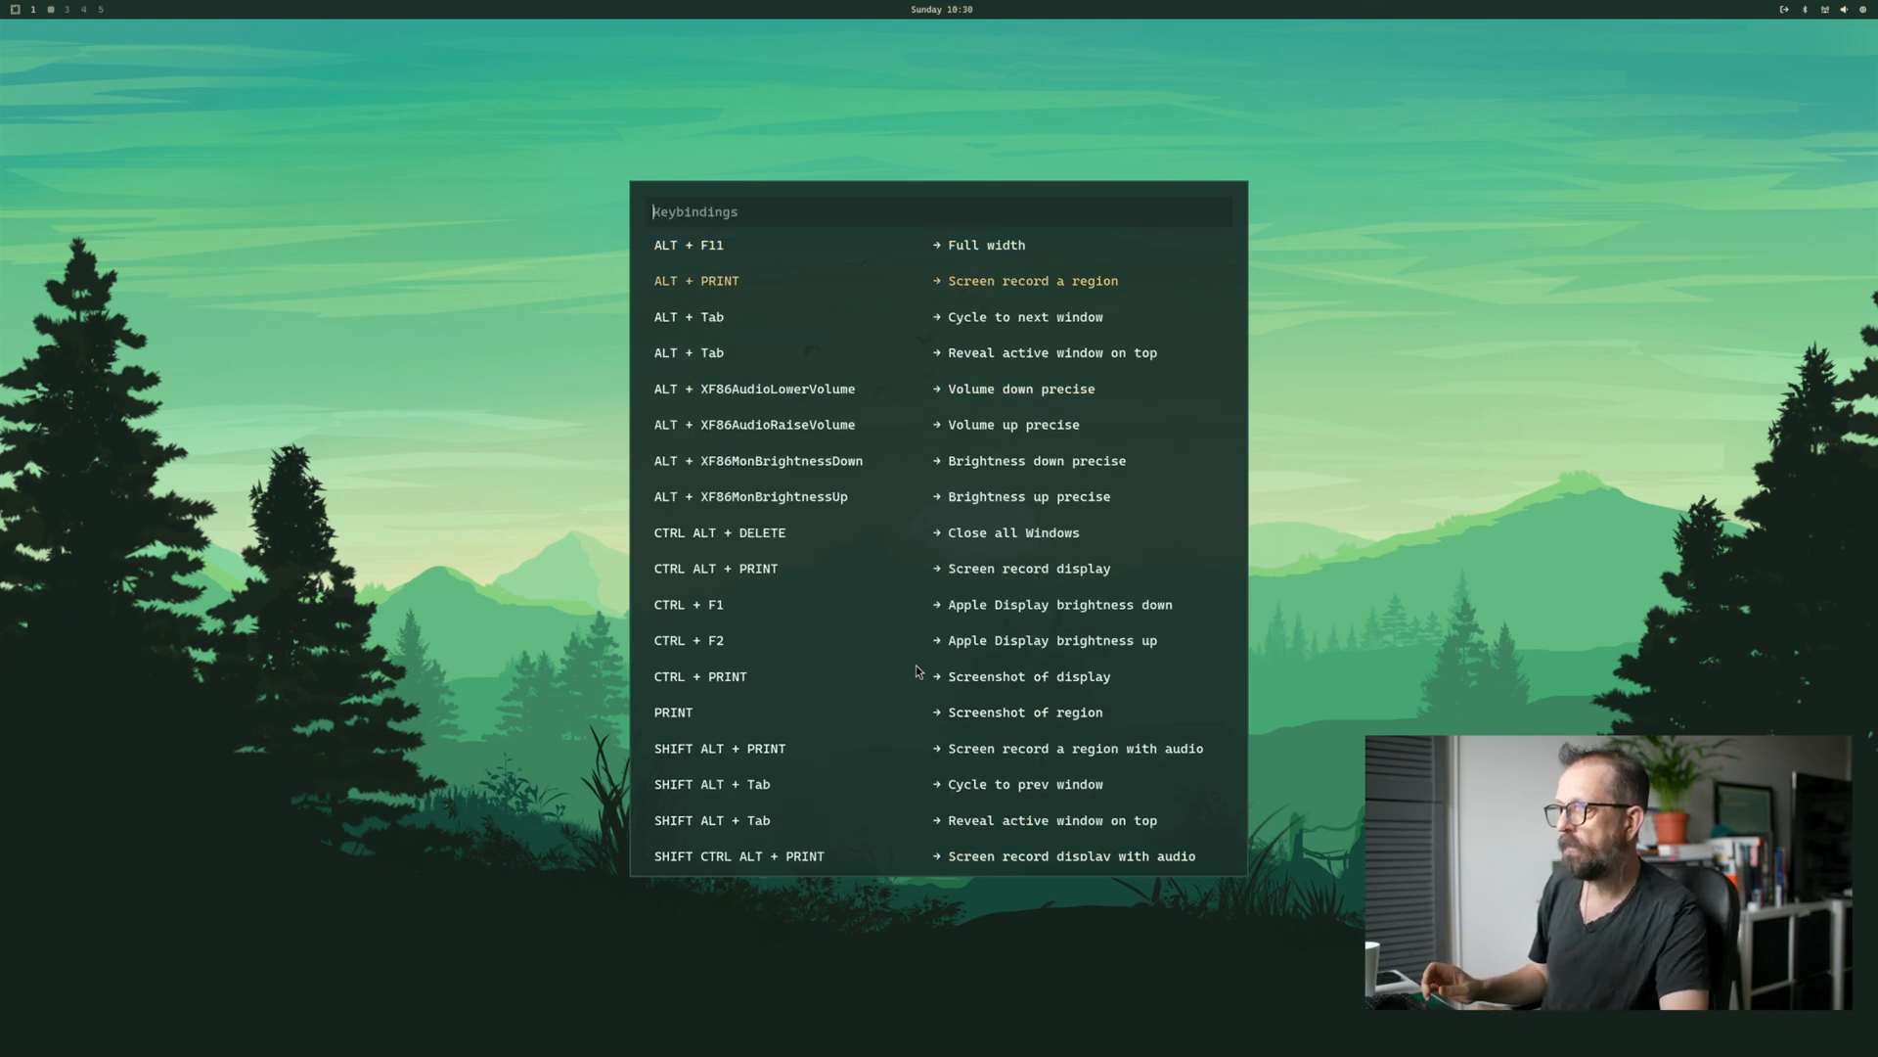
scroll(down, 3)
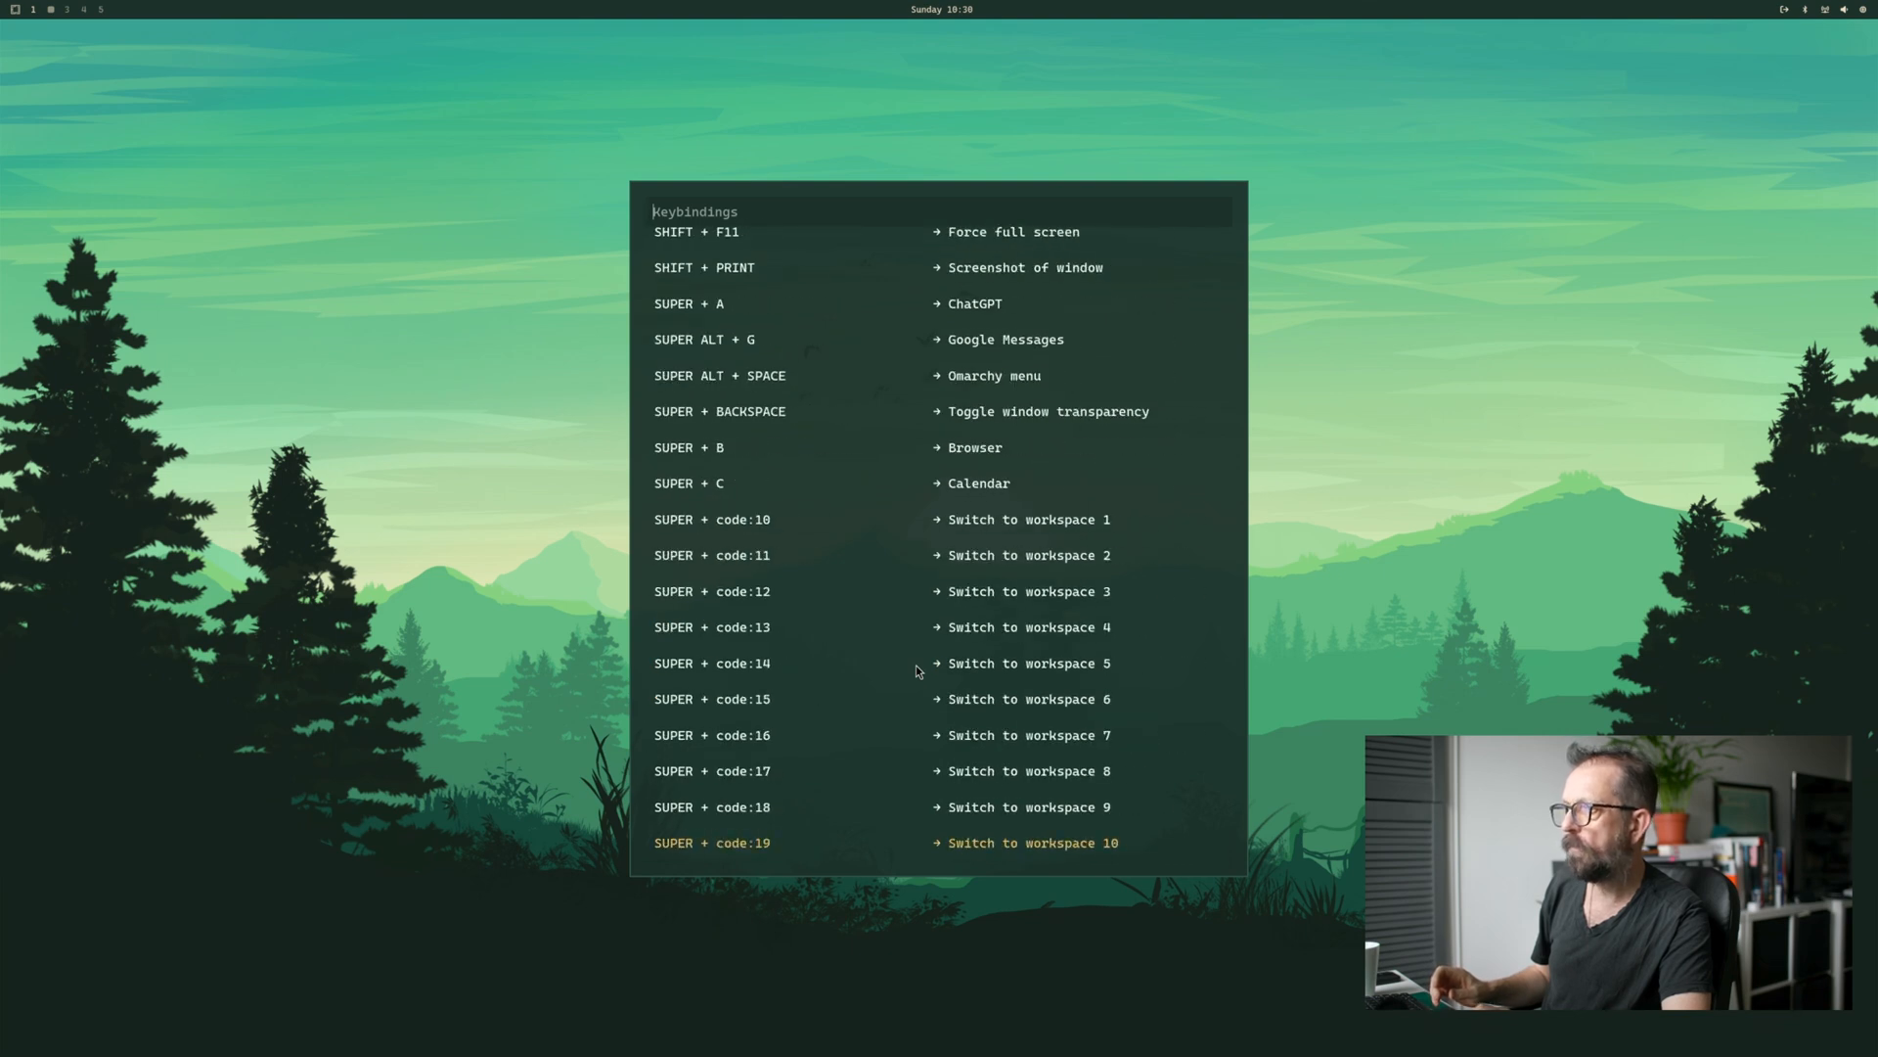
scroll(down, 3)
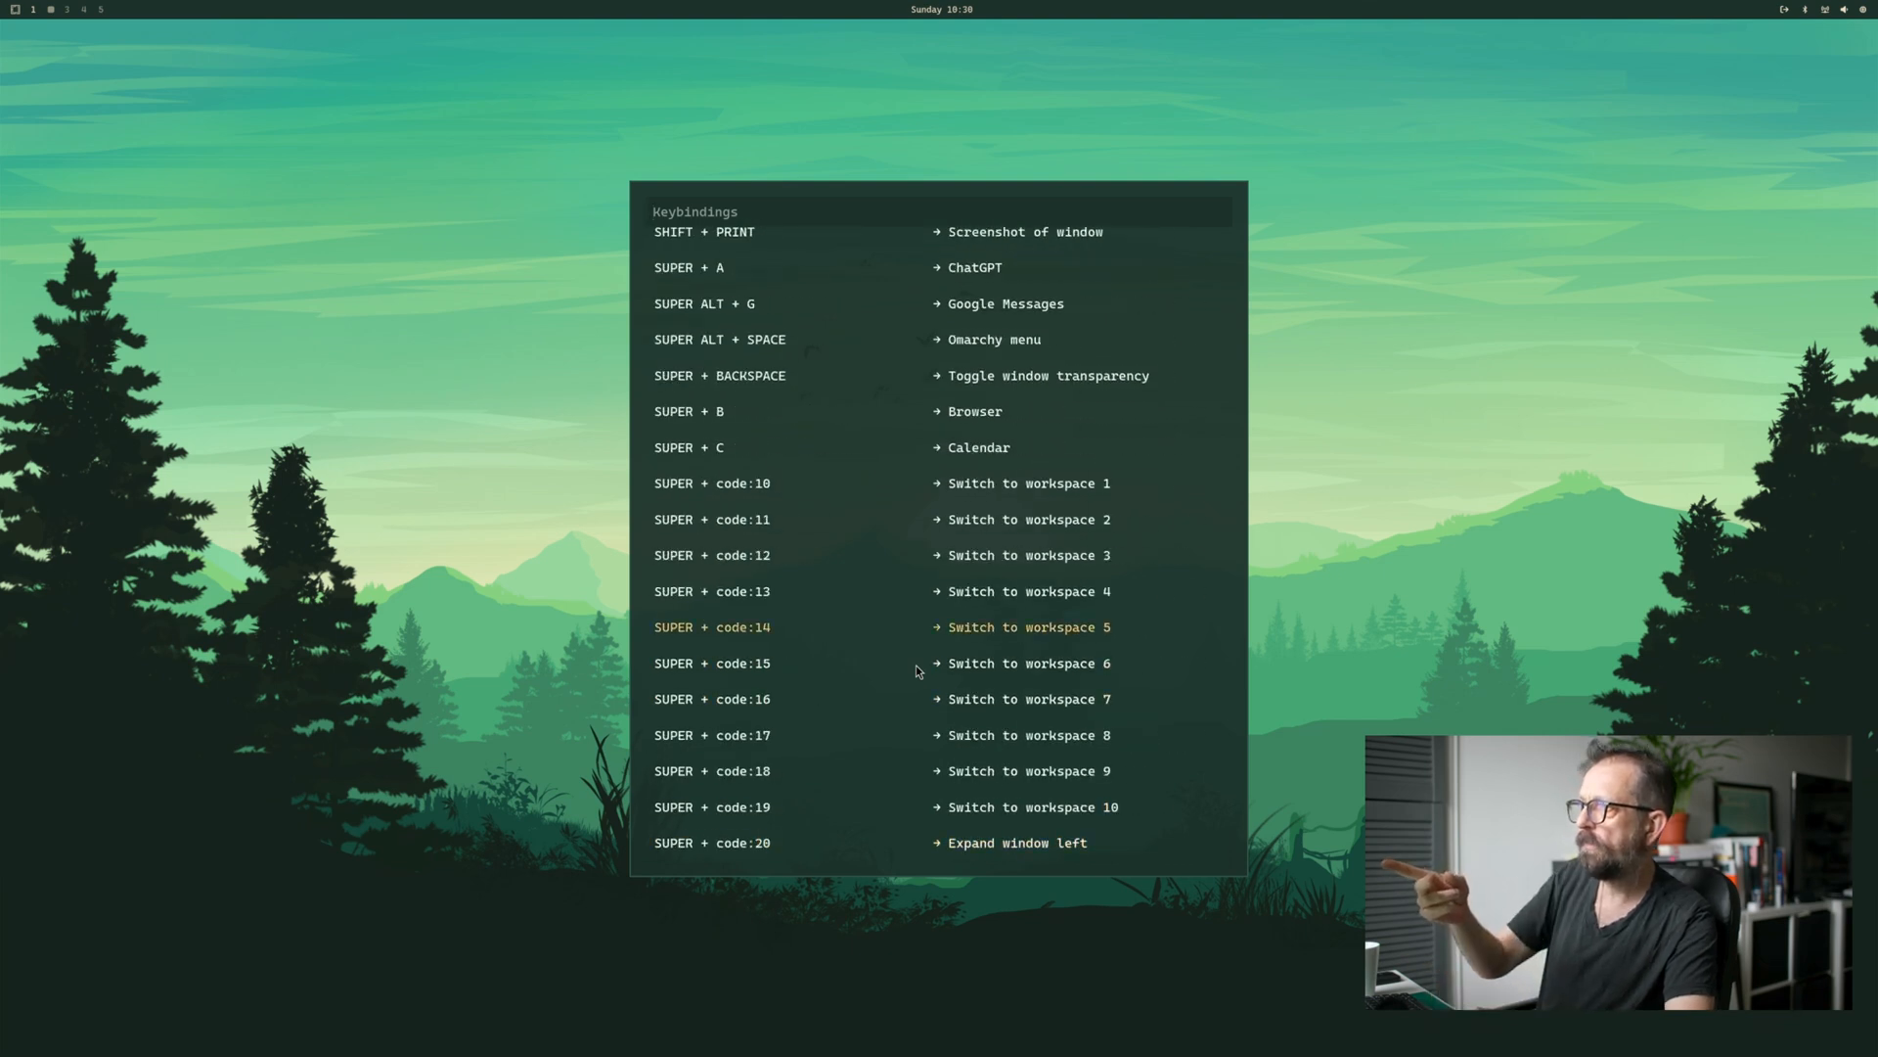
scroll(down, 3)
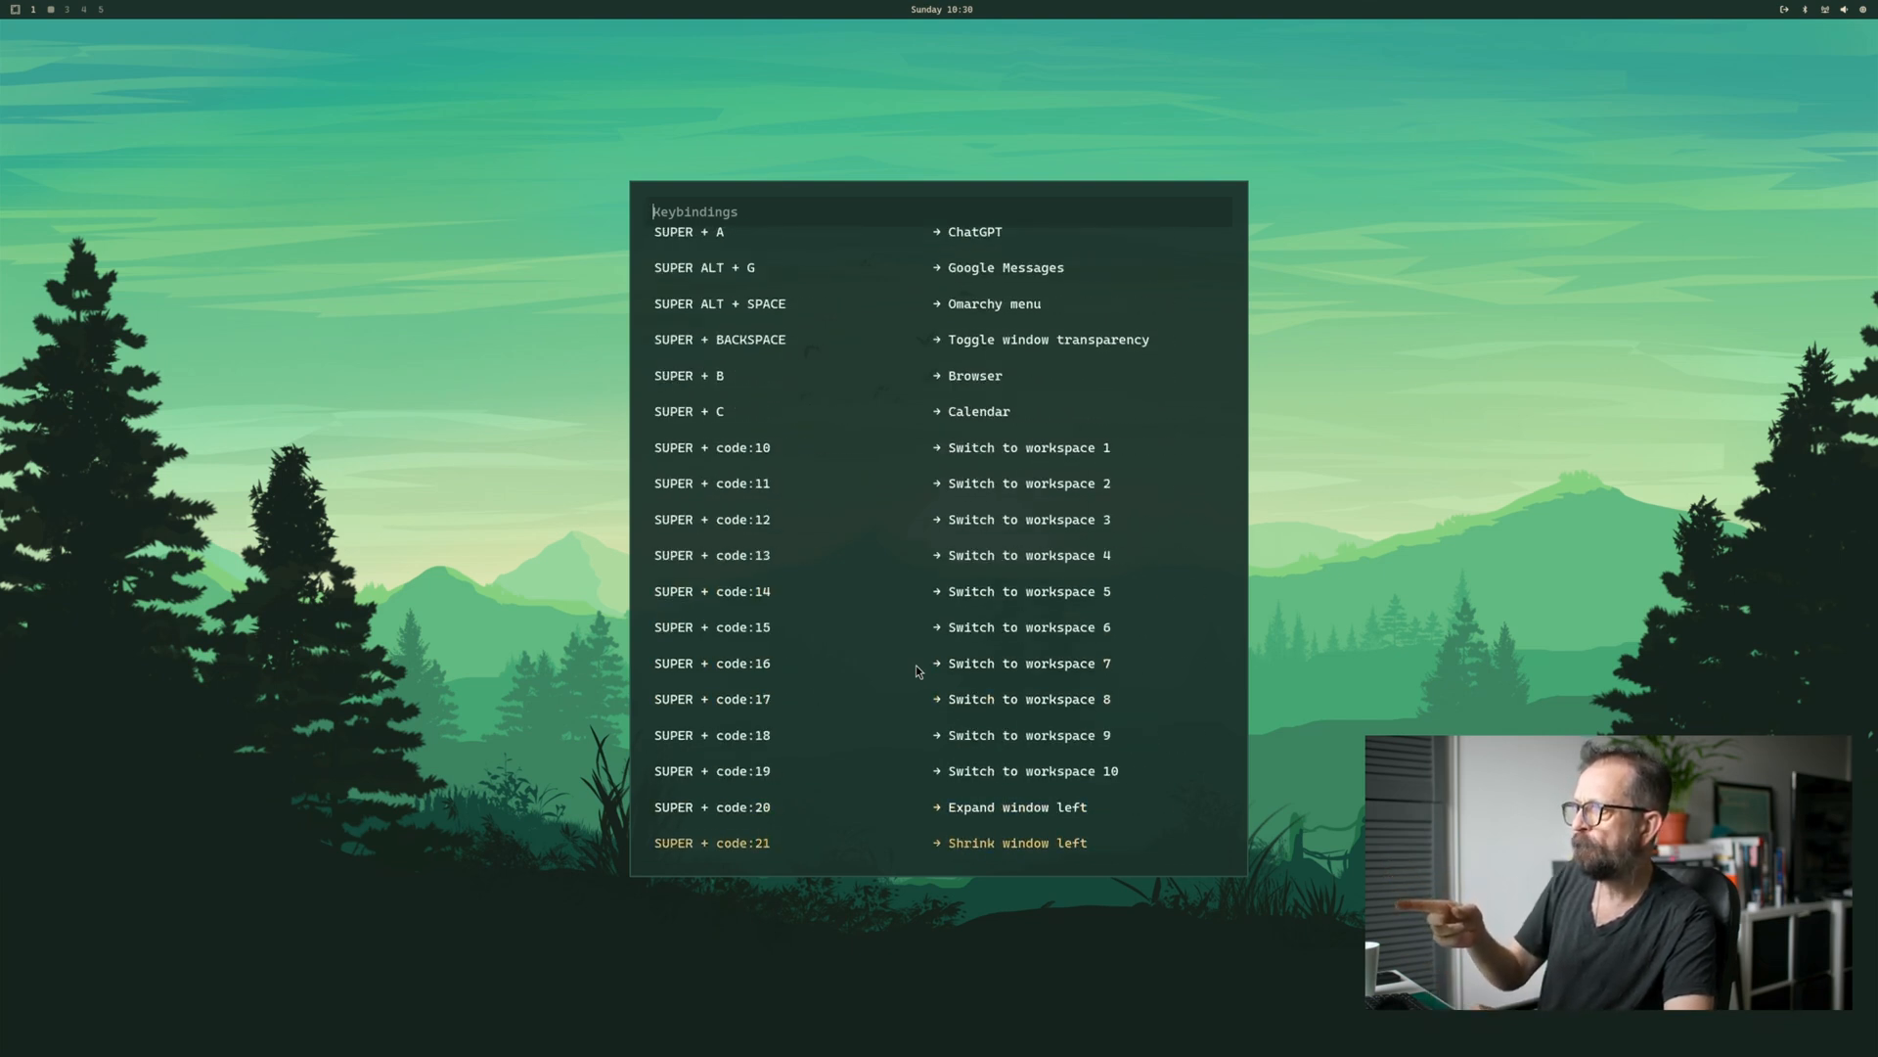
scroll(down, 3)
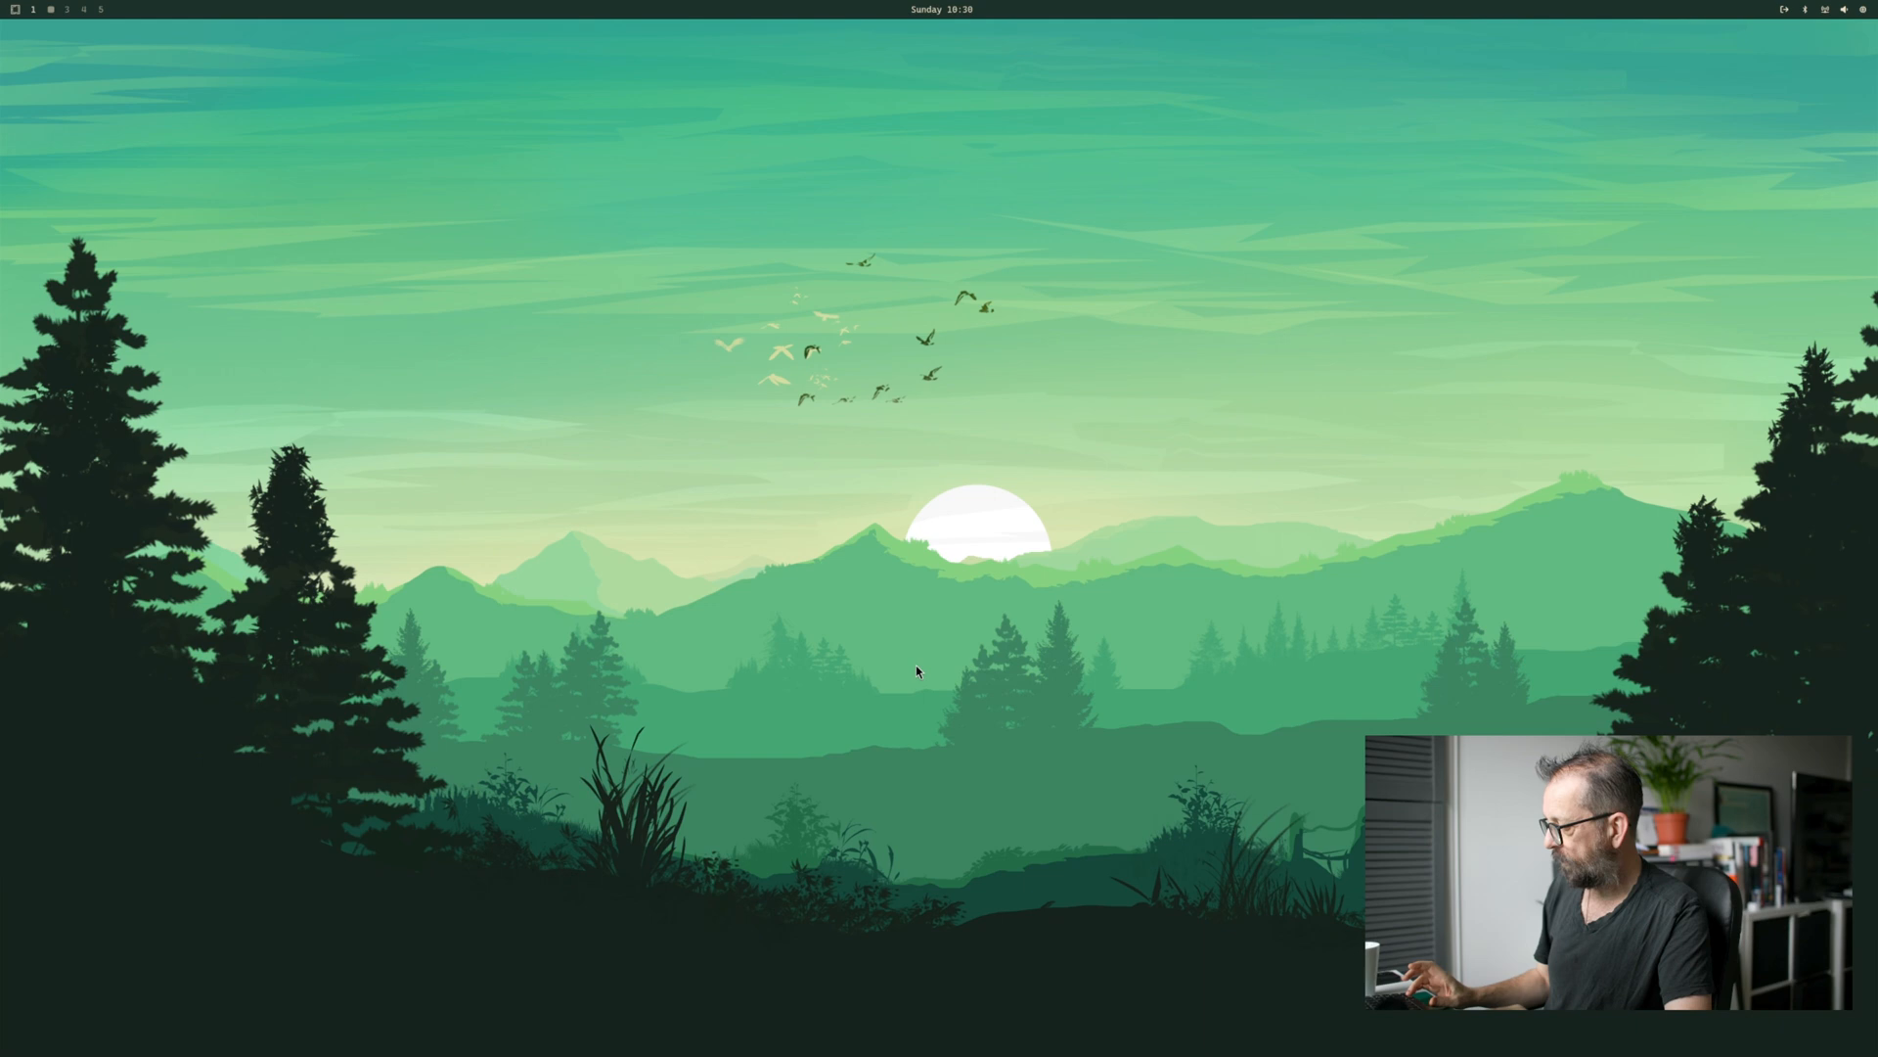
click(15, 10)
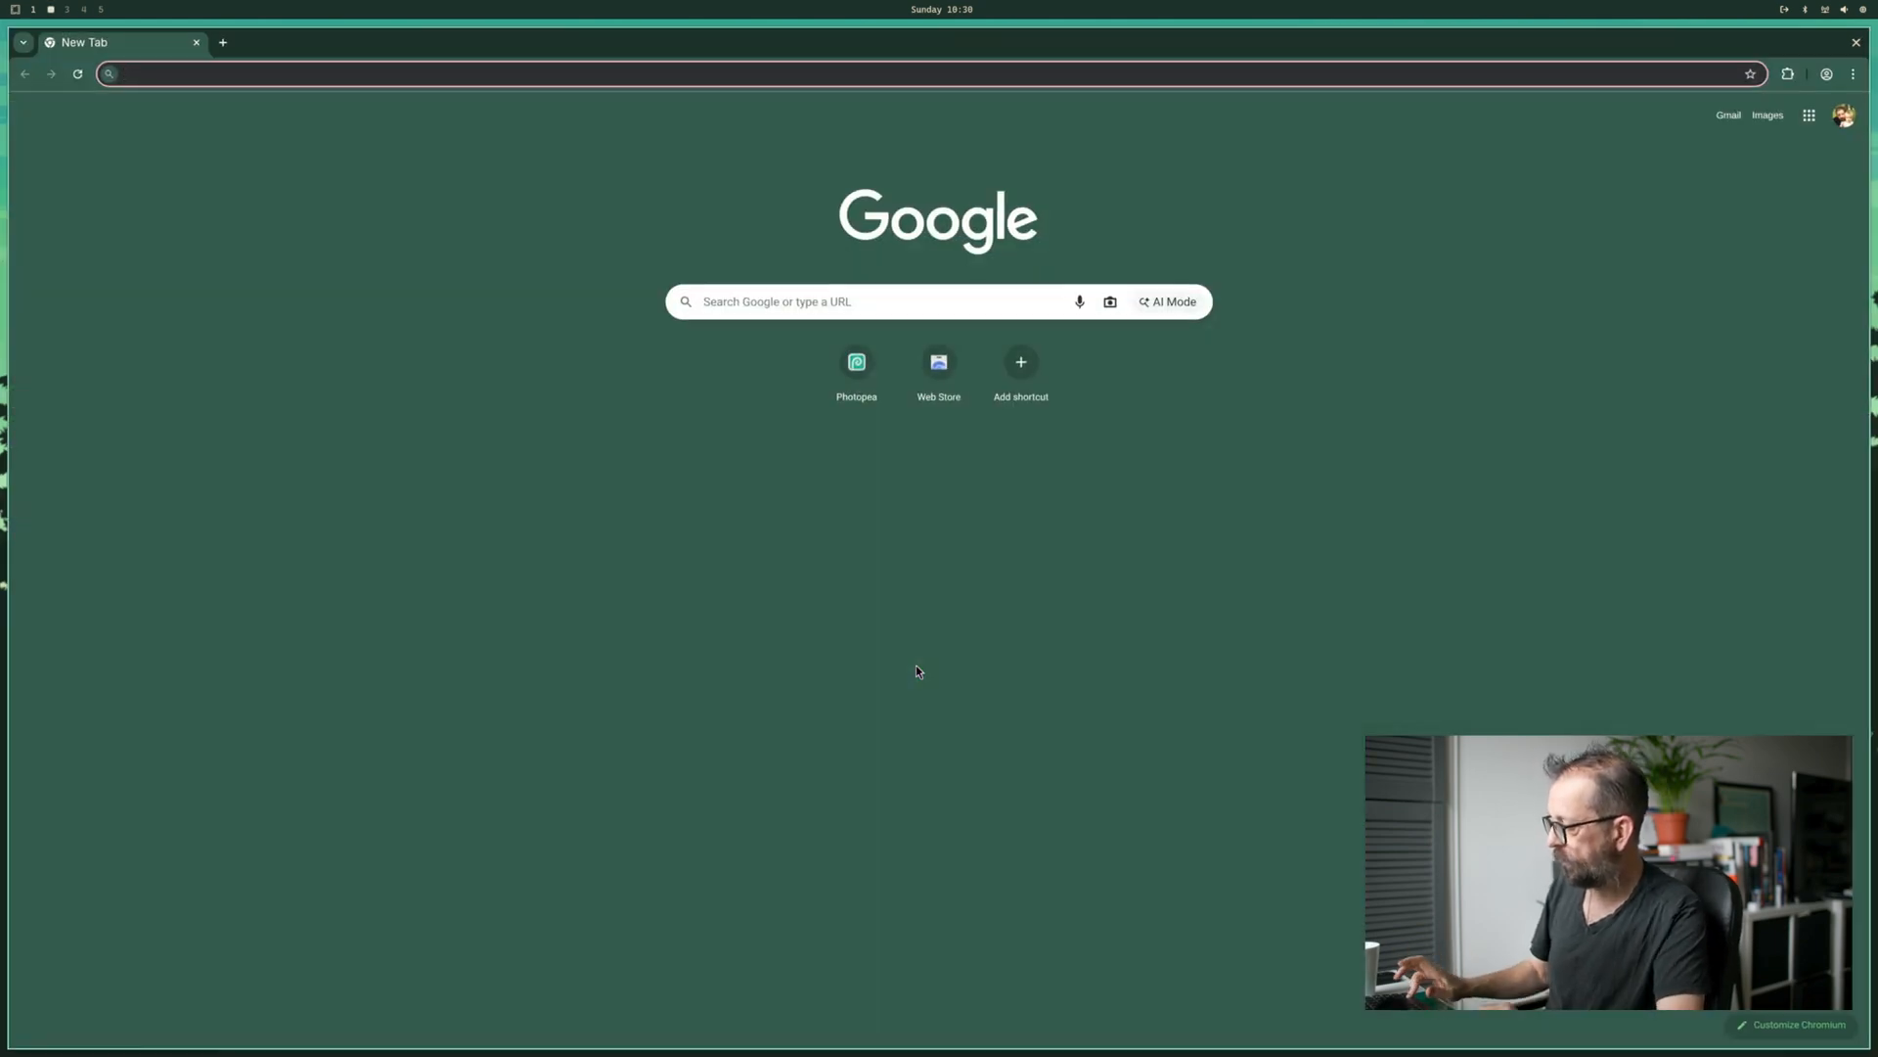
click(1855, 41)
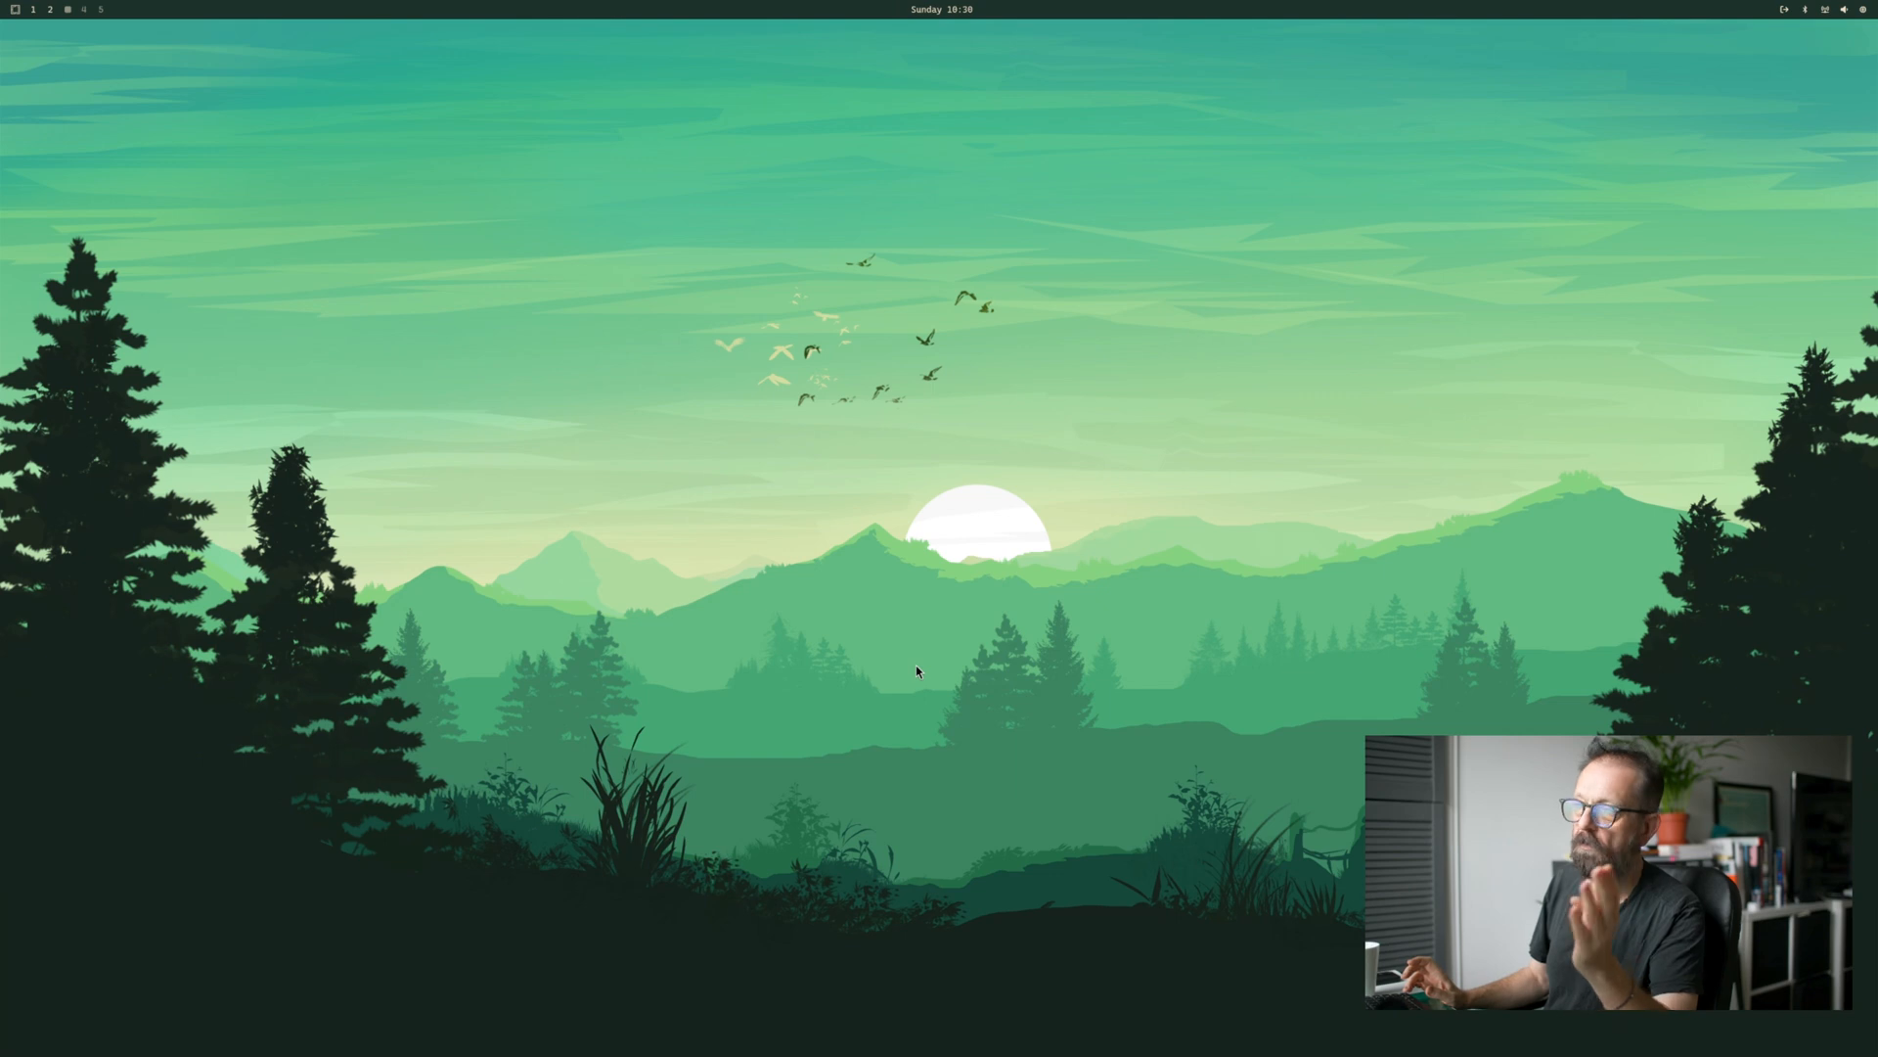
click(16, 8)
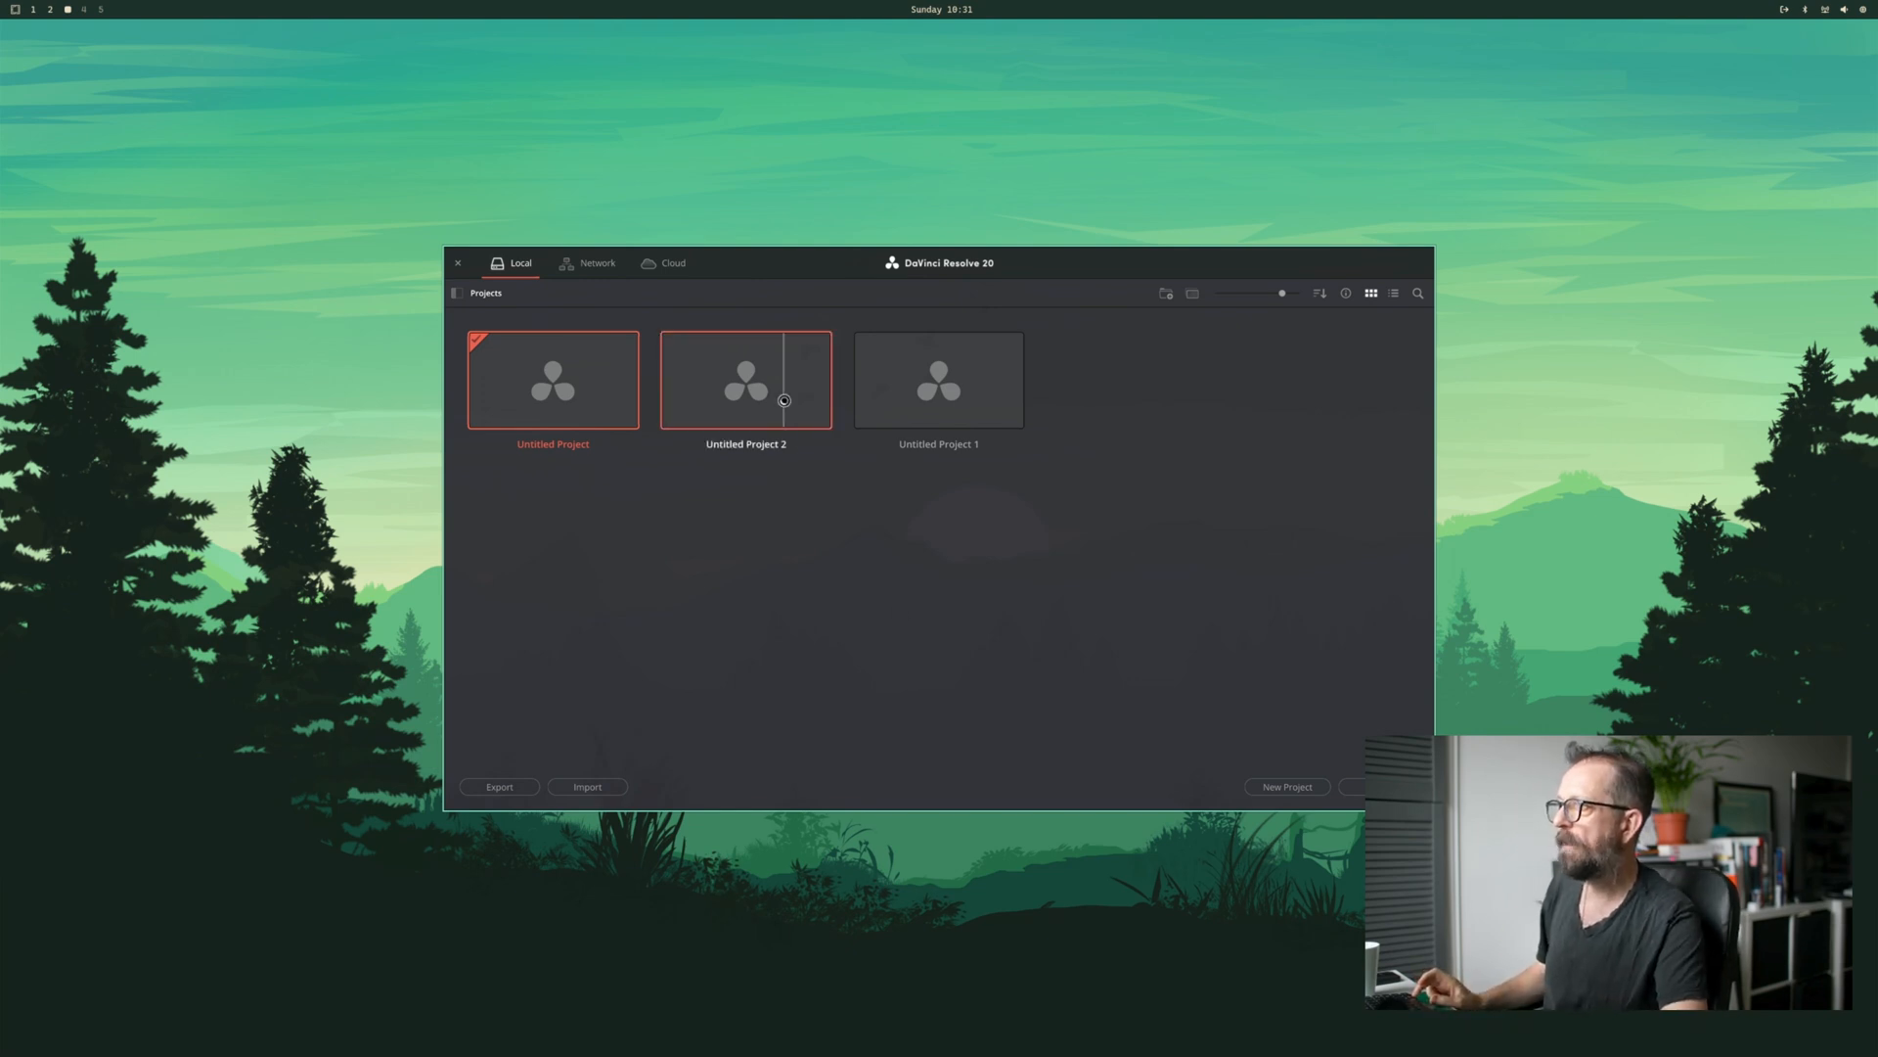
- Open Untitled Project 2, then launch GNU Image Manipulation Program via the launcher
double_click(746, 379)
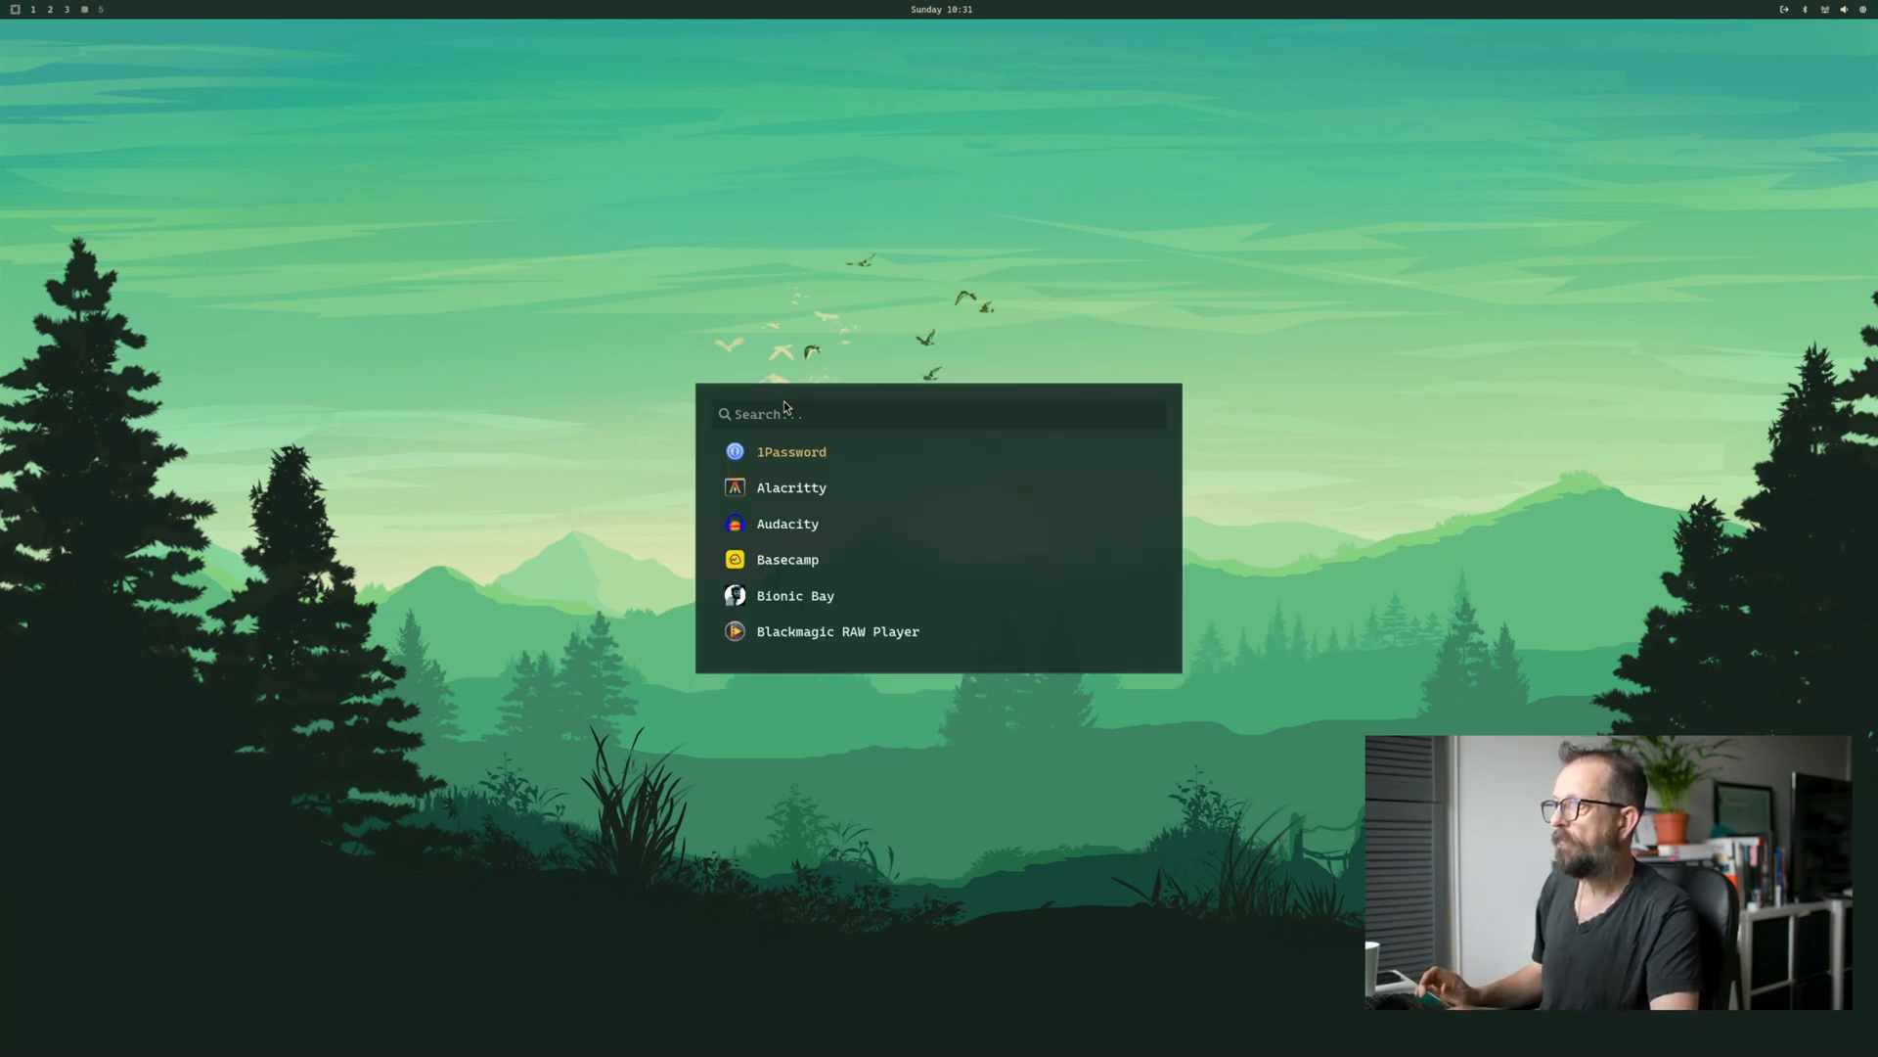
text(gimp)
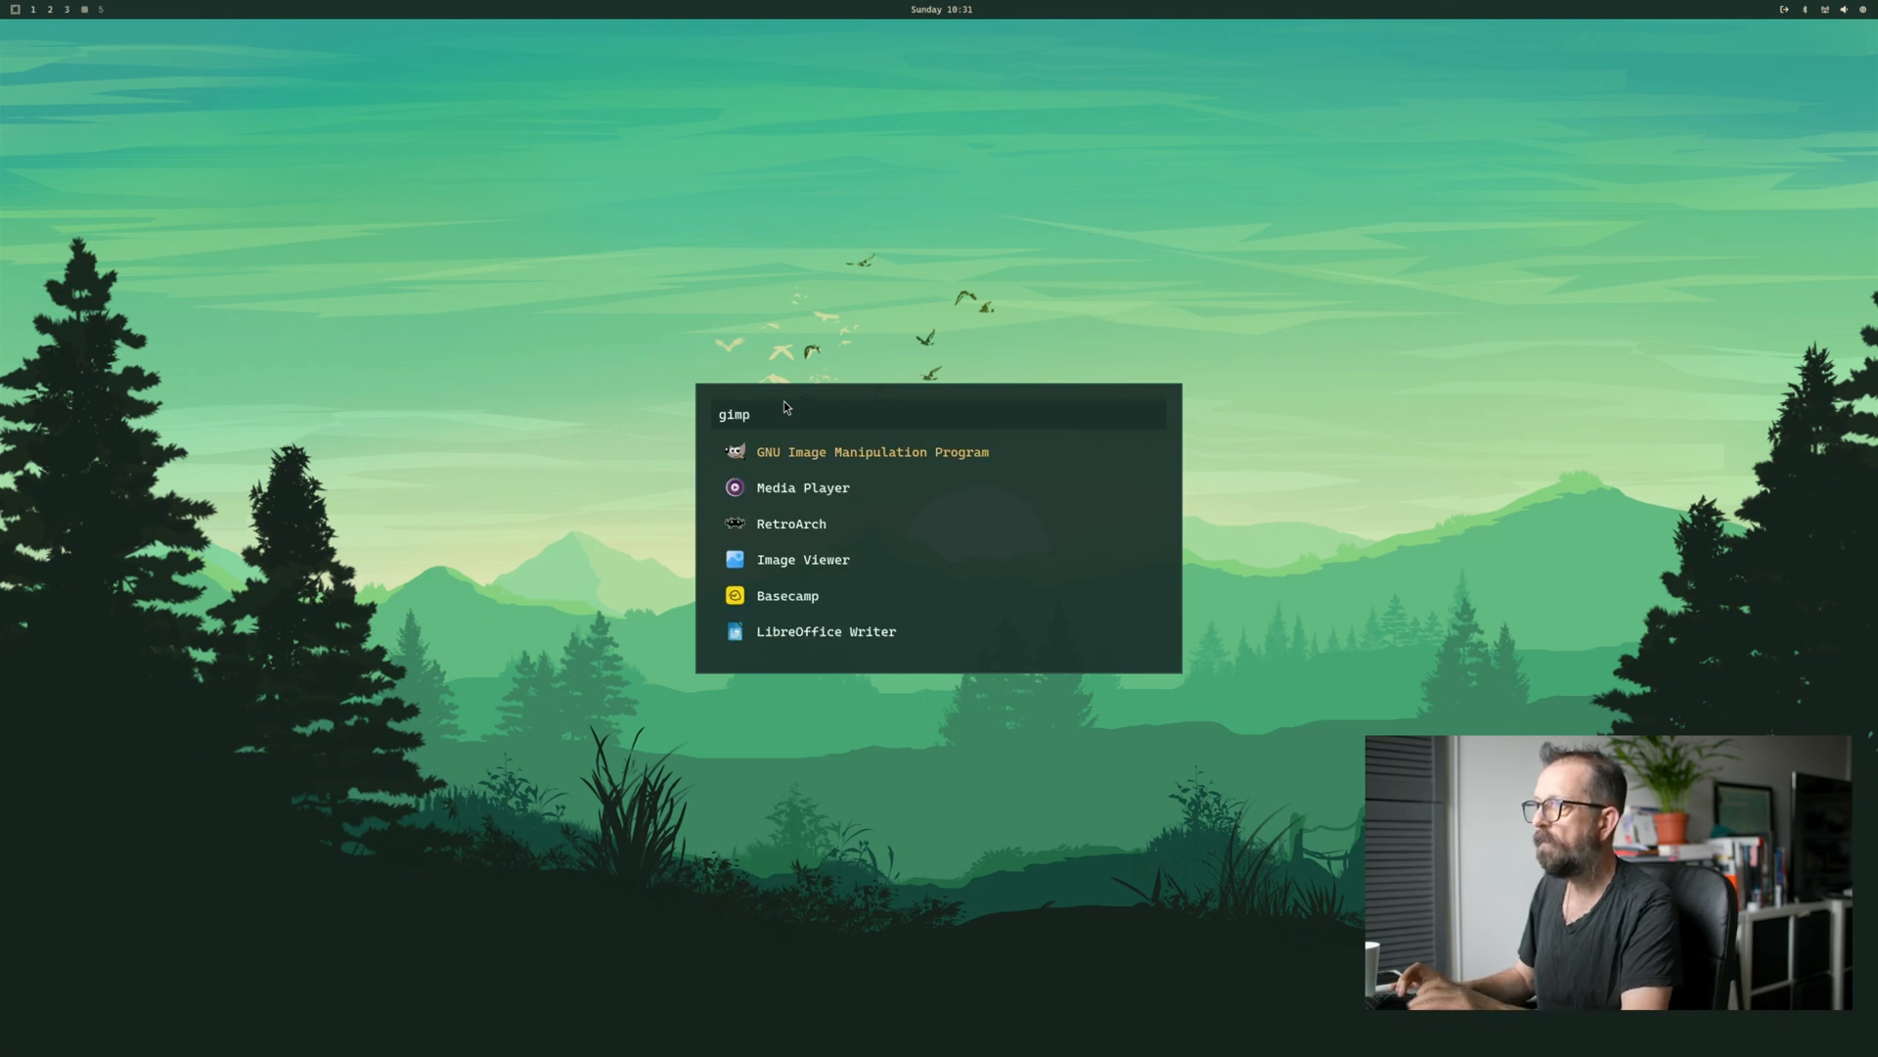
click(871, 452)
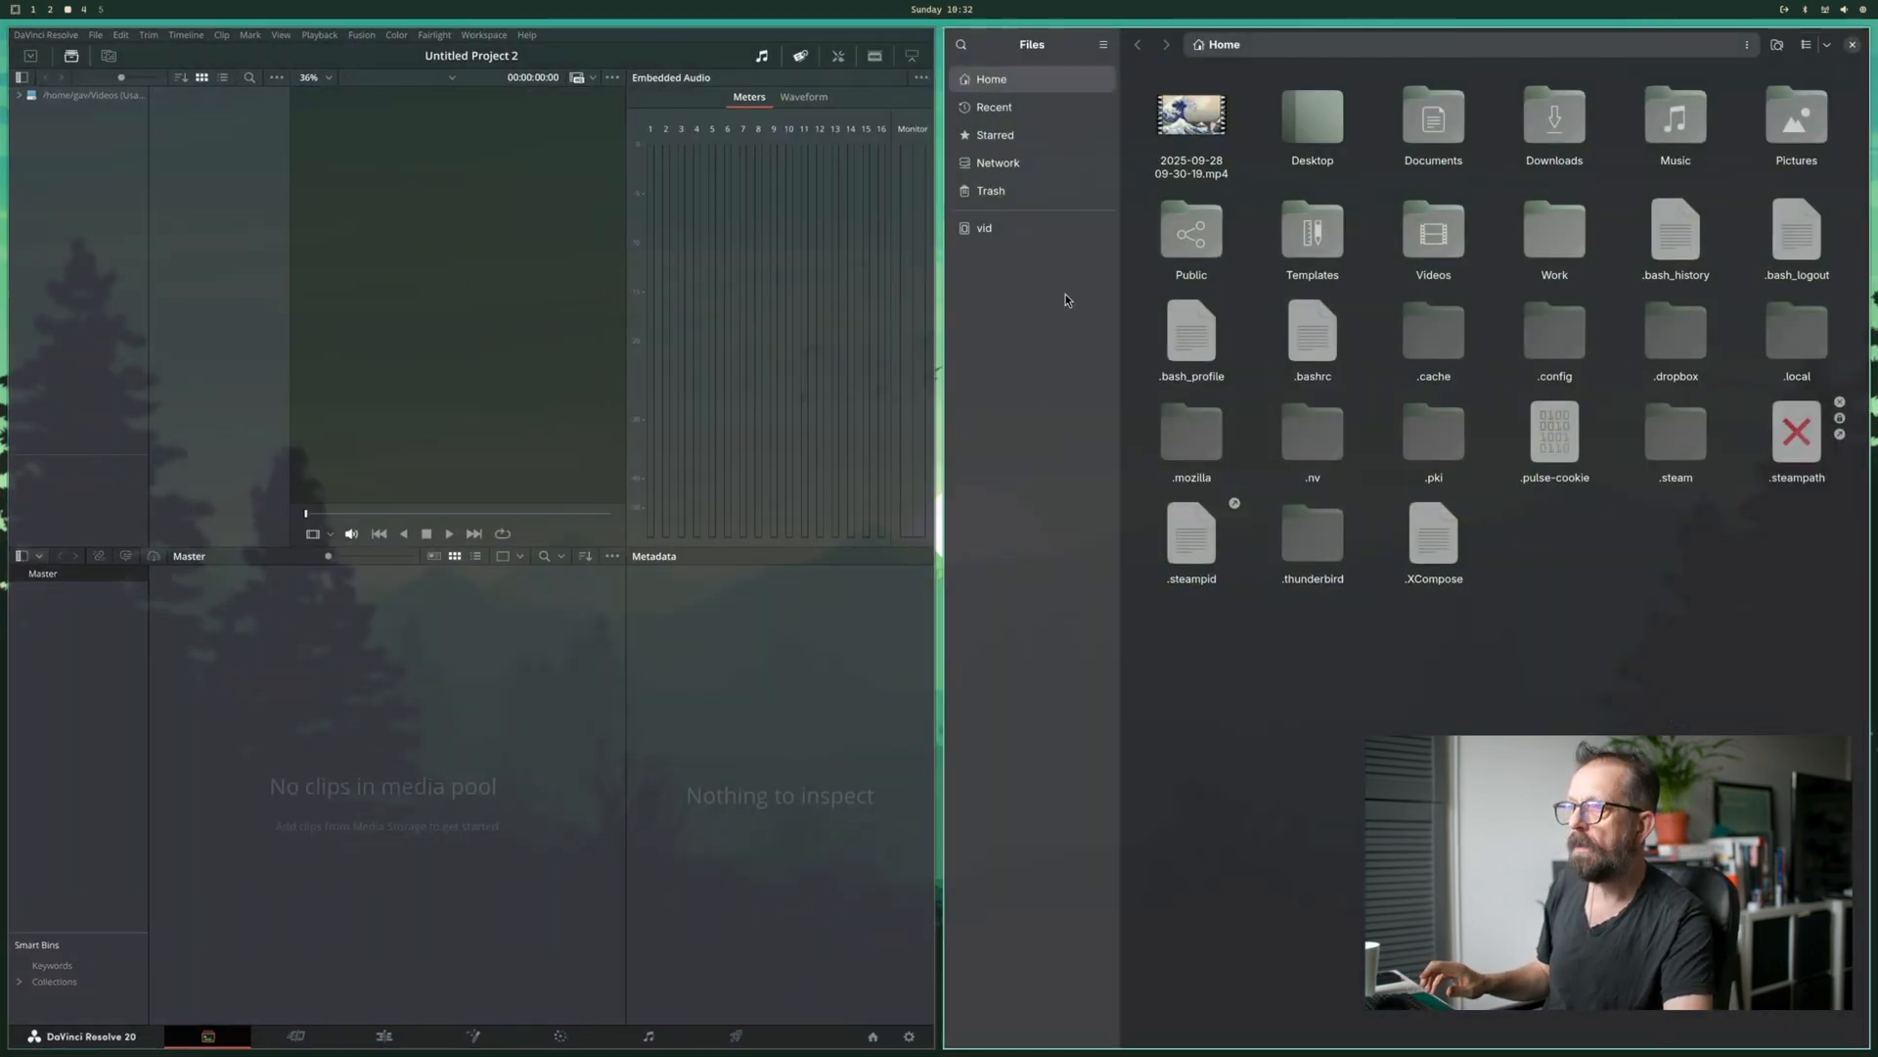
- Copy A001_09221402_C013.mov from the vid drive into Home > Videos
click(985, 227)
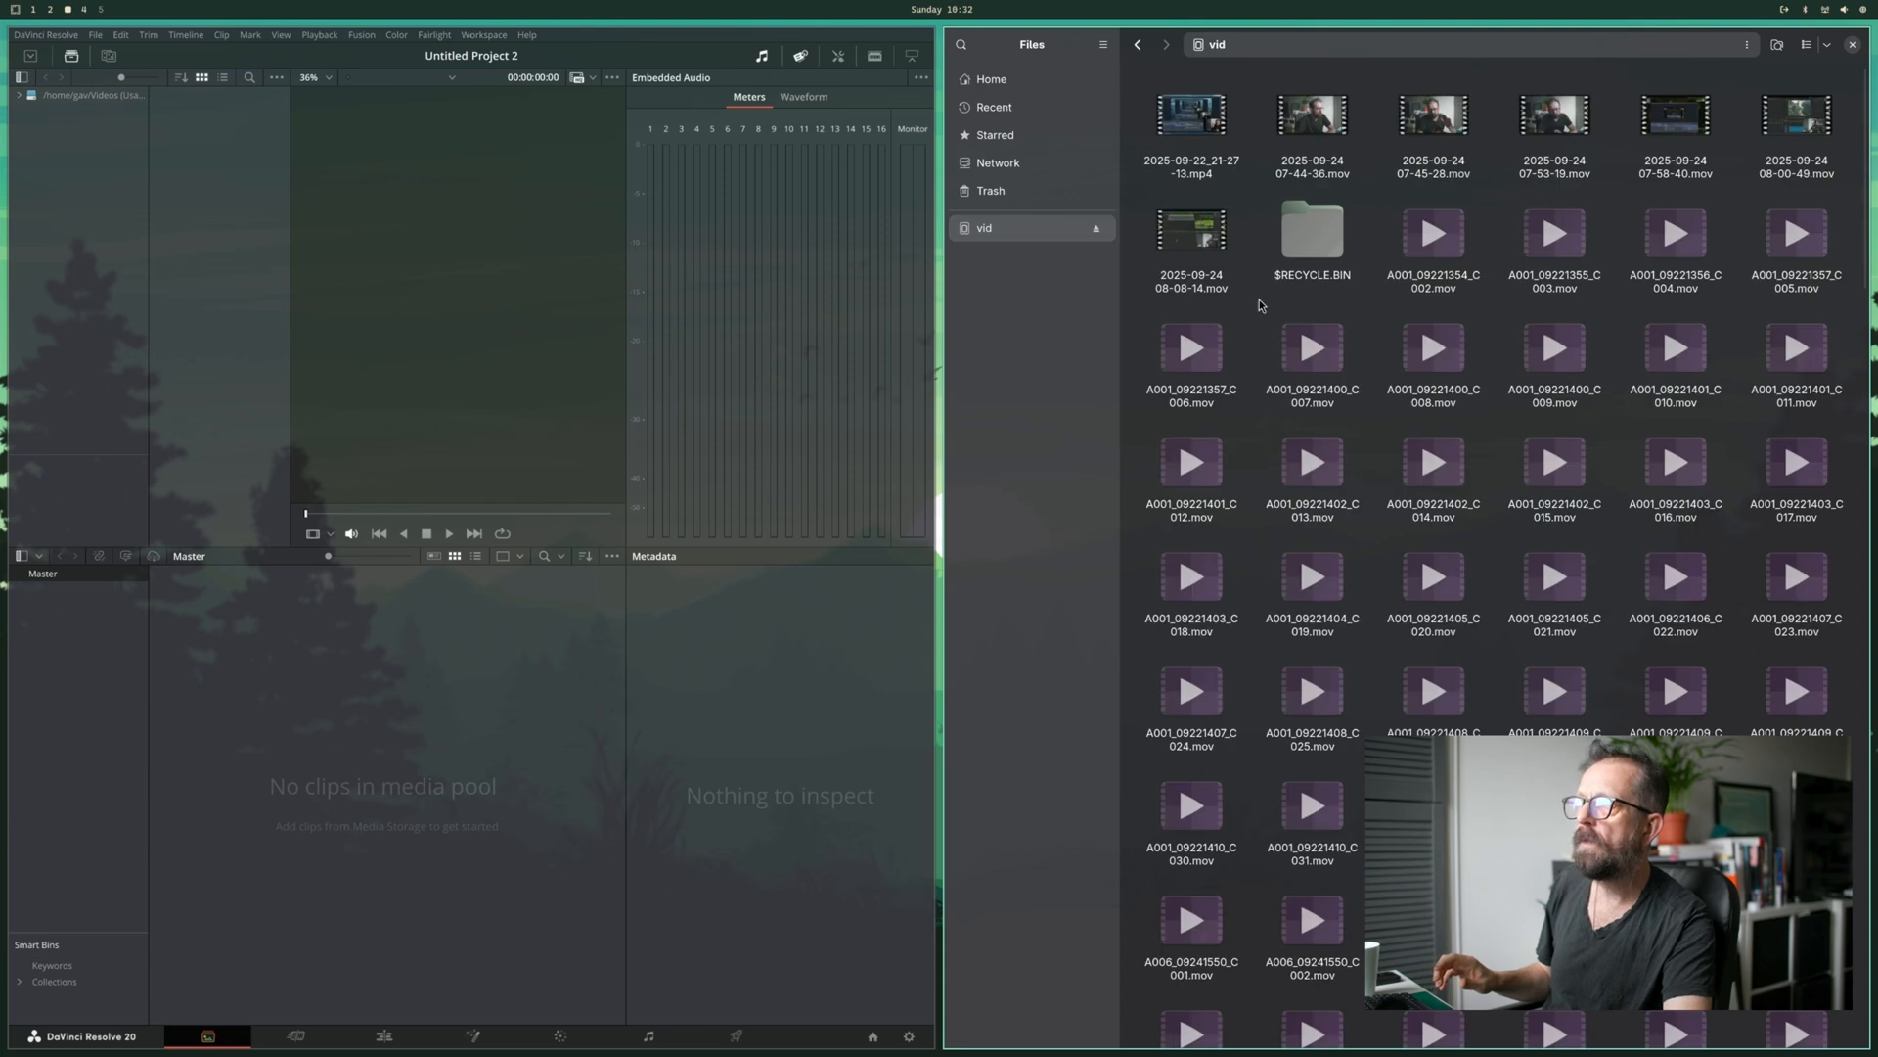
click(1311, 464)
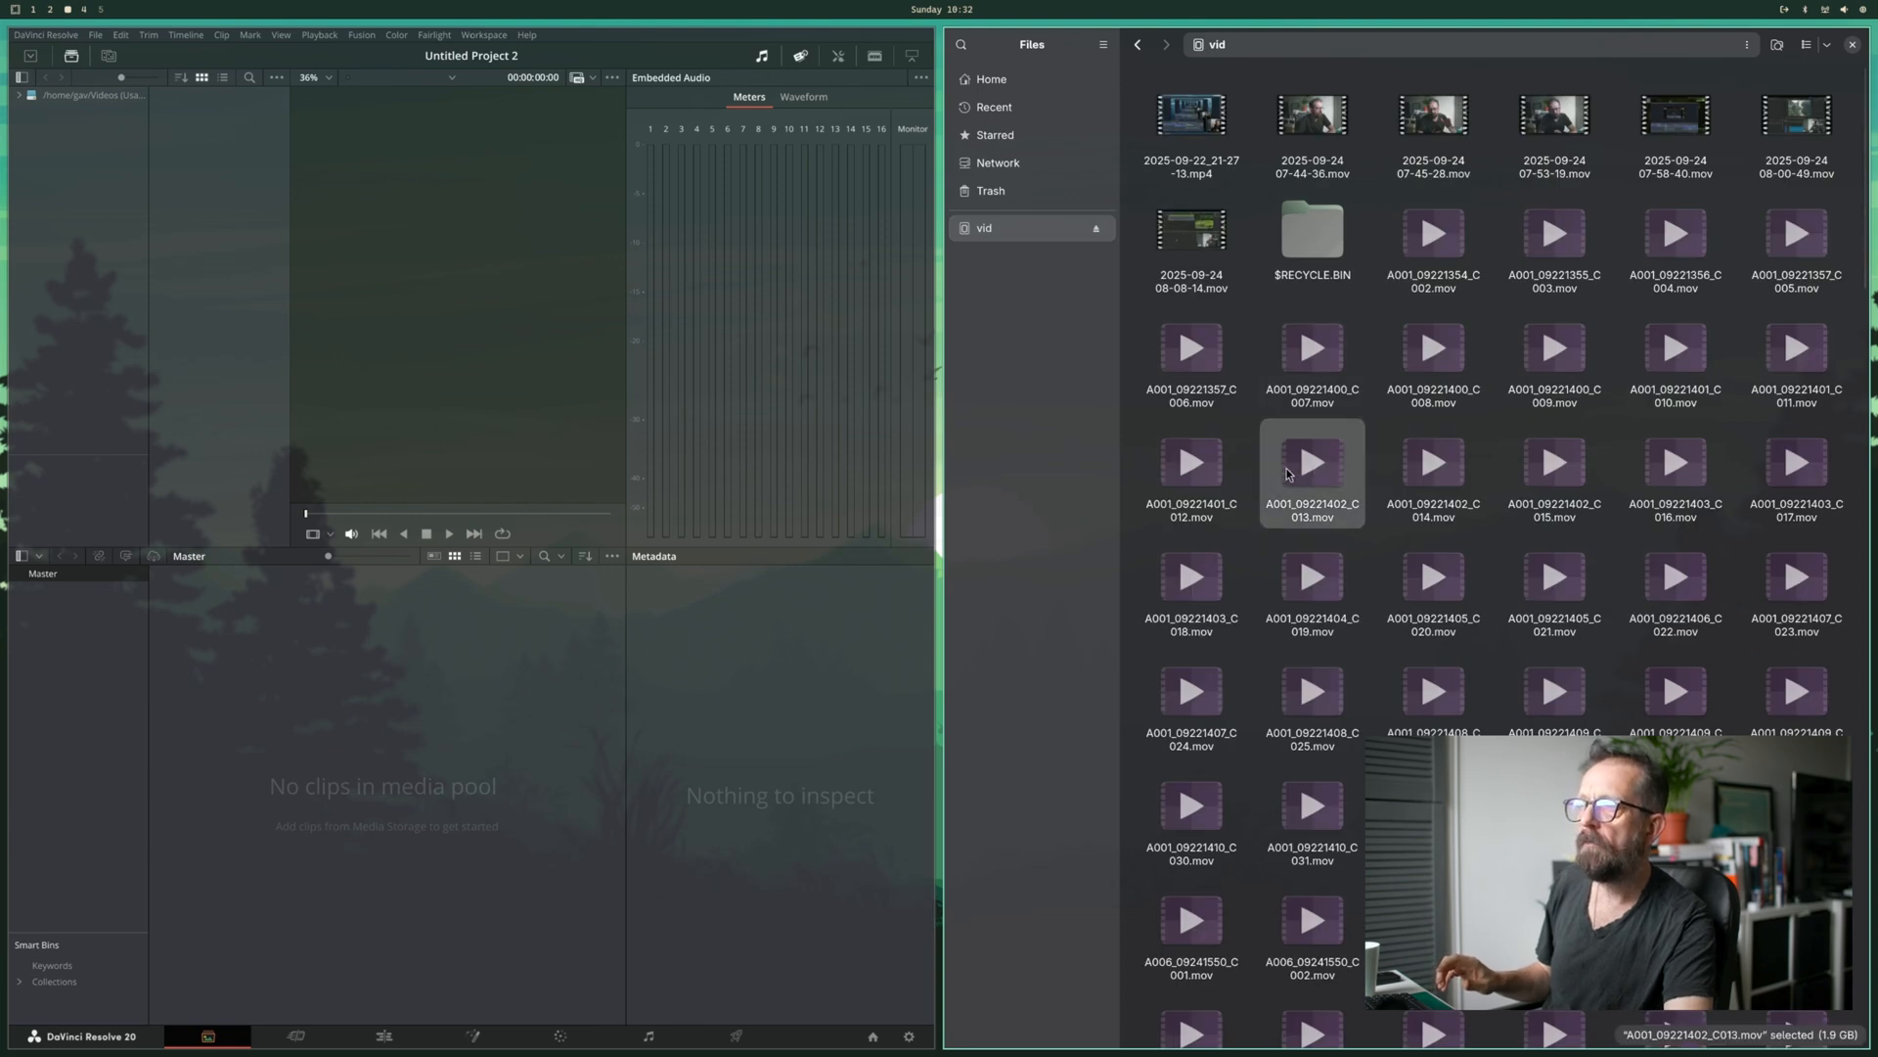
right_click(1311, 464)
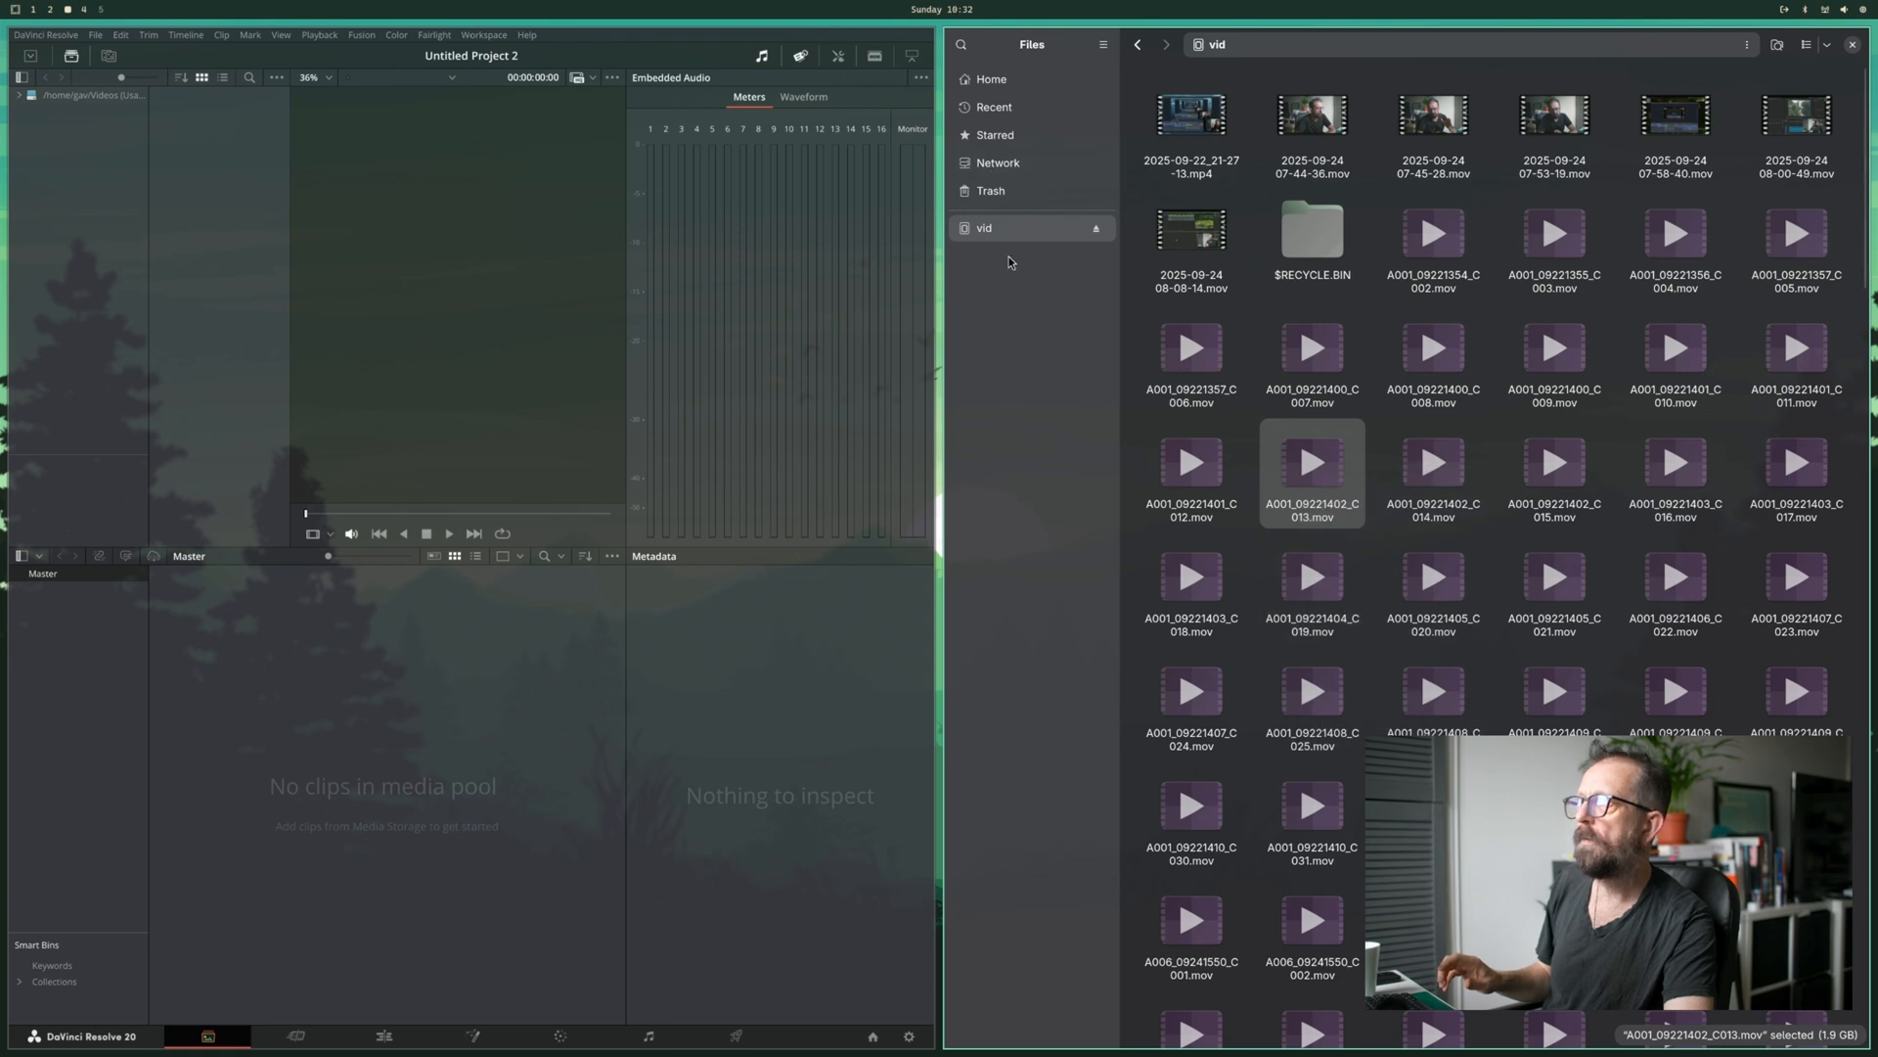
click(990, 78)
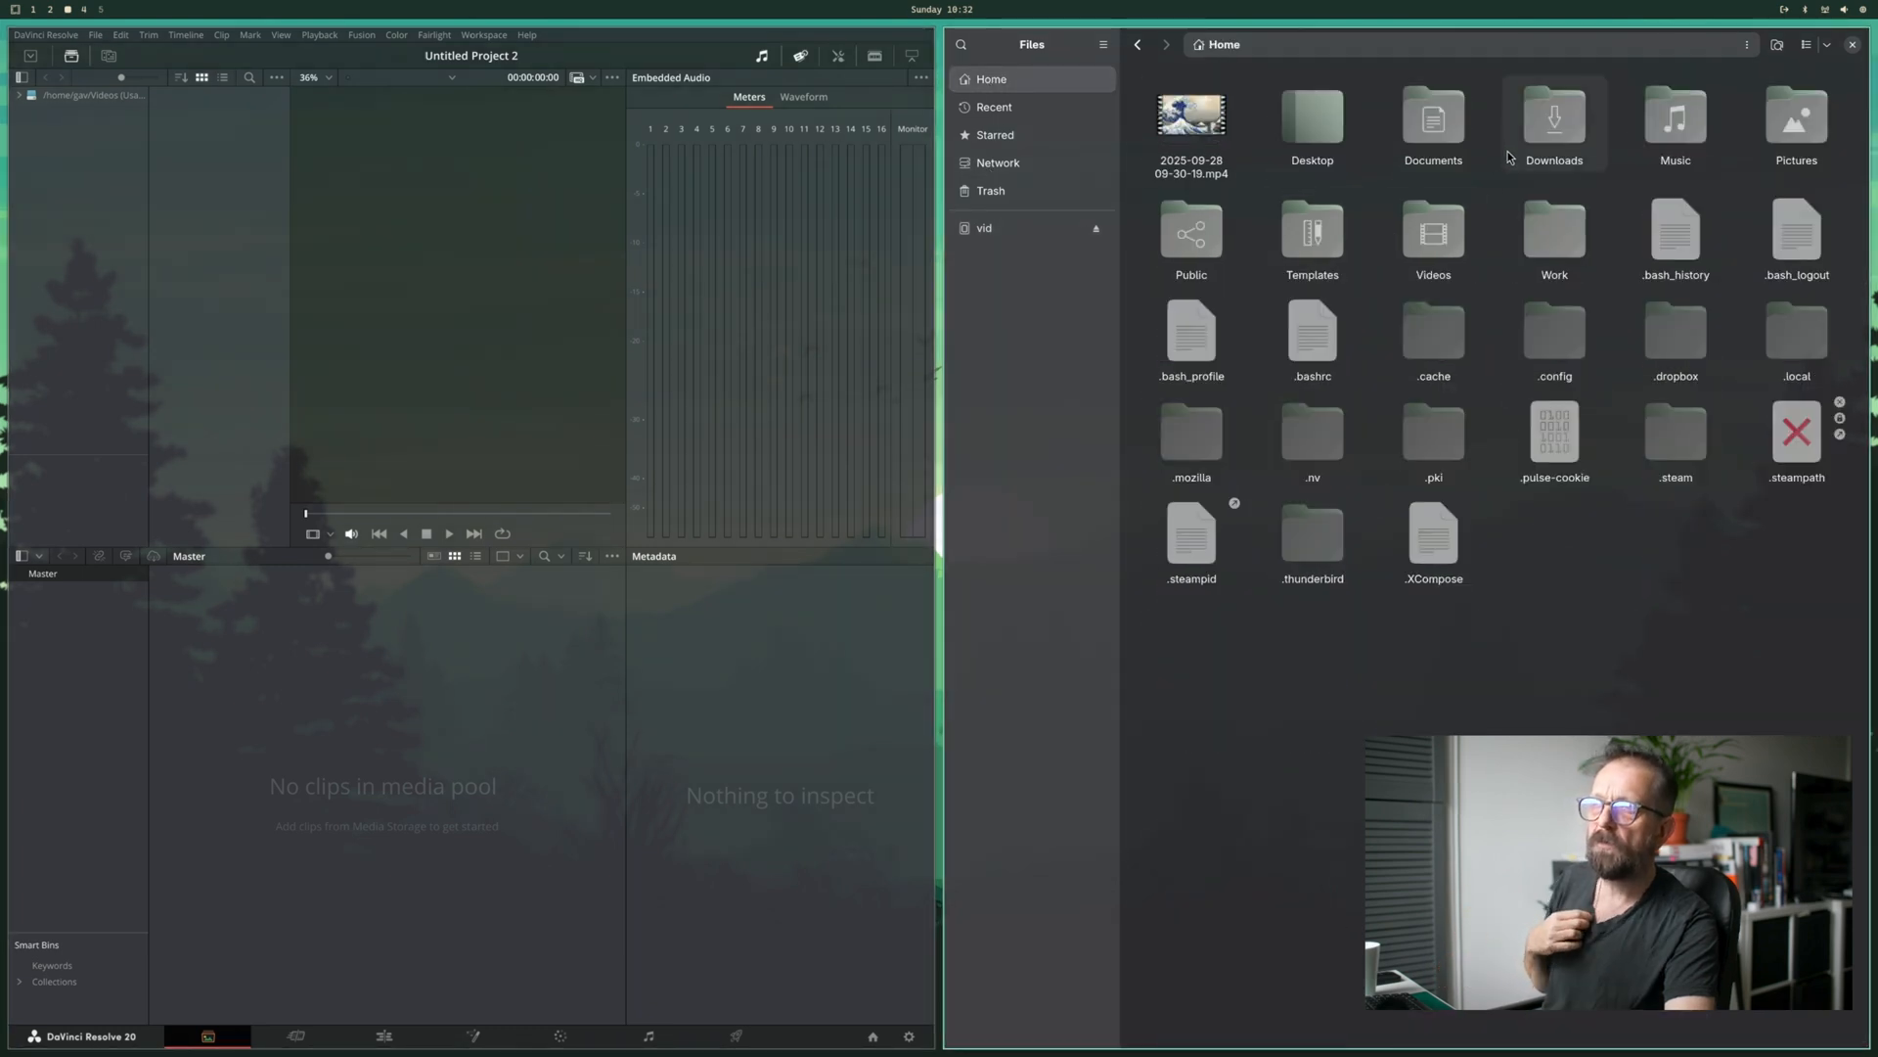
click(1432, 232)
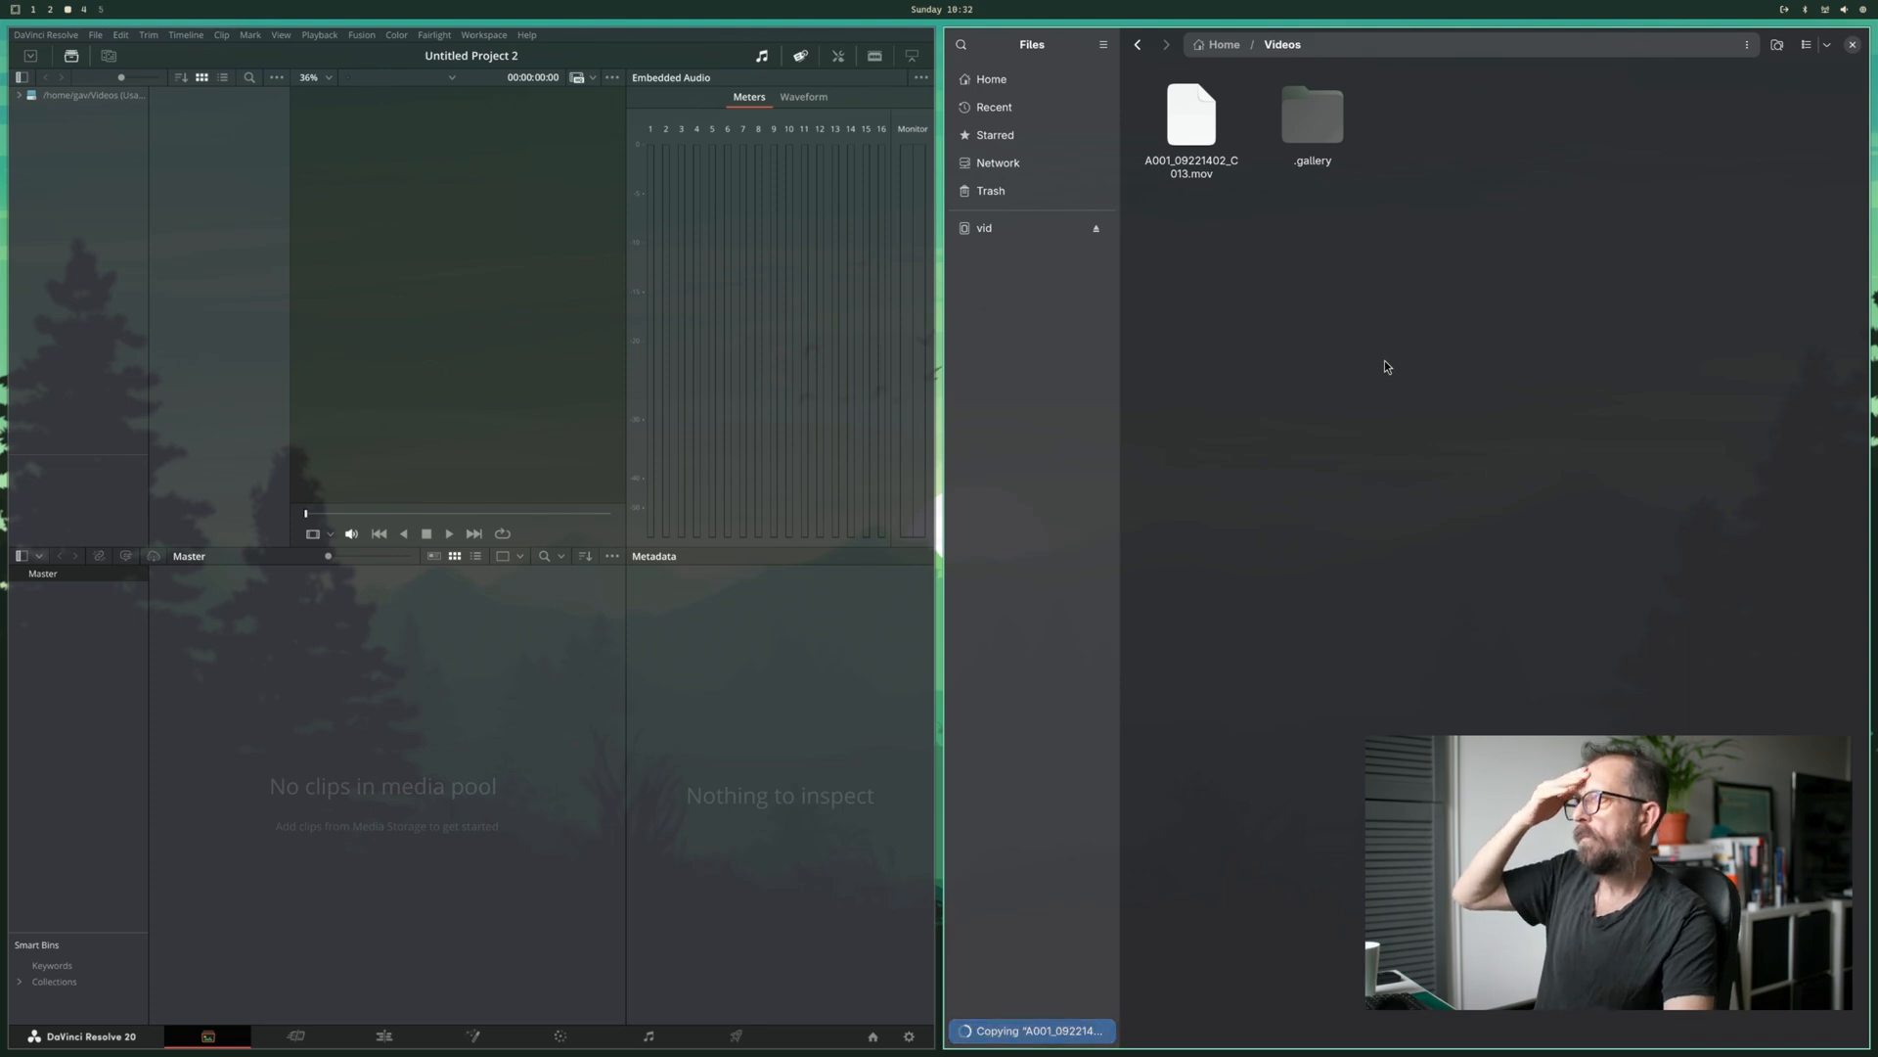
mouse_move(1226, 845)
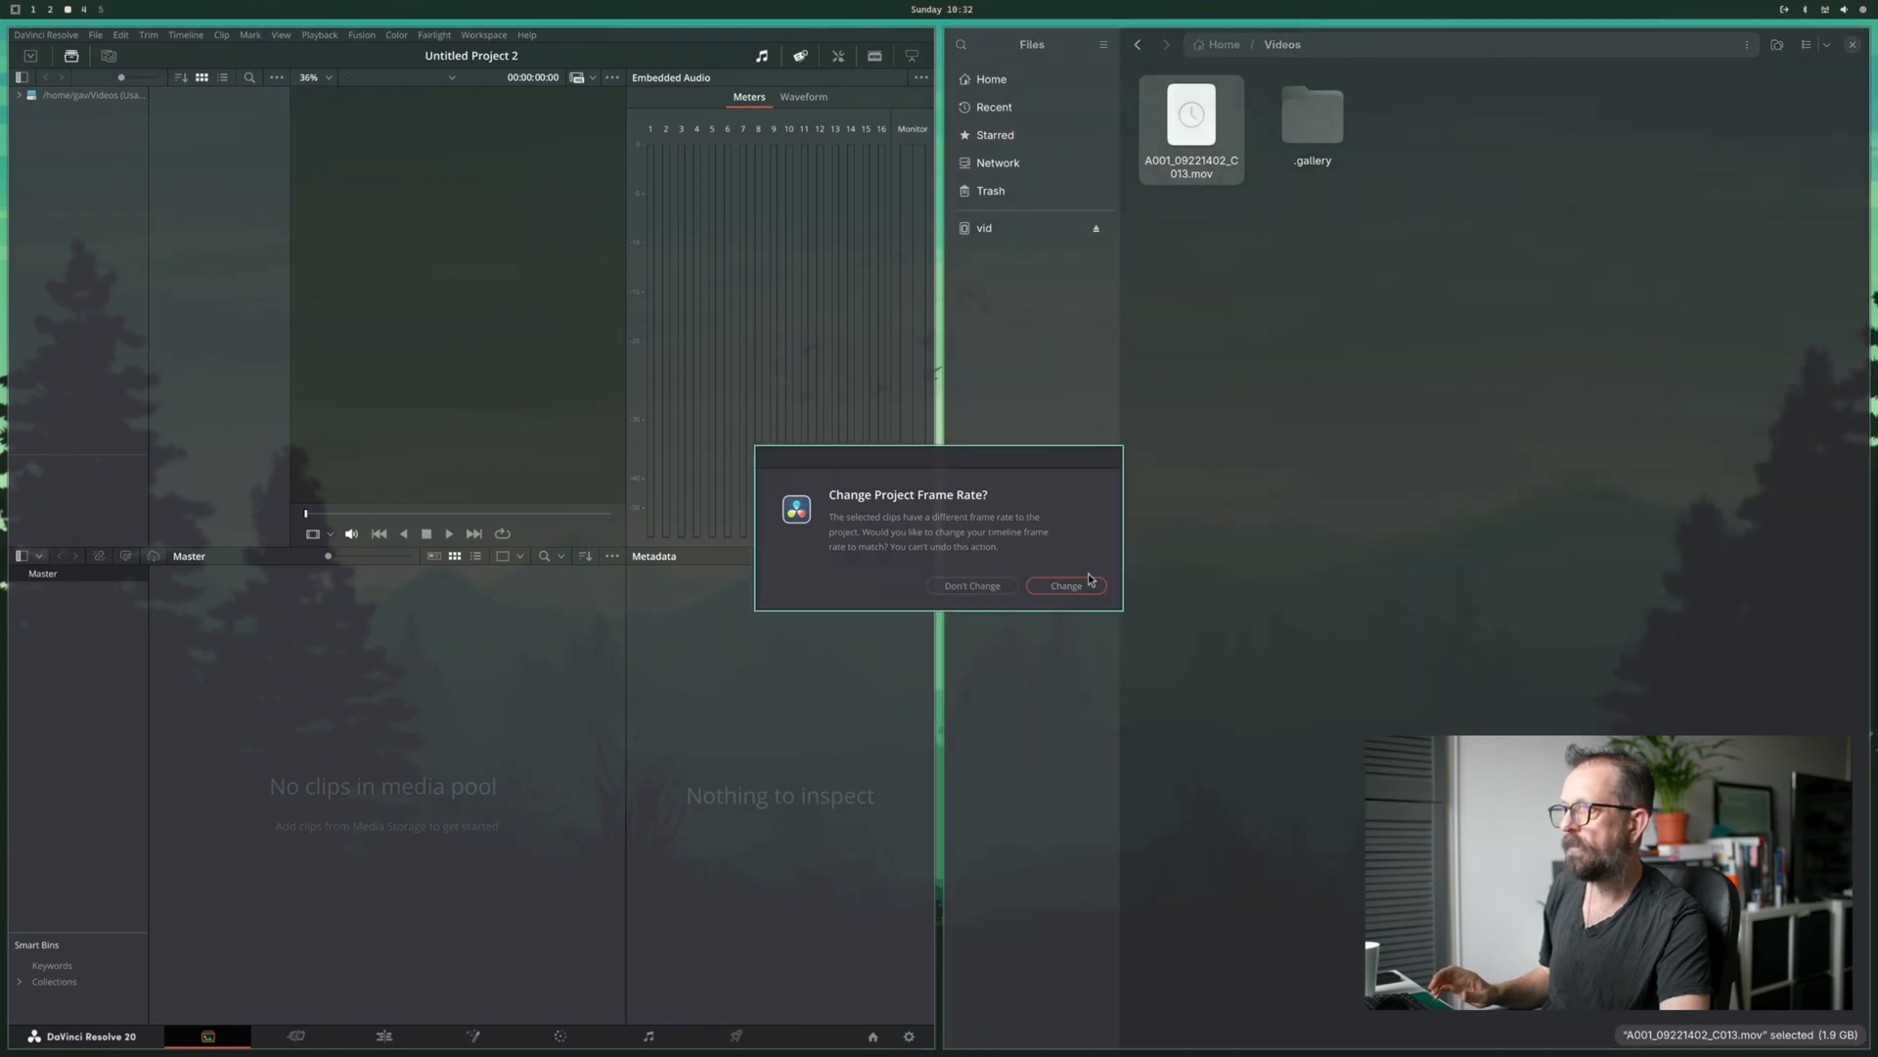
- Match the project frame rate to the clip and create Timeline 1 from it on the Edit page
click(1064, 586)
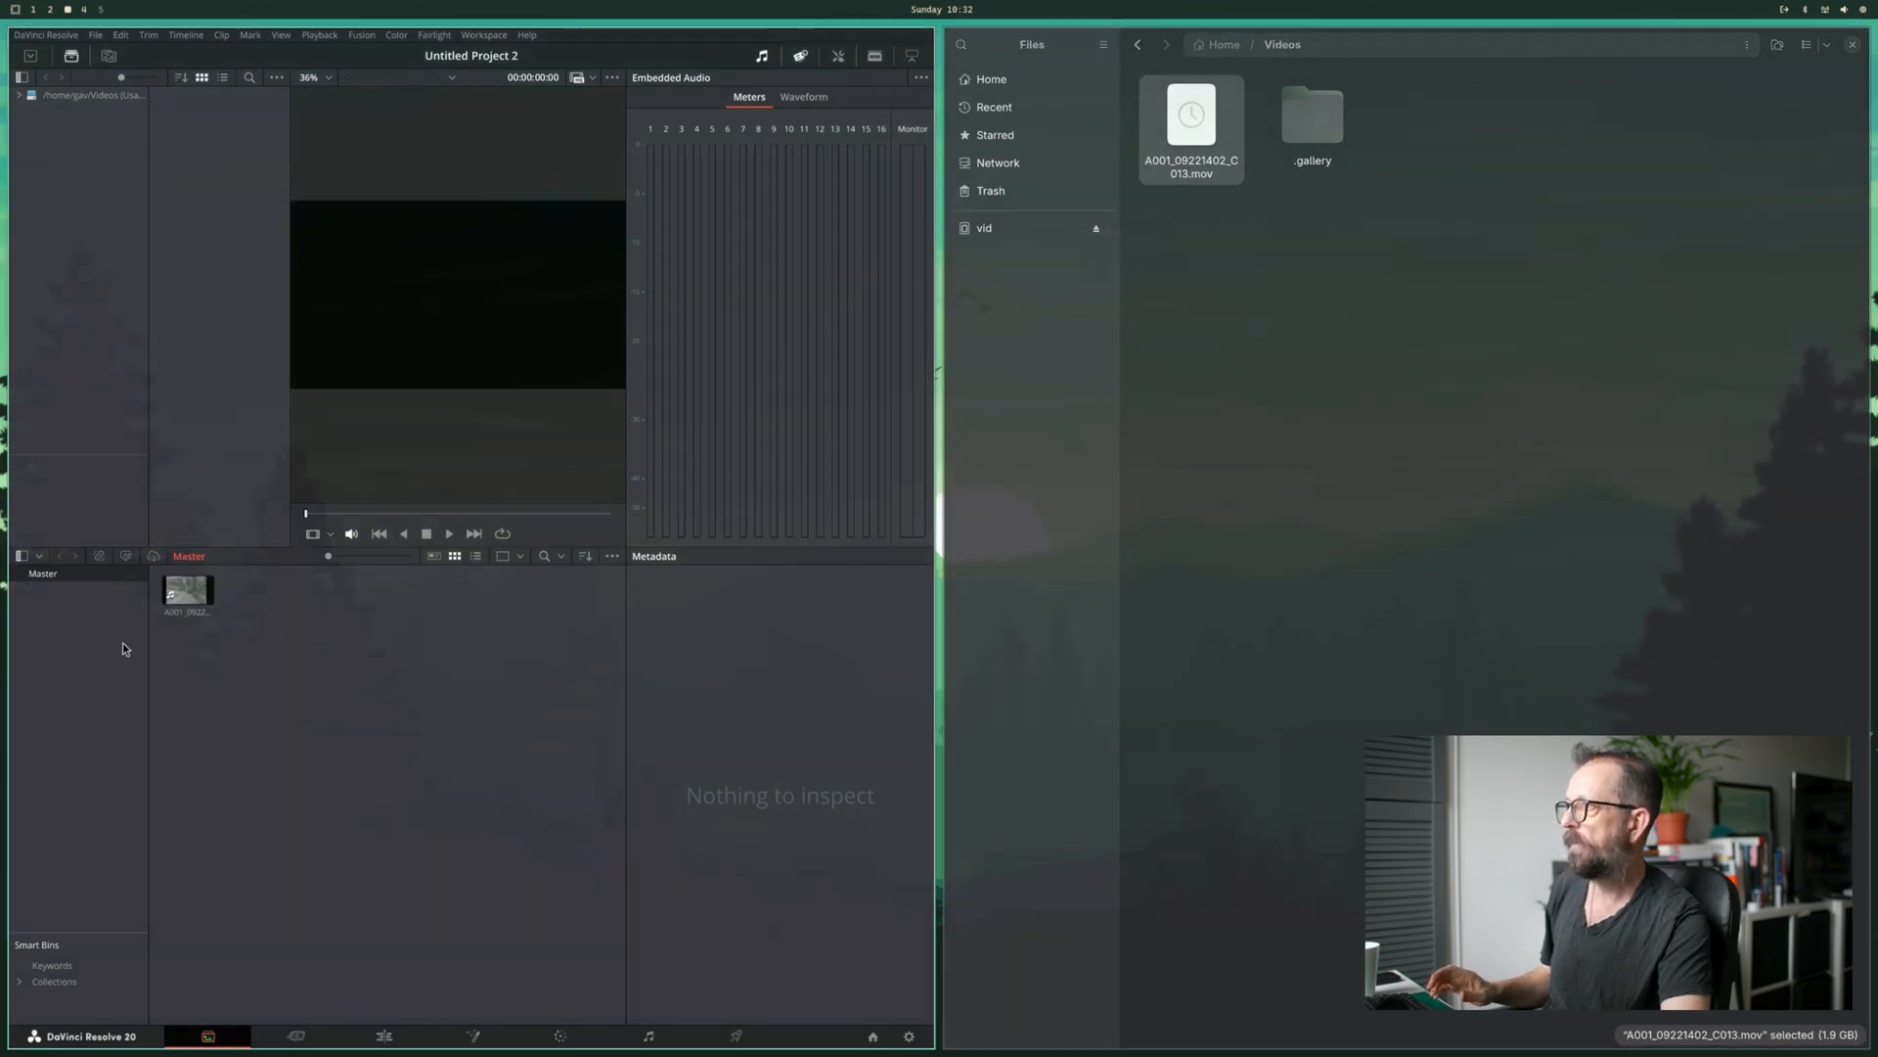
mouse_move(127, 671)
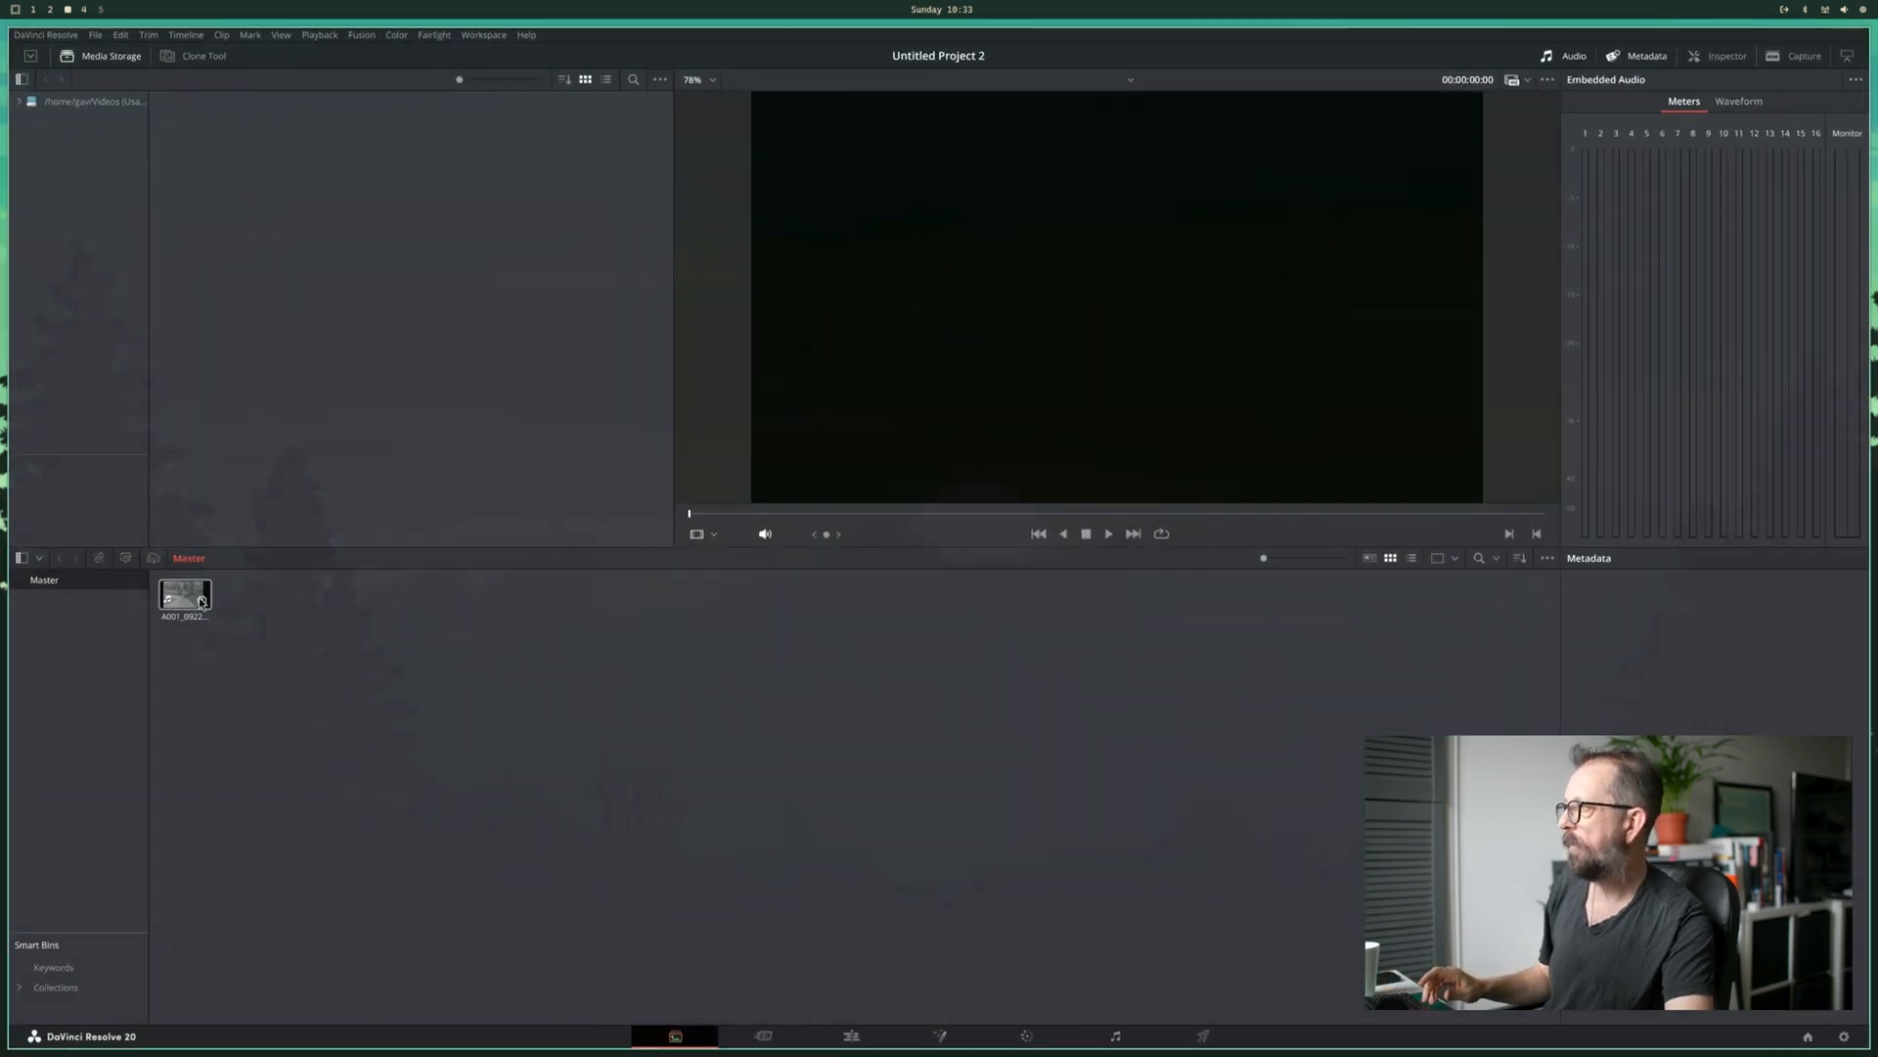
right_click(184, 595)
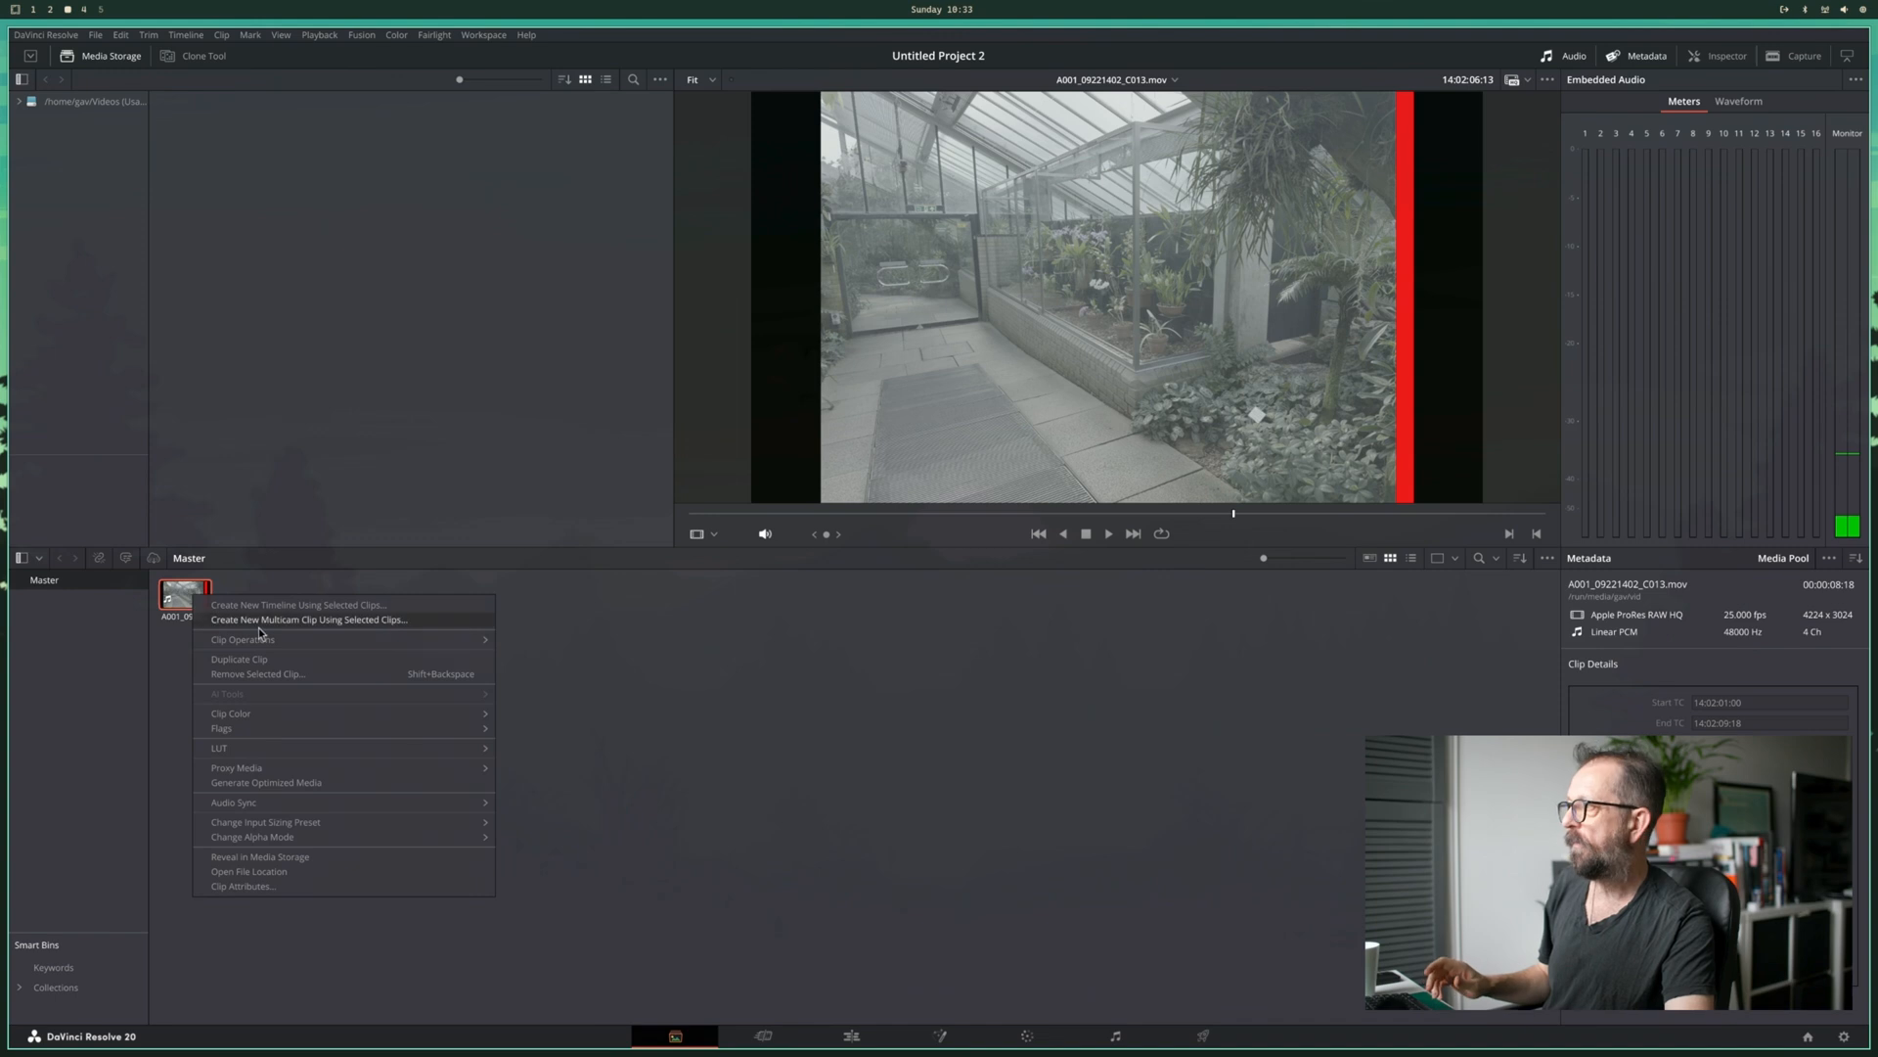
click(297, 602)
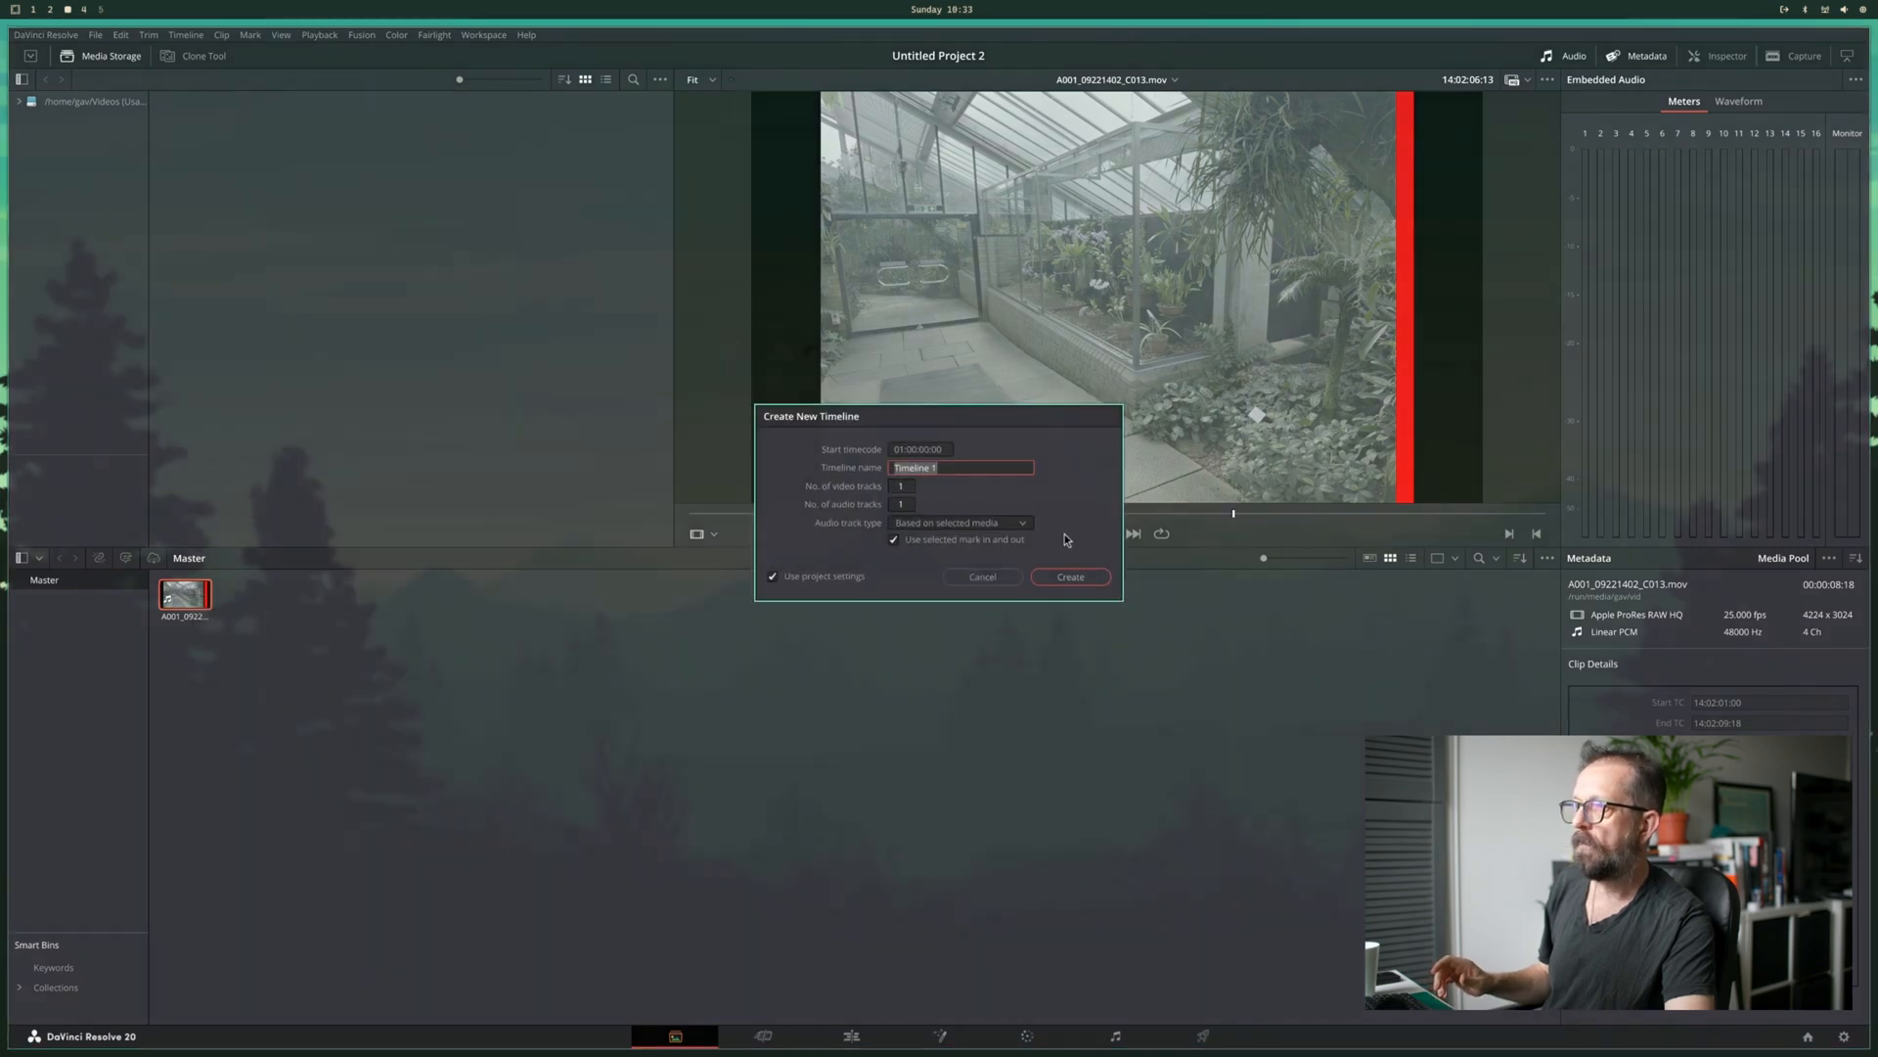
click(1068, 575)
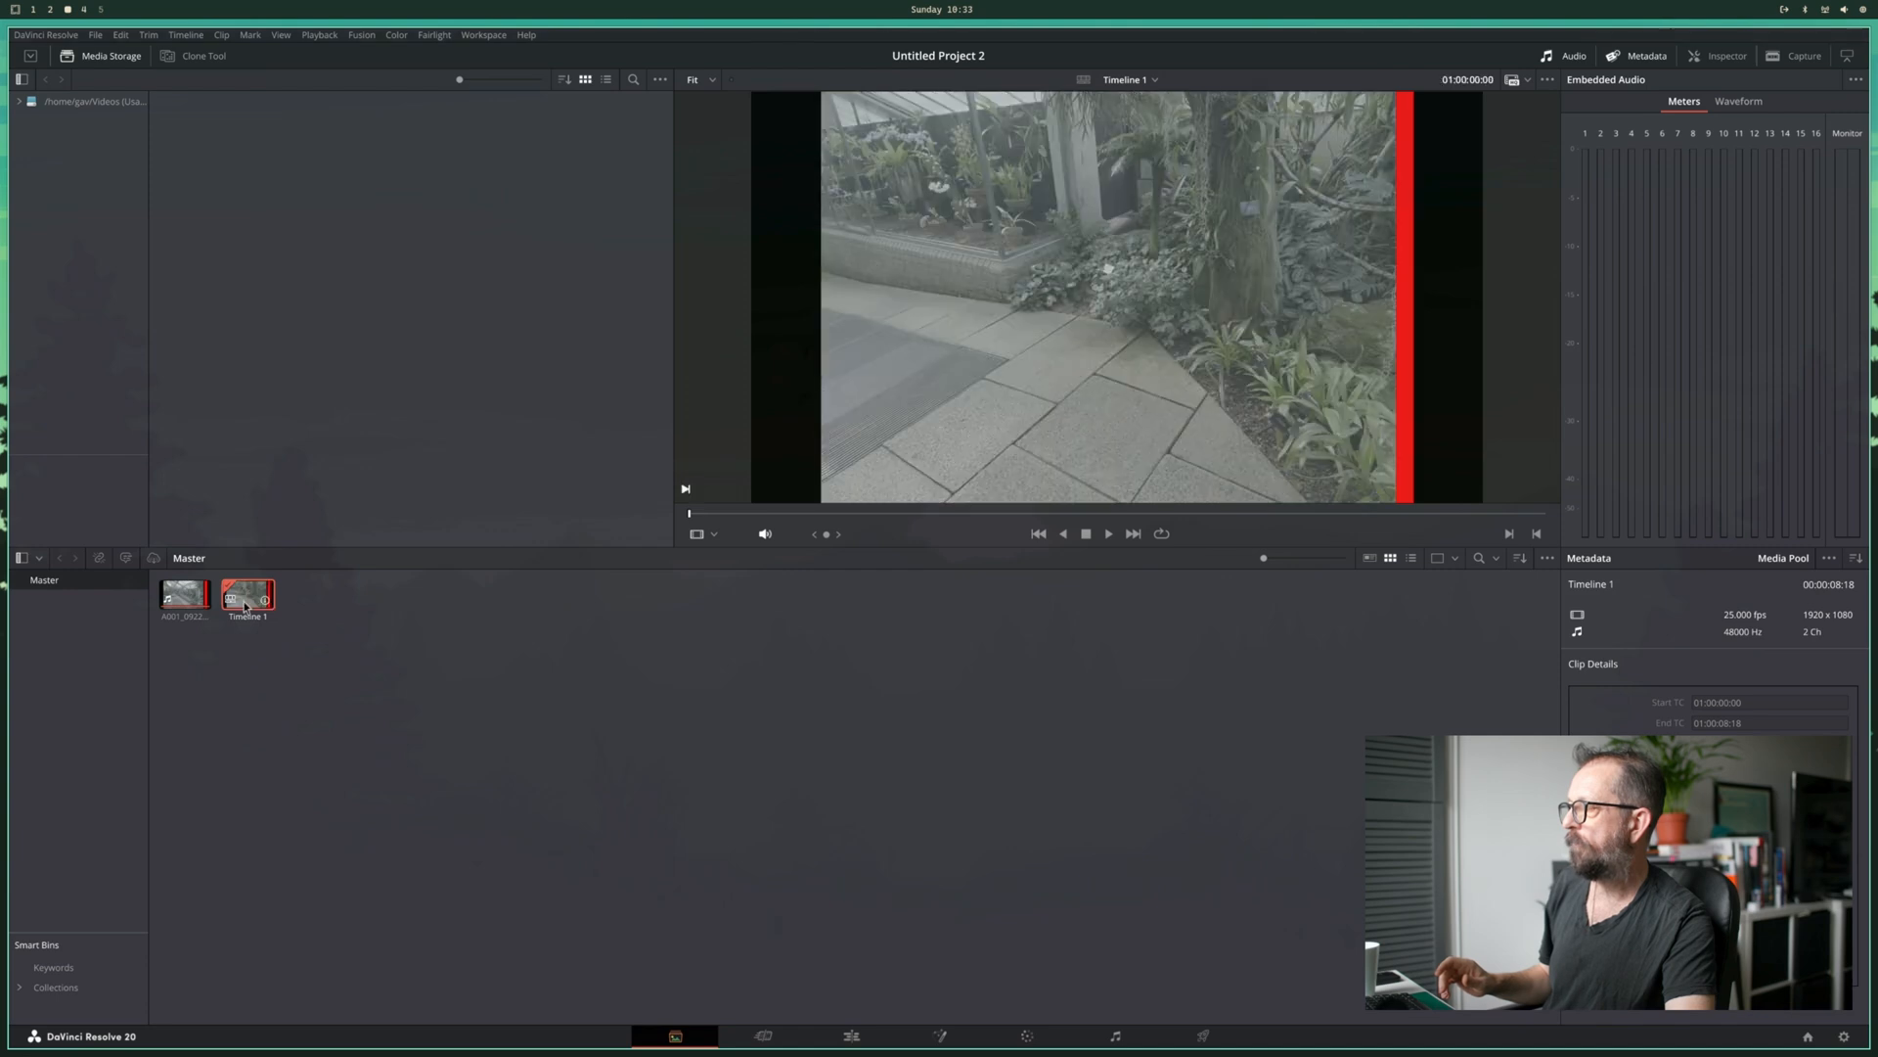
click(851, 1037)
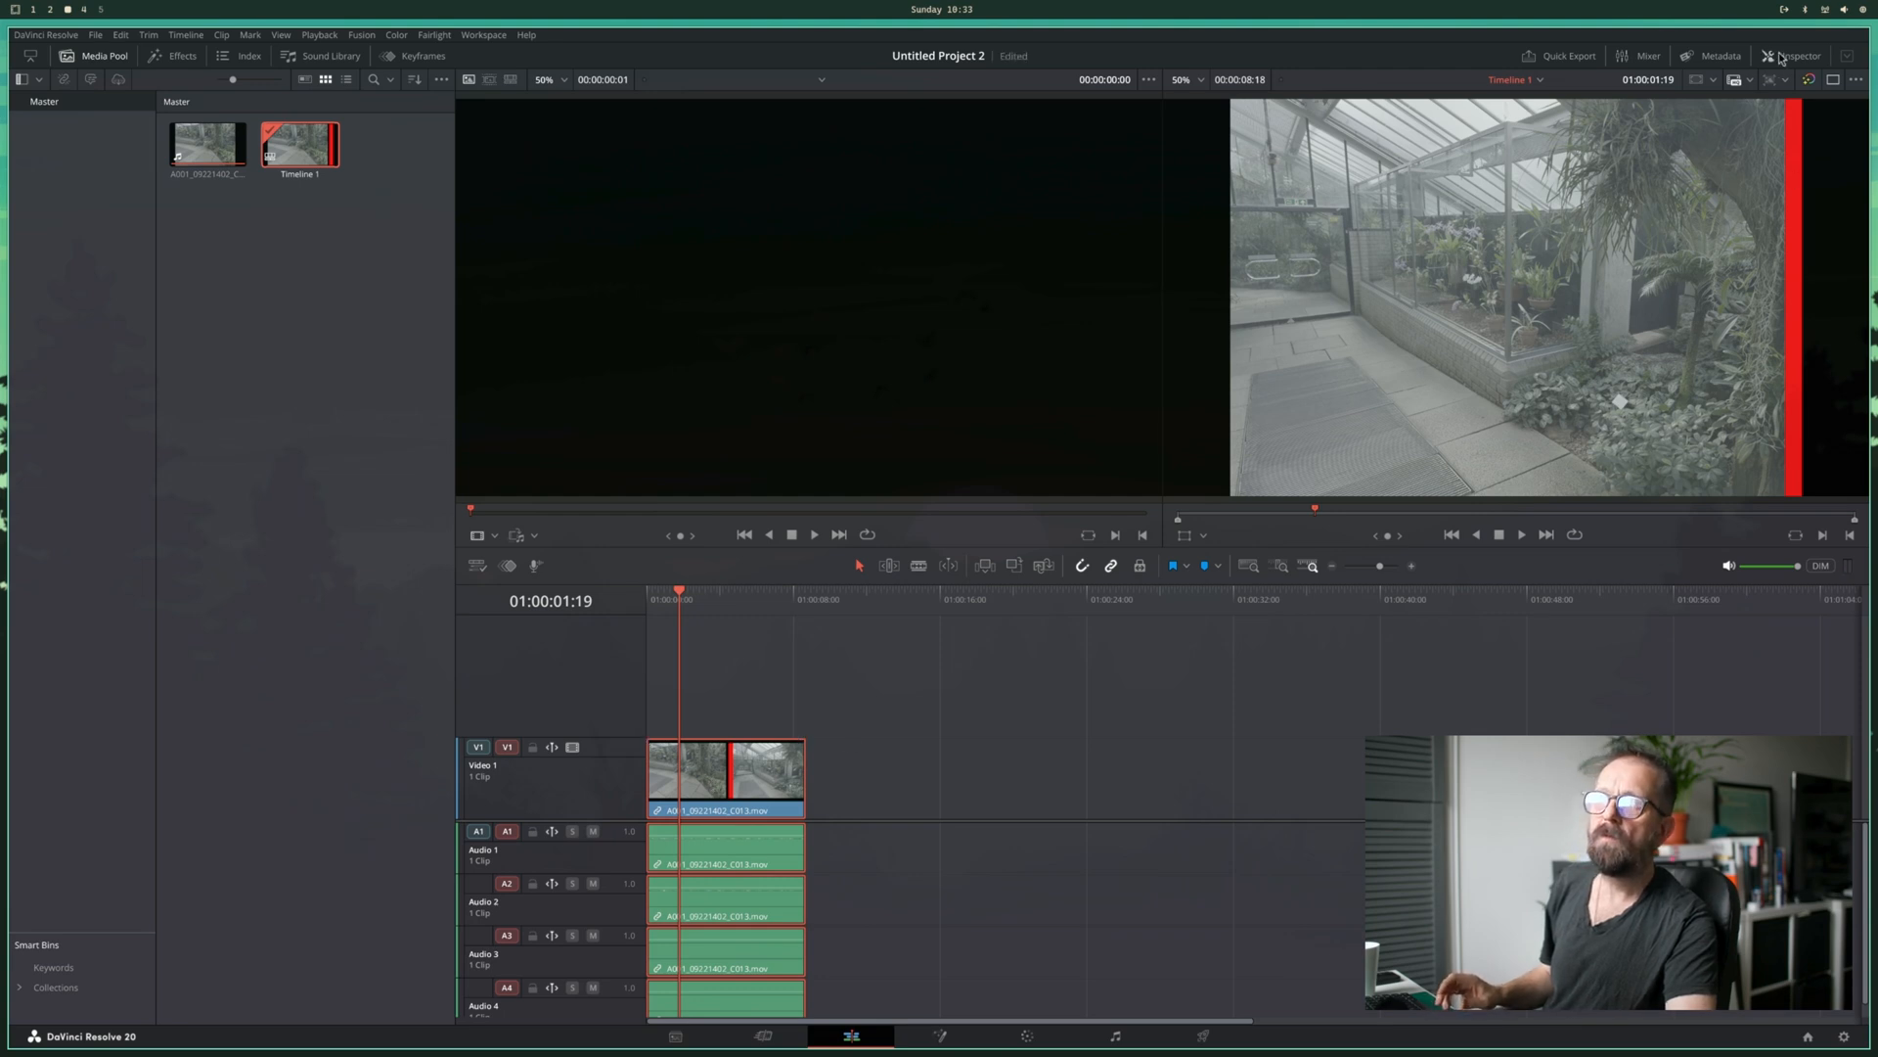
- Switch Project Settings colour science to DaVinci YRGB Color Managed with SDR Rec.709 and save
click(1793, 55)
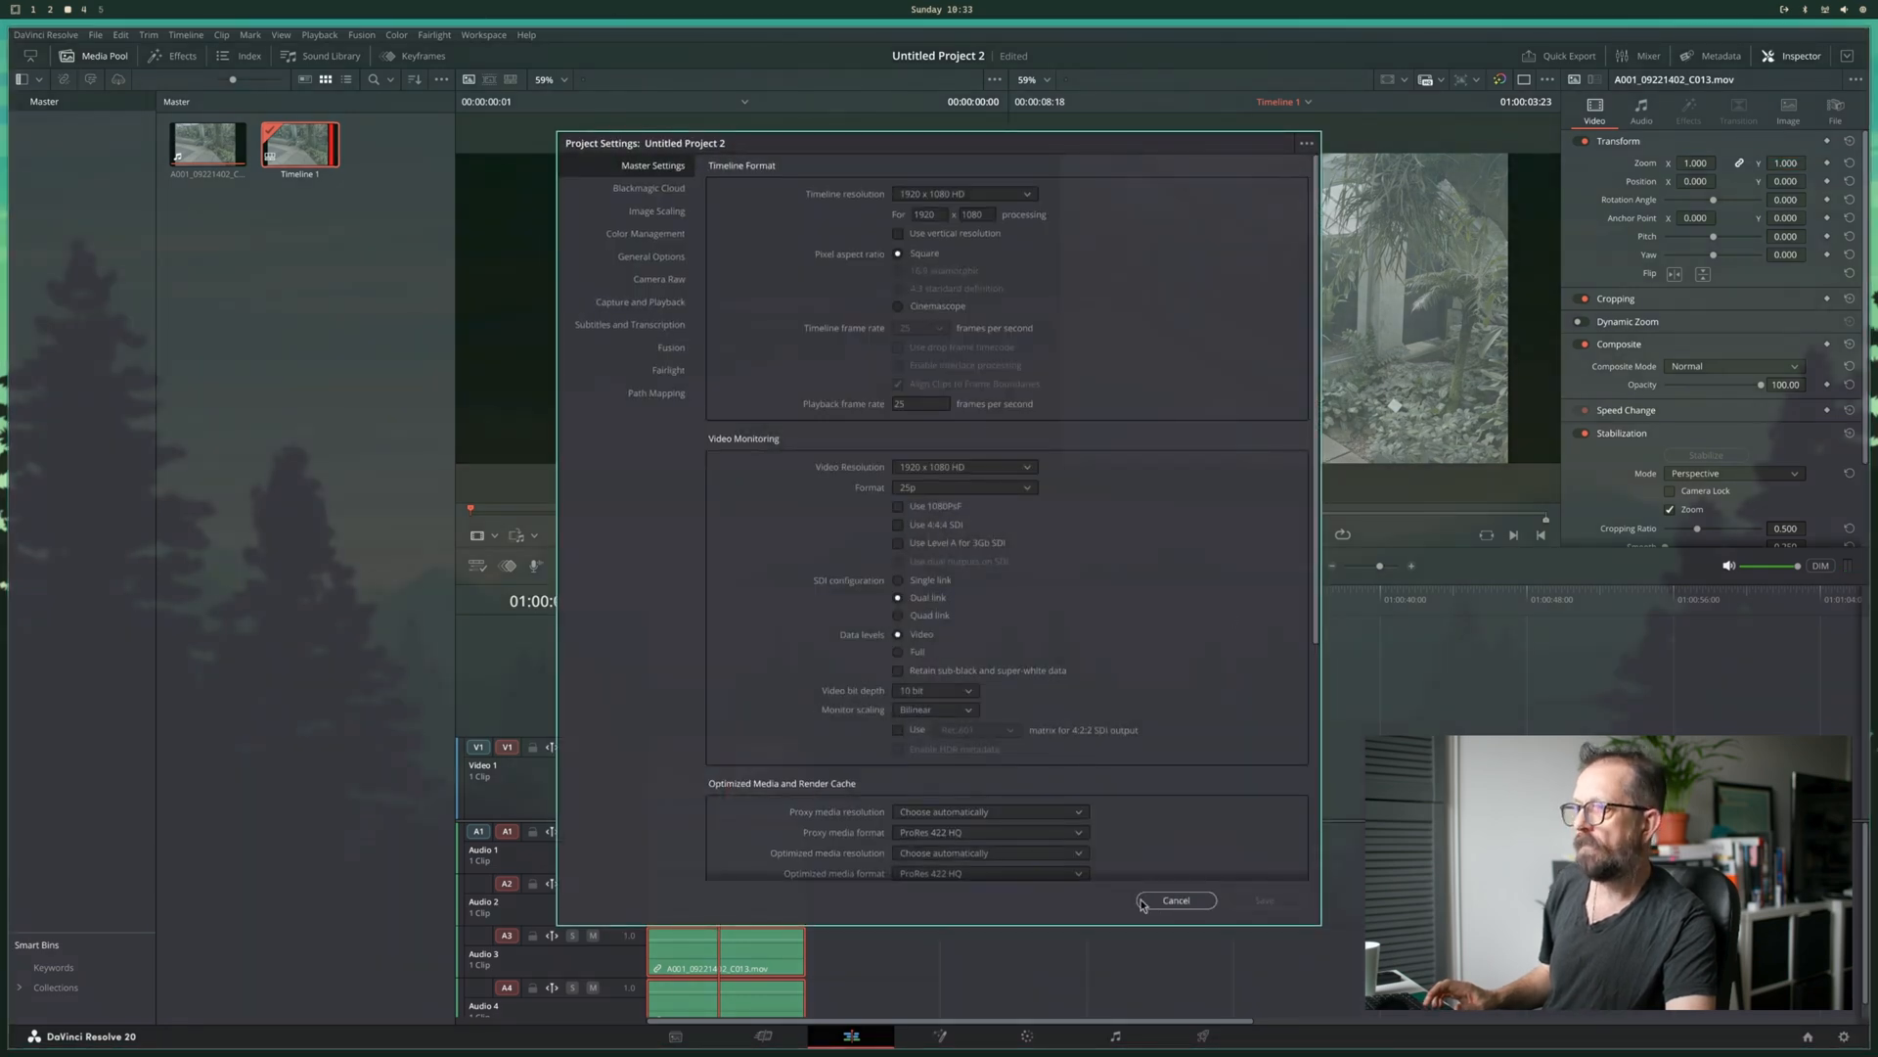
click(1175, 900)
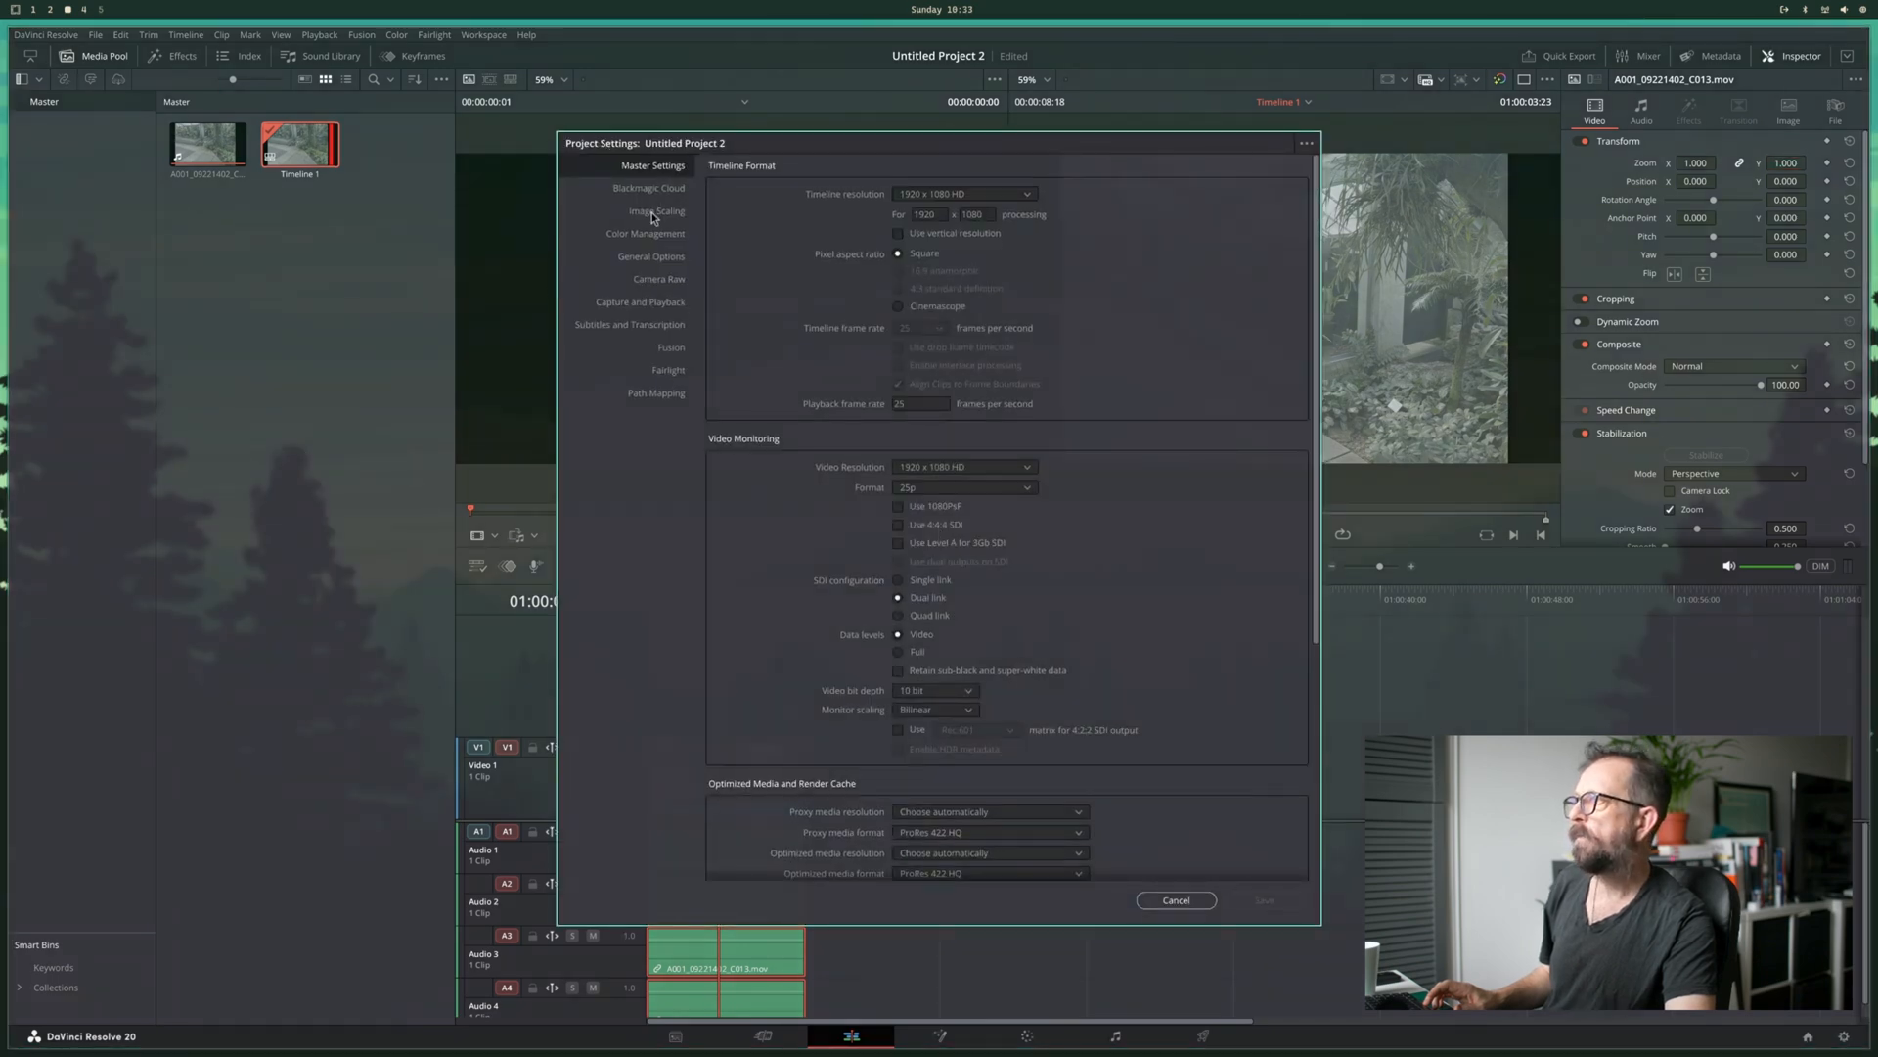
click(644, 233)
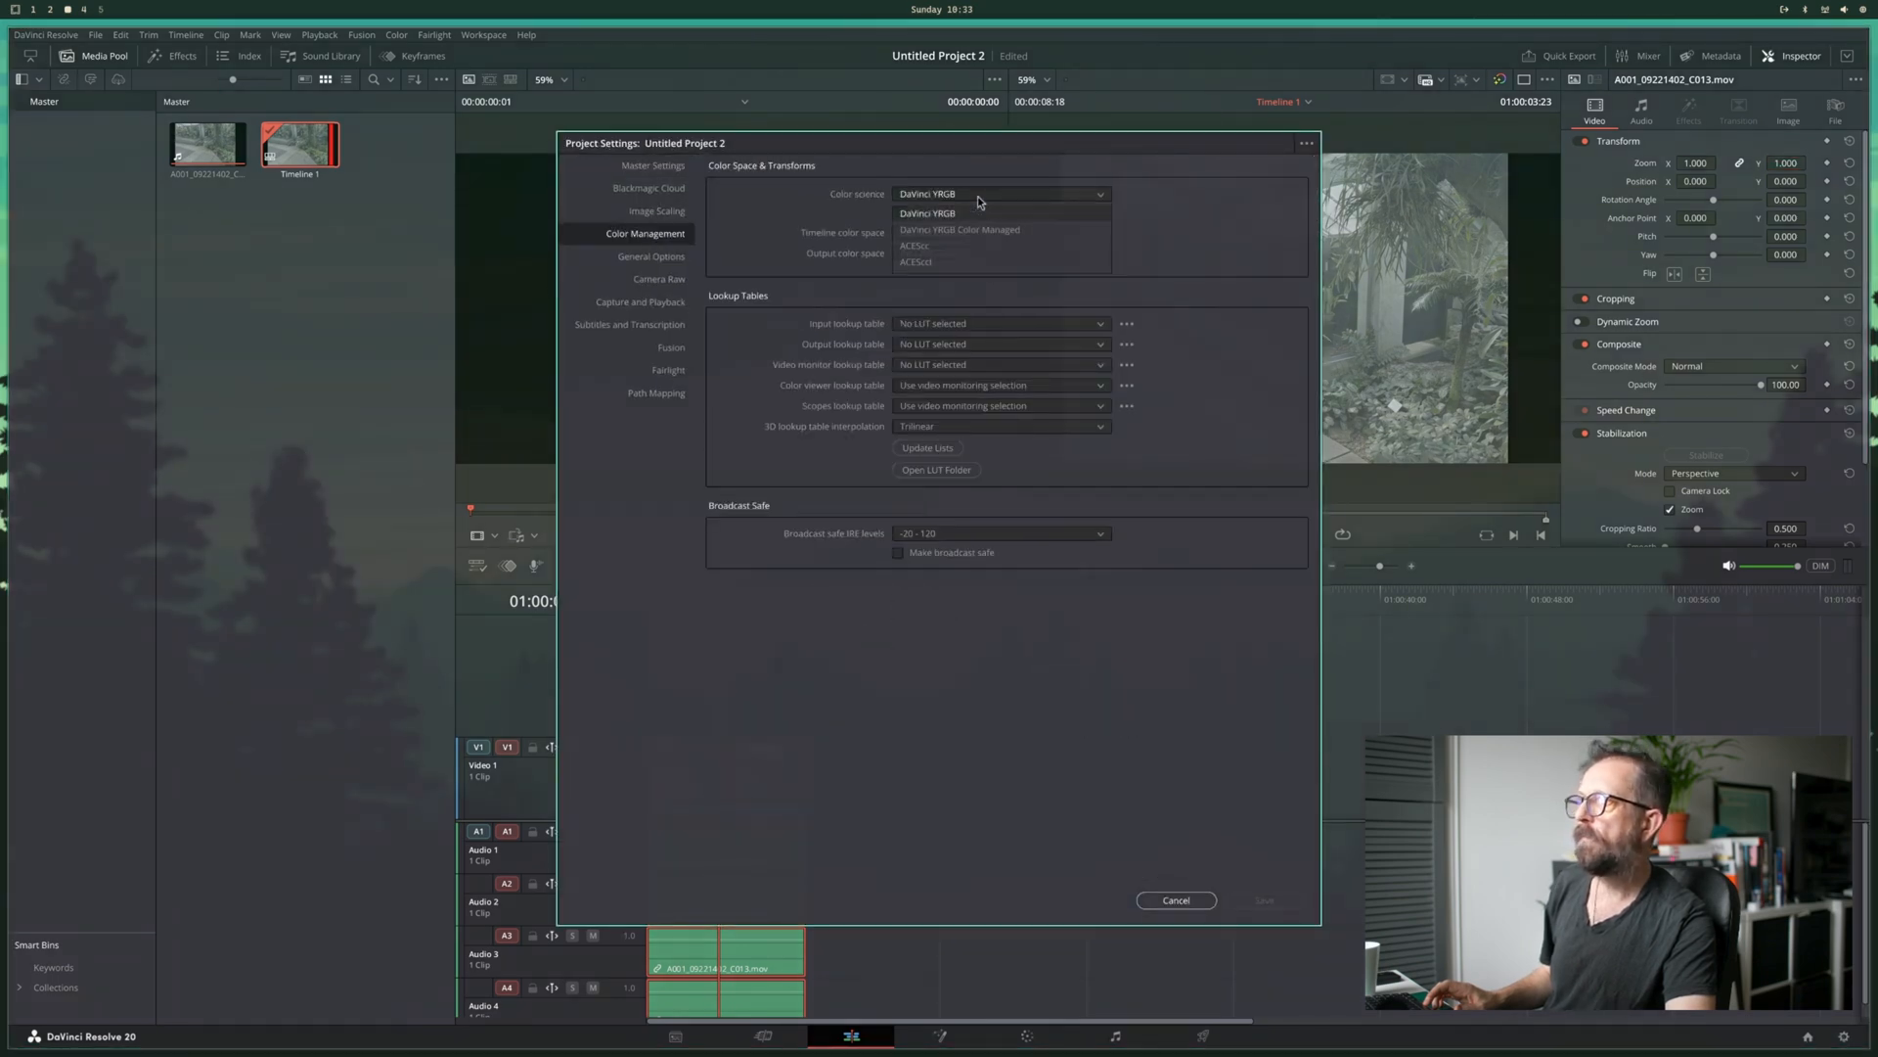
click(959, 229)
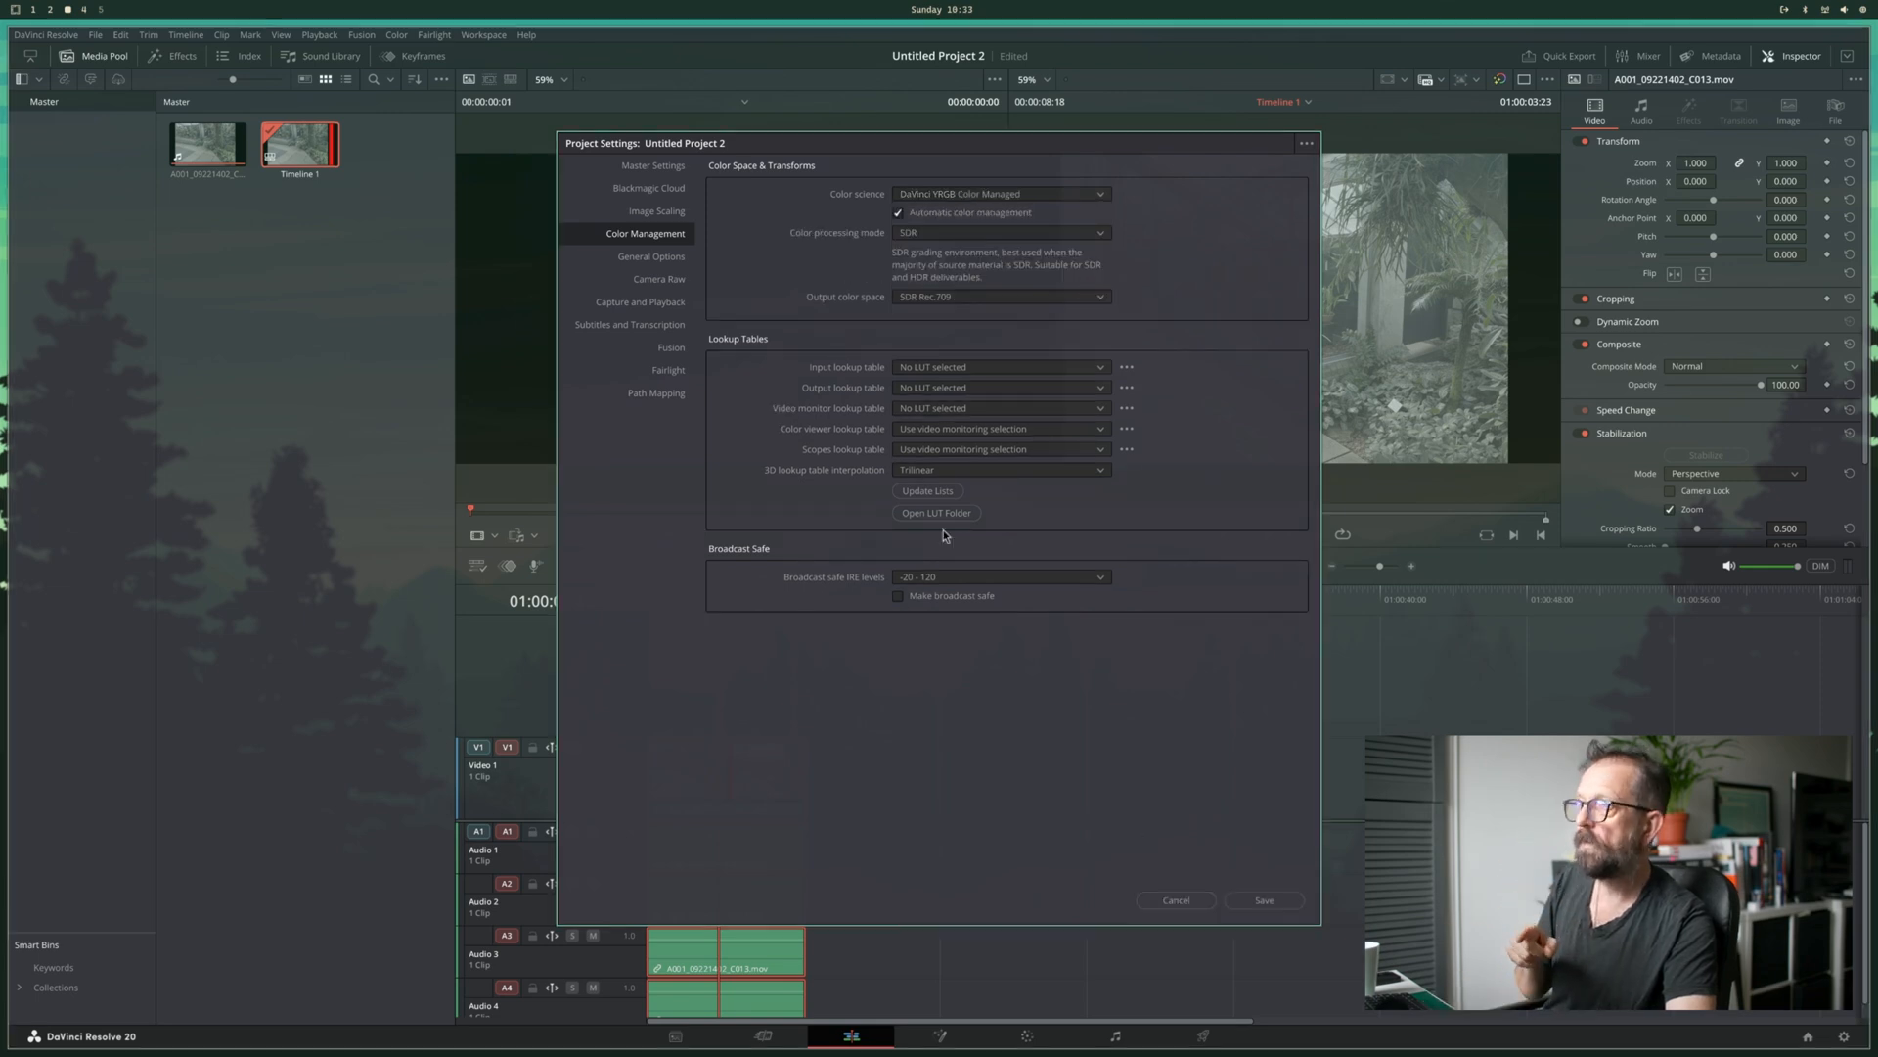
click(1262, 900)
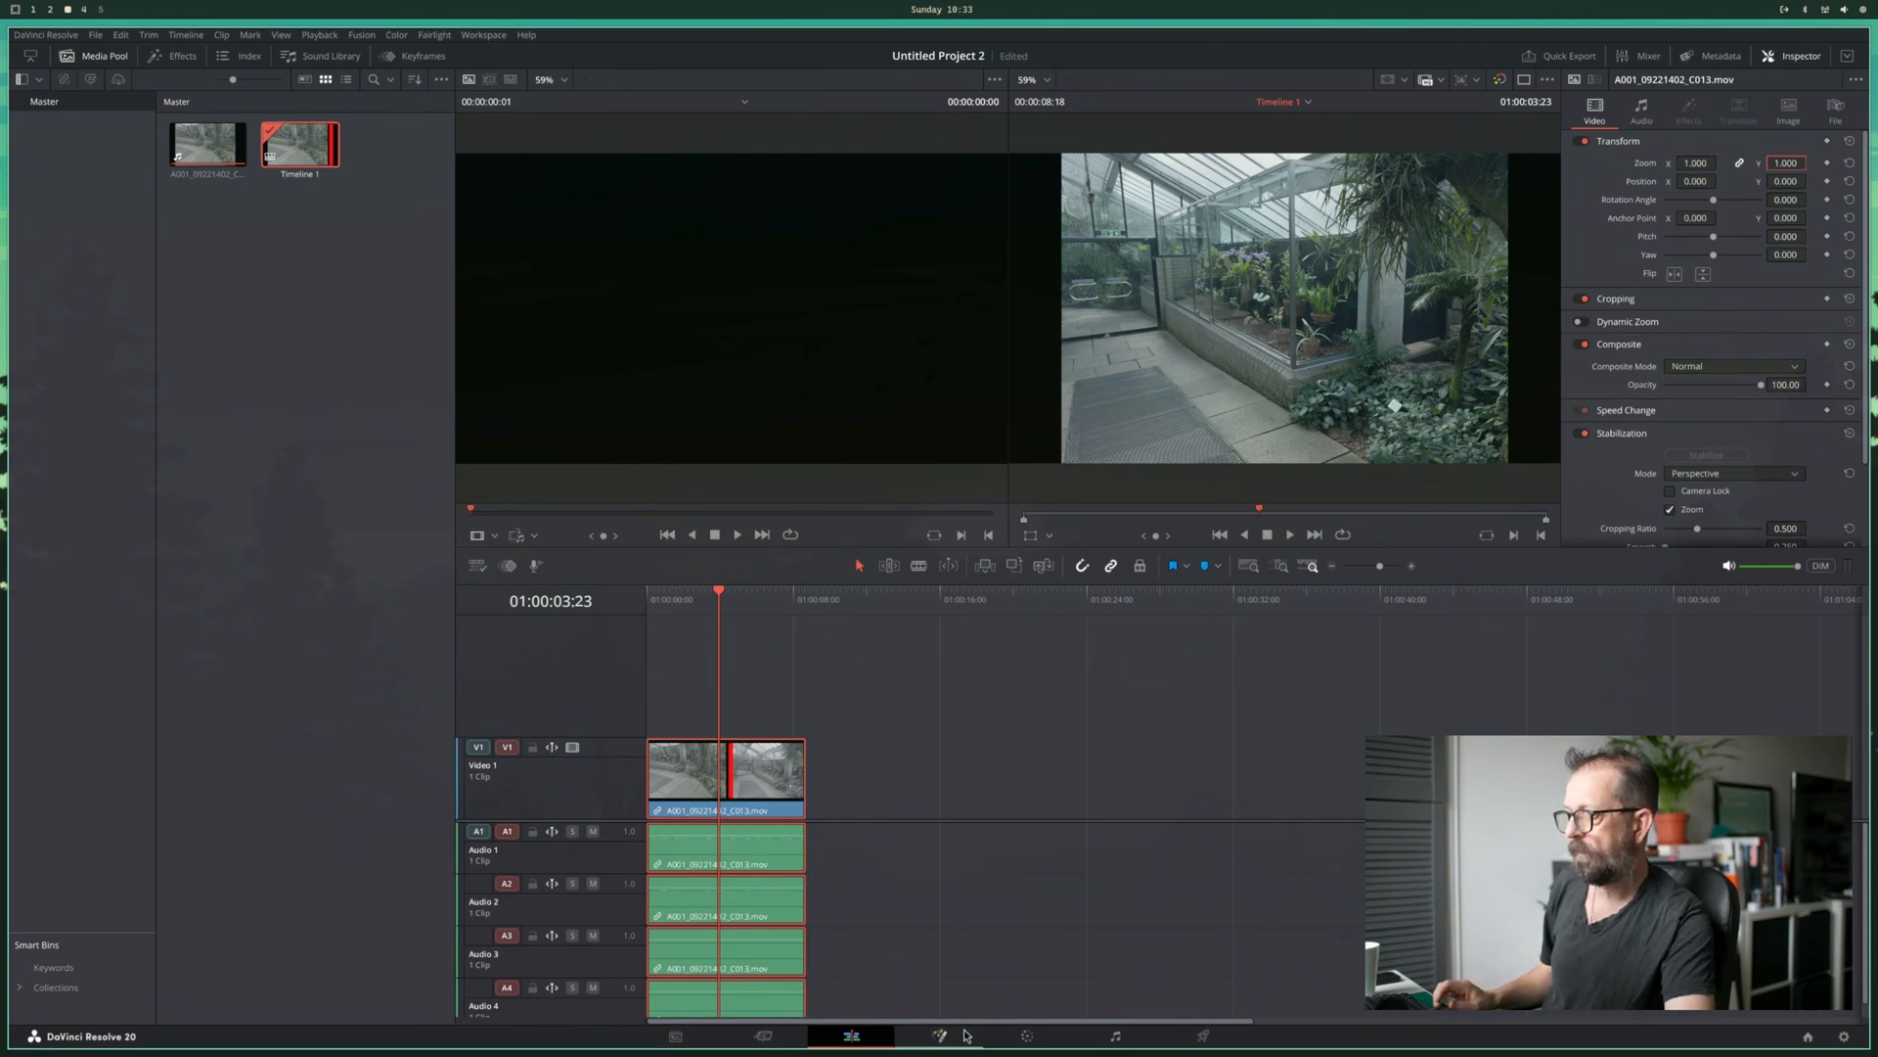
- On the Color page set Camera Raw Decode Using to Clip, then return to Edit
click(1023, 1037)
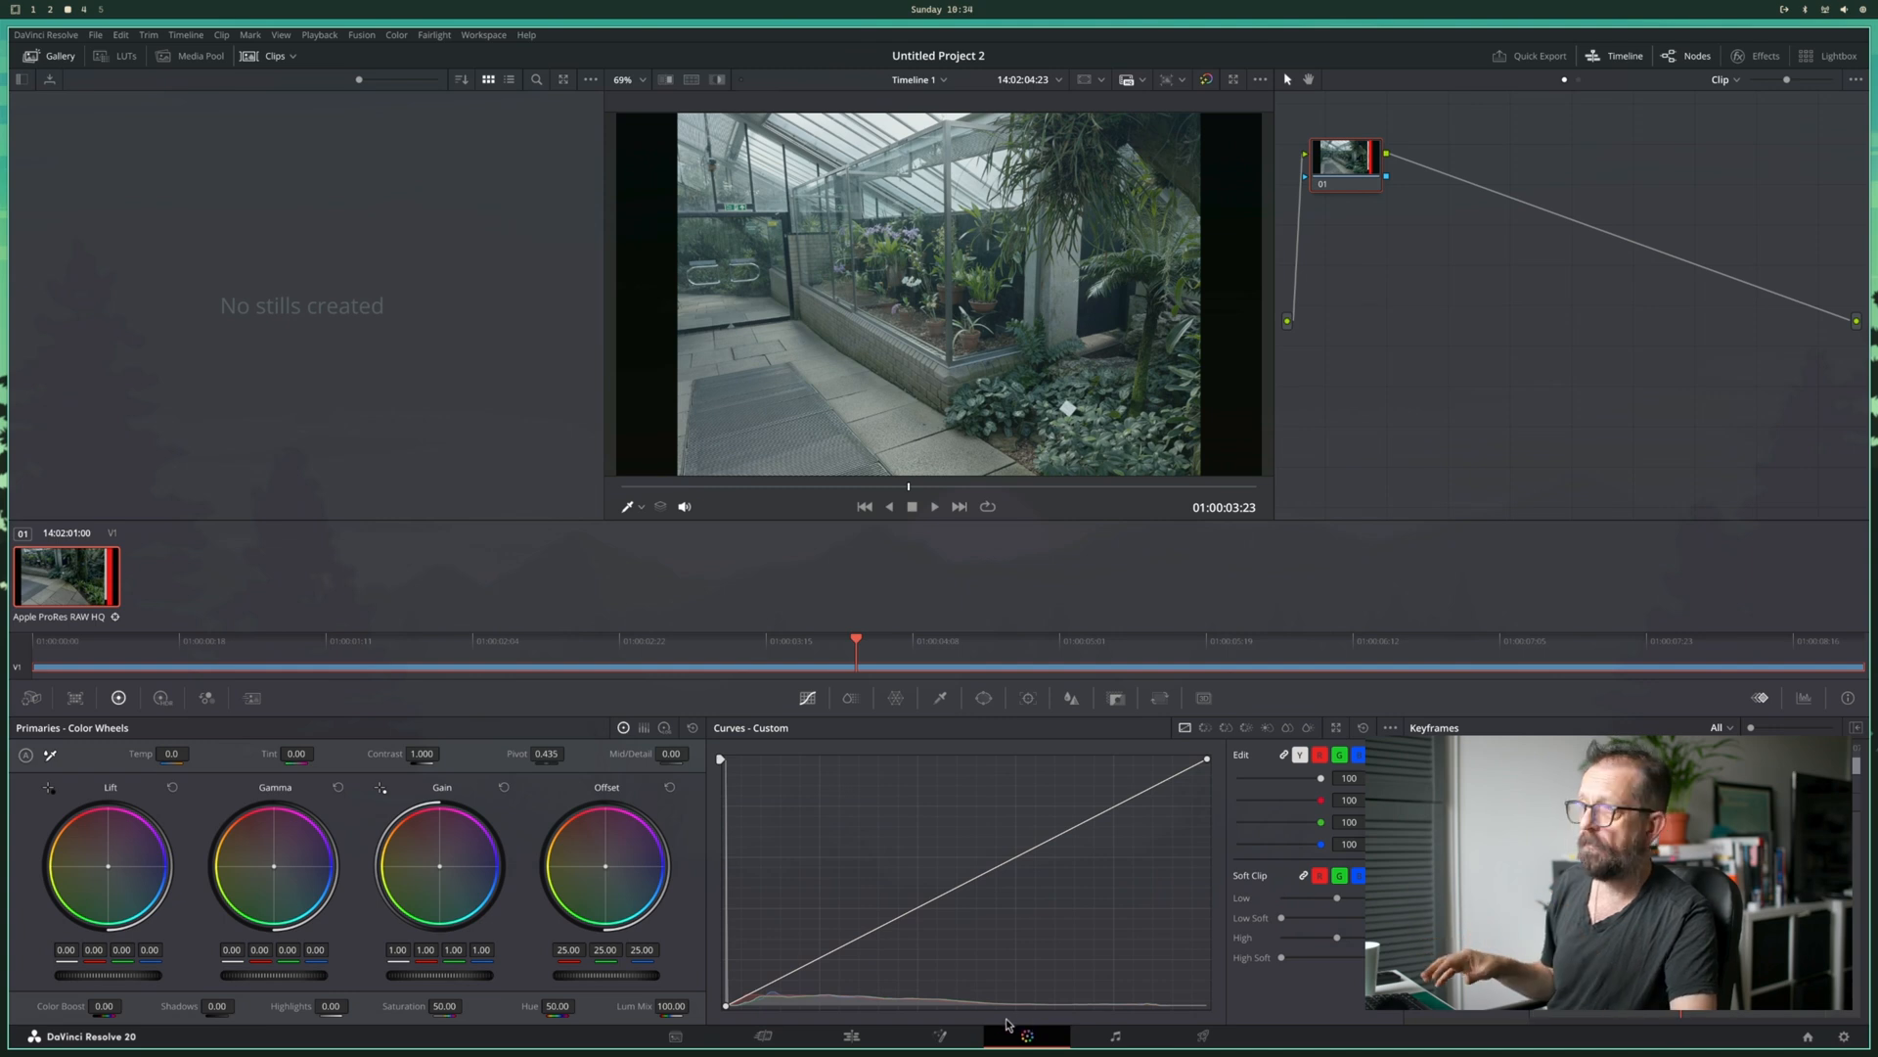
click(31, 699)
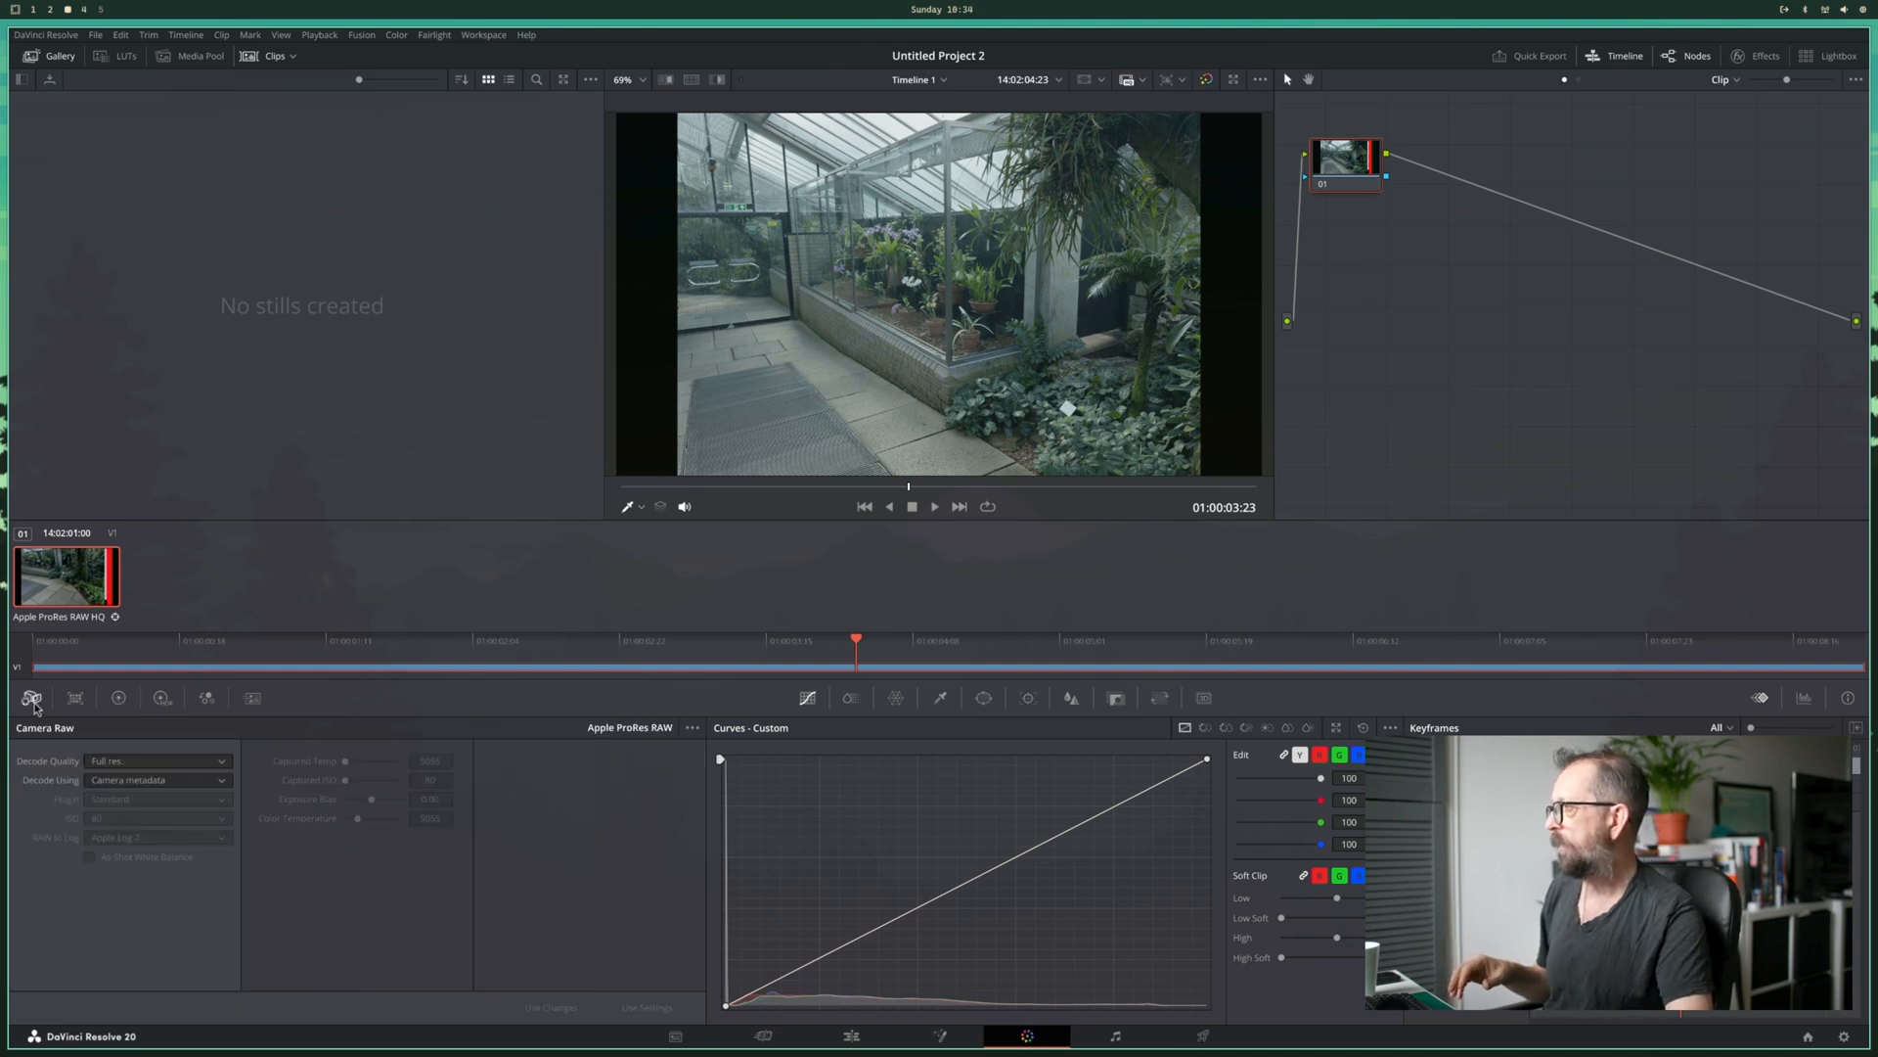
click(157, 780)
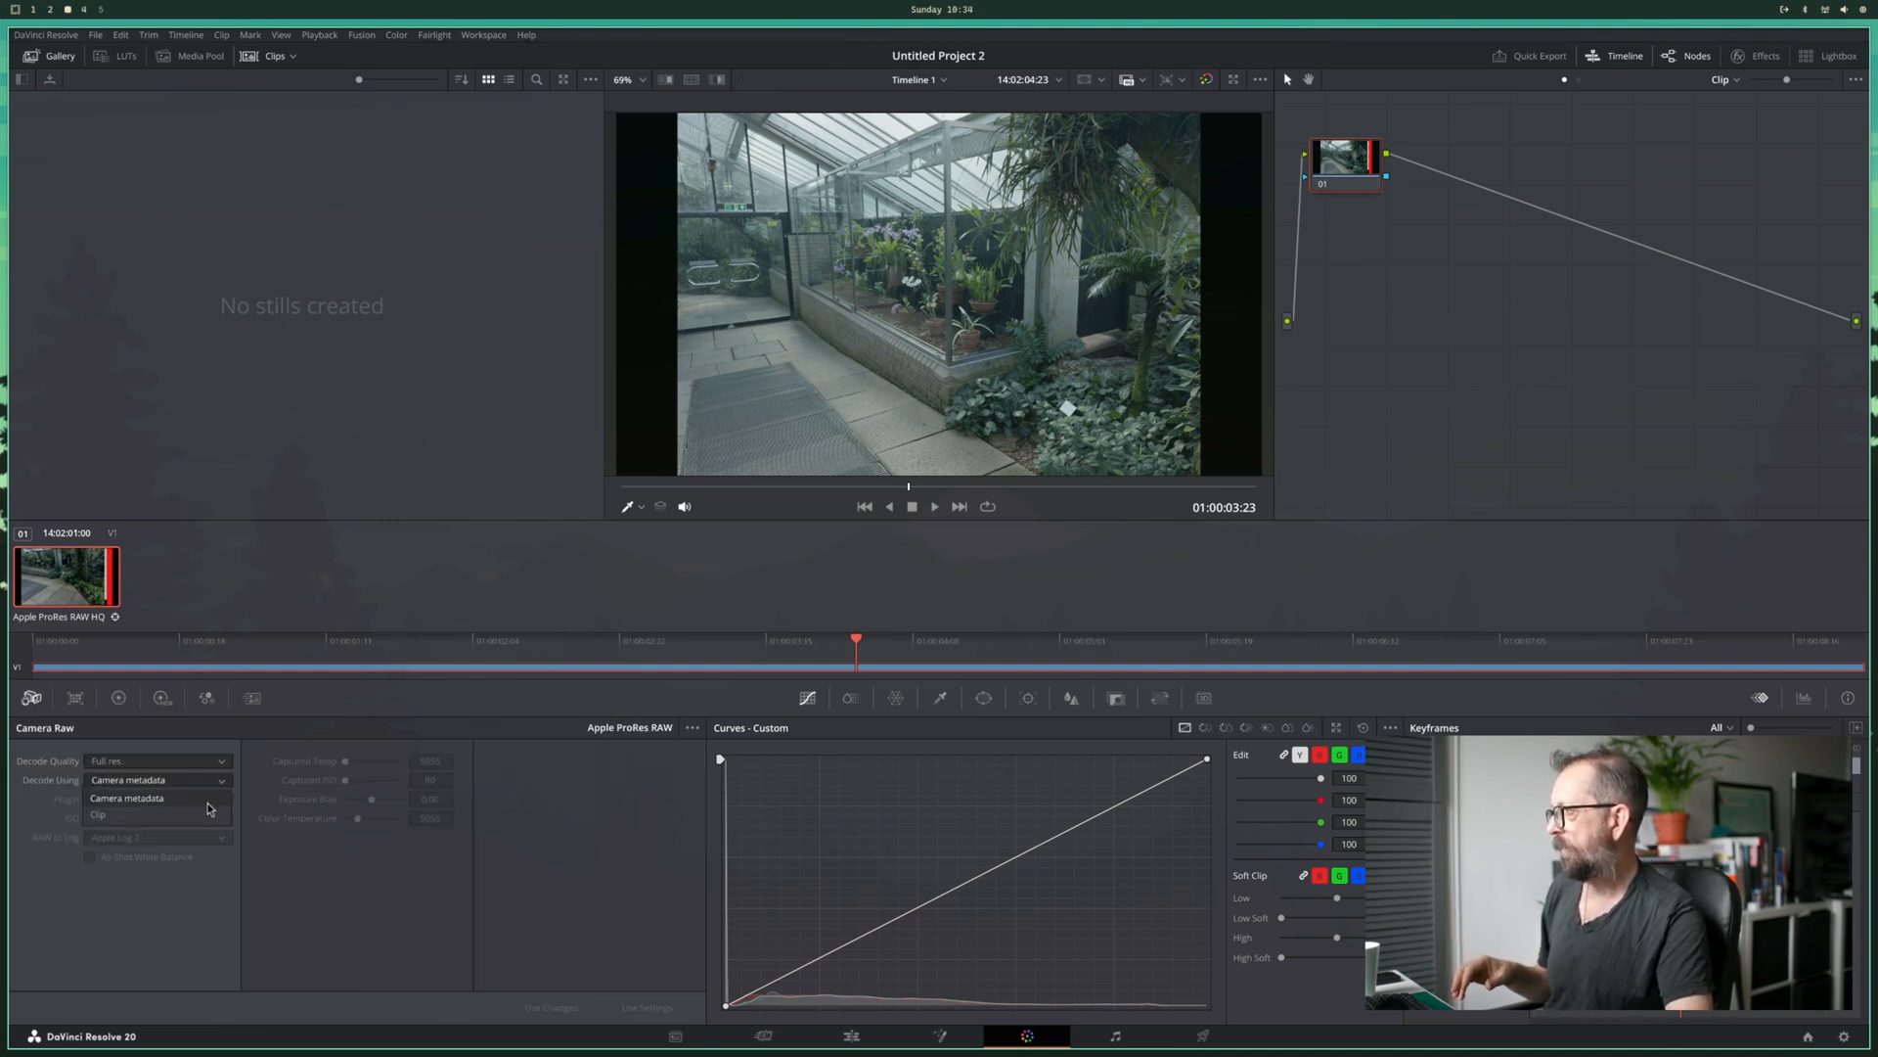
click(98, 814)
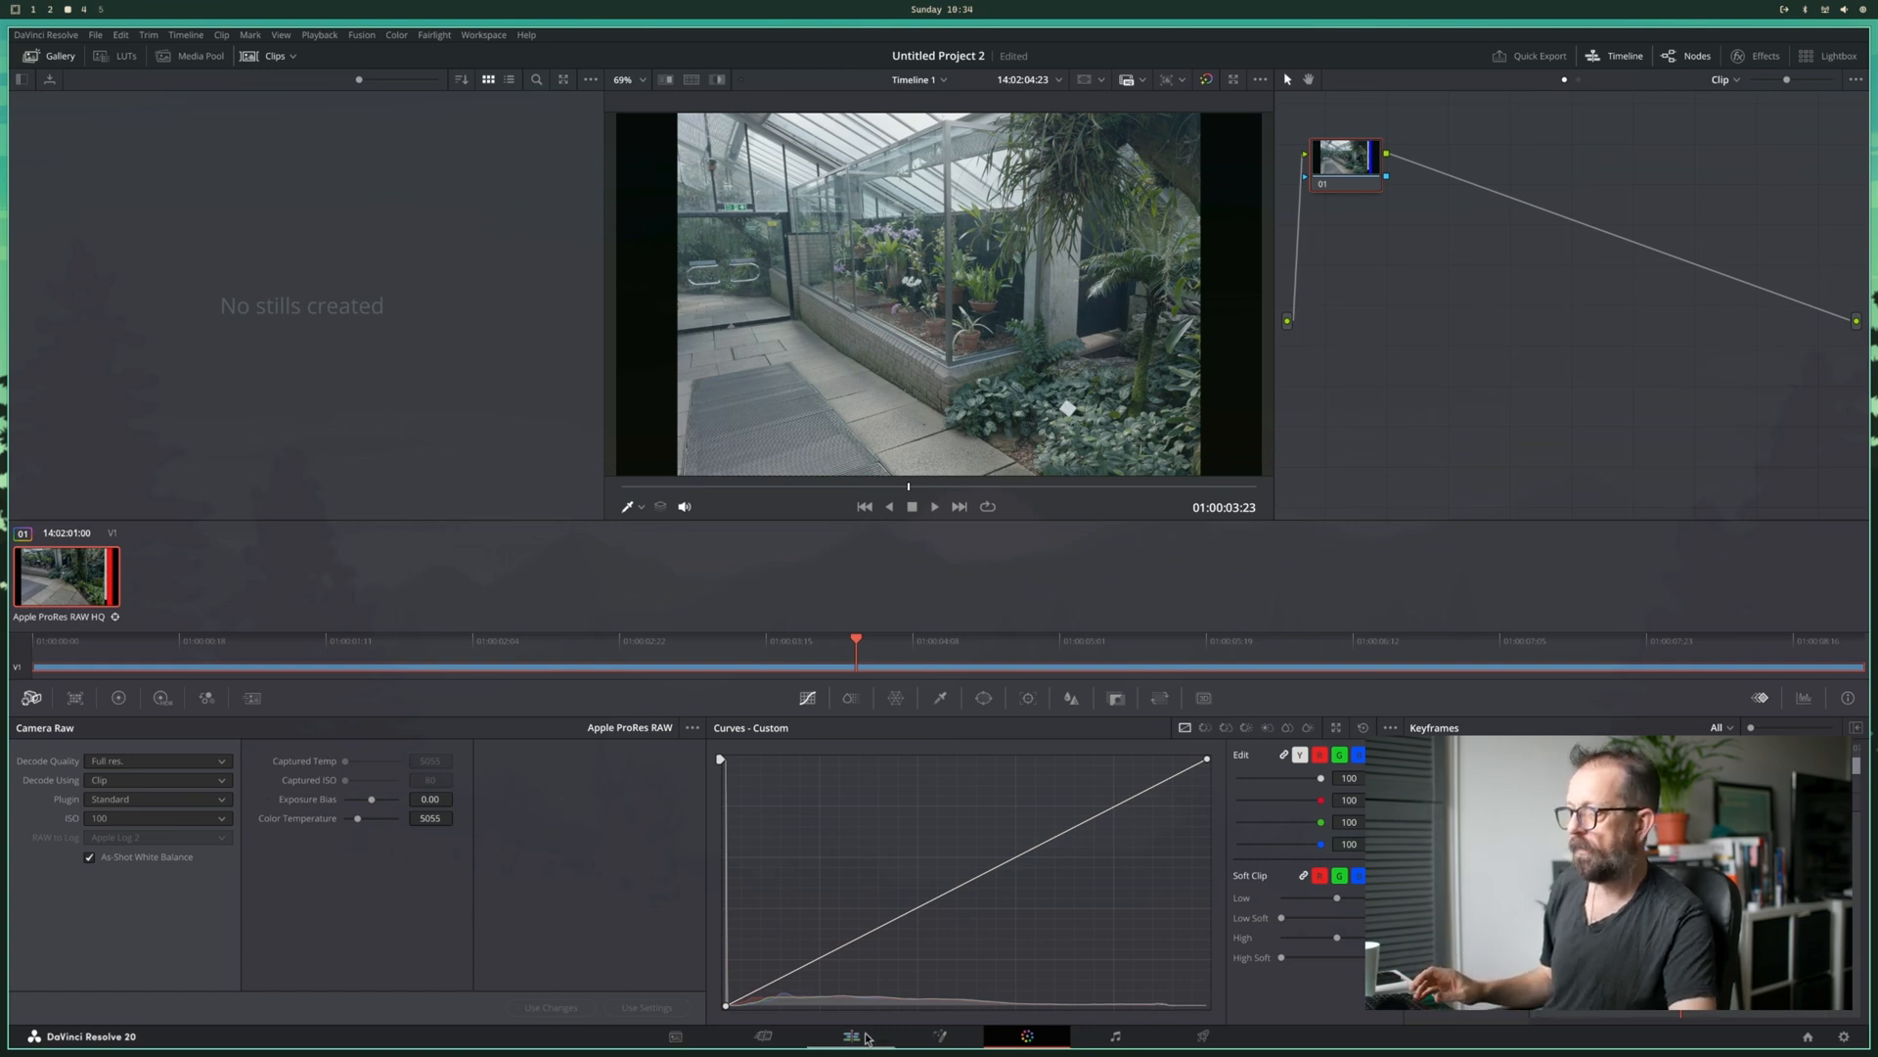
click(851, 1037)
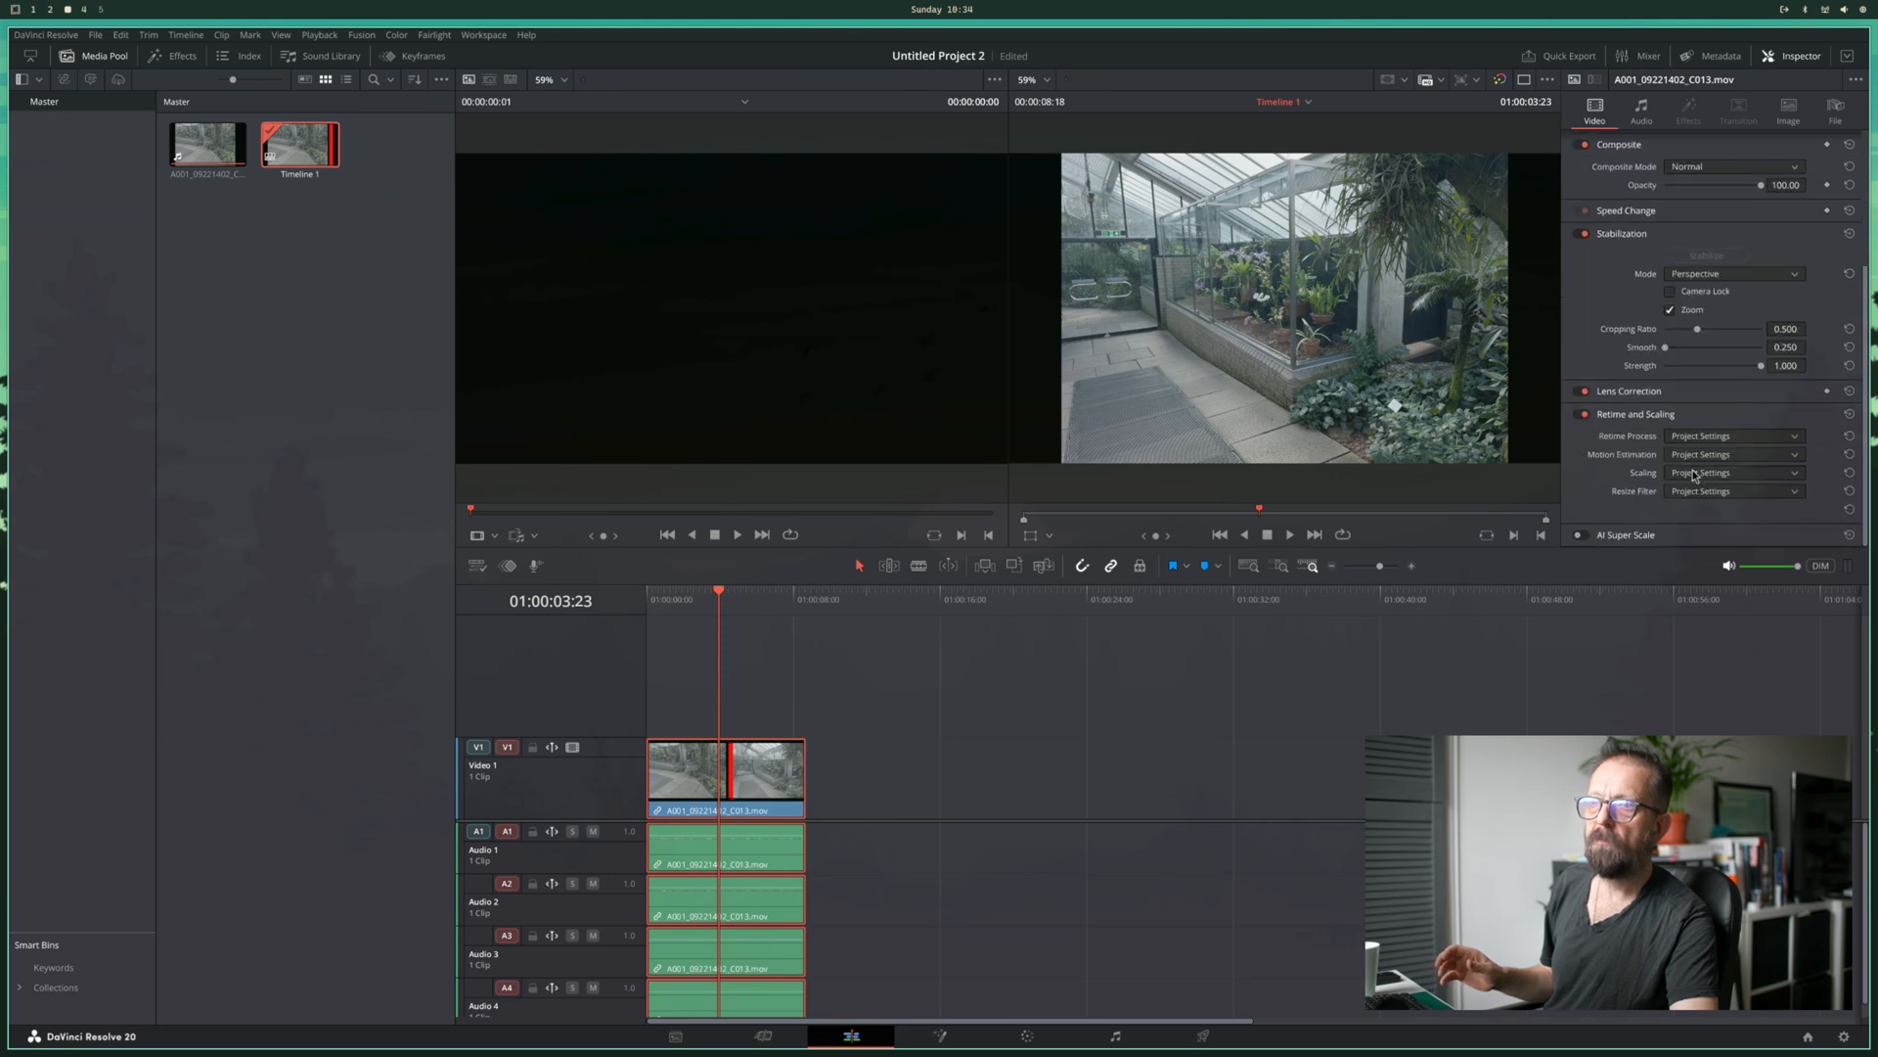
- Close the DaVinci Resolve window and switch to the workspace showing Chromium's new tab
click(1733, 471)
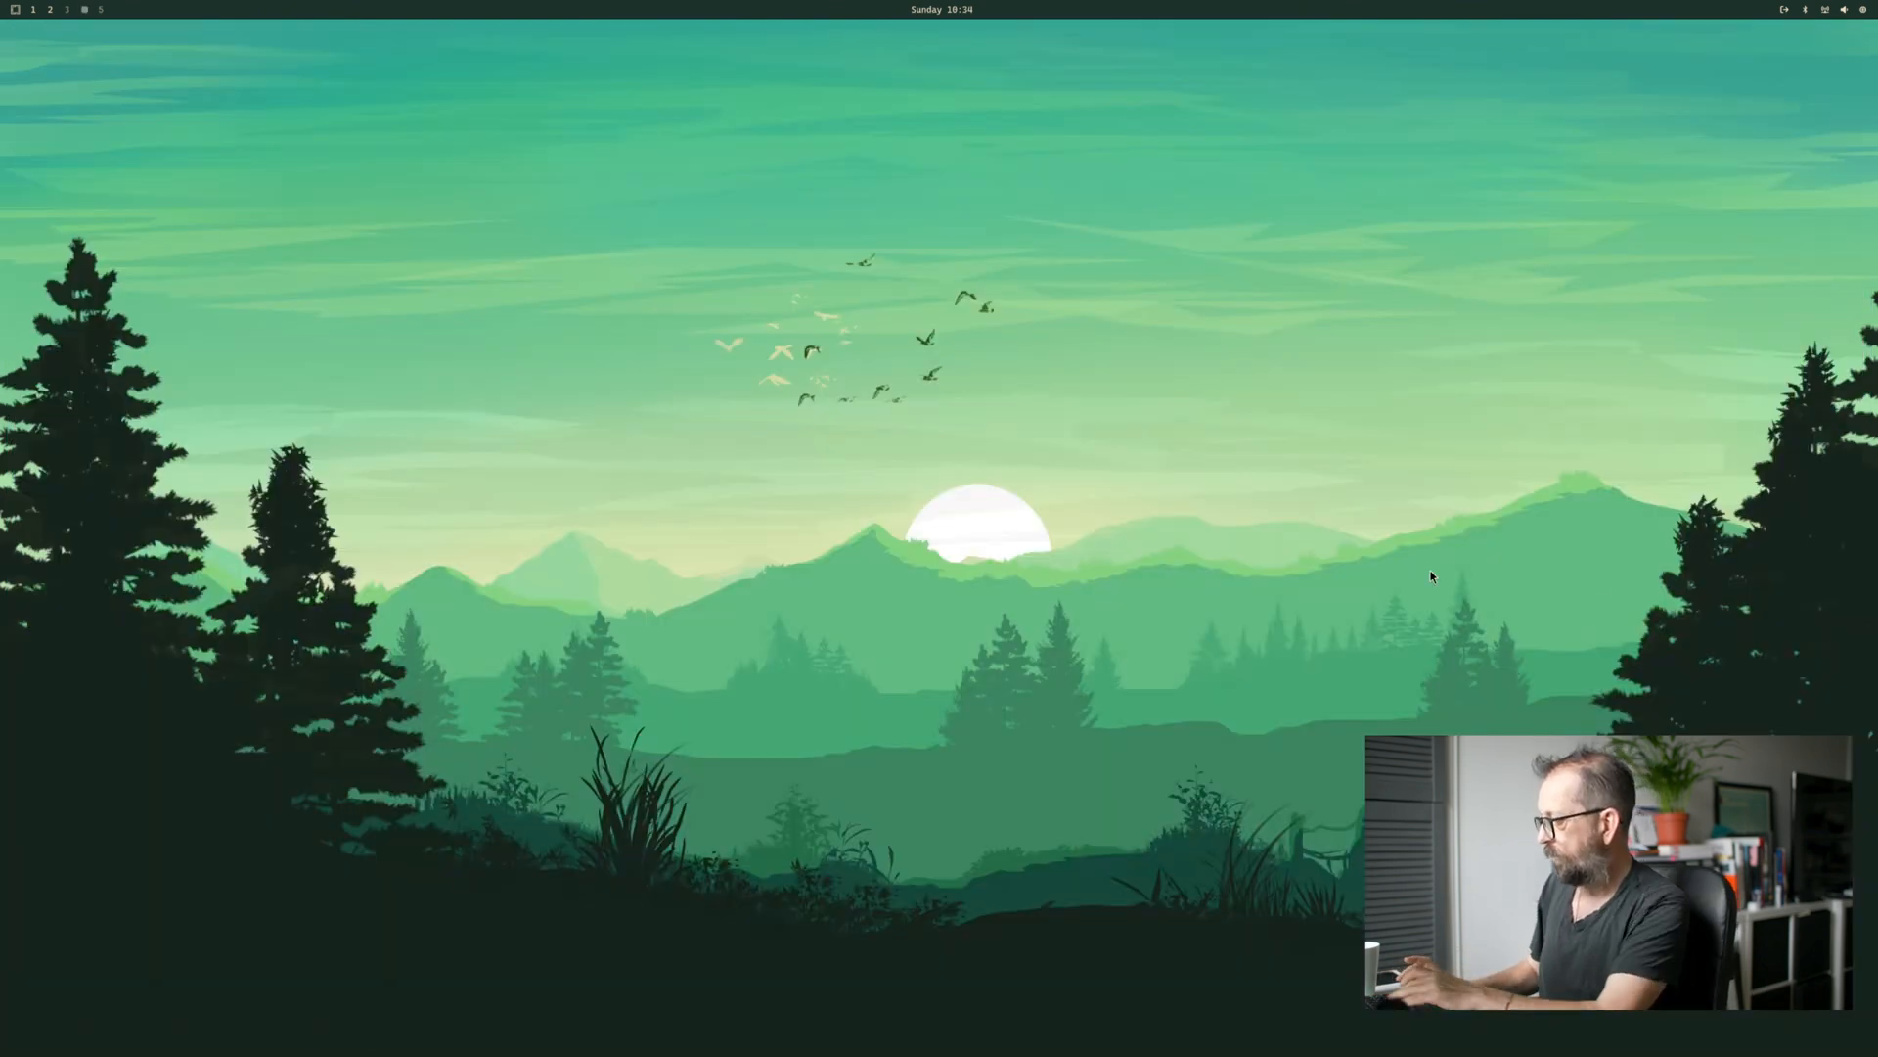
click(15, 10)
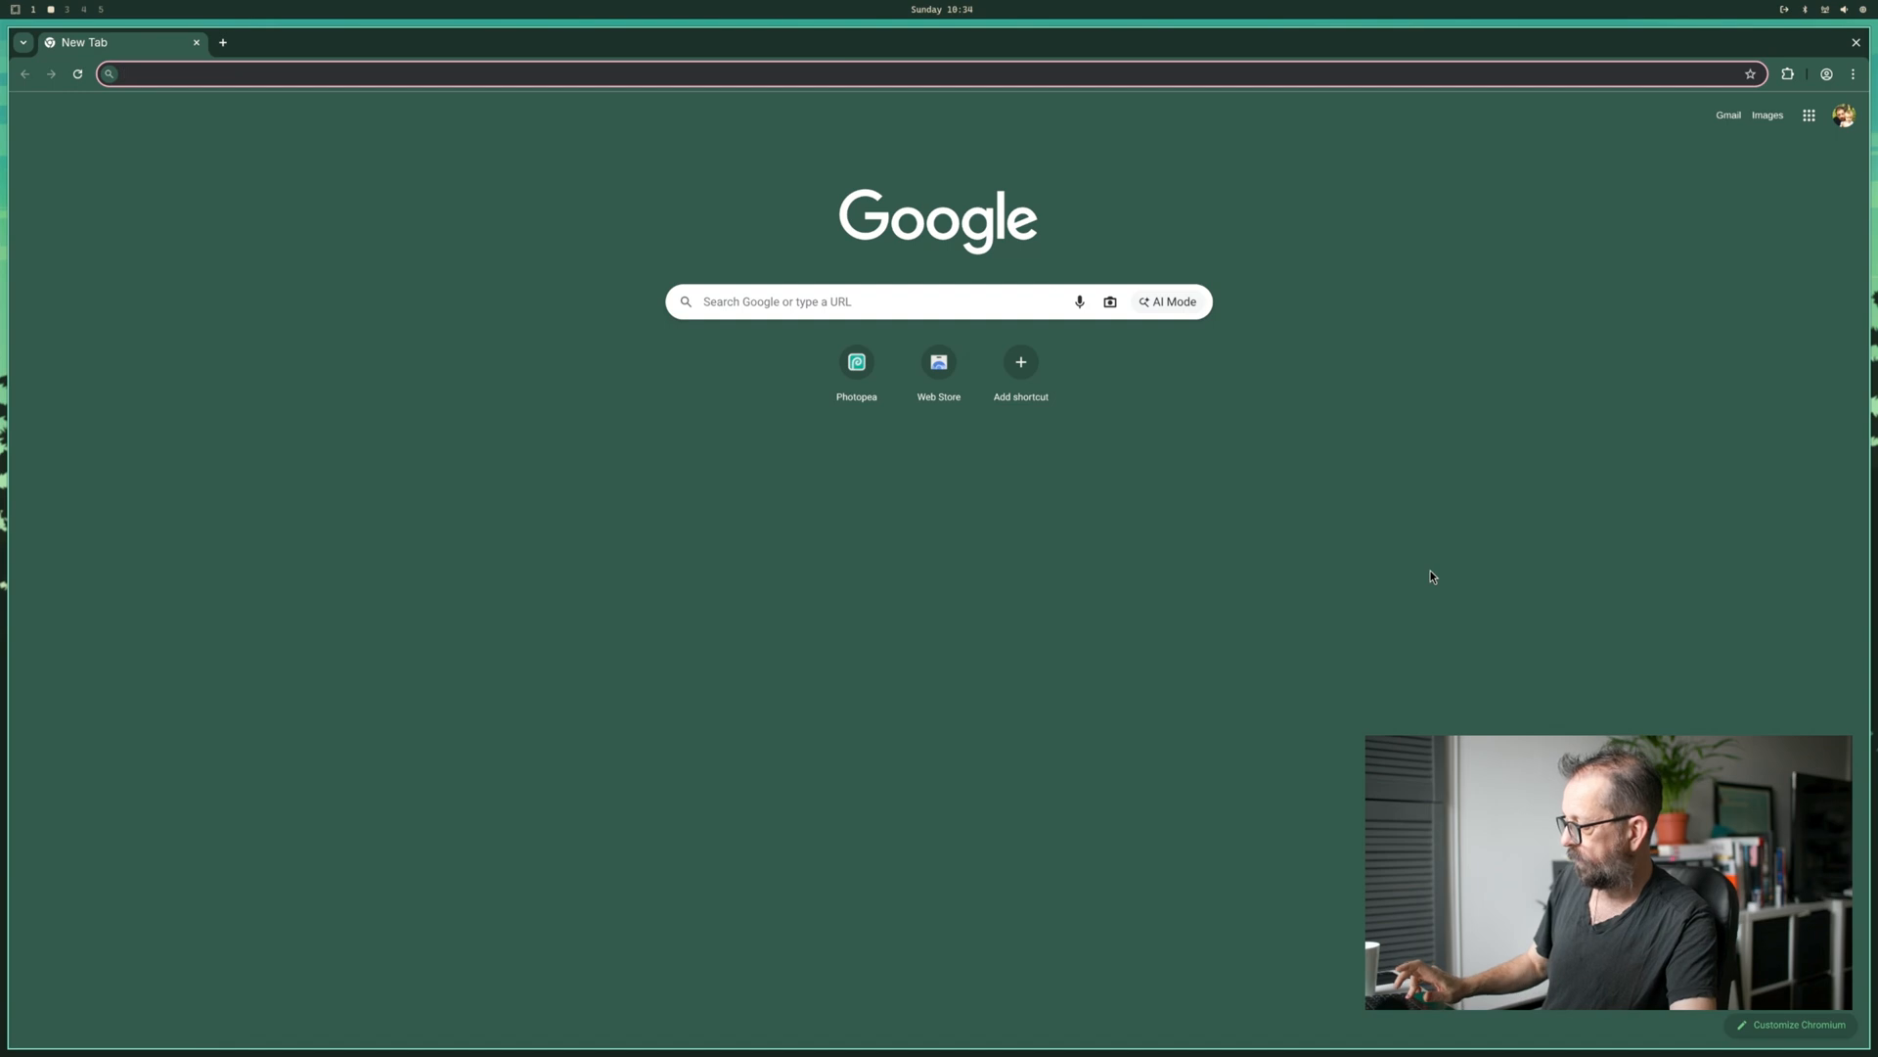